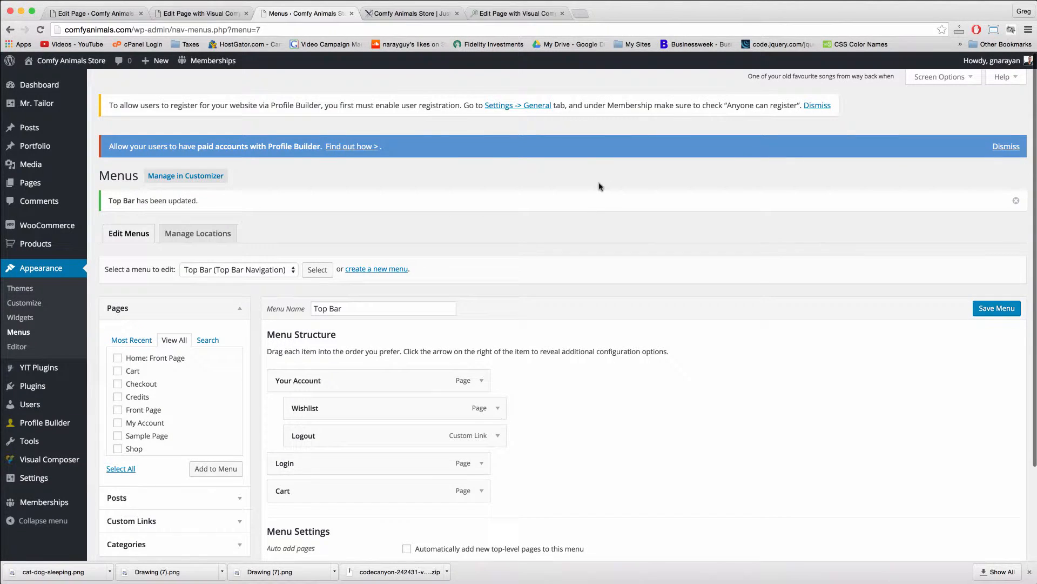
Start a new page and title it 'About'
click(161, 60)
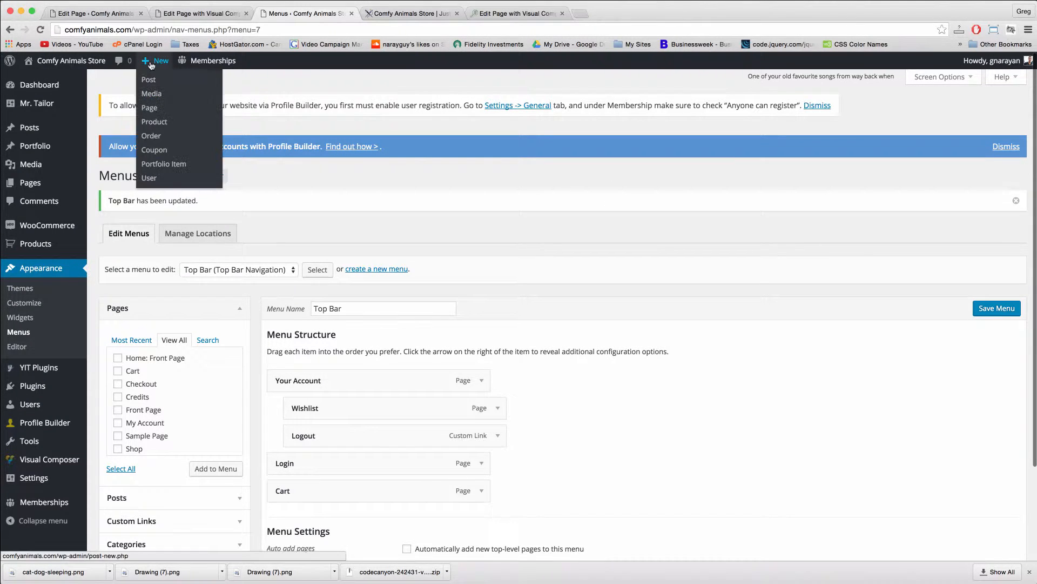
click(149, 108)
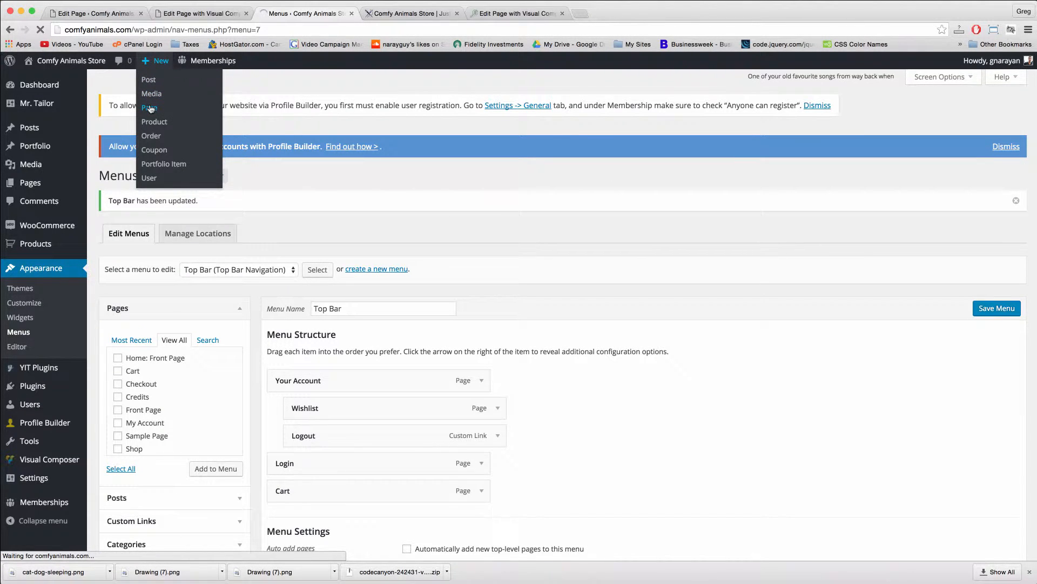
click(150, 108)
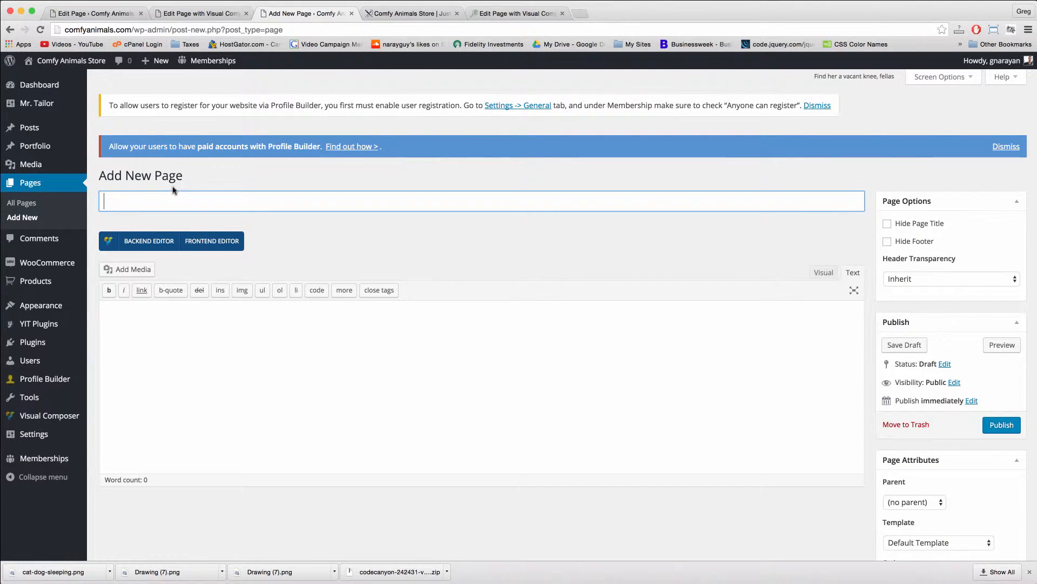
text(About)
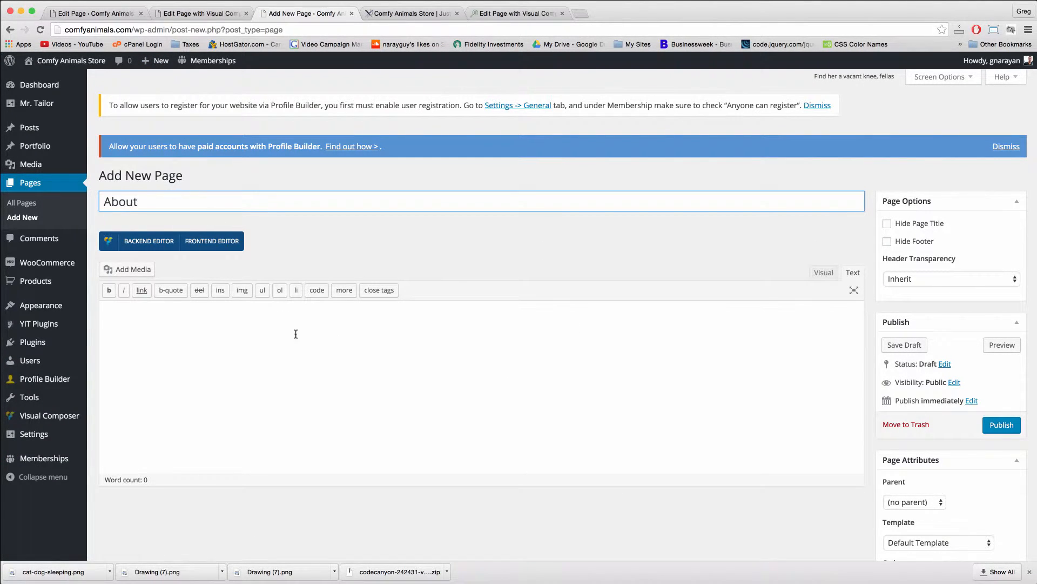
click(817, 105)
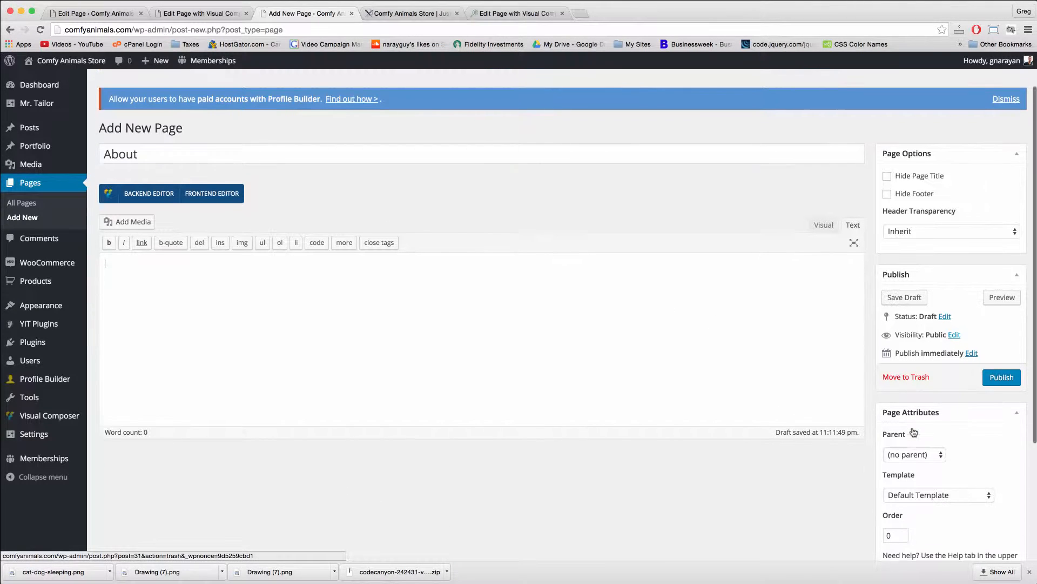
Assign the Full Width Page template and publish the About page
click(939, 495)
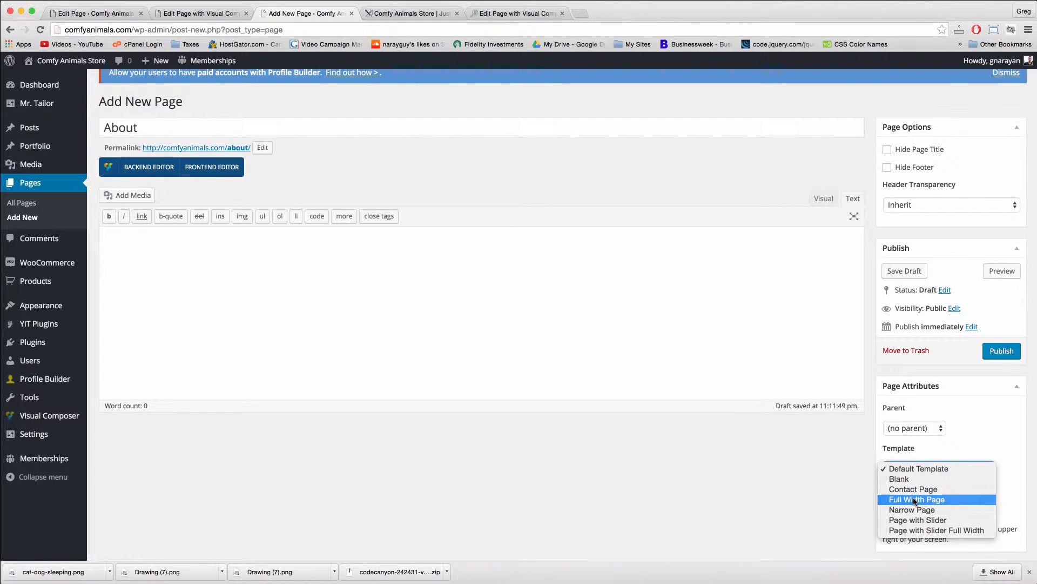
click(916, 499)
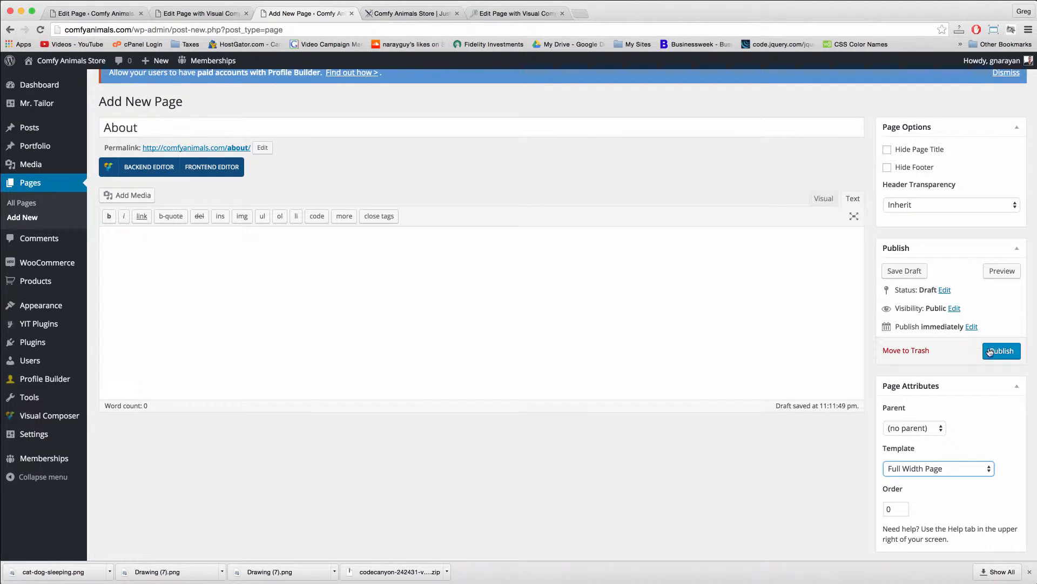
click(1002, 350)
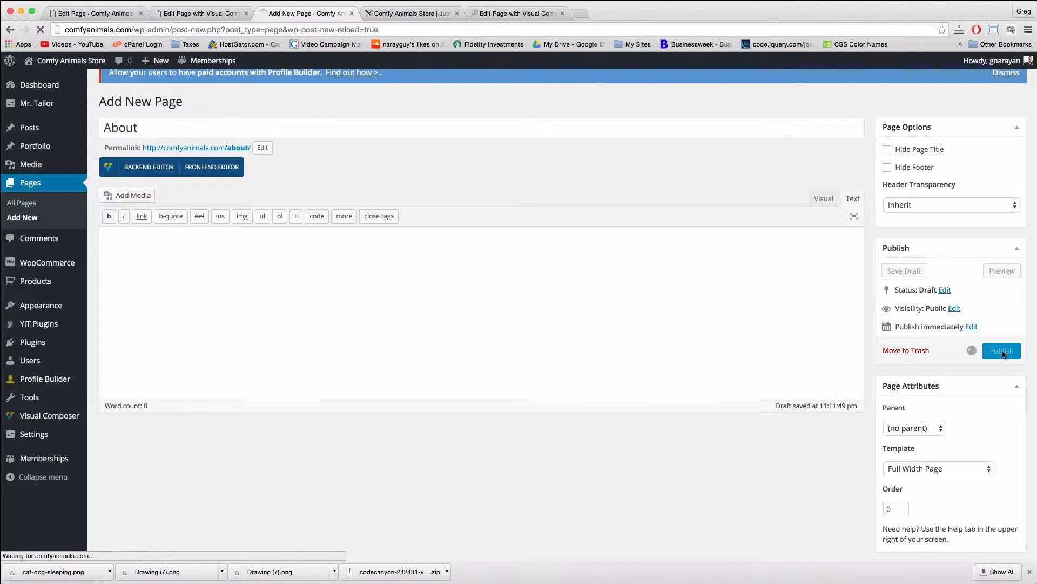
click(1001, 350)
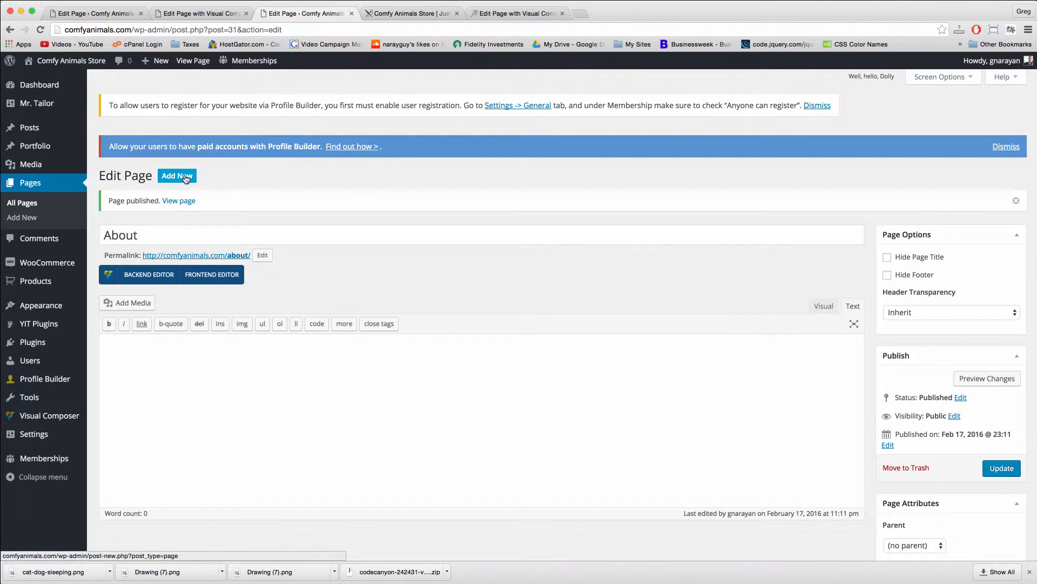
Start a new page and title it 'Contact'
click(177, 176)
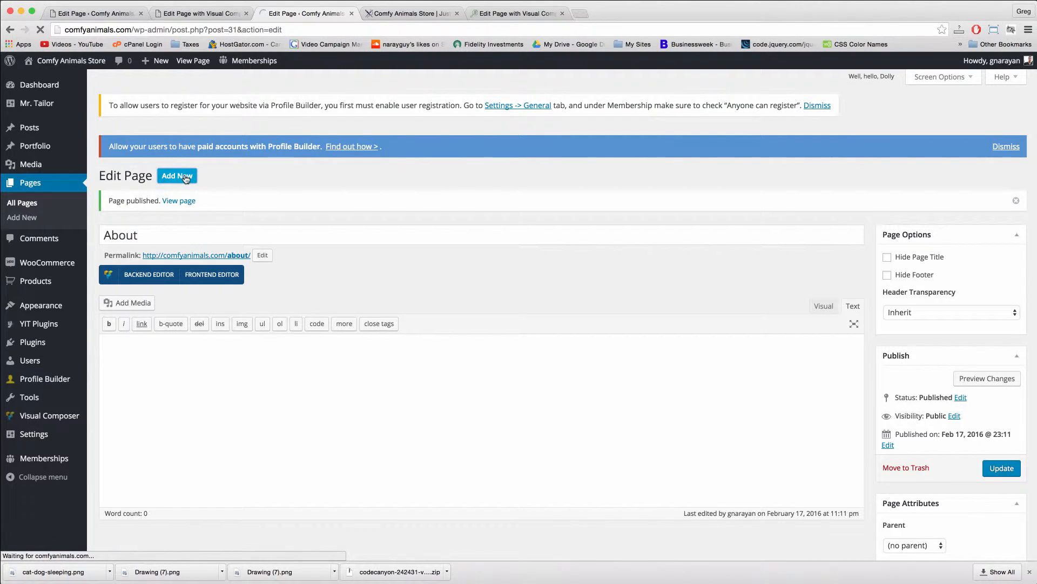
click(176, 176)
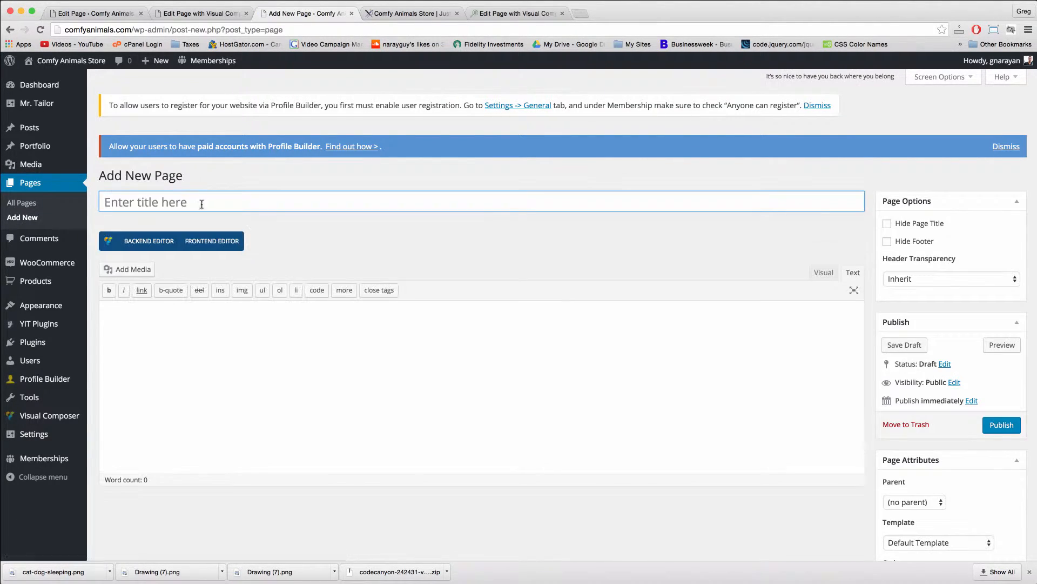
click(197, 202)
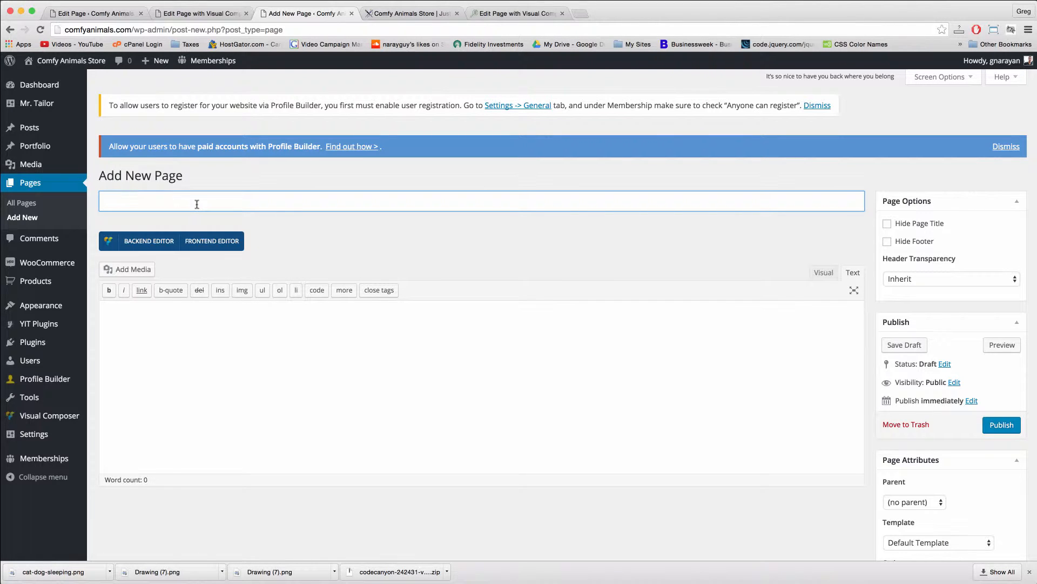
text(Contact)
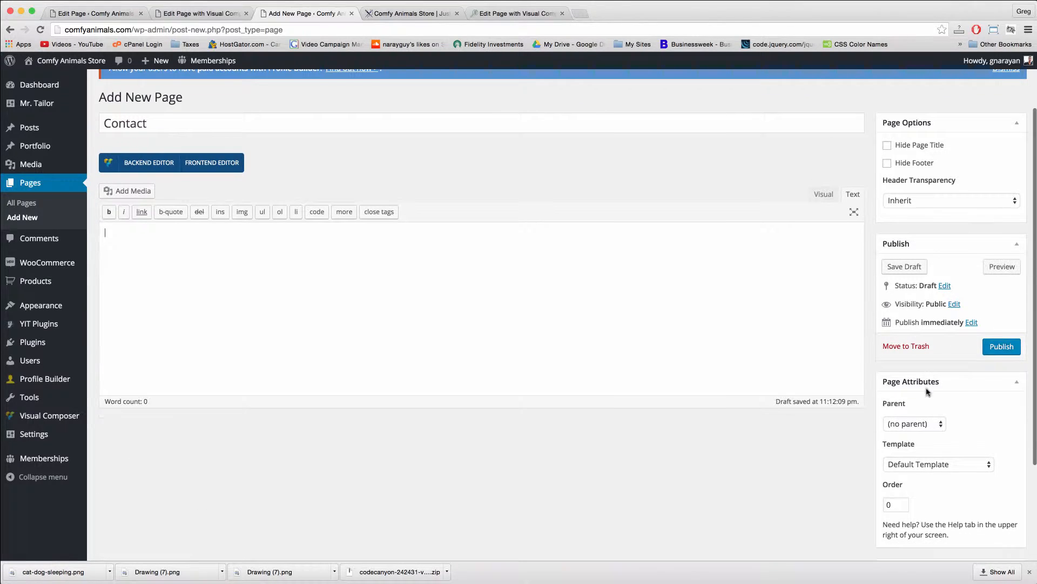
Assign the Full Width Page template and publish the Contact page
click(939, 464)
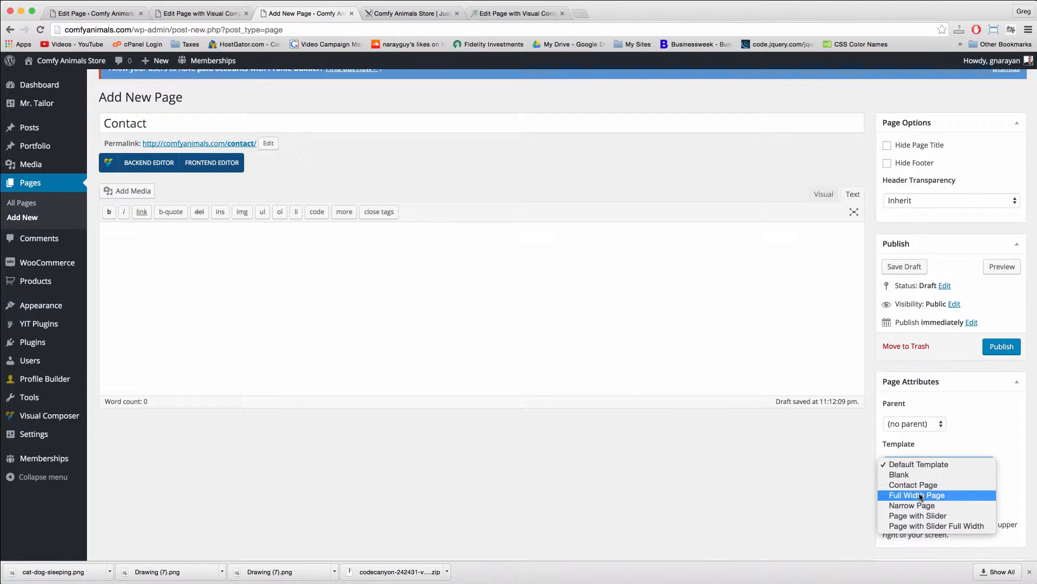
click(917, 495)
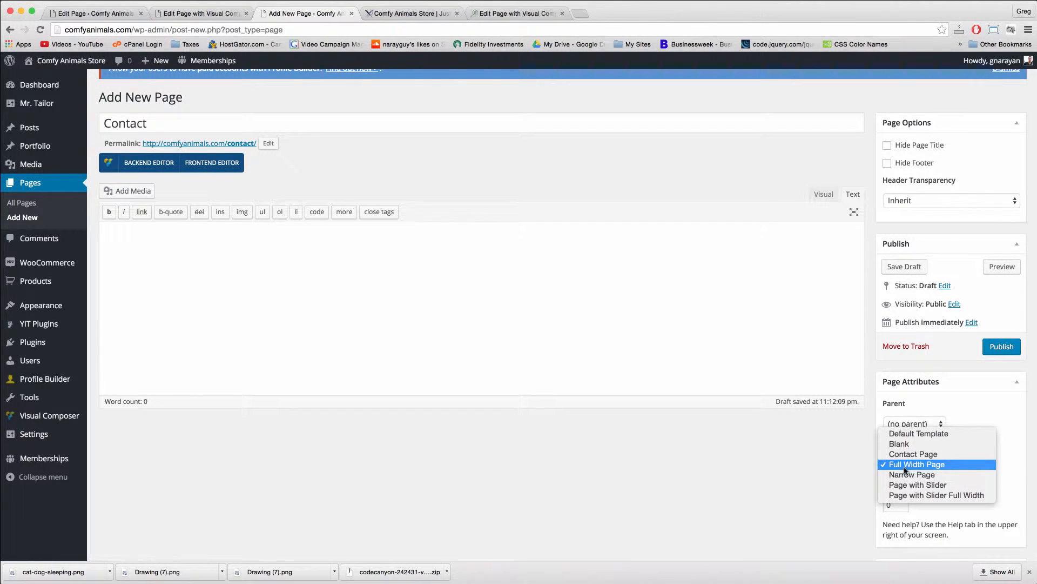
click(916, 464)
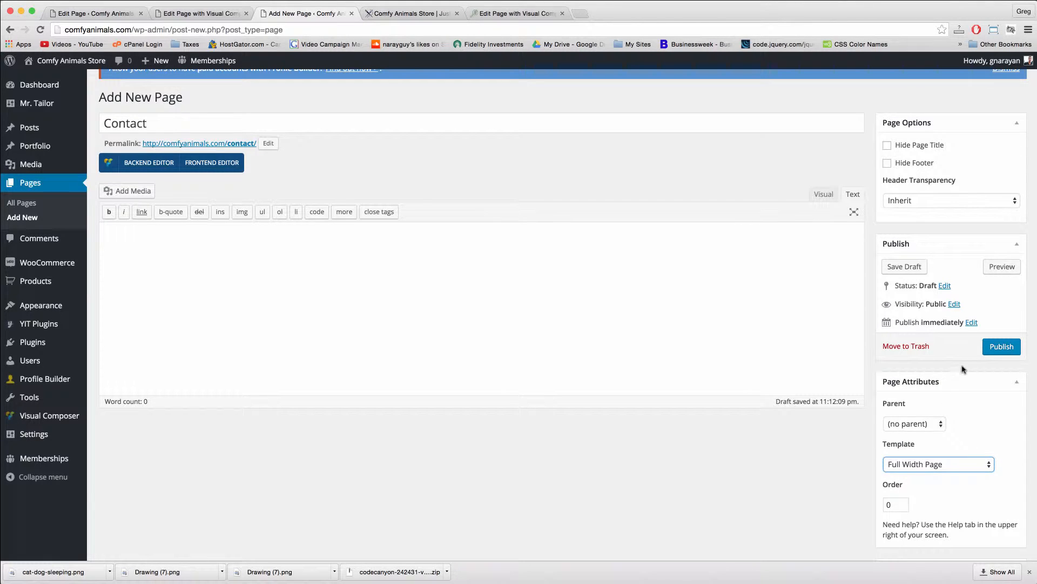
click(1002, 347)
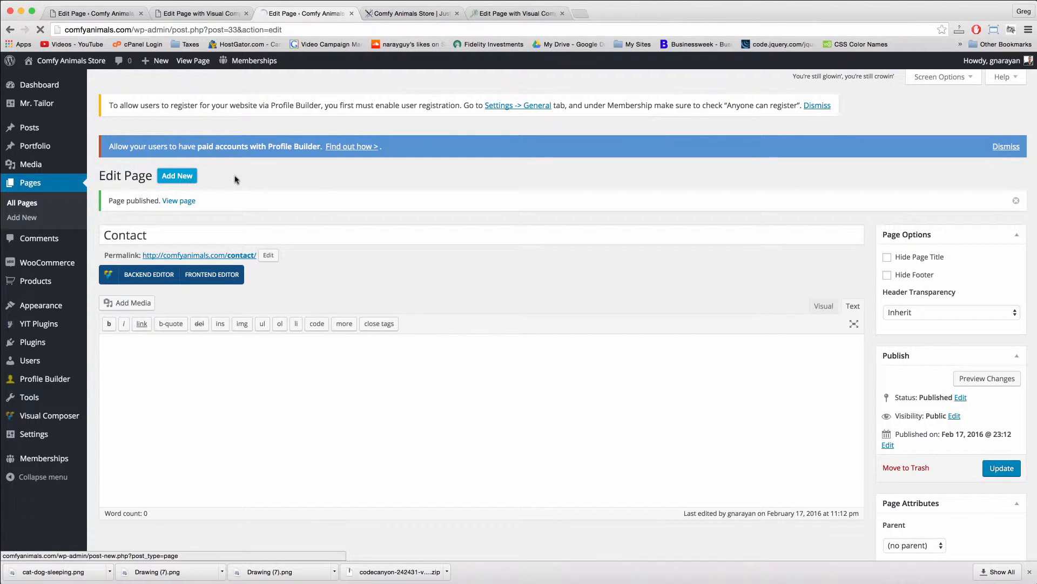
Create a page titled 'Blog' with the default template and publish it
click(177, 175)
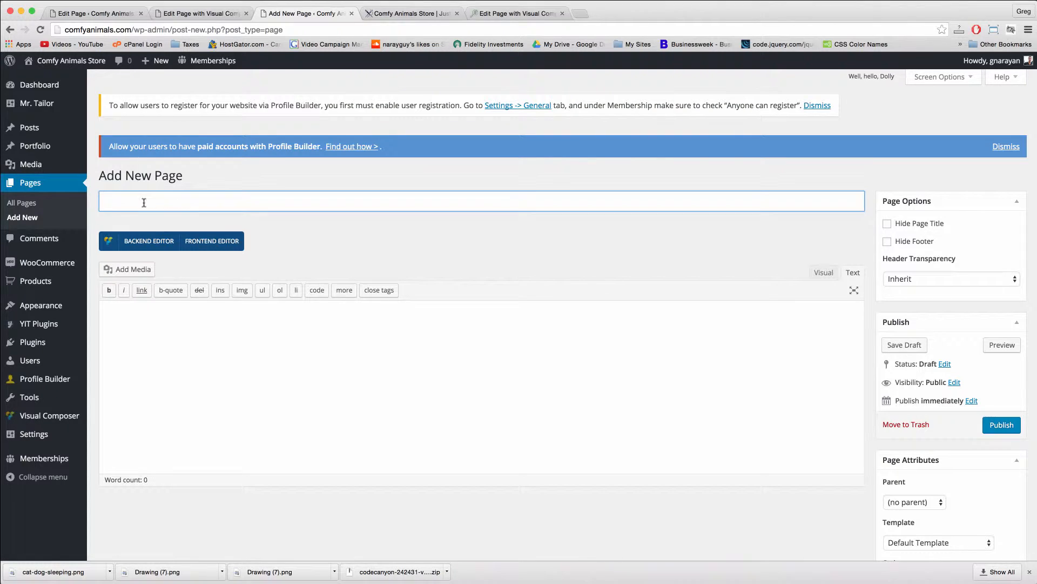
text(Blog)
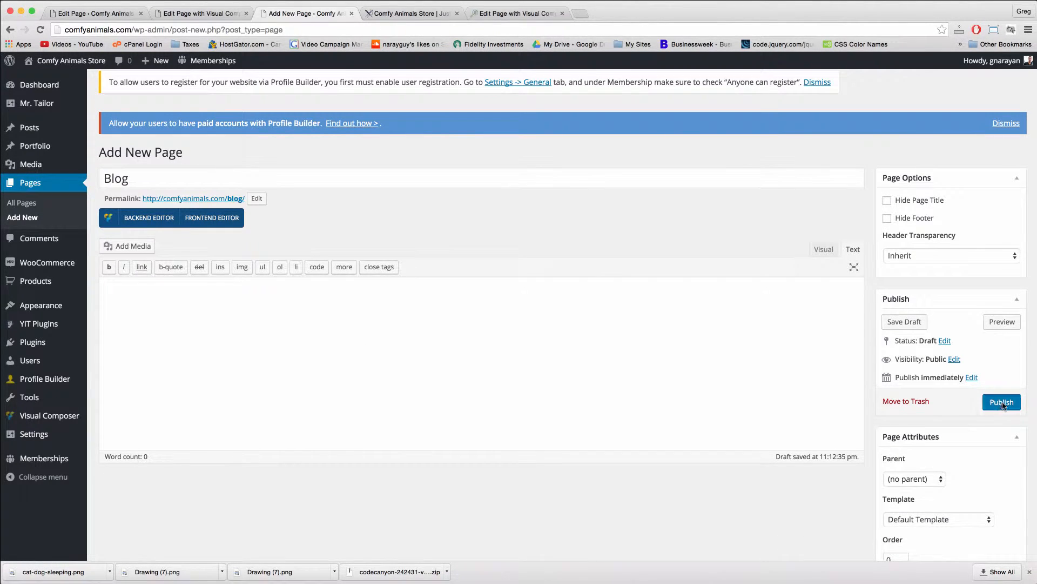
click(1002, 401)
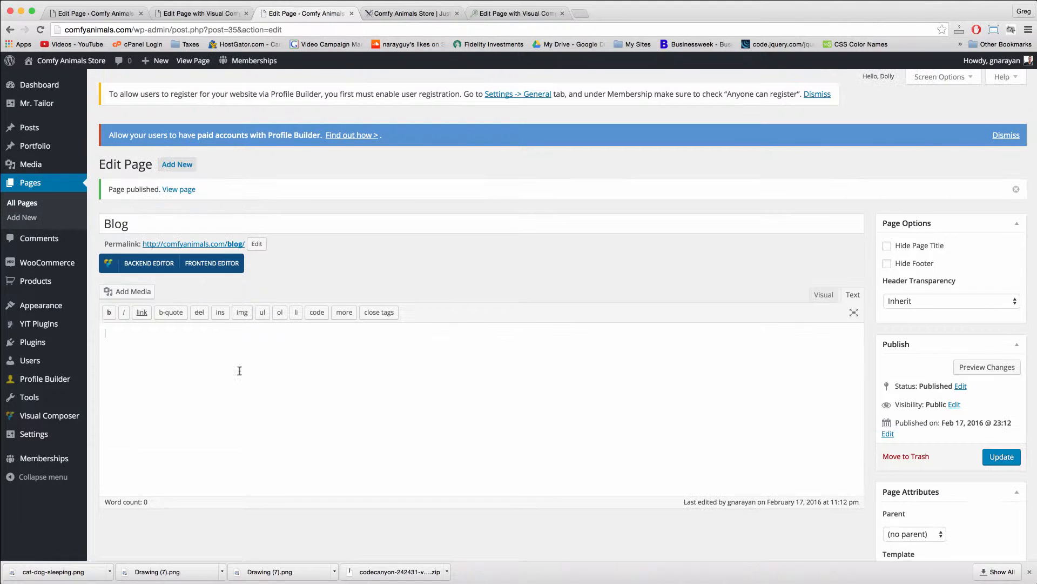
click(178, 224)
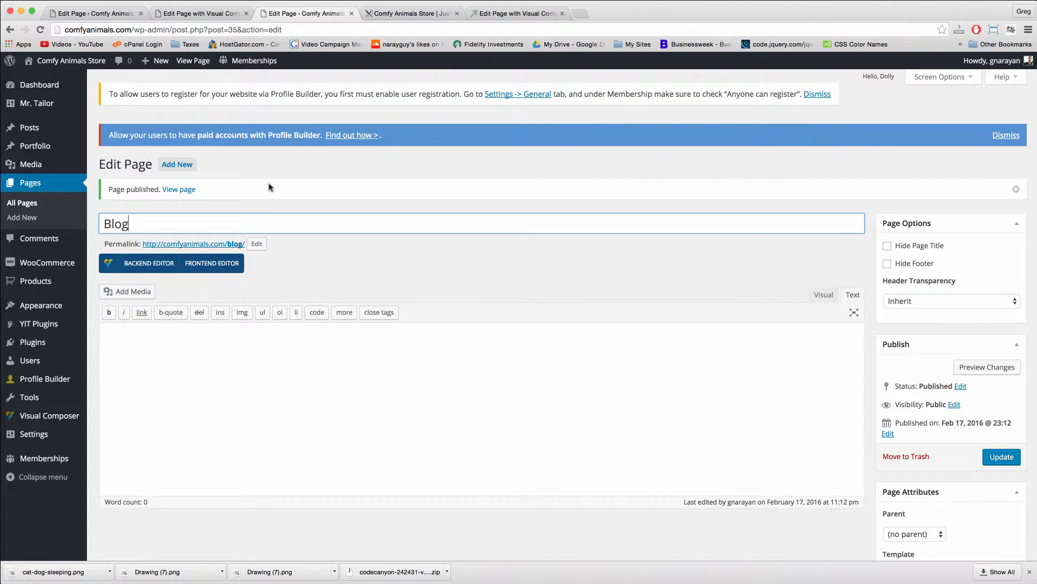
mouse_move(38, 382)
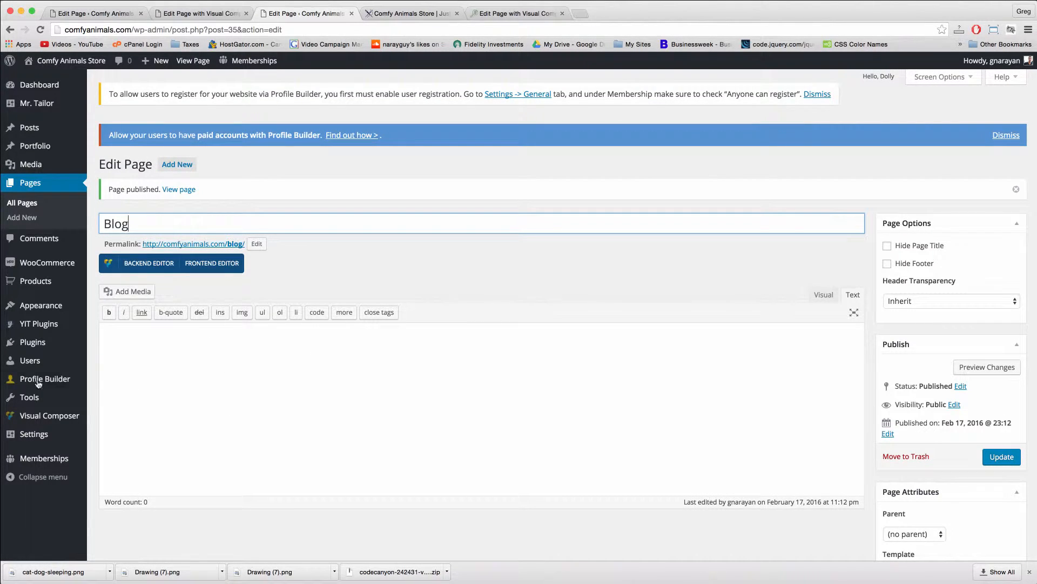
In Settings > Reading, set the Posts page to Blog and save the changes
click(34, 434)
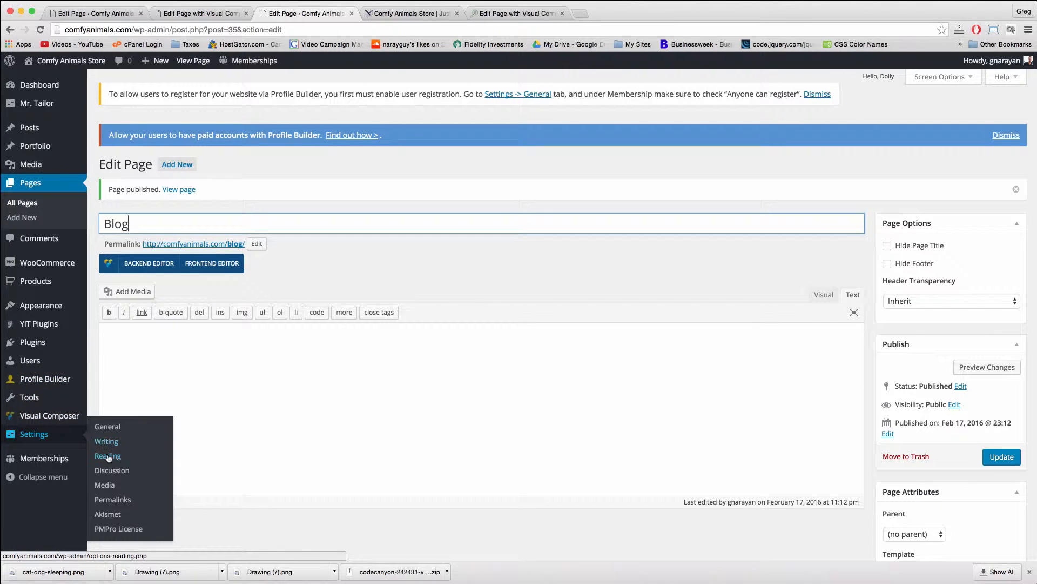
click(107, 456)
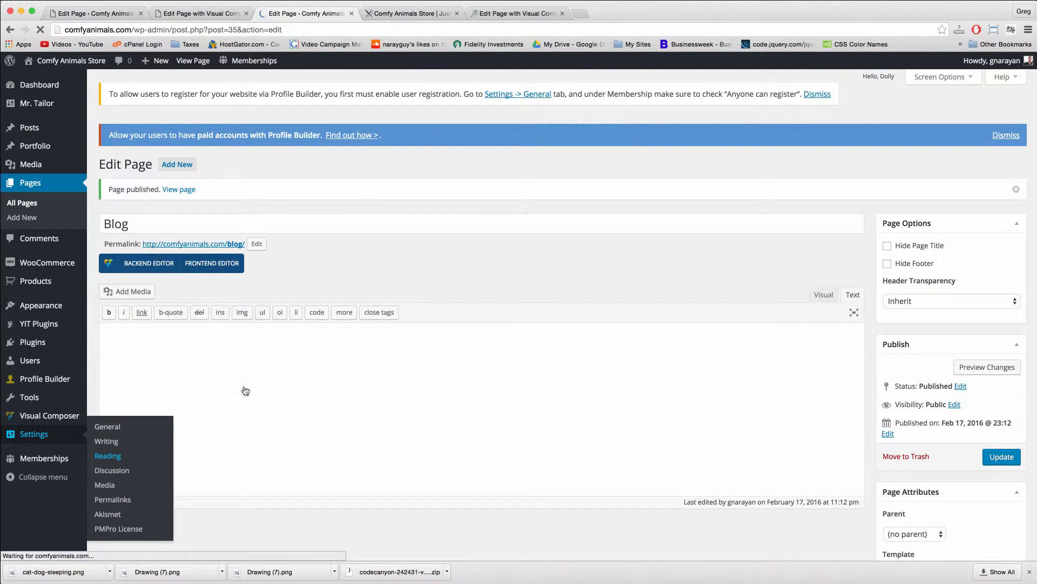
click(107, 455)
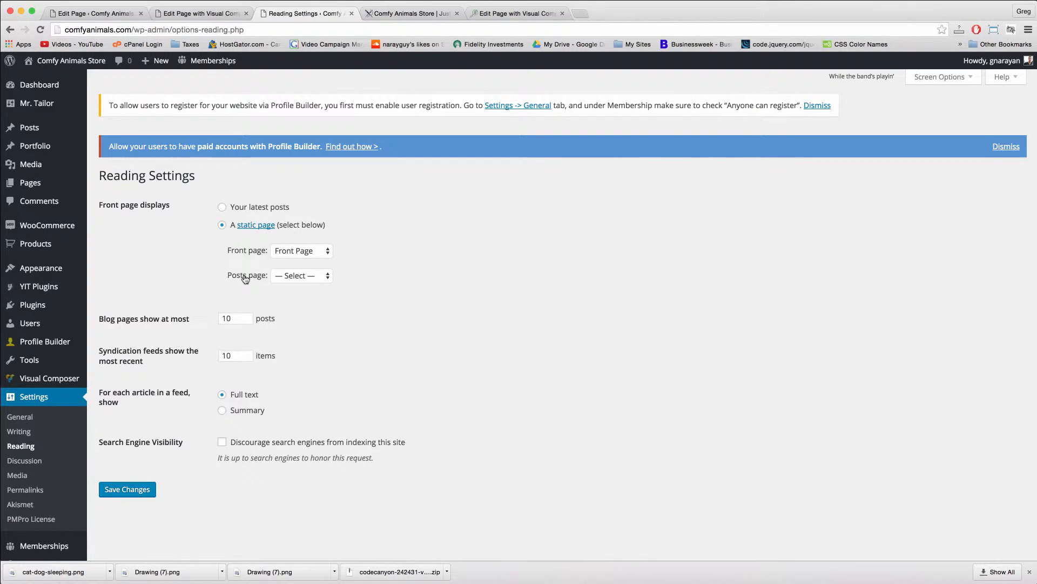
click(301, 276)
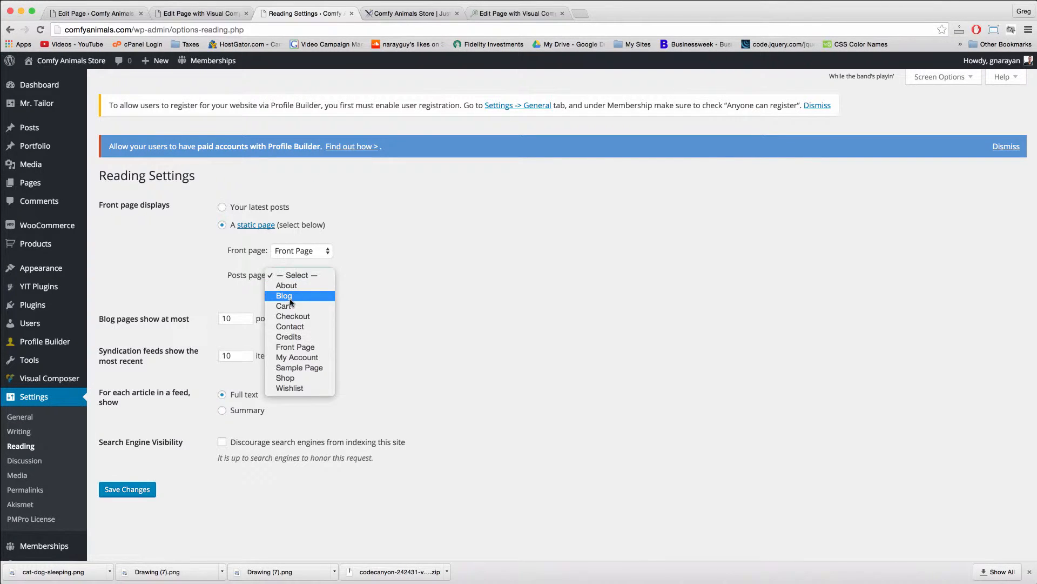
click(283, 295)
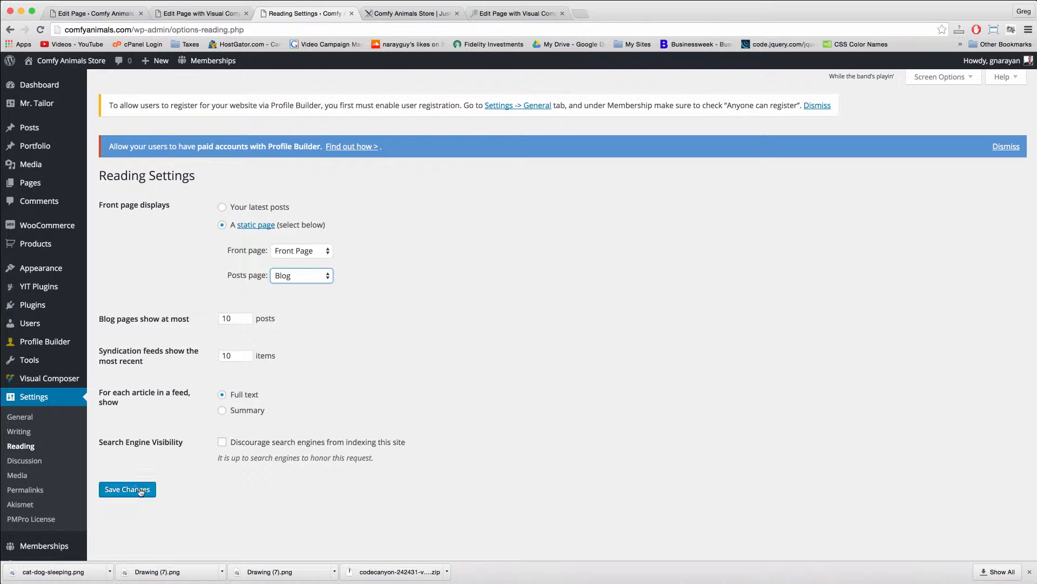
click(127, 489)
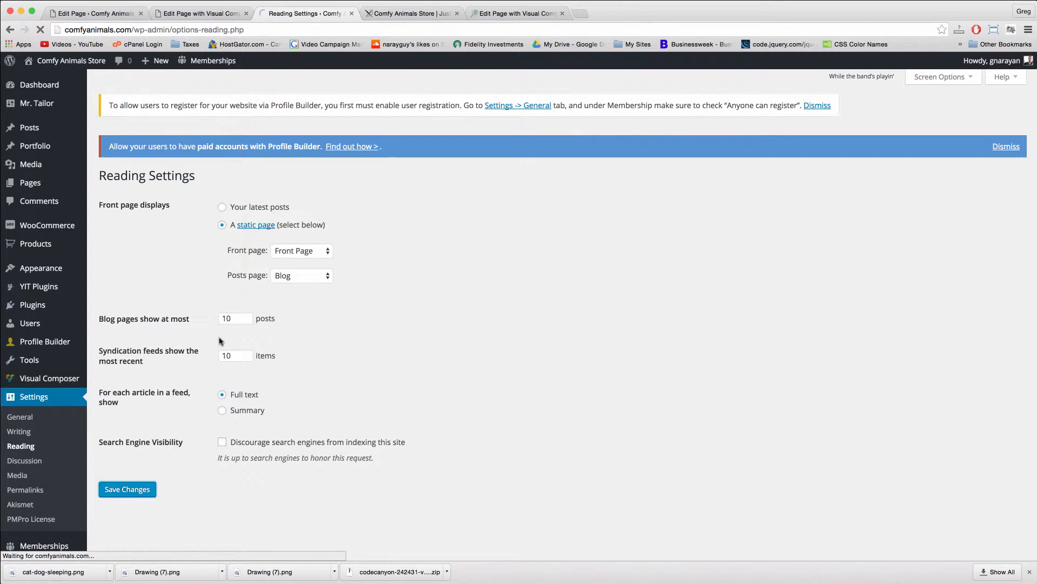
click(127, 489)
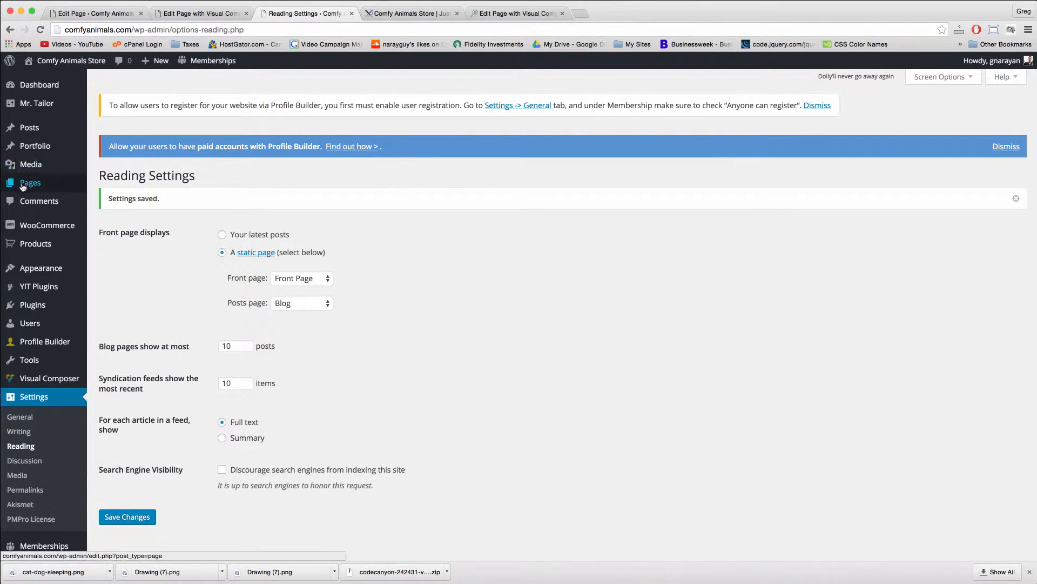
From All Pages, create and publish a page titled 'Team'
click(30, 183)
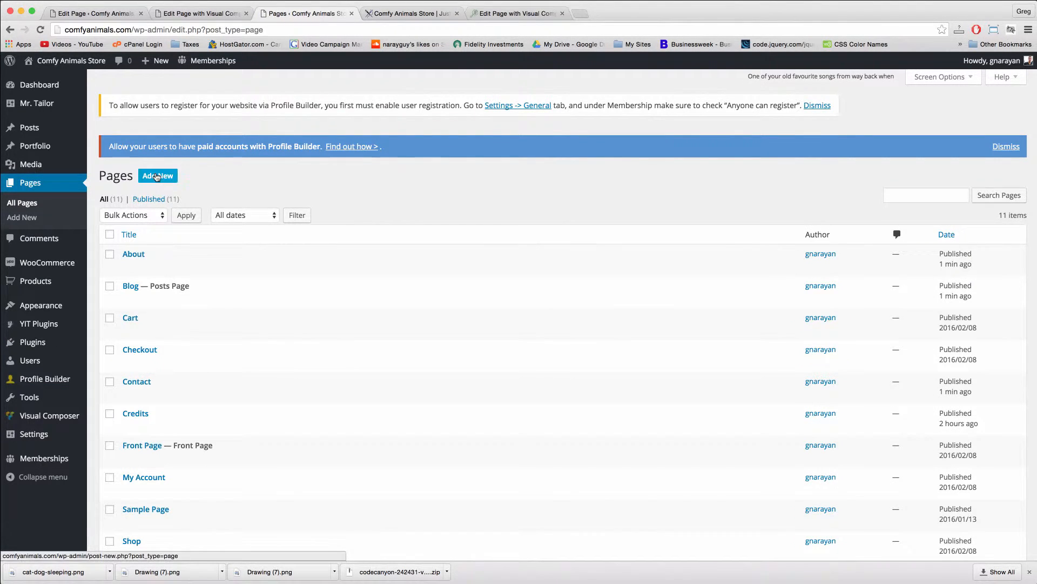
click(157, 176)
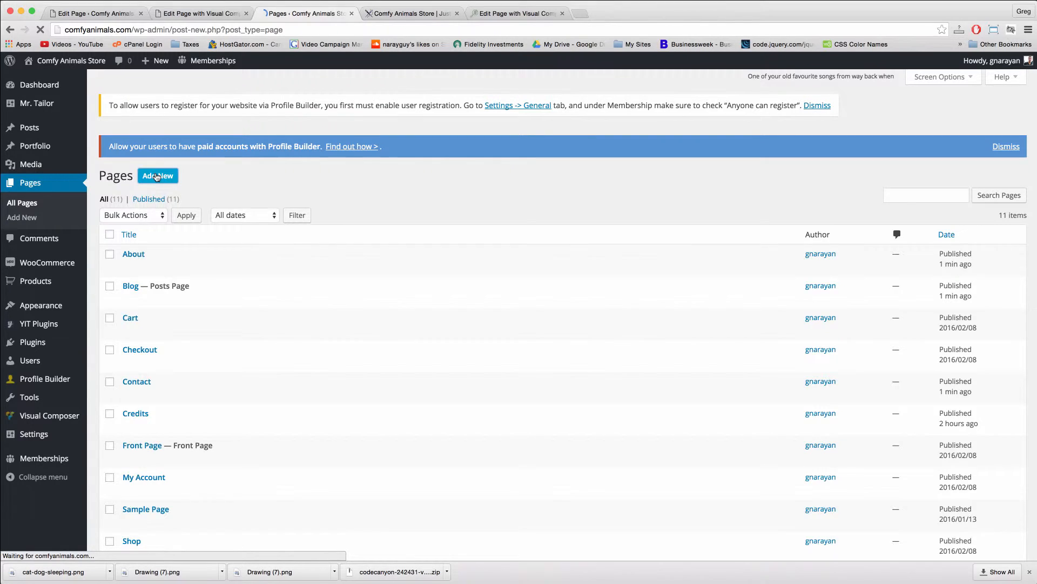
click(158, 175)
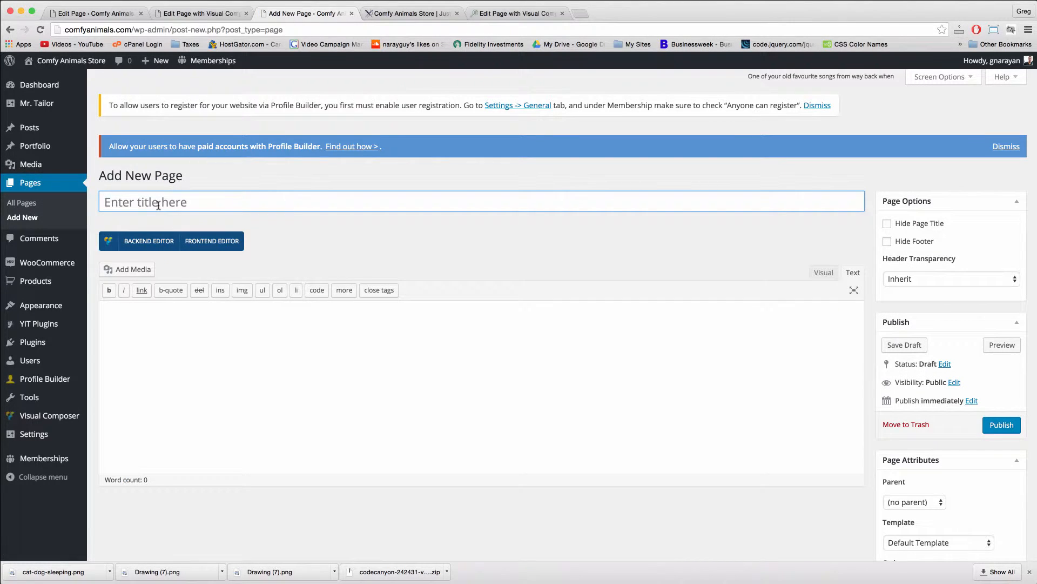
text(Team)
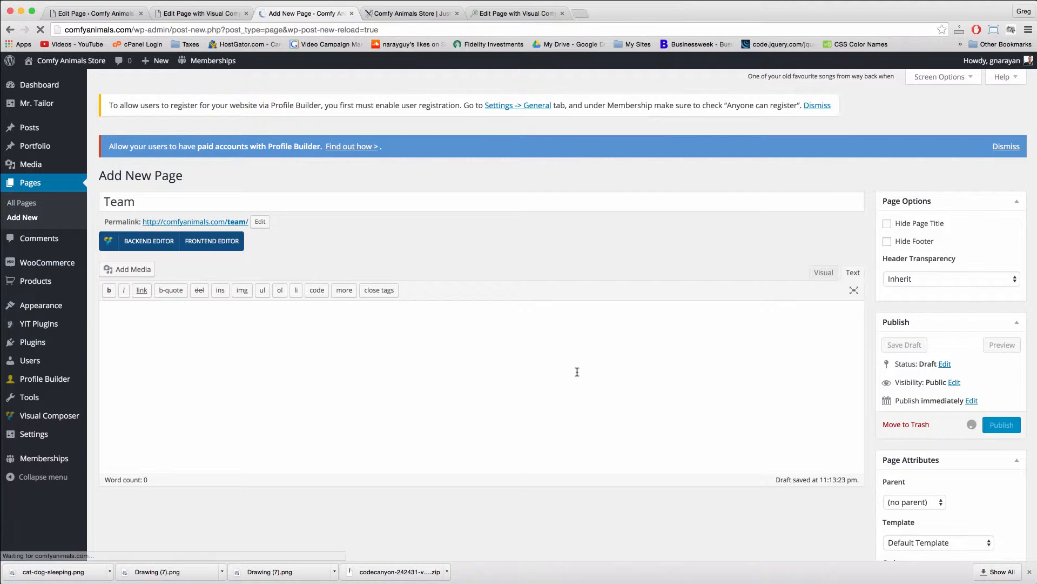
click(1001, 424)
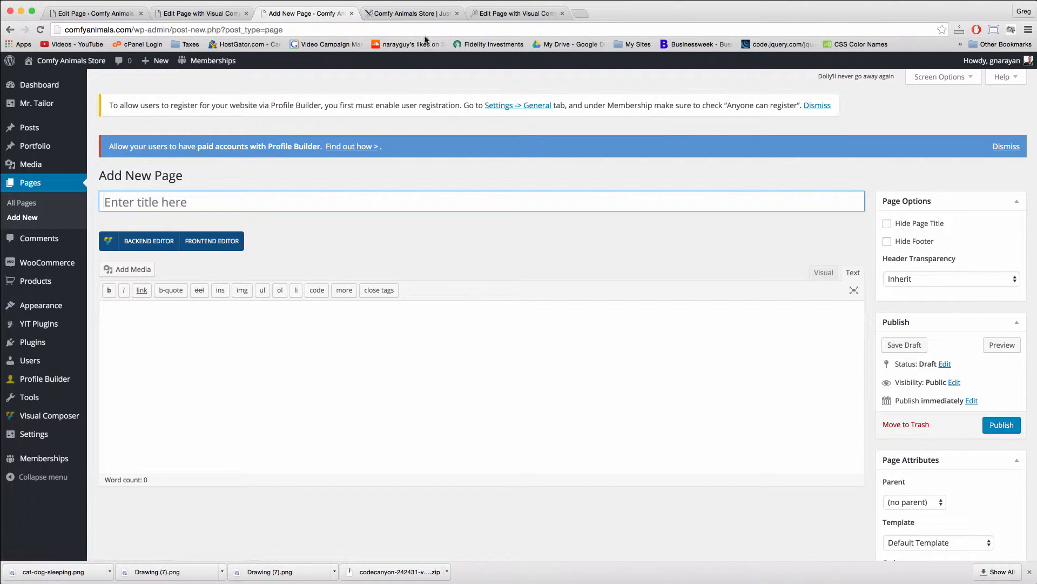
Create and publish the 'Comfy Animal of The Week' and 'Shelter Donations' pages
text(Comfy Animal of The Week)
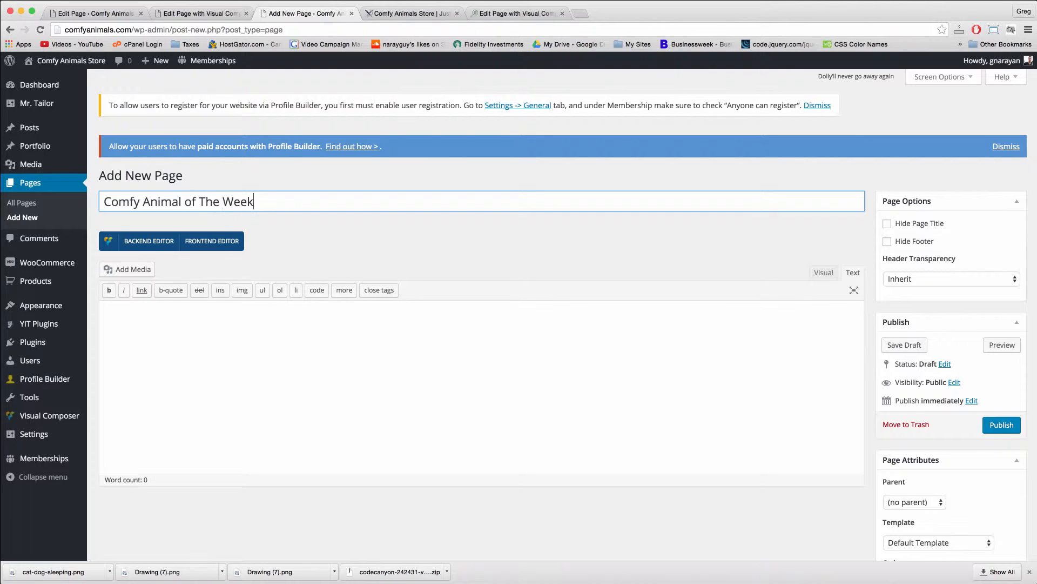
click(1002, 425)
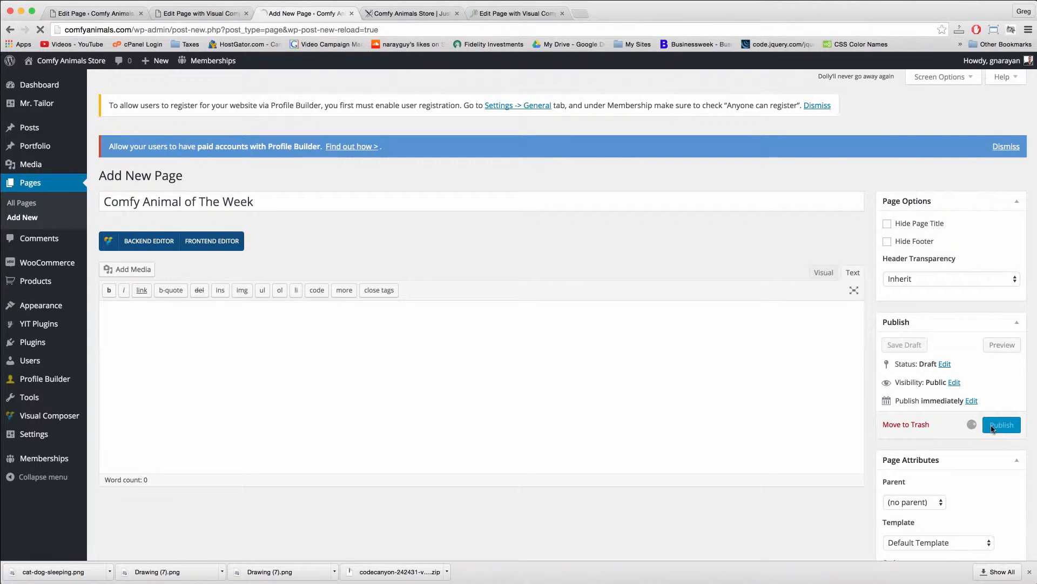
click(1001, 424)
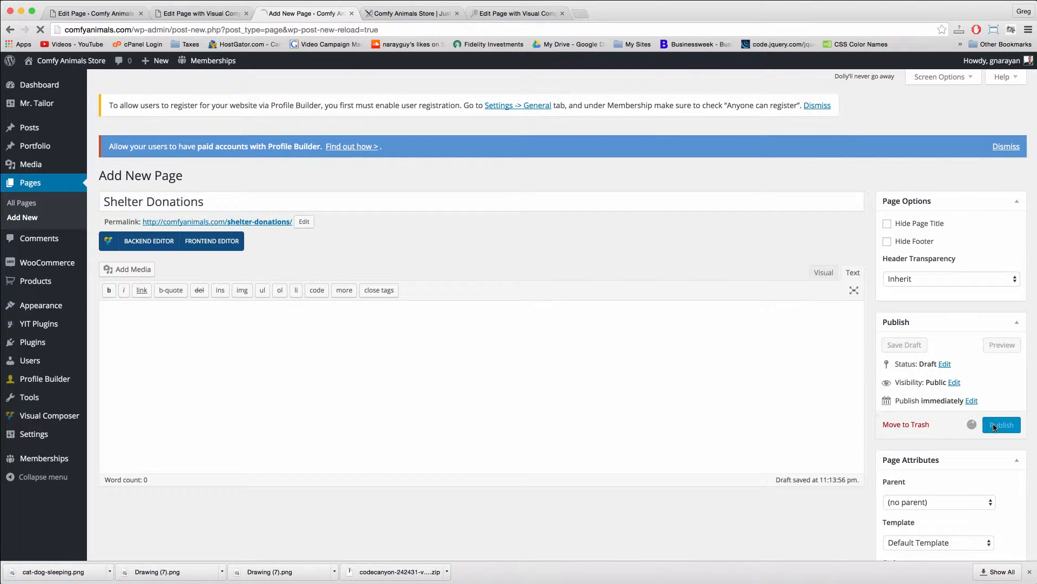
click(1002, 424)
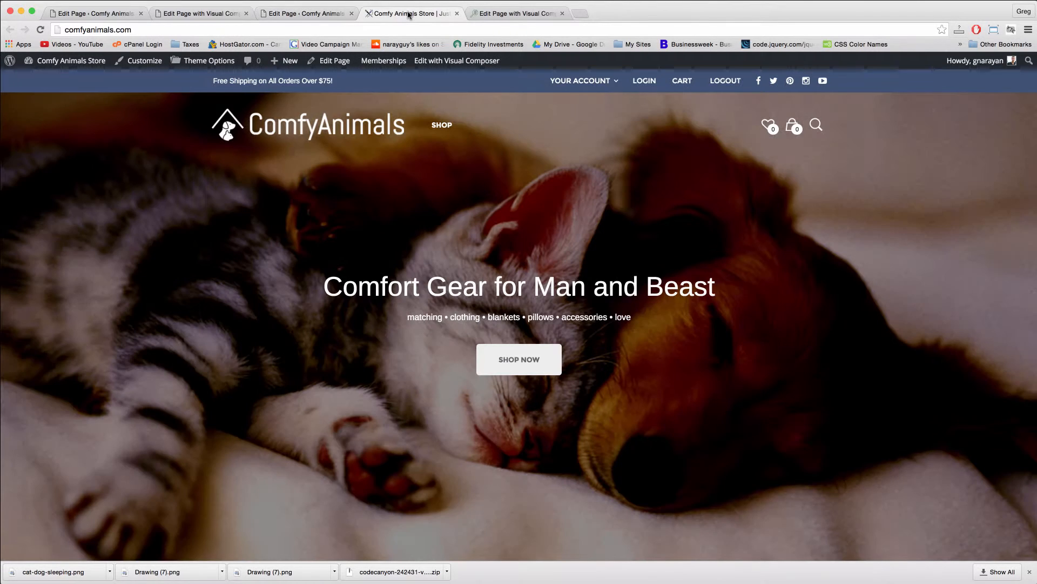
View the live storefront and open its My Account page from the top bar
click(582, 81)
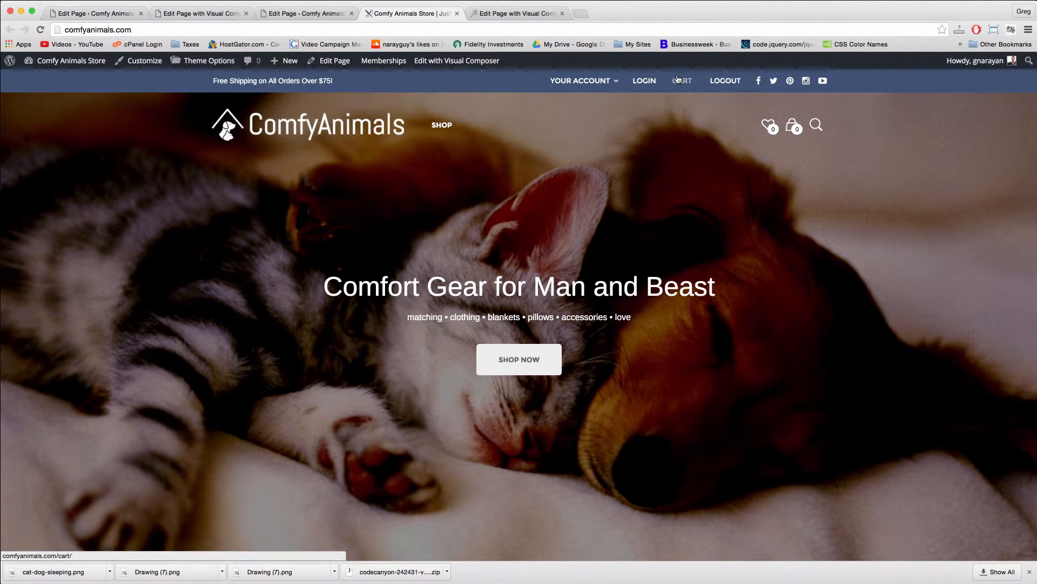
click(584, 80)
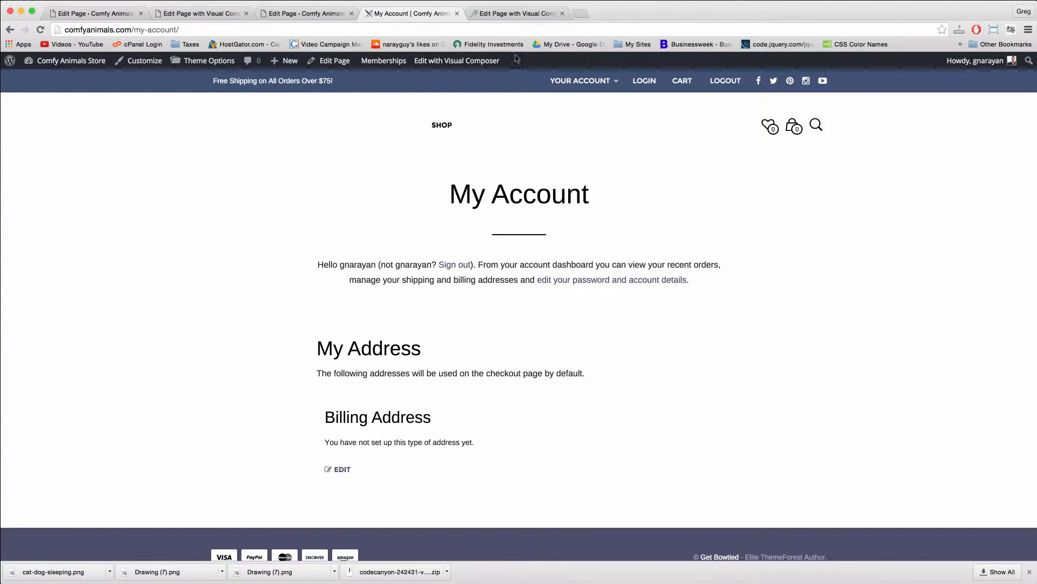
click(302, 13)
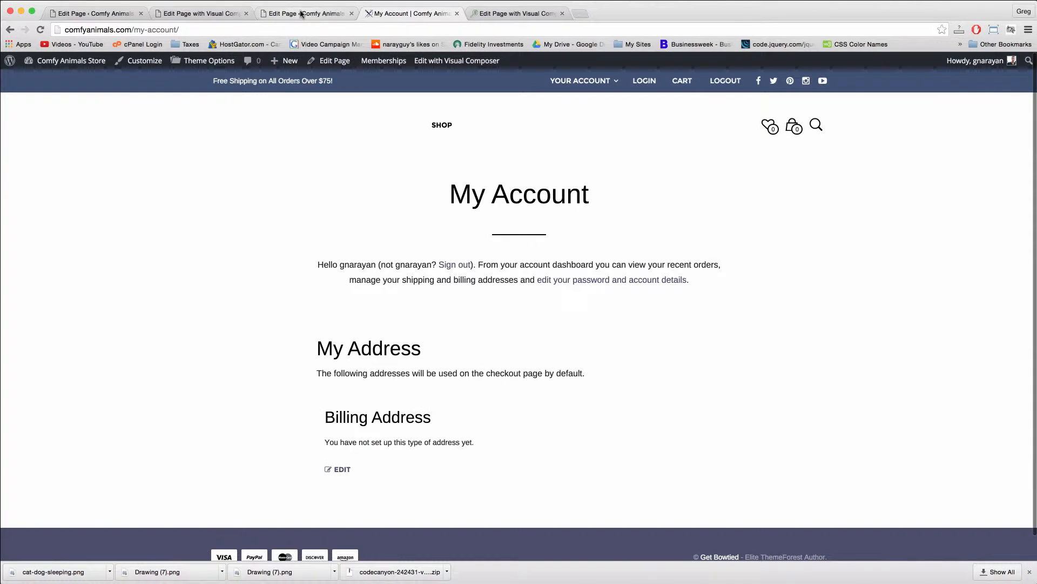
Return to the admin editor tab and start adding a new page
click(299, 13)
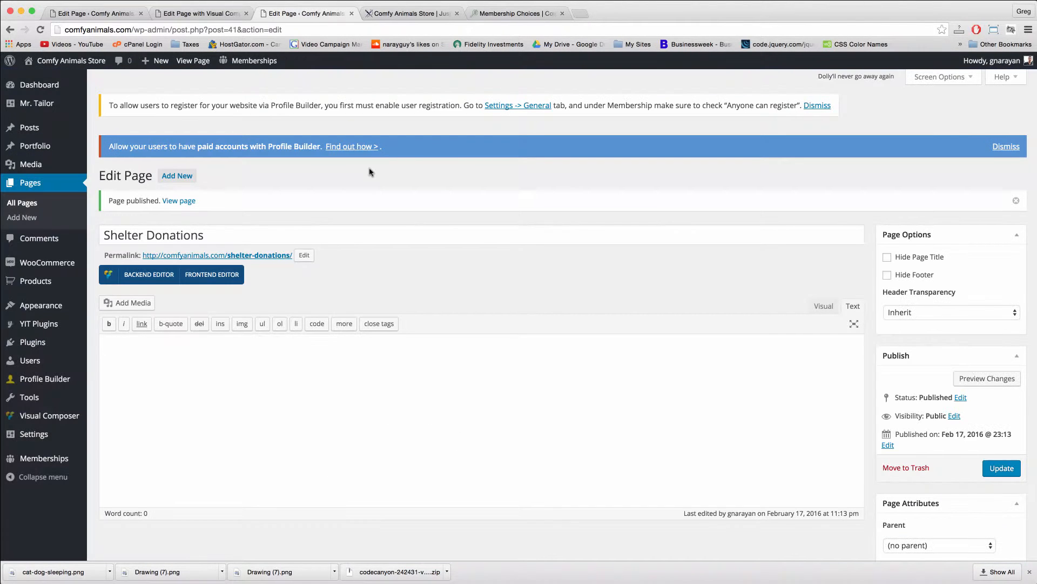
mouse_move(30, 184)
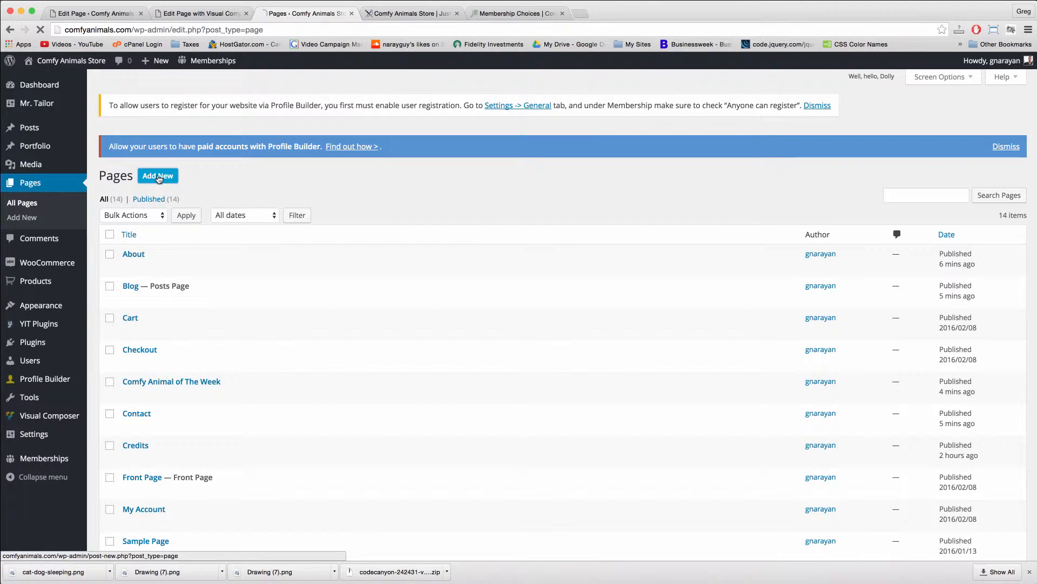
click(157, 176)
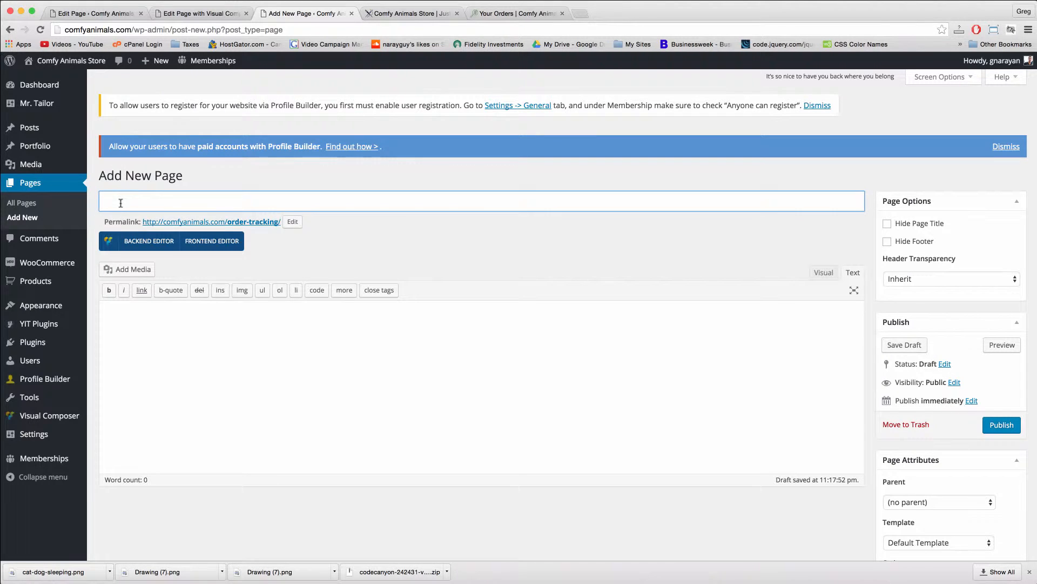
Title the page 'Your Order', enter the WooCommerce order-tracking shortcode as content, and publish it
text(Your Order)
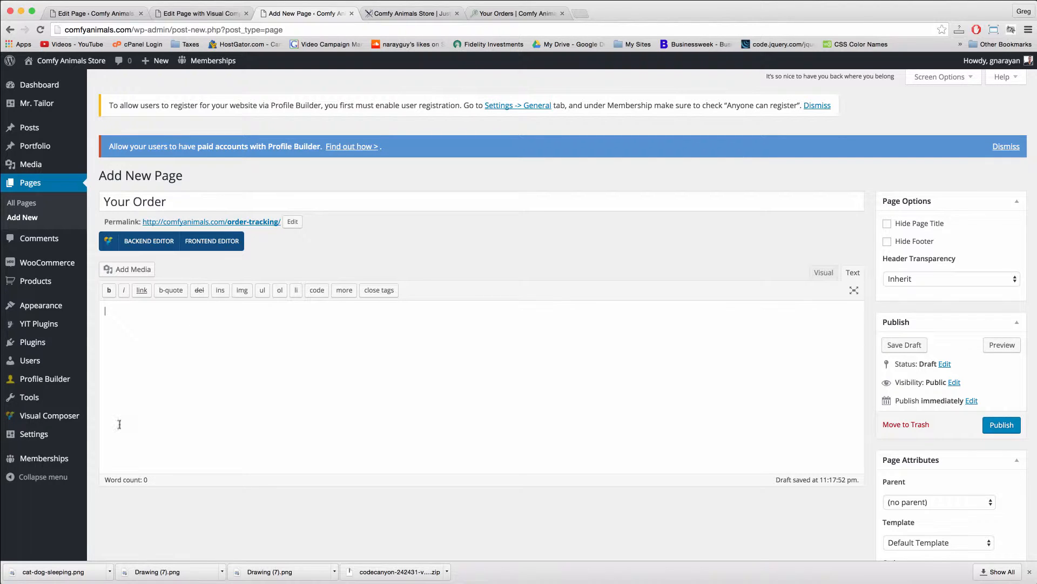
mouse_move(855, 262)
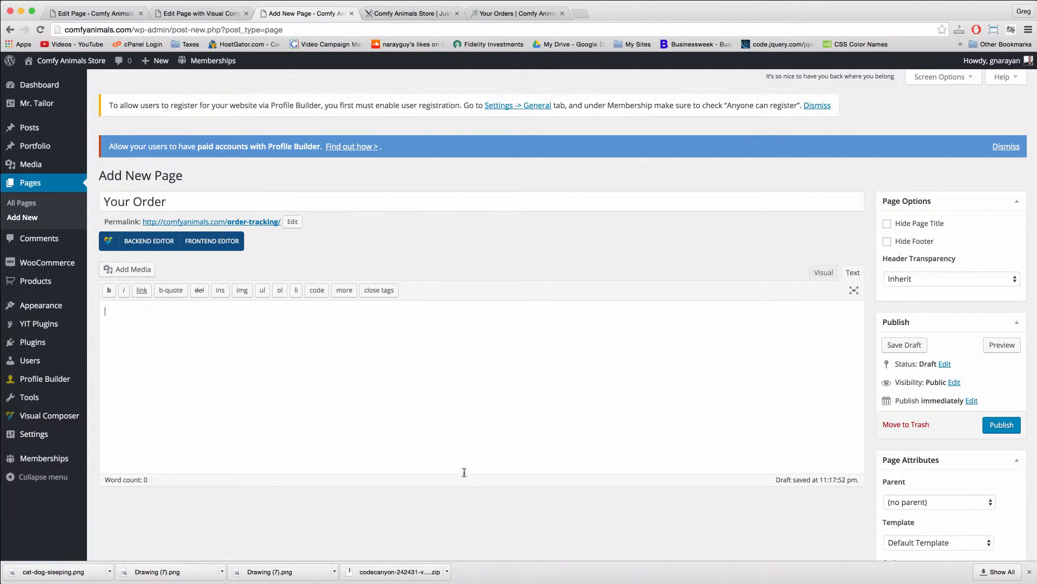
mouse_move(121, 326)
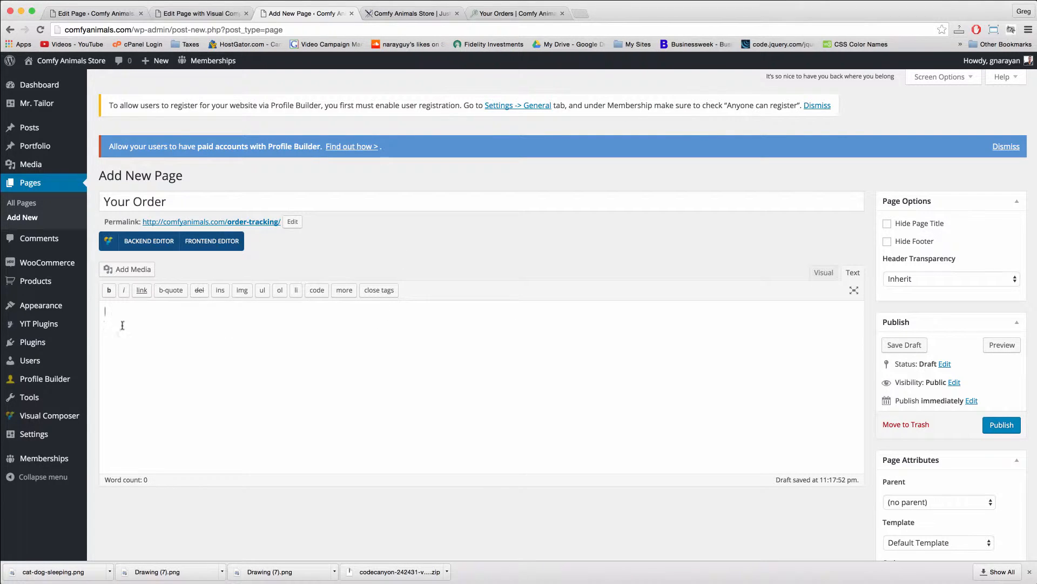
mouse_move(128, 332)
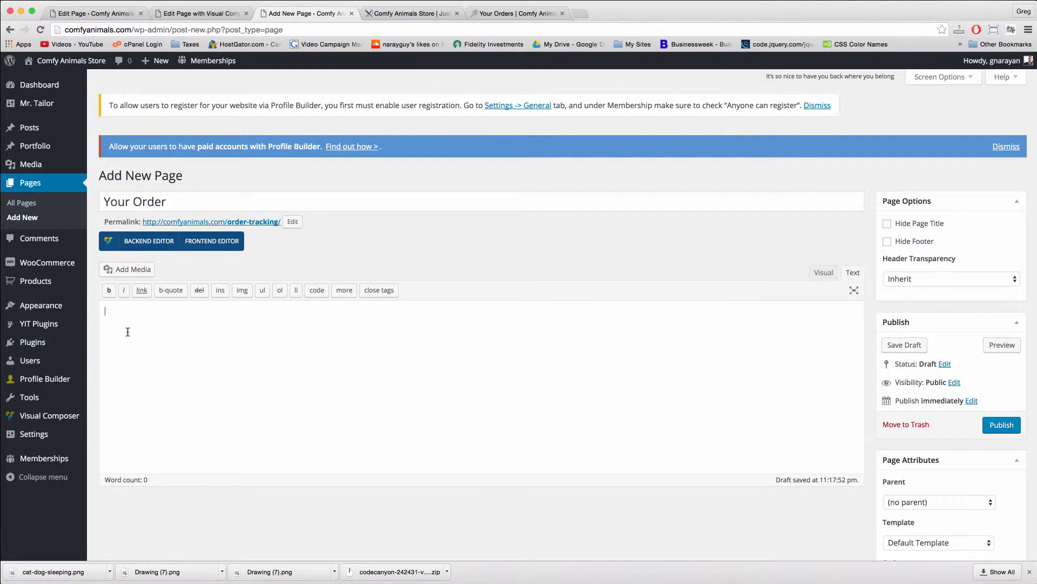
mouse_move(104, 313)
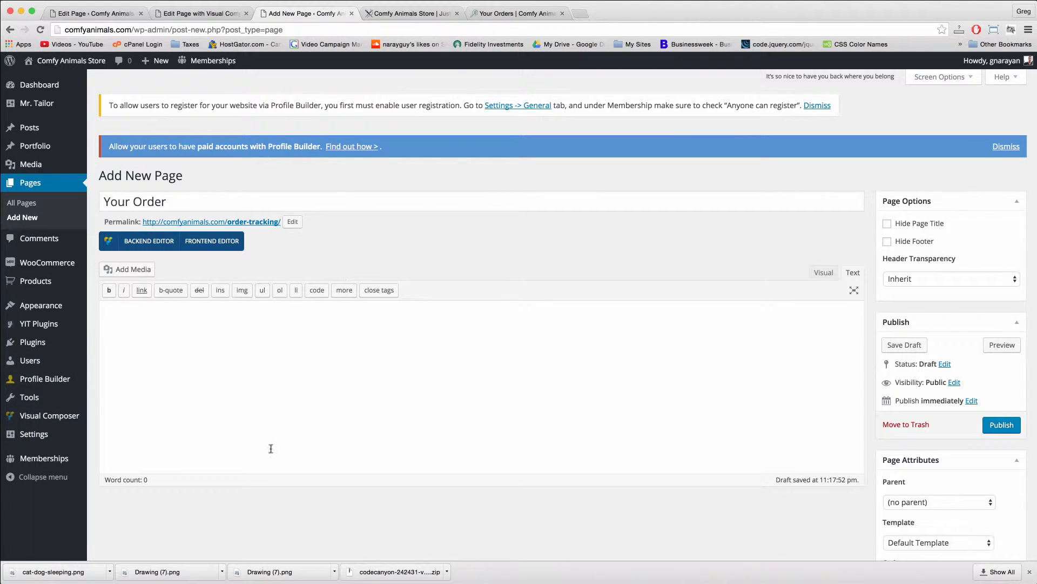
mouse_move(219, 324)
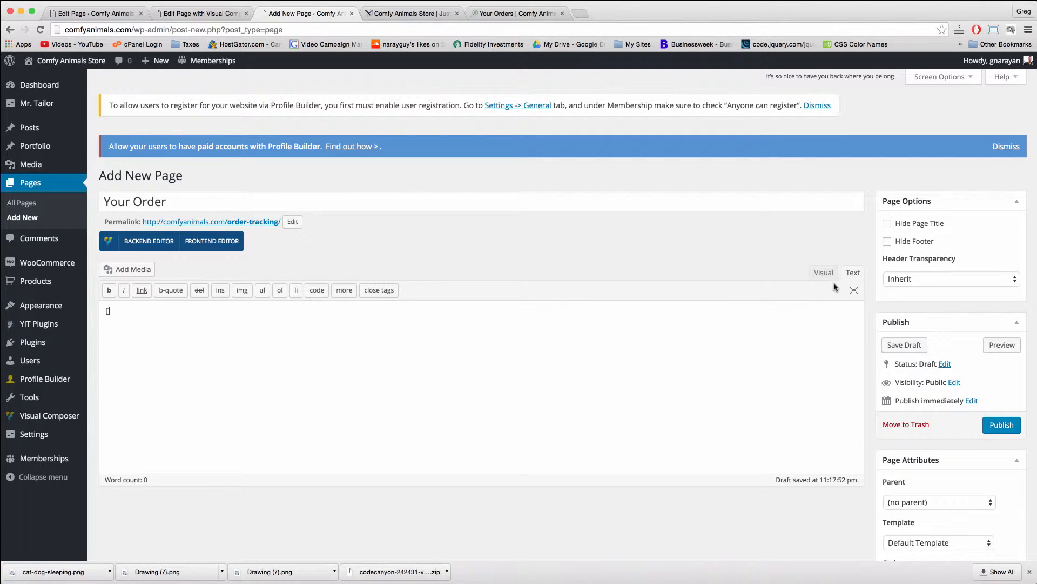
text(woocom)
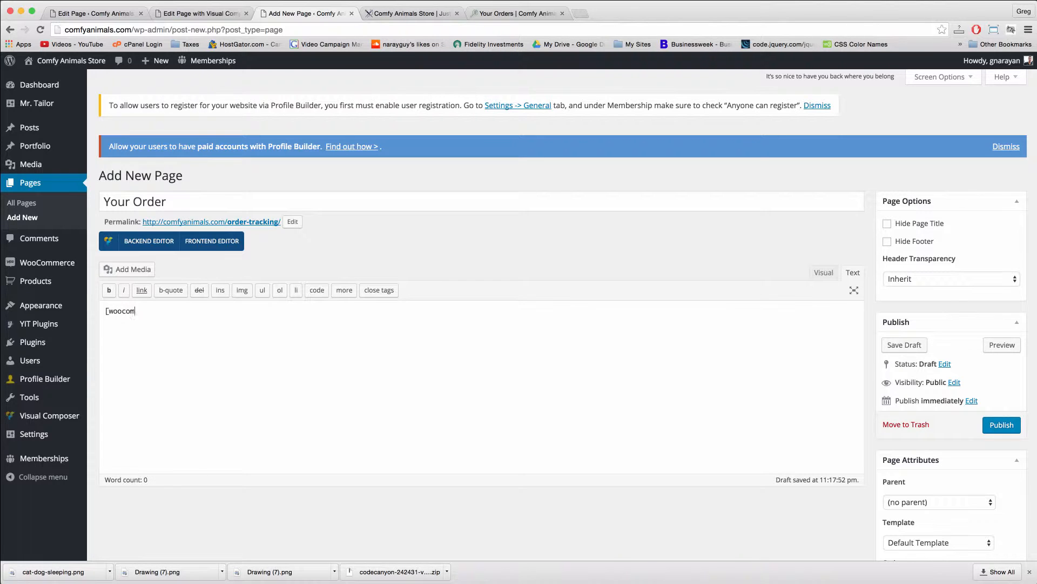
text(merece_)
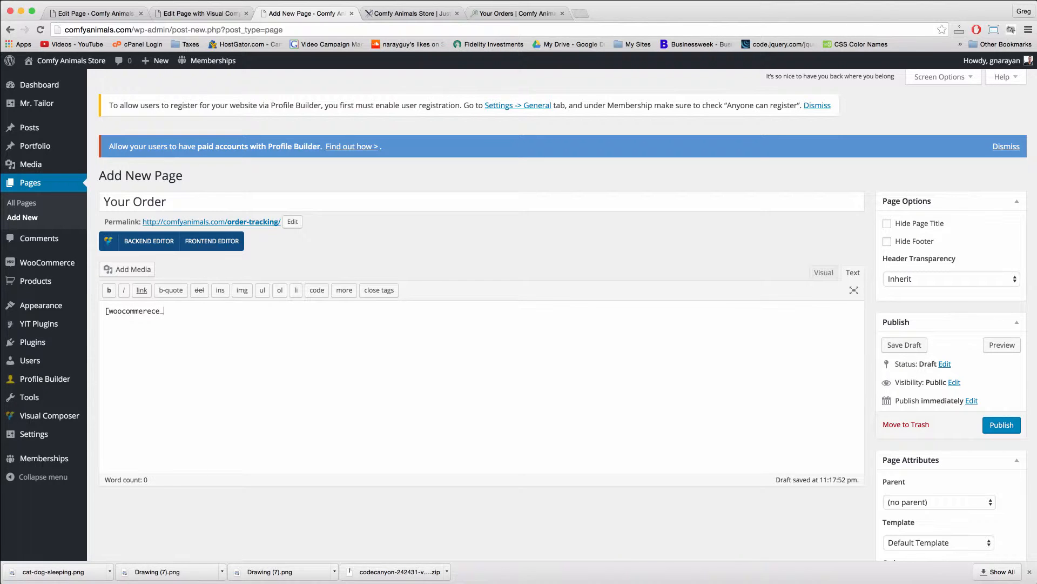
text(order_tra)
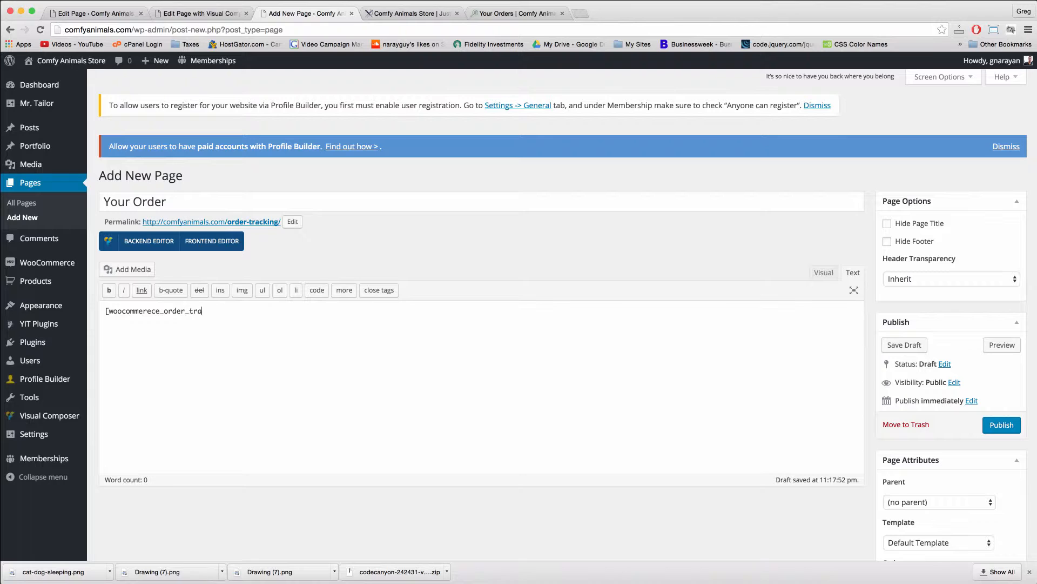
text(acking])
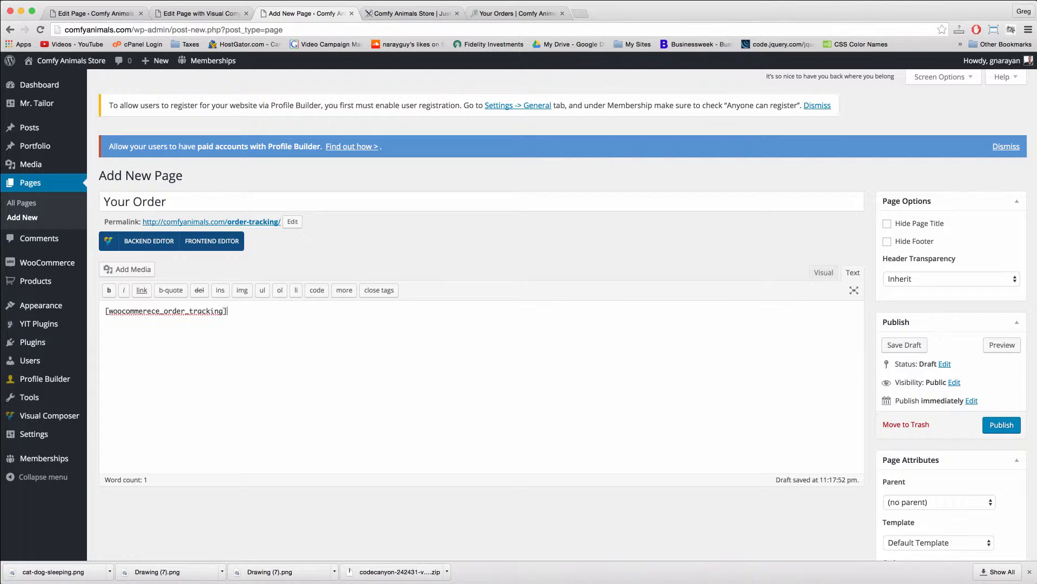
mouse_move(873, 342)
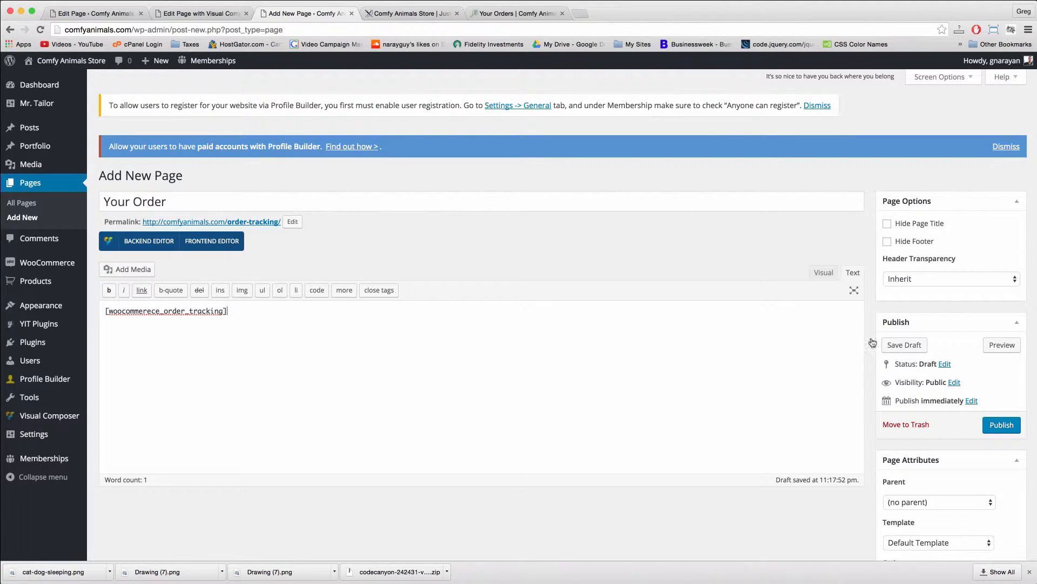
click(1002, 424)
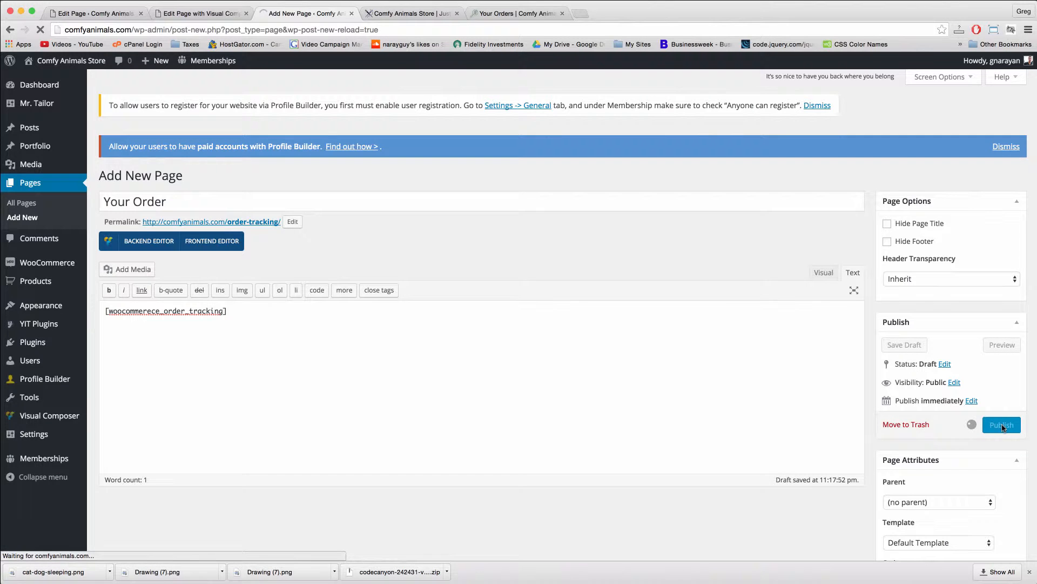
Search 'woocommerce shortcodes' in a new tab and scroll the WooThemes docs to the 2.1.x list
click(1002, 424)
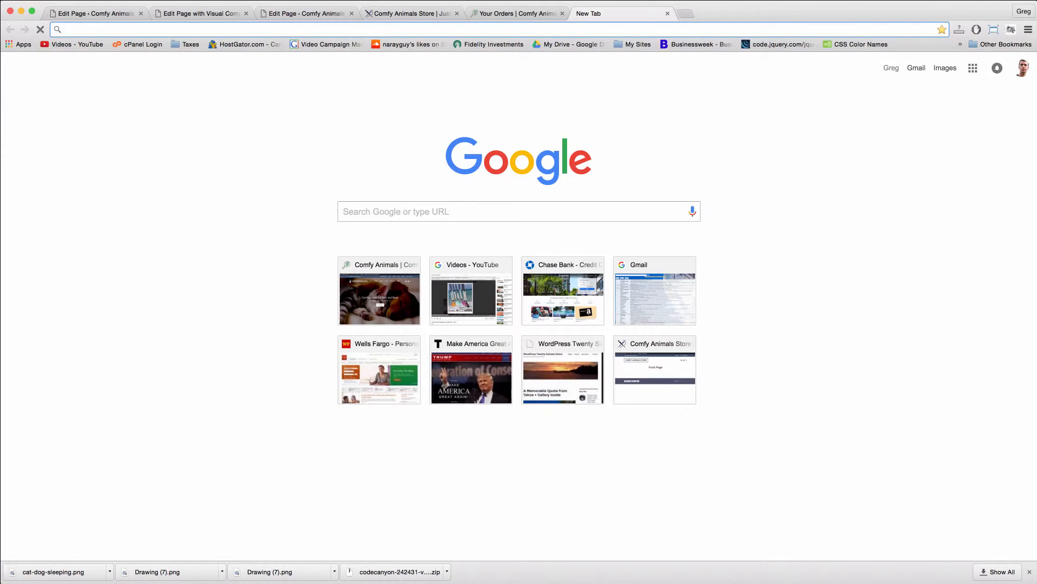
text(woocommerce shortcodes)
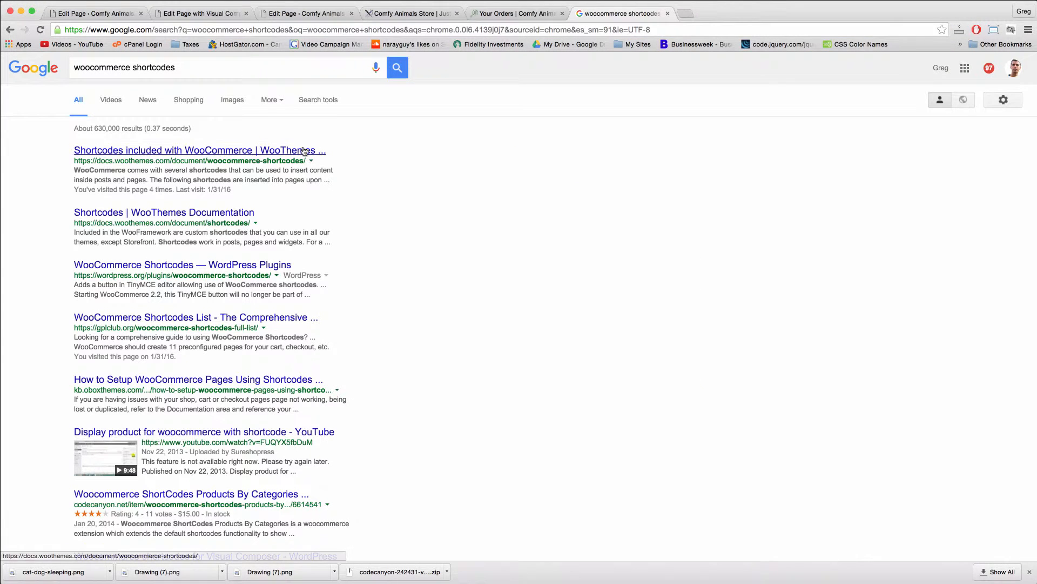
click(199, 150)
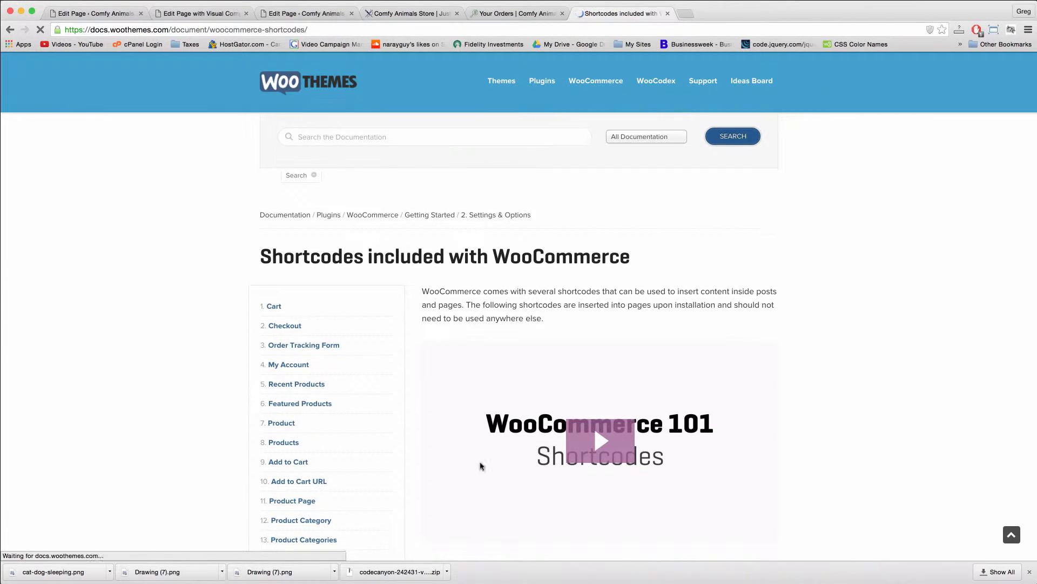
scroll(down, 3)
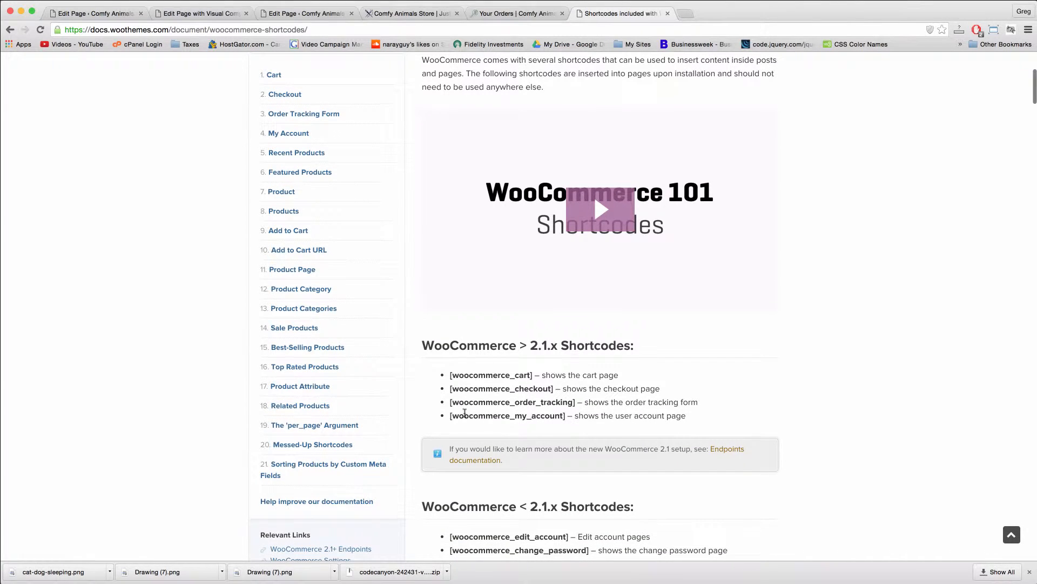
mouse_move(577, 409)
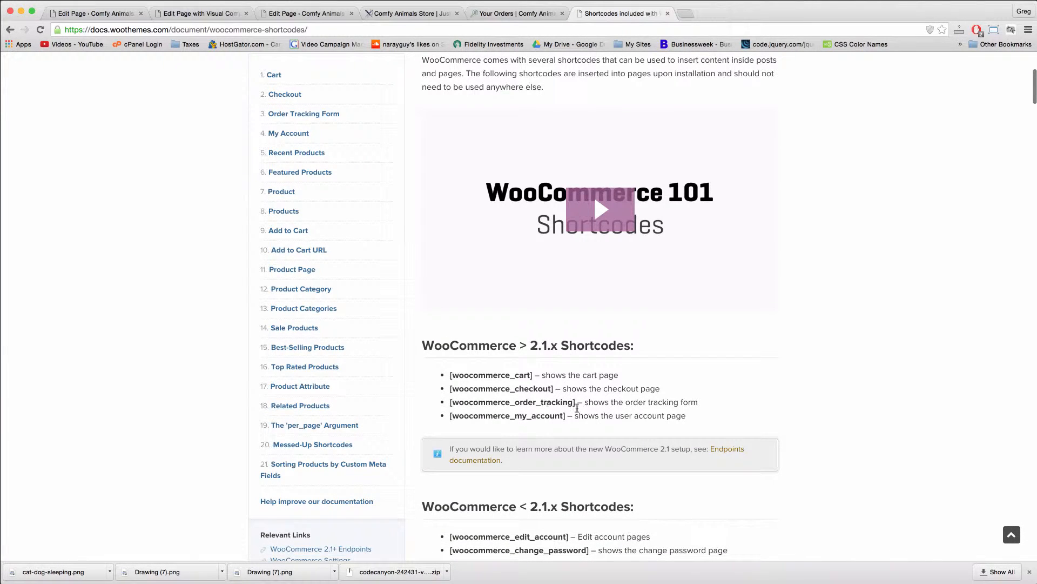
View the live Your Order page showing the misspelled shortcode, then reopen it for editing
click(303, 13)
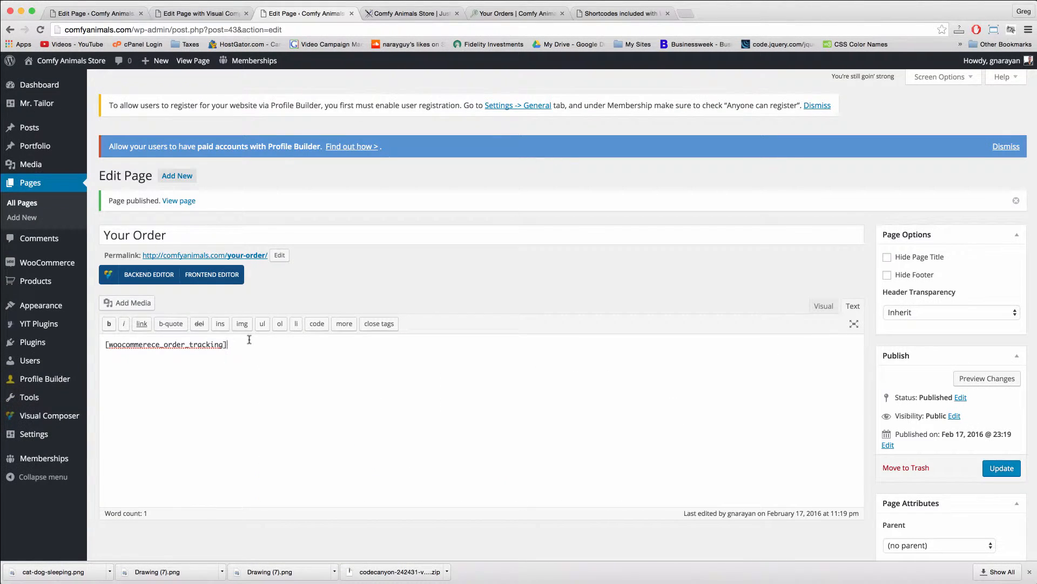
click(193, 61)
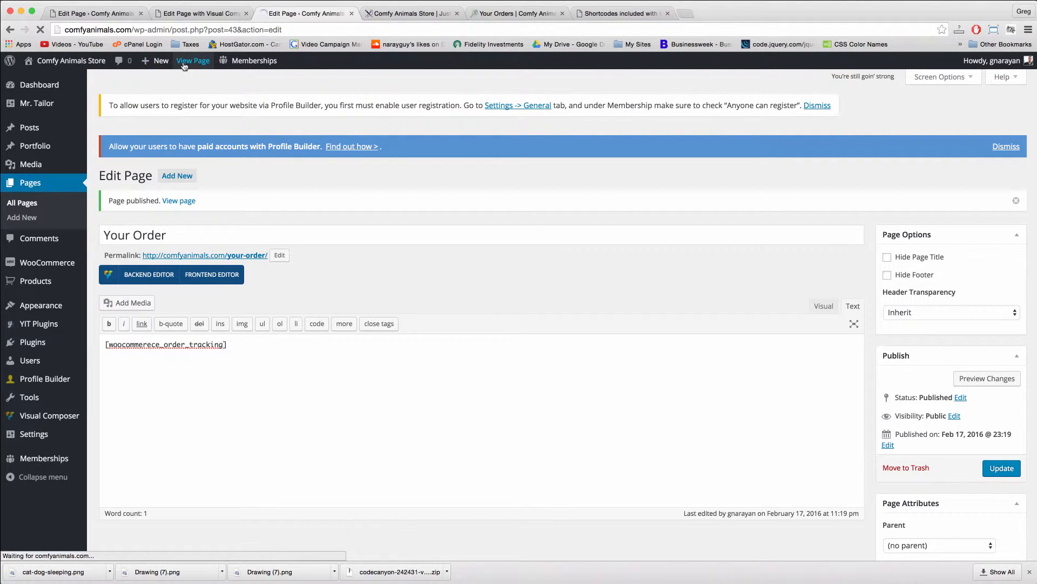
click(193, 60)
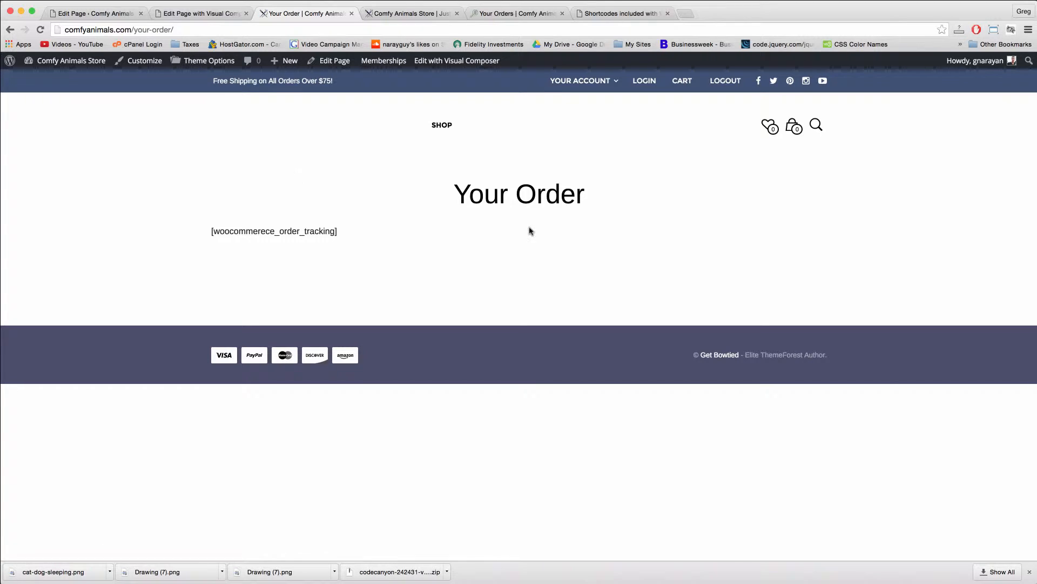
mouse_move(362, 236)
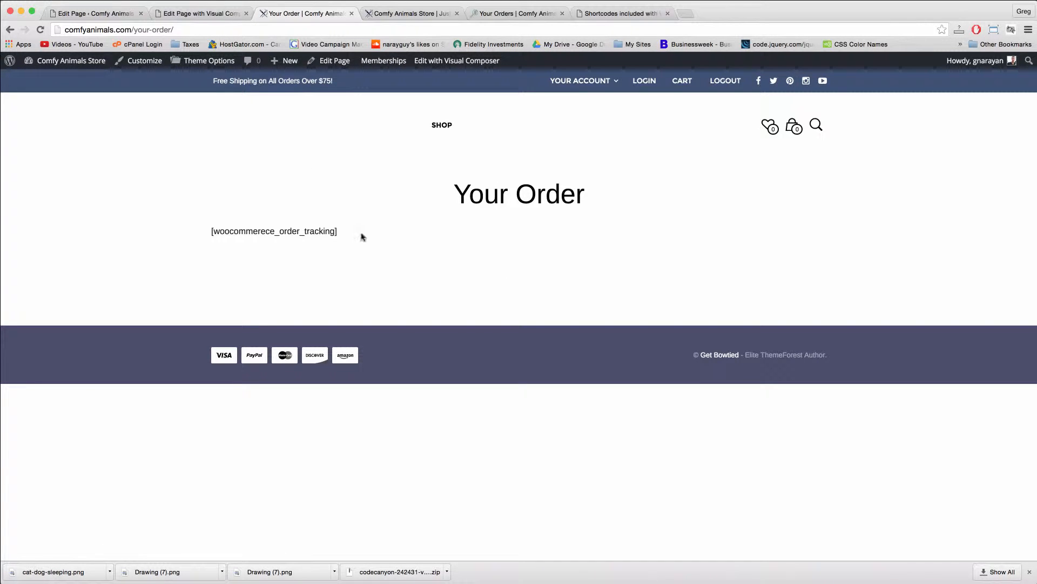
mouse_move(232, 245)
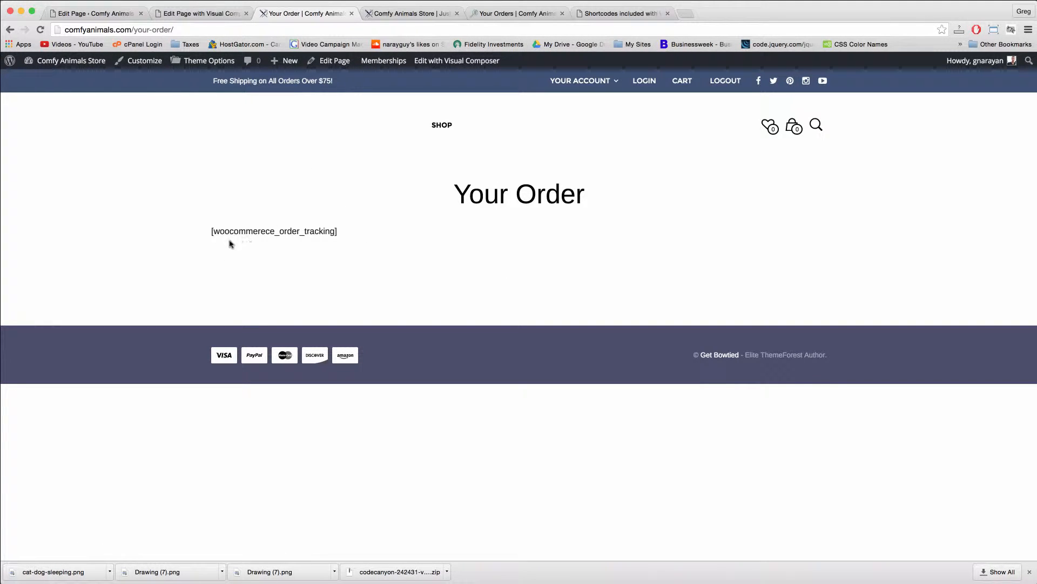
mouse_move(262, 116)
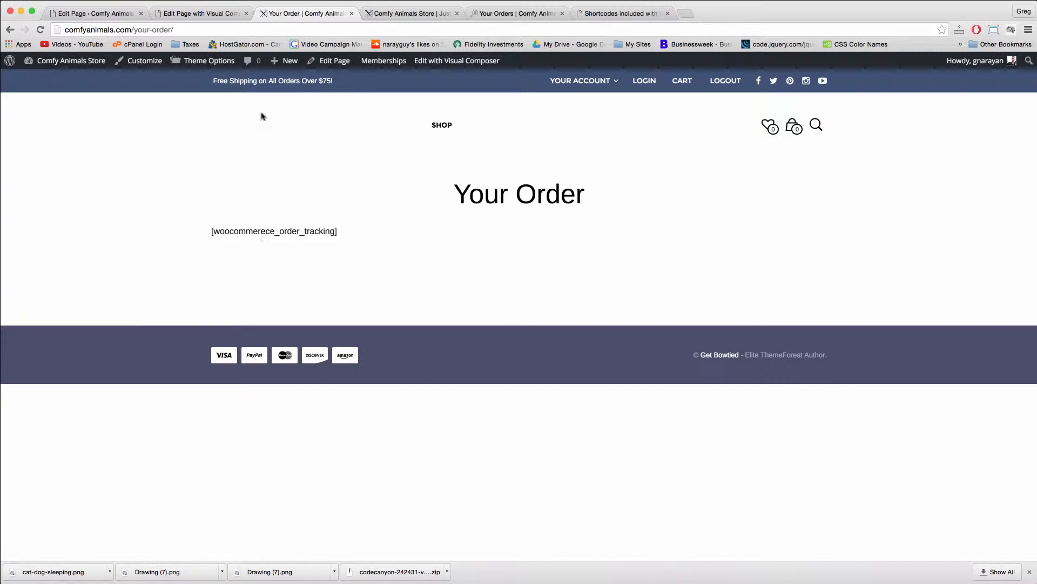
mouse_move(311, 244)
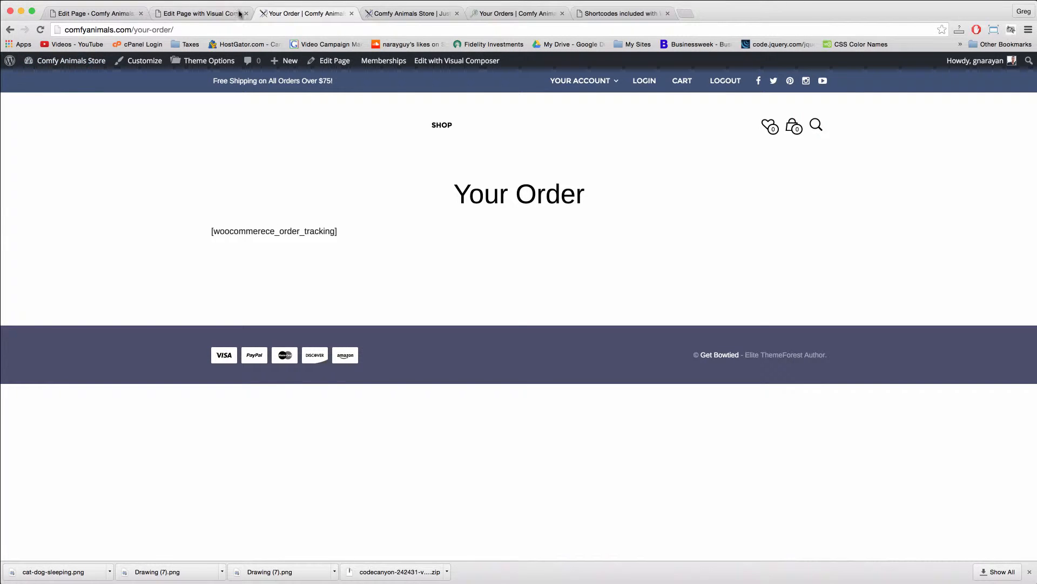
click(334, 61)
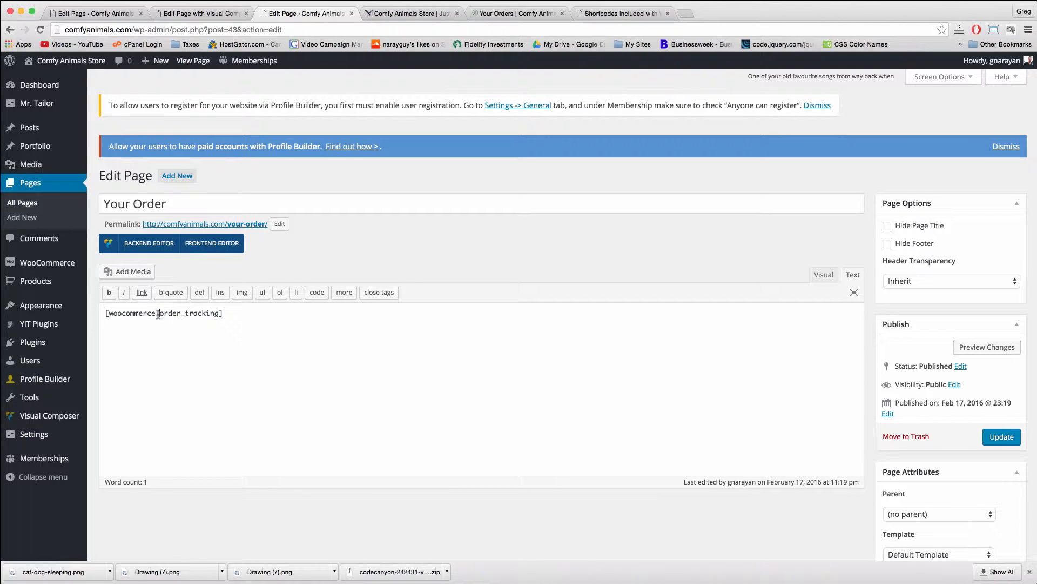
Update the Your Order page and view its order-tracking form live on the site
click(1001, 437)
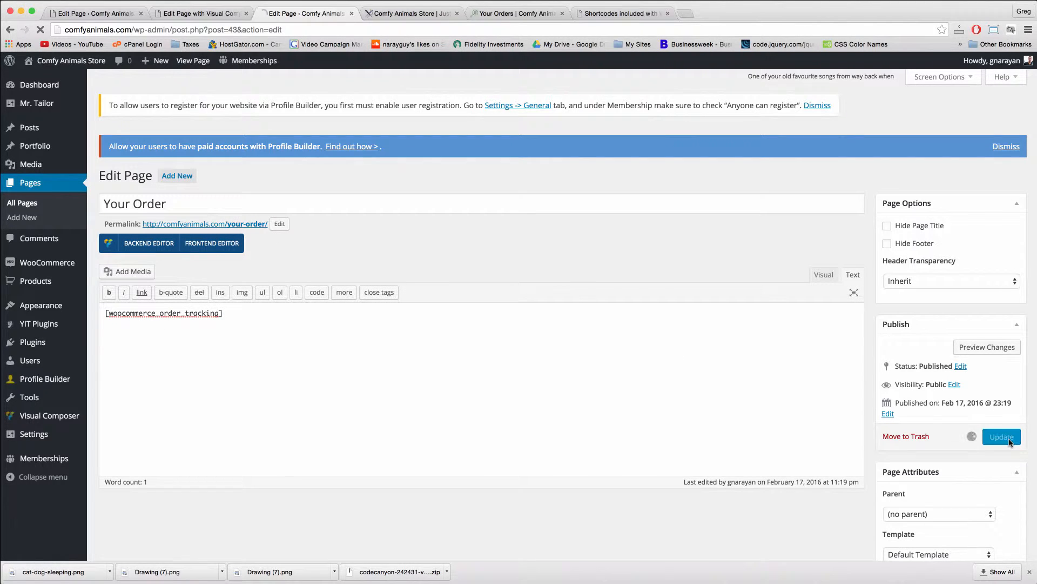
click(1002, 437)
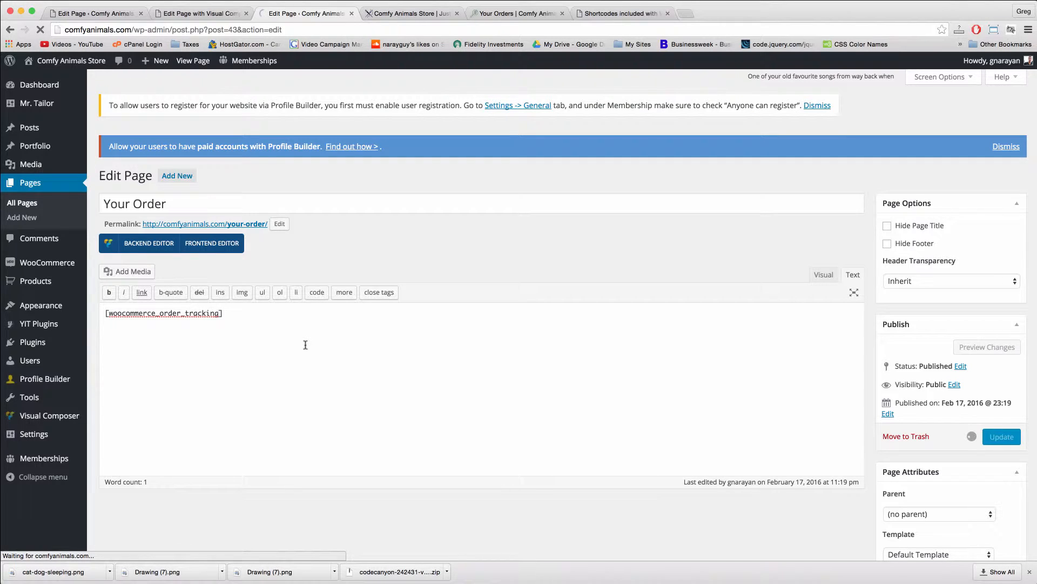
click(1002, 436)
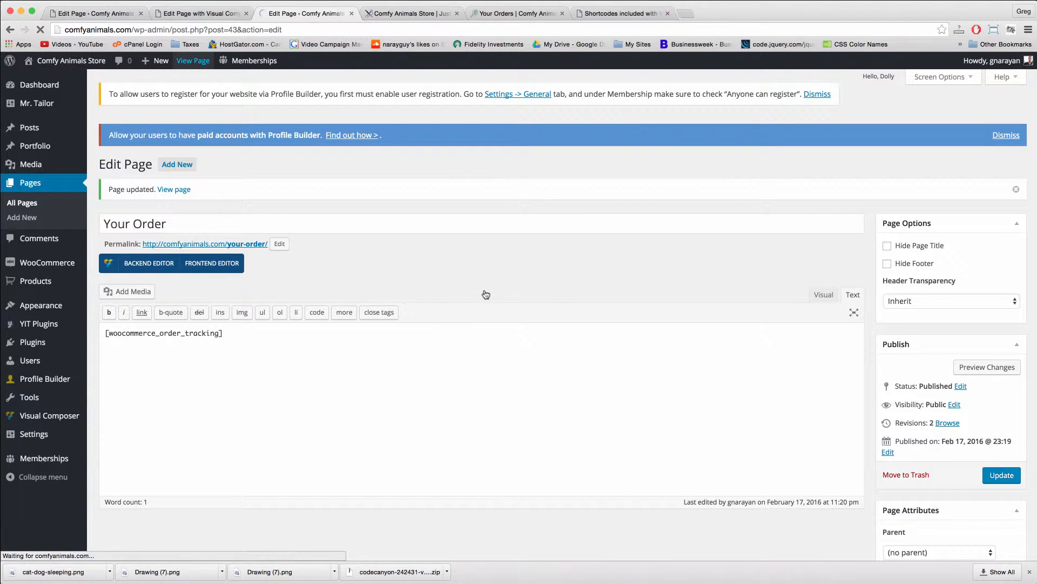
click(174, 189)
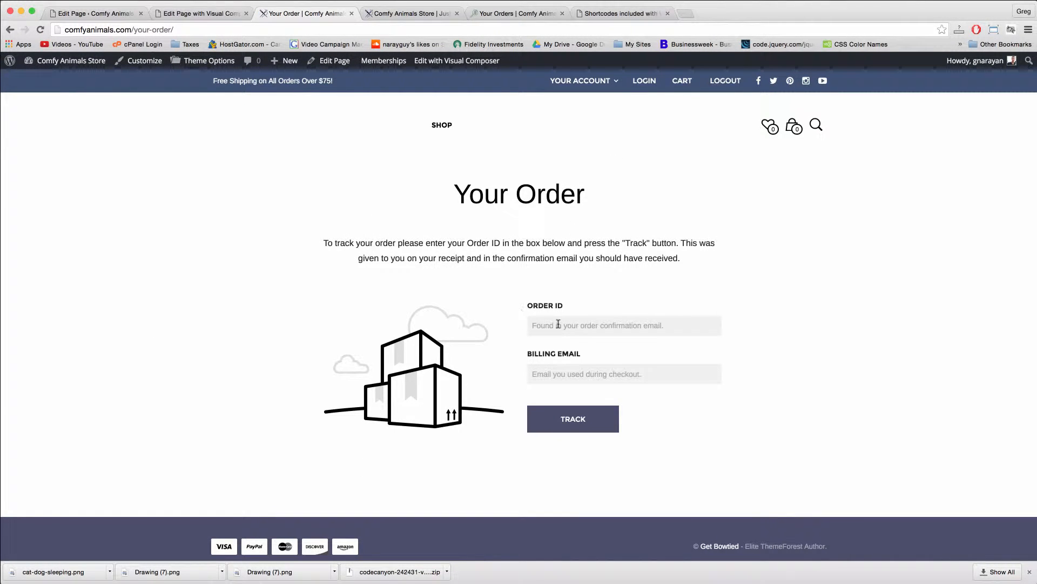
mouse_move(637, 81)
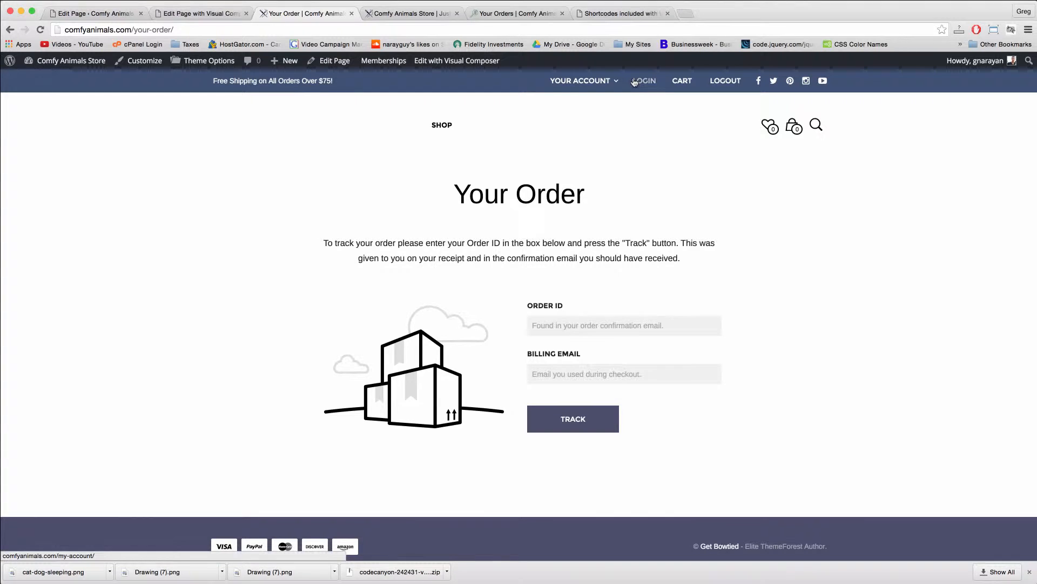
Go to the store's Cart page and bring it up for editing
click(682, 80)
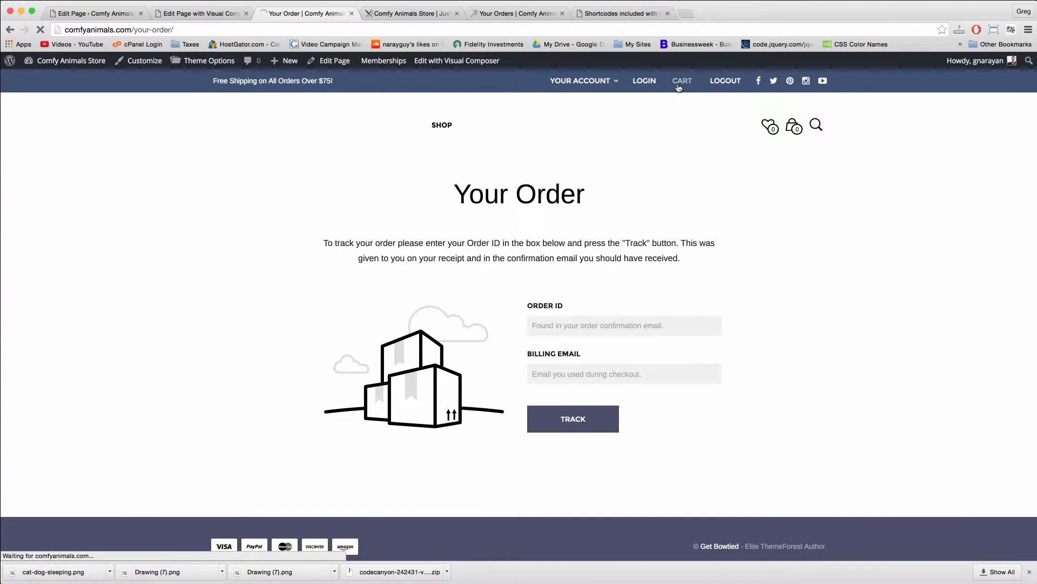
click(682, 80)
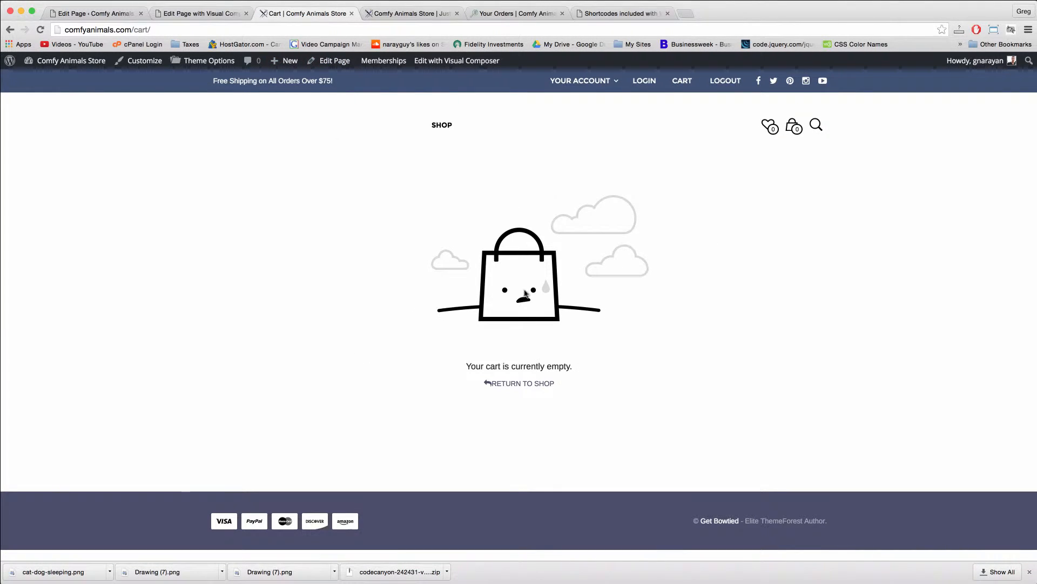
click(335, 60)
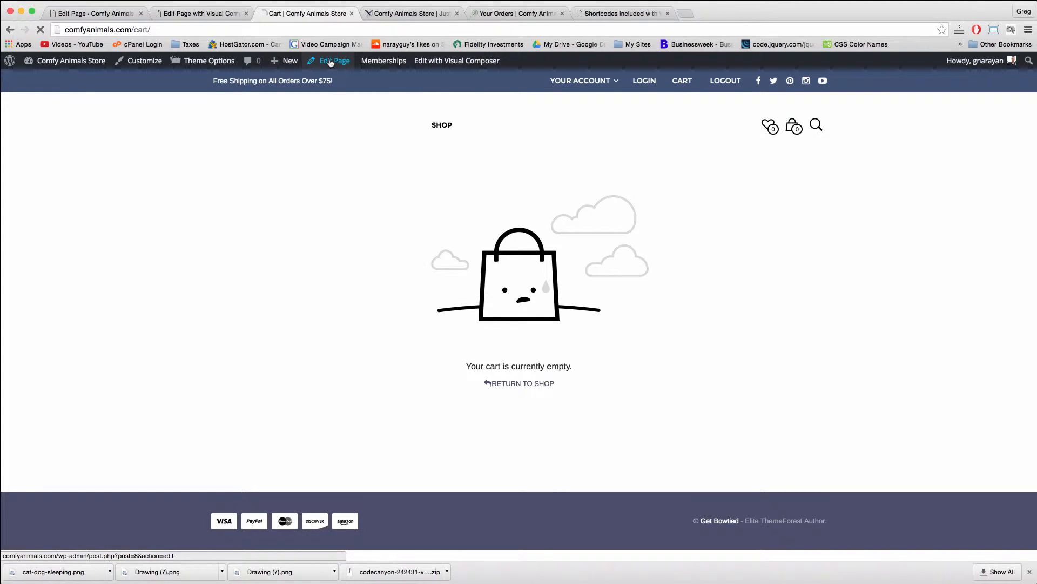
Confirm the Cart page content is just the [woocommerce_cart] shortcode
click(332, 60)
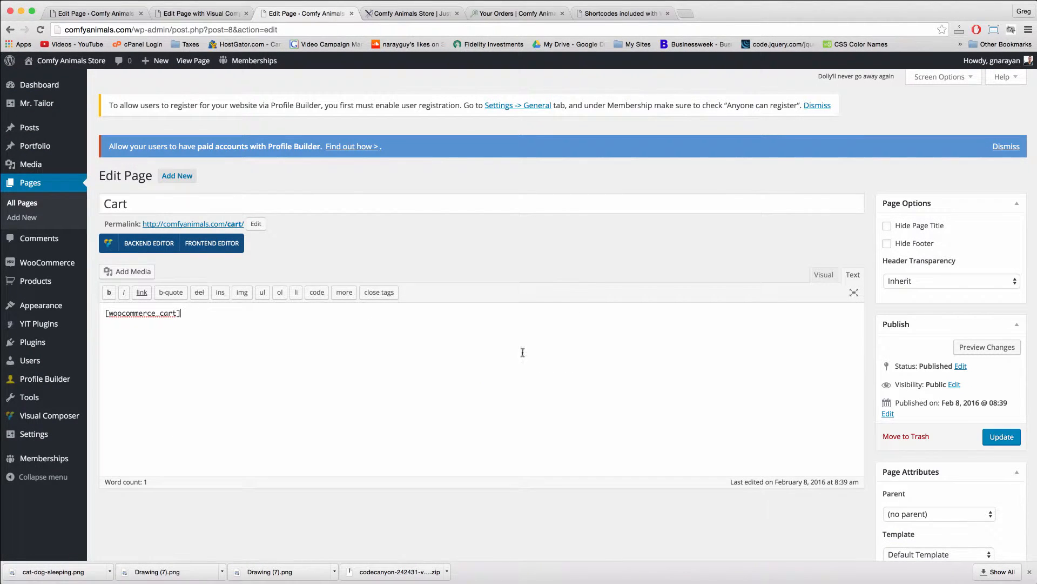
mouse_move(724, 336)
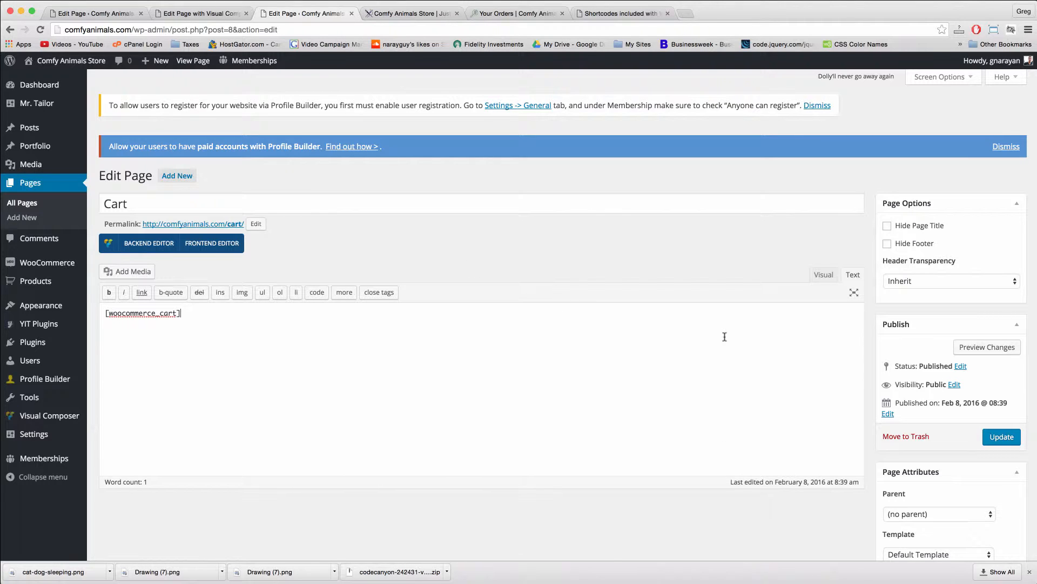
mouse_move(209, 313)
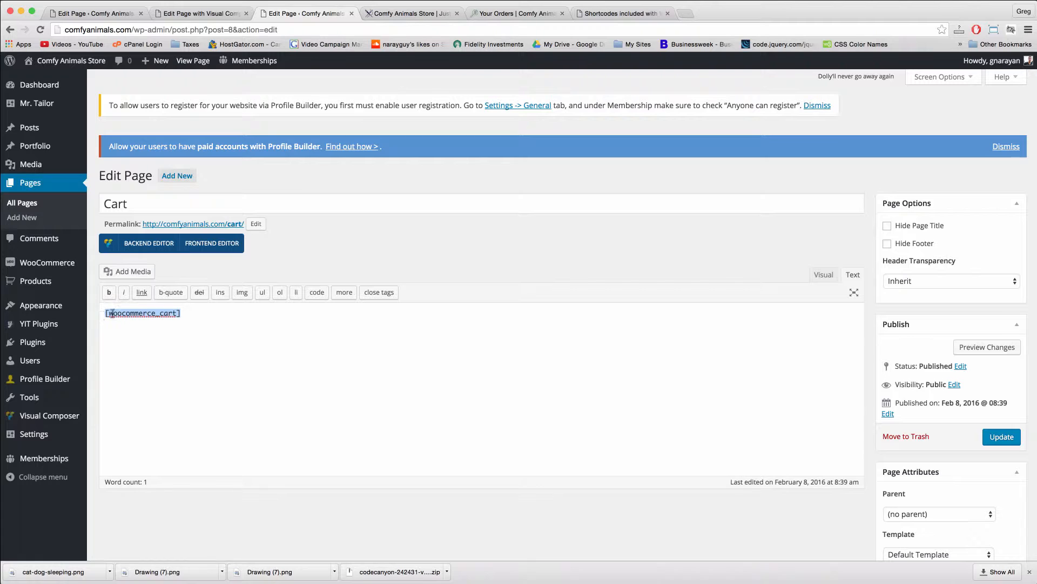
click(182, 314)
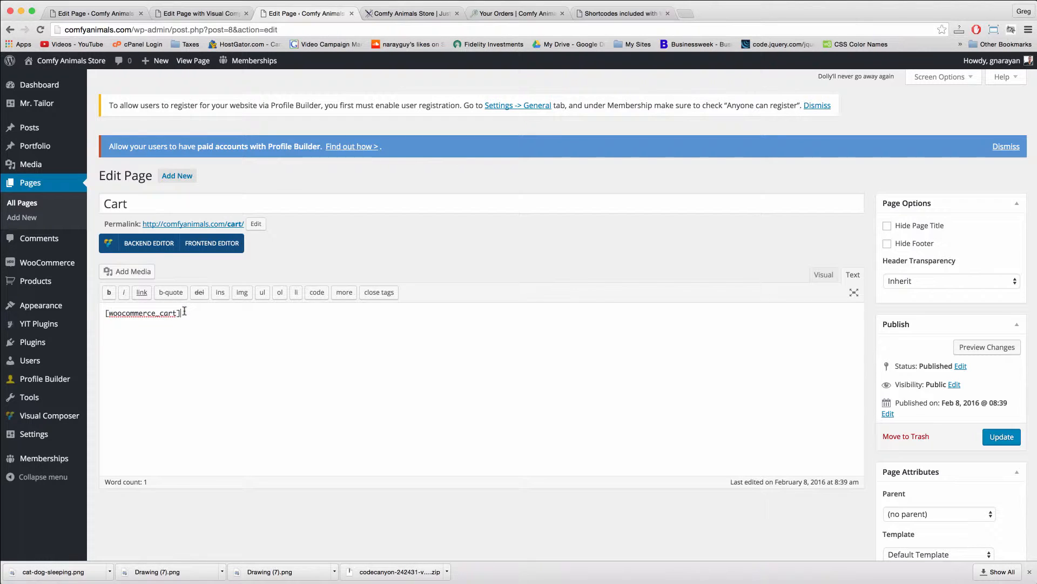
mouse_move(91, 332)
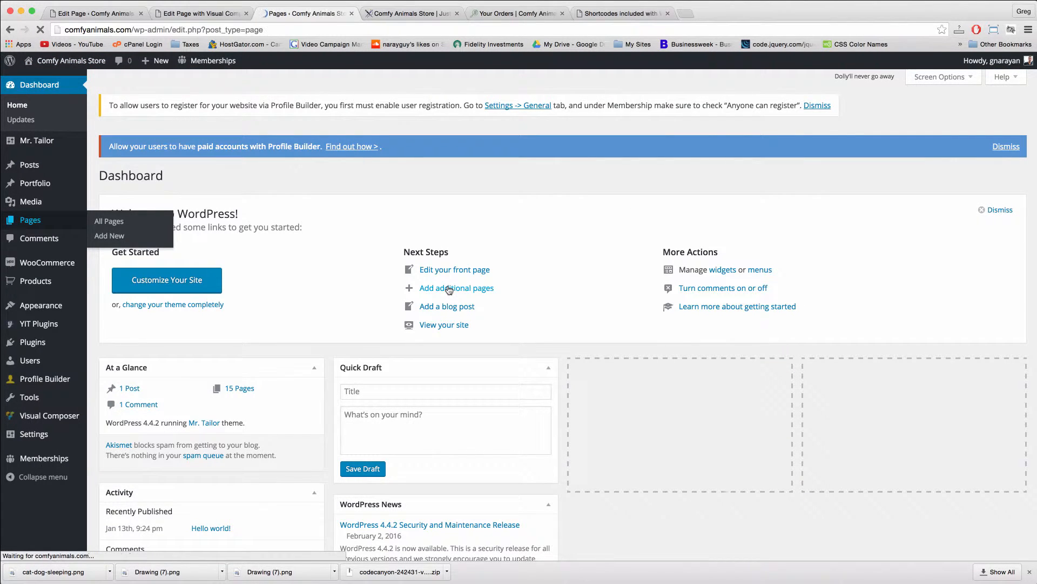
List all site pages and dismiss the registration and paid-accounts Profile Builder notices
click(108, 221)
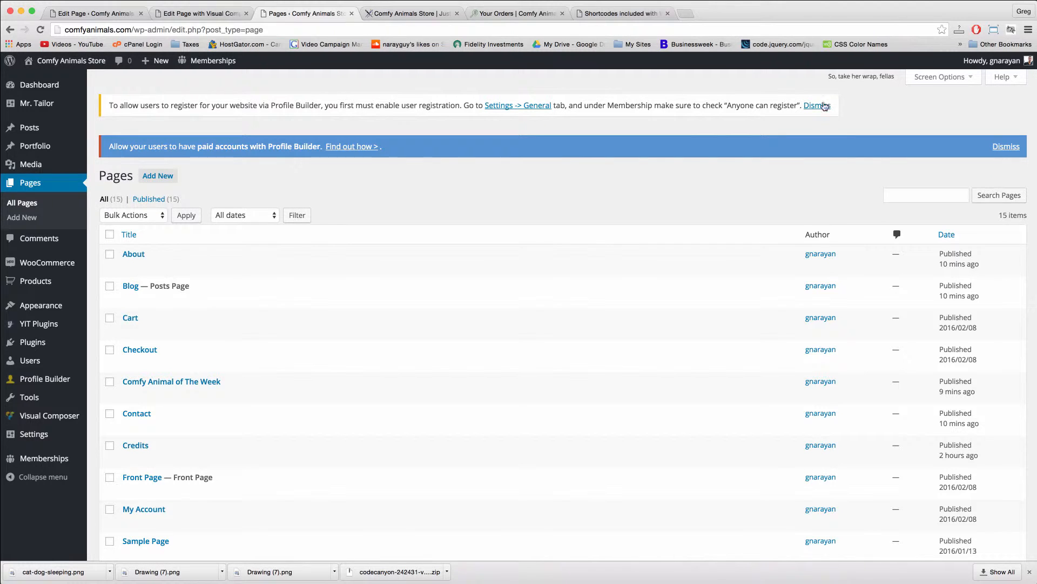
click(816, 105)
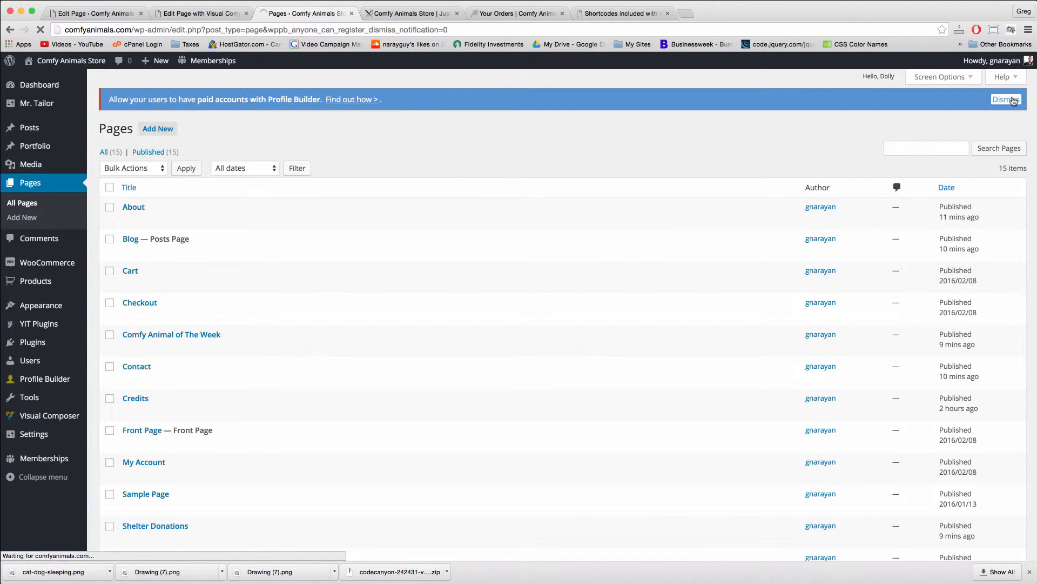
click(1006, 99)
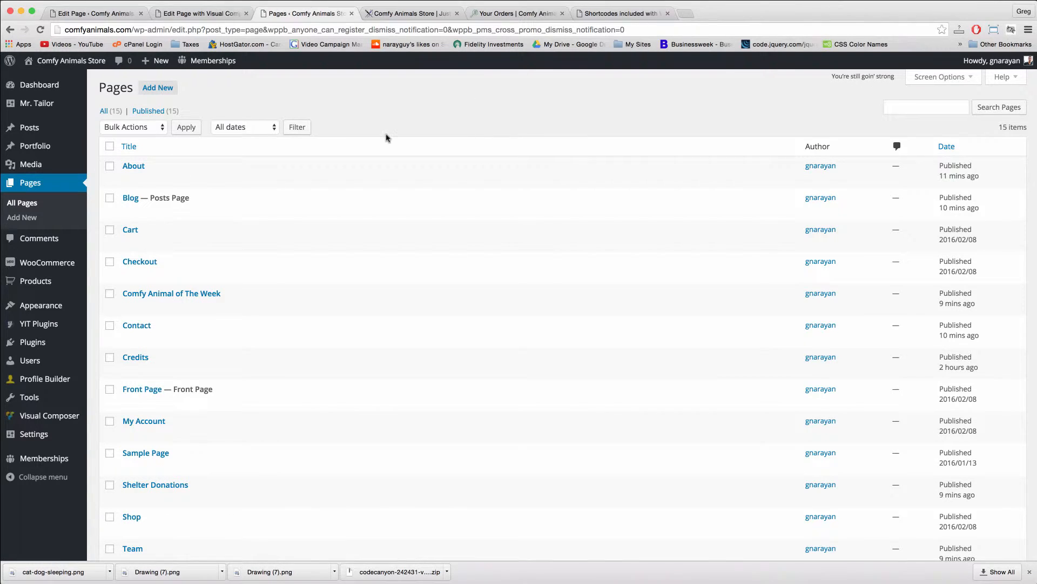
mouse_move(311, 110)
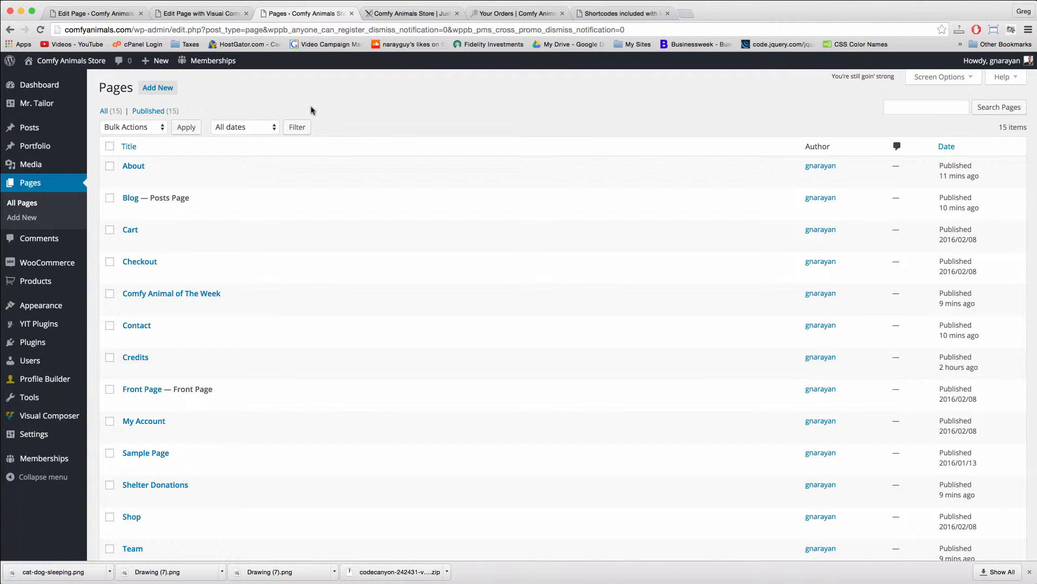
mouse_move(331, 77)
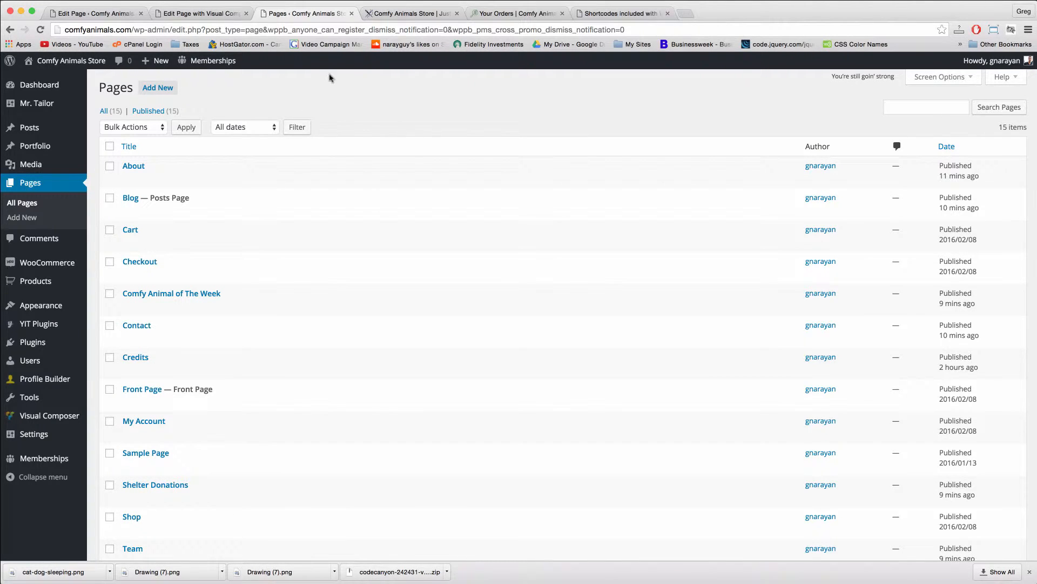
Go to Memberships > Membership Levels and its Pages assignments
click(213, 61)
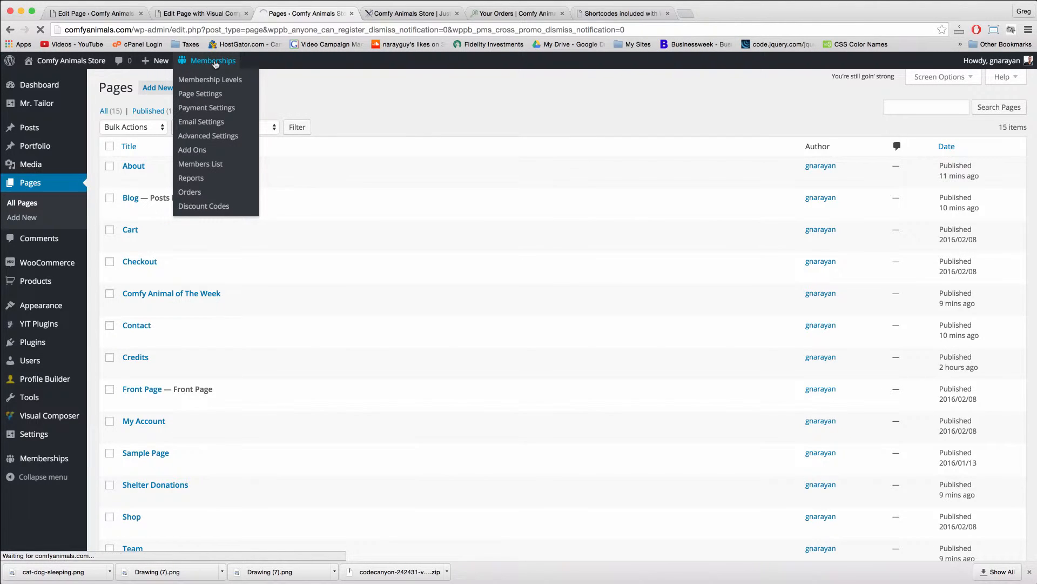
click(209, 79)
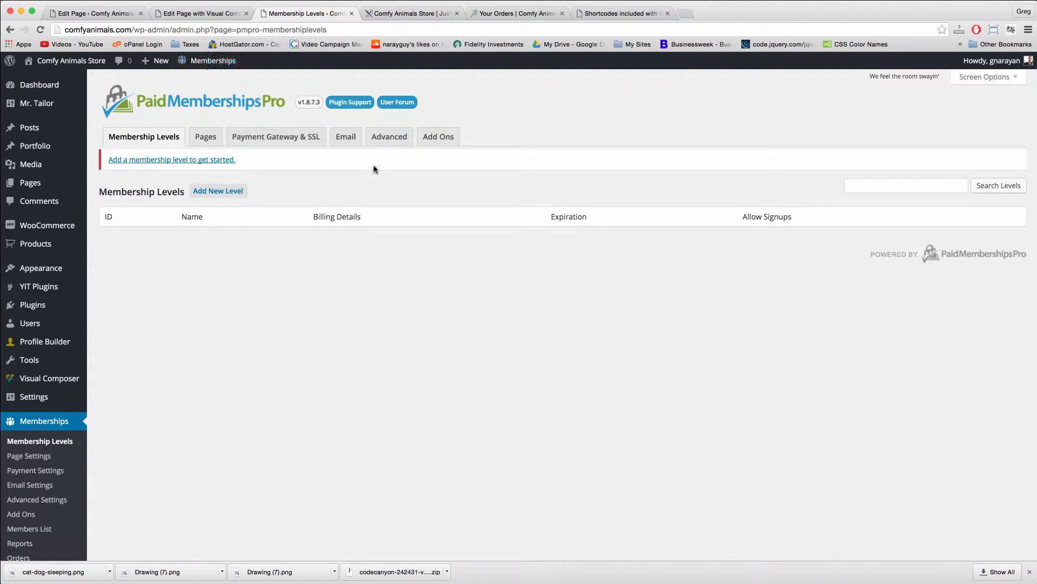
mouse_move(285, 100)
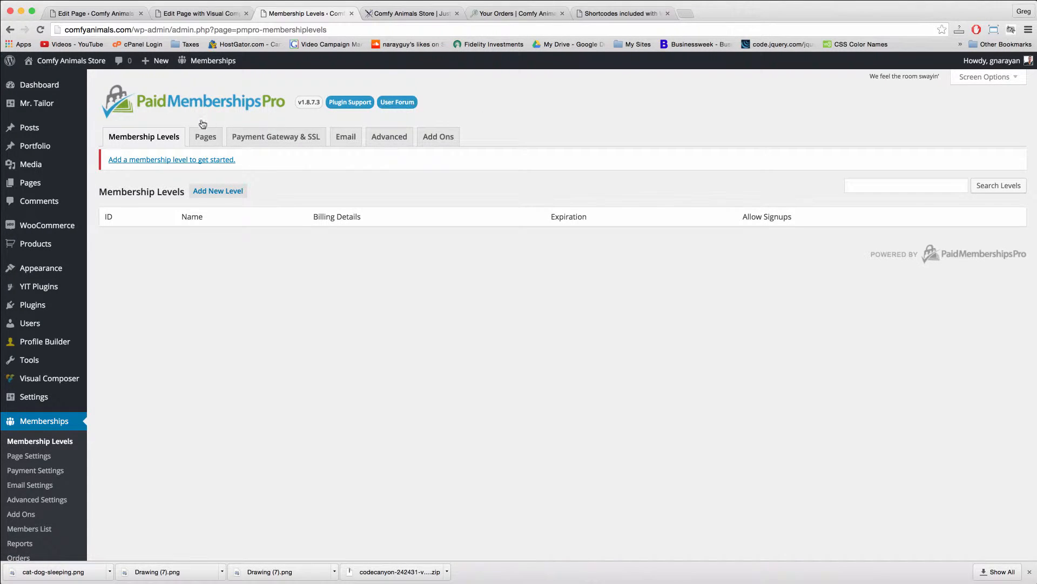
mouse_move(206, 140)
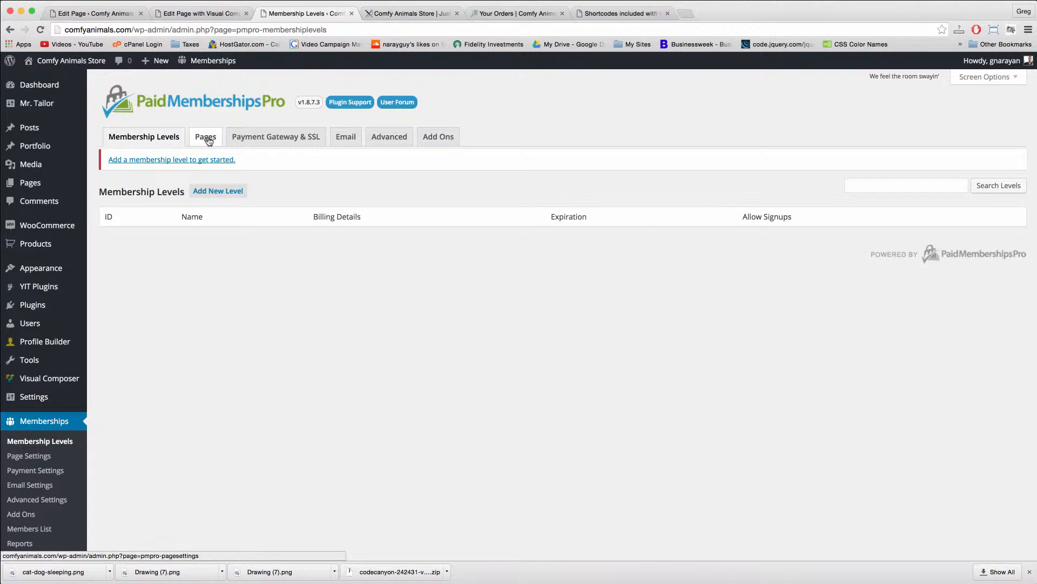
click(205, 136)
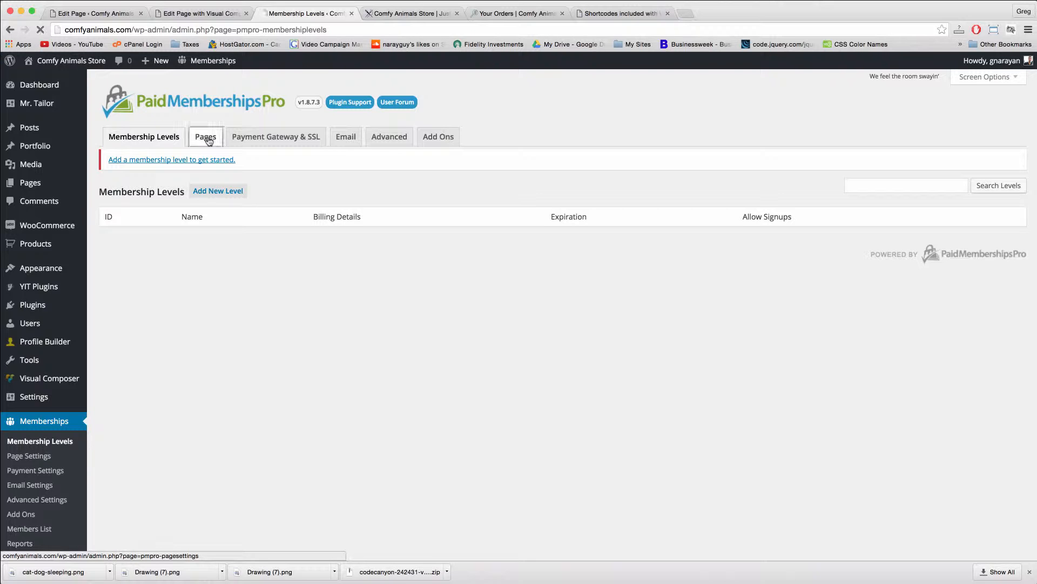
click(205, 136)
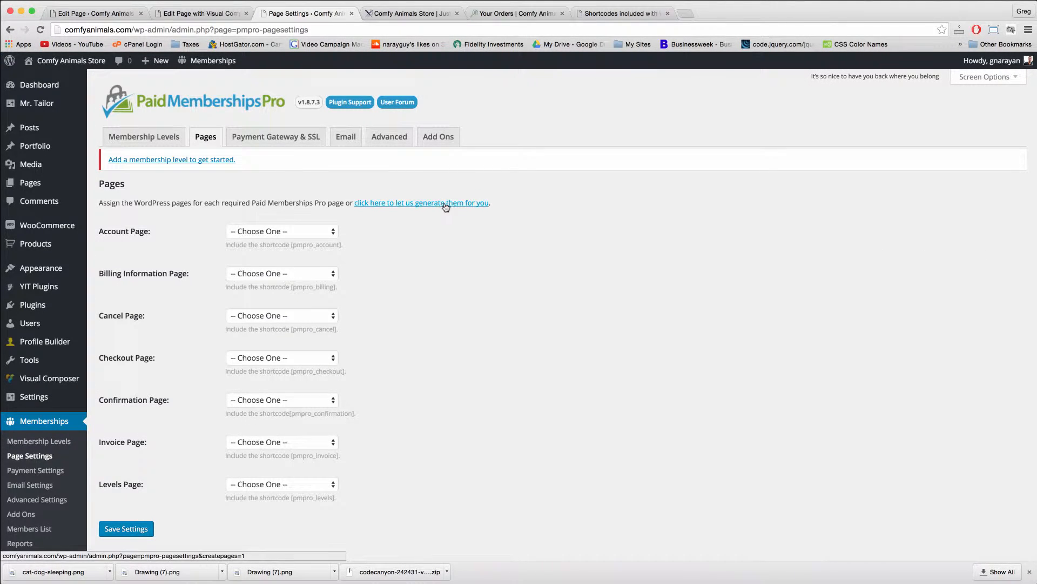
Have Paid Memberships Pro generate its seven required membership pages automatically
click(439, 203)
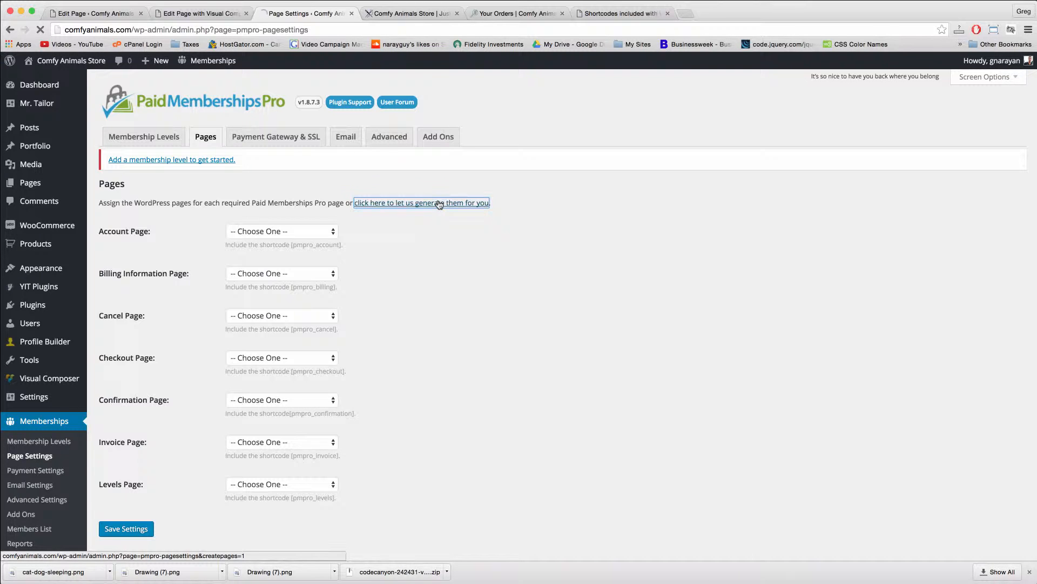
click(422, 203)
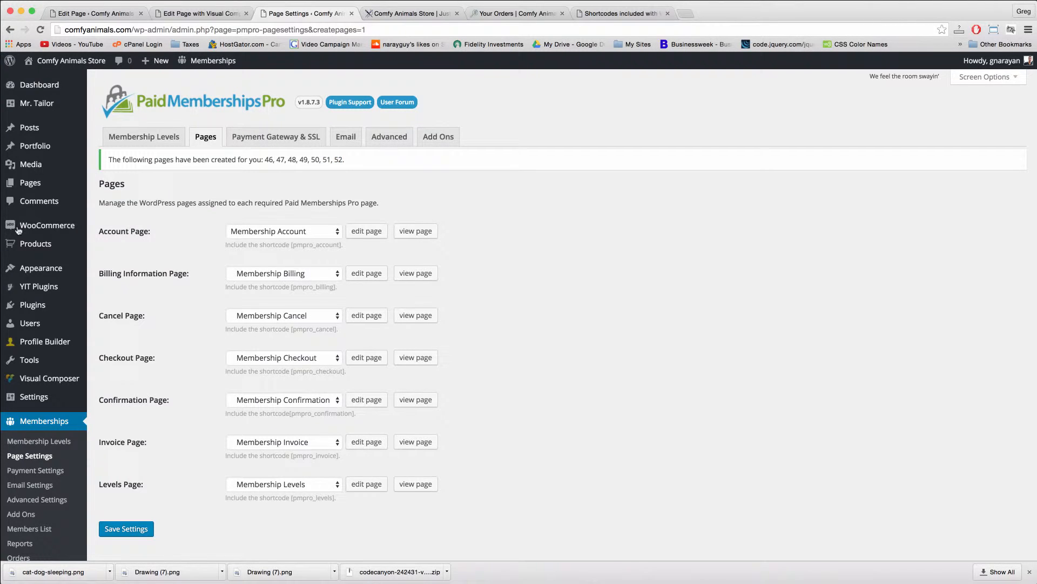
click(29, 182)
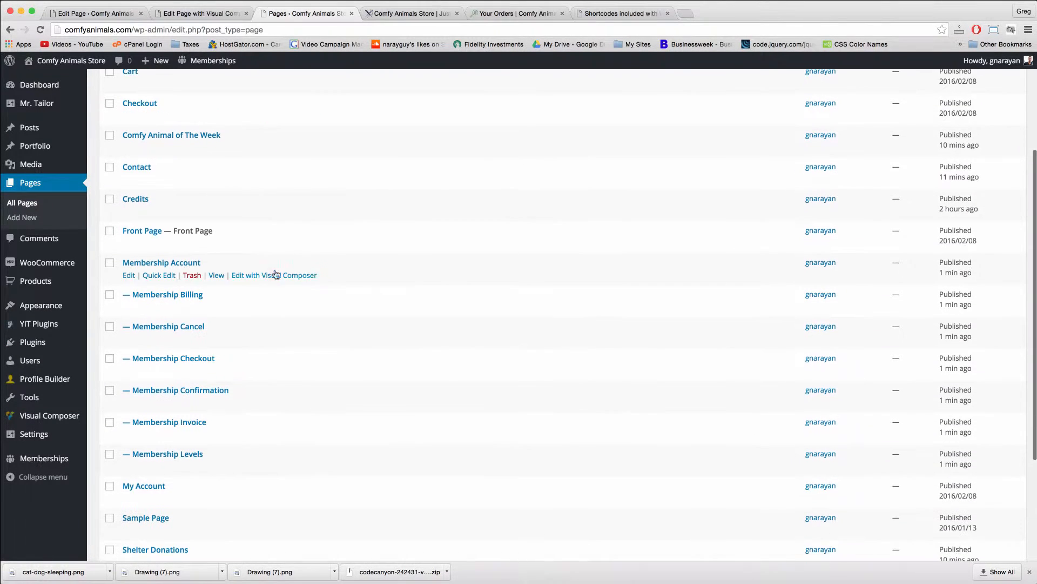
mouse_move(167, 329)
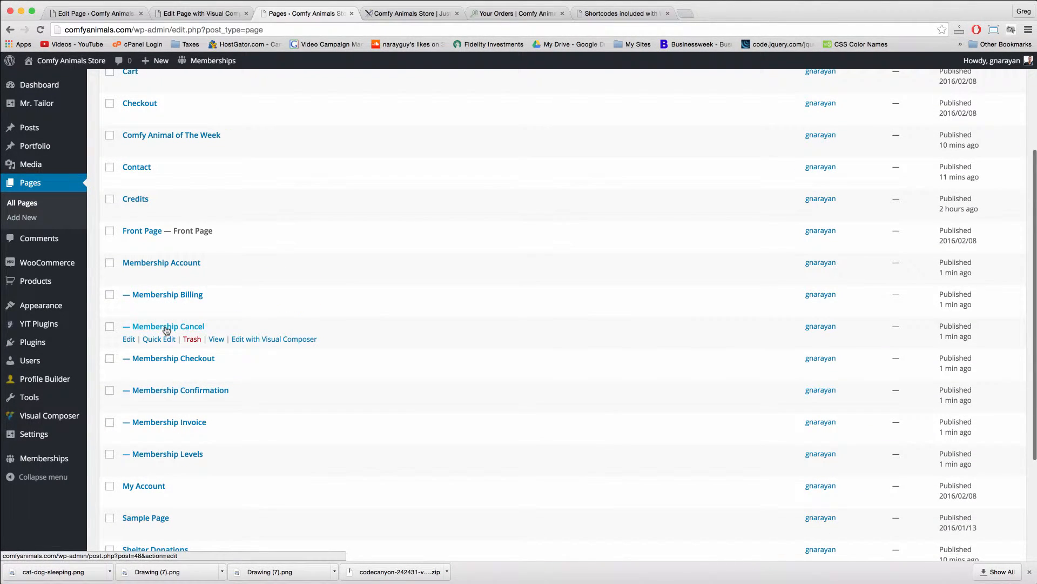
scroll(down, 3)
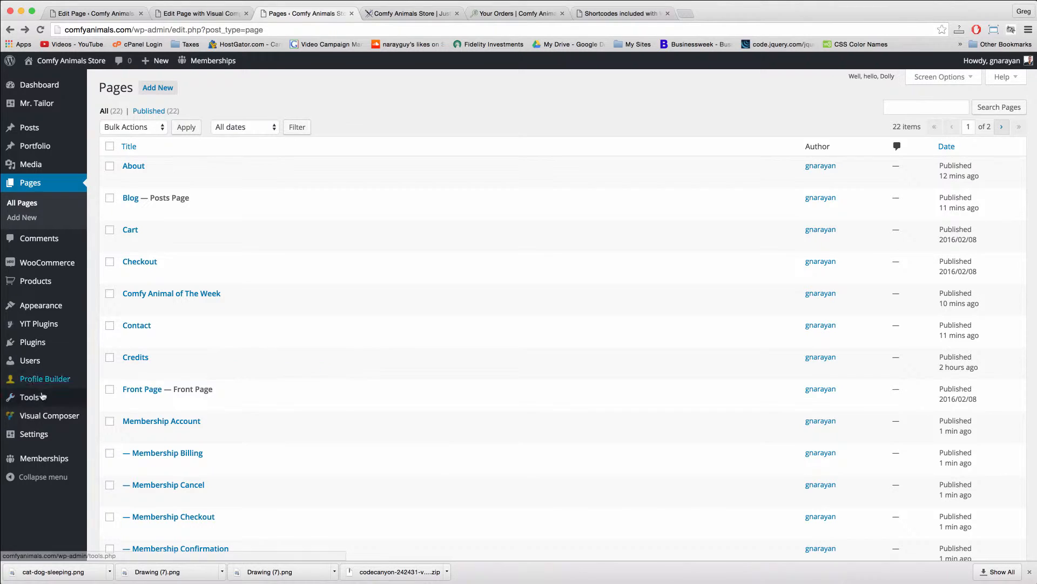
mouse_move(44, 378)
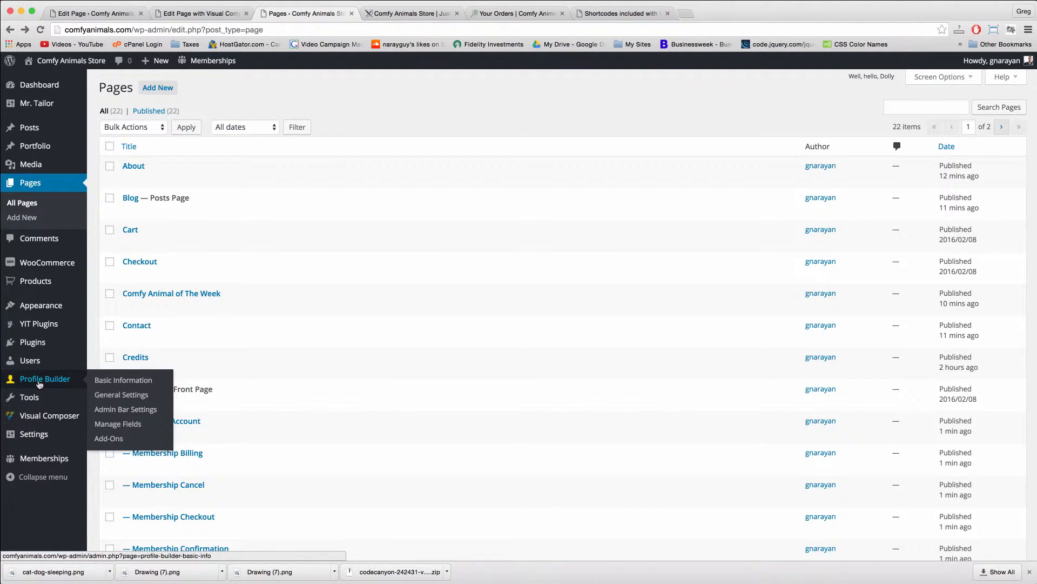
Select the [wppb-register] shortcode on Profile Builder's Basic Information page for copying
click(123, 380)
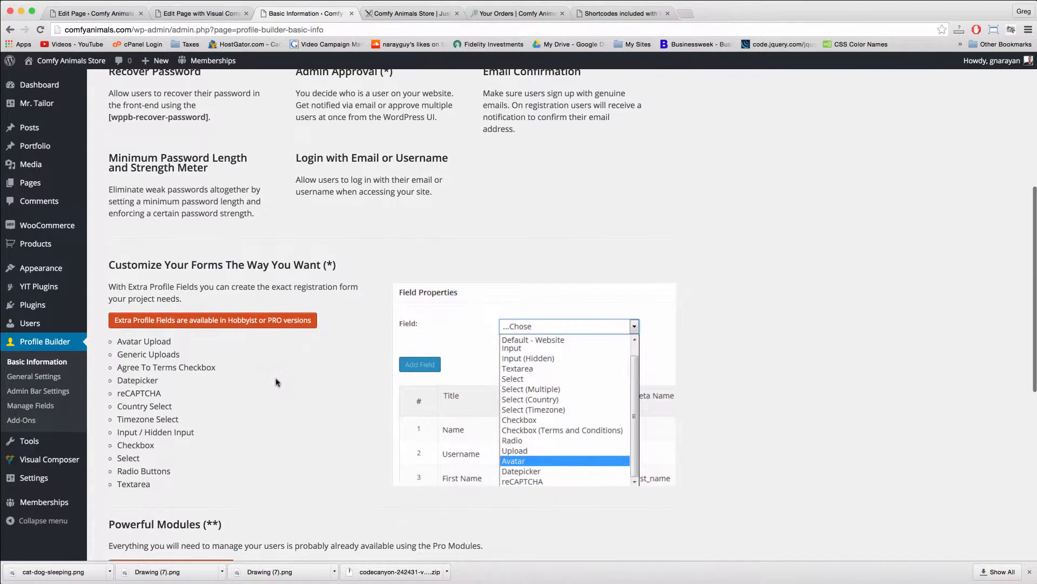
scroll(down, 3)
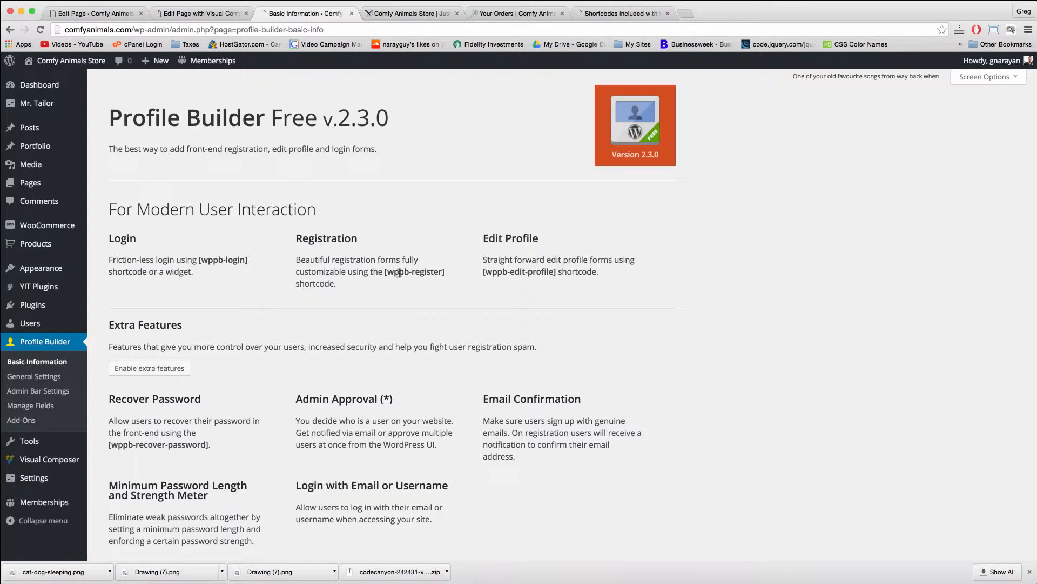
mouse_move(472, 277)
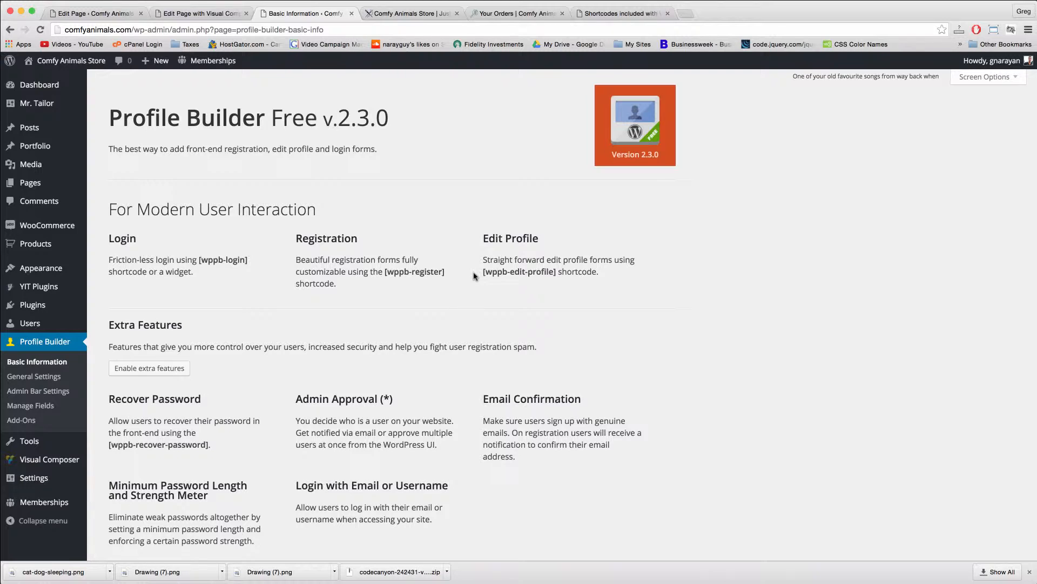
mouse_move(310, 271)
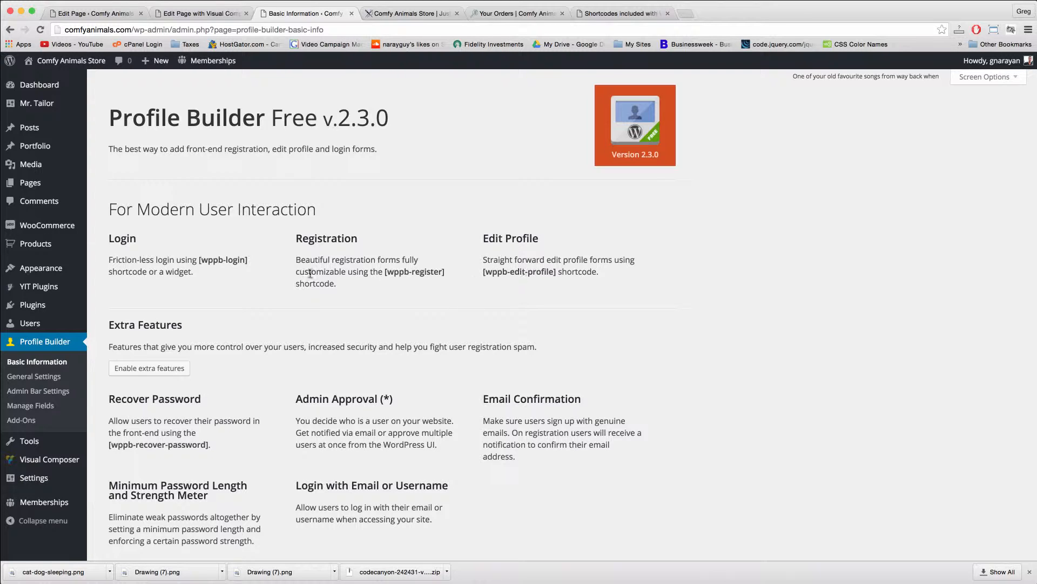
mouse_move(384, 283)
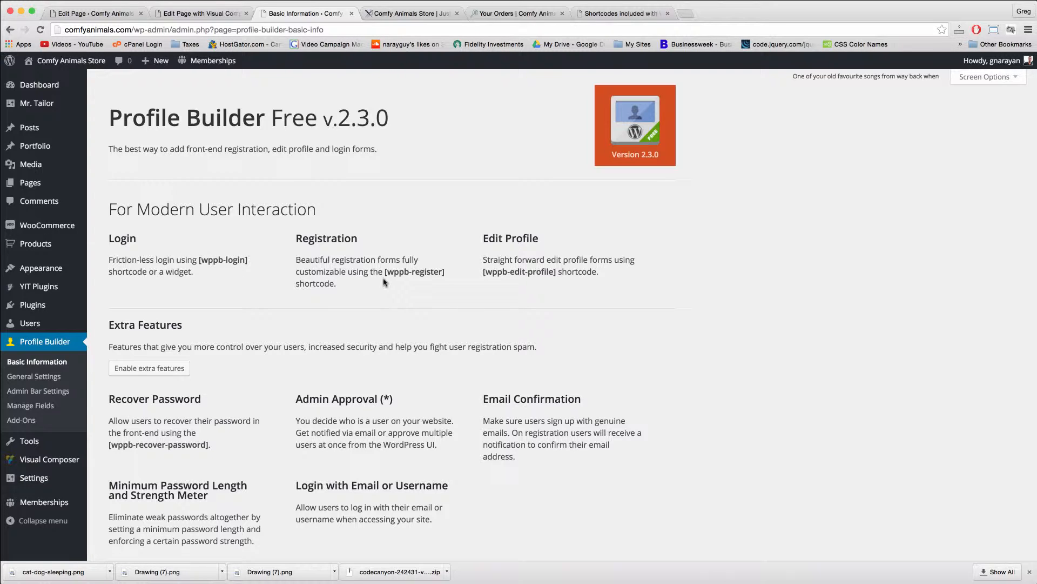
double_click(397, 272)
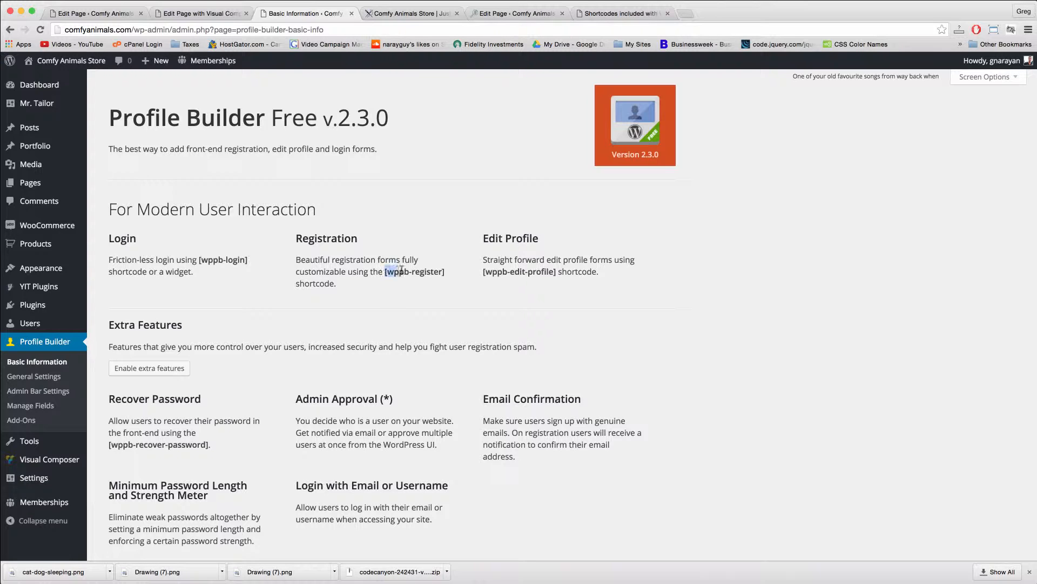
double_click(413, 271)
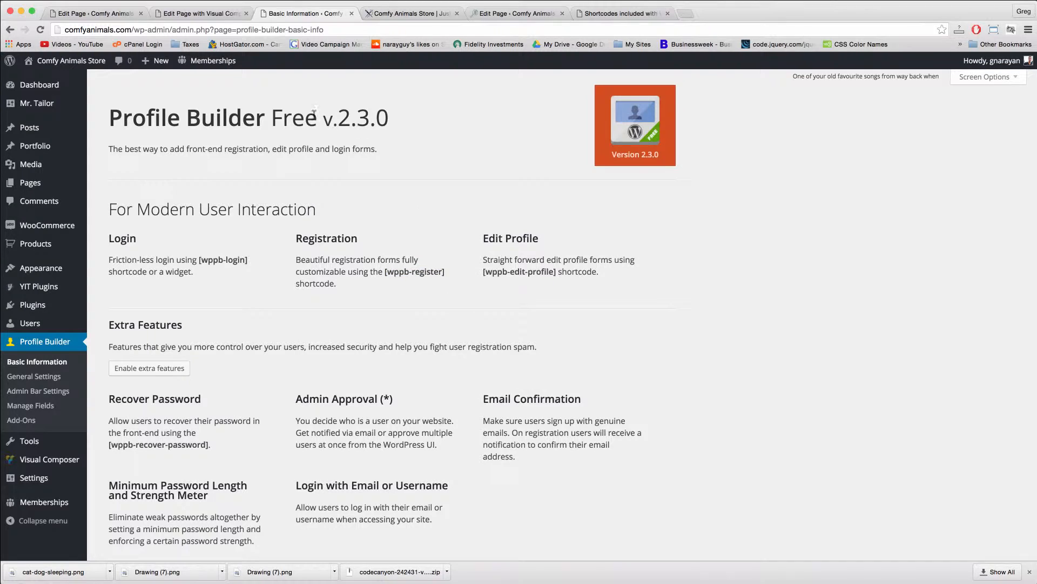
click(159, 60)
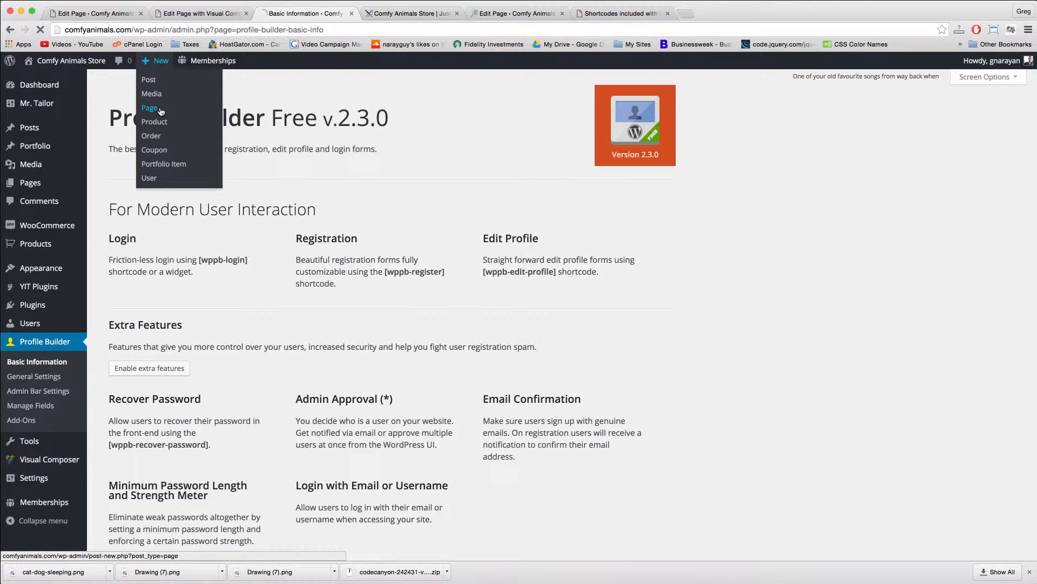
Start a new page titled 'Create an Account' holding the pasted registration shortcode
click(149, 108)
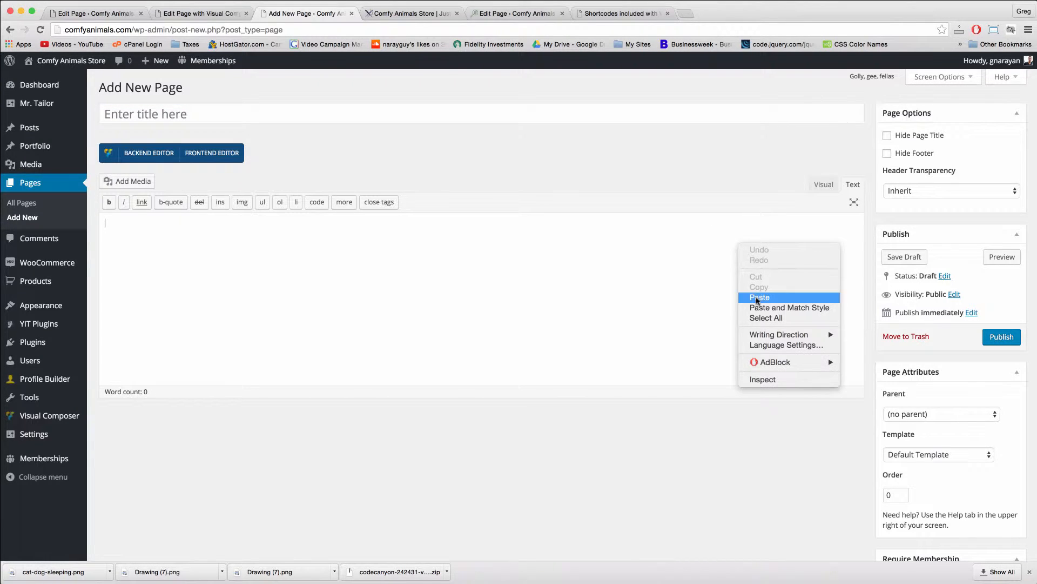
click(760, 297)
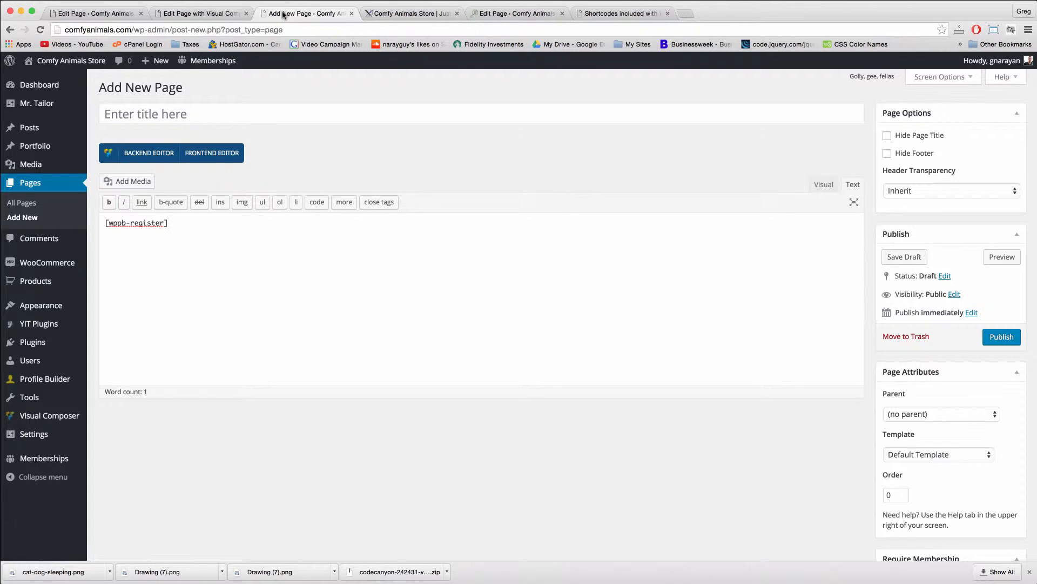
text(Create an Account)
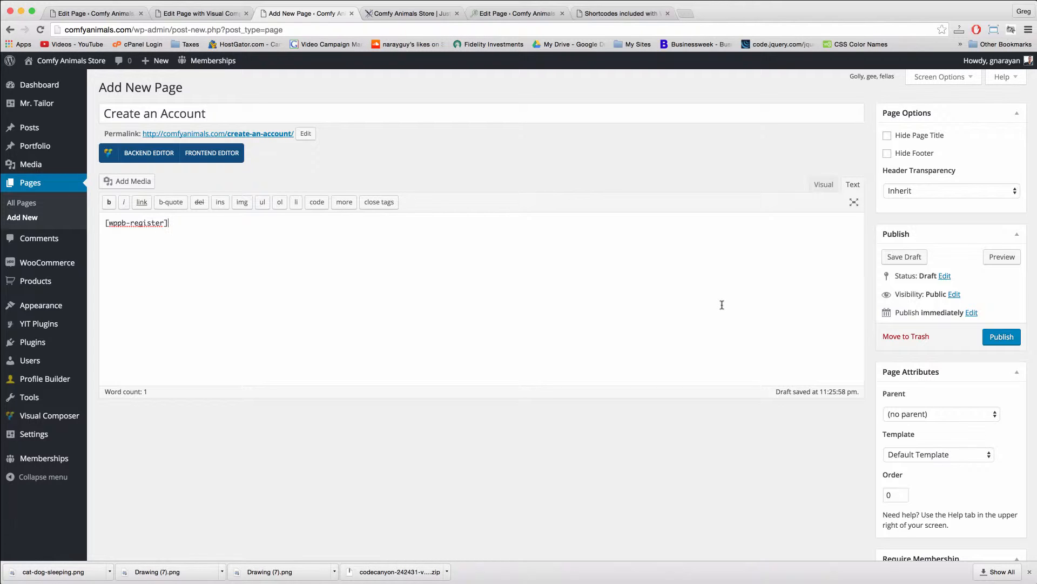
mouse_move(530, 265)
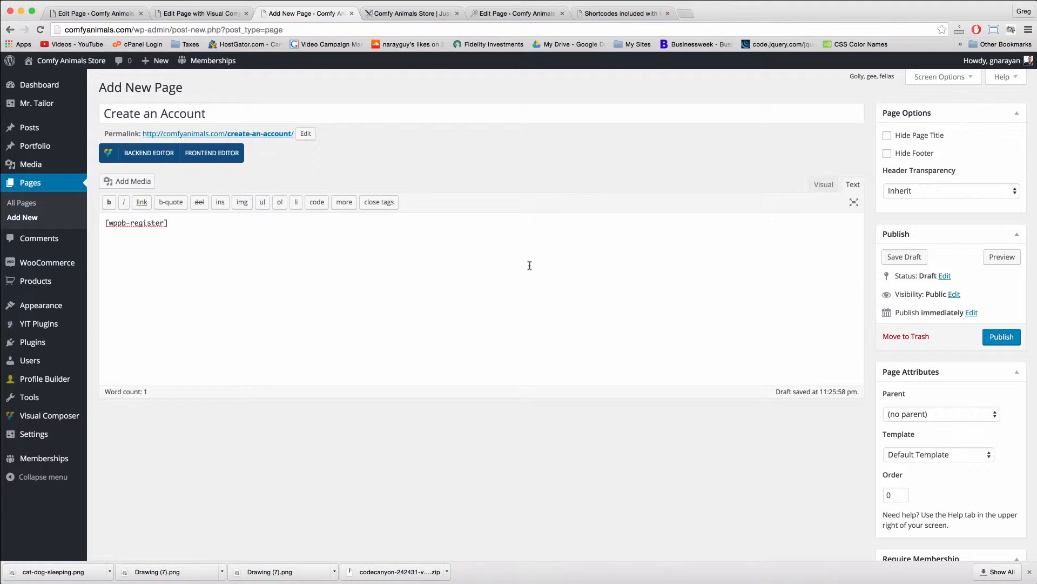
mouse_move(33, 189)
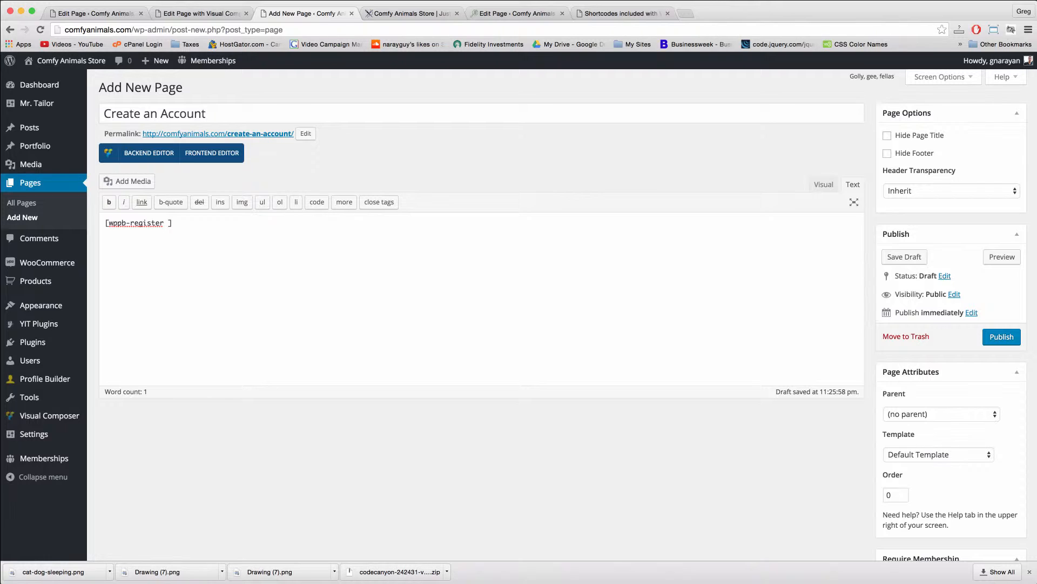
Begin a redirect_url=" attribute inside the wppb-register shortcode
text(redirect)
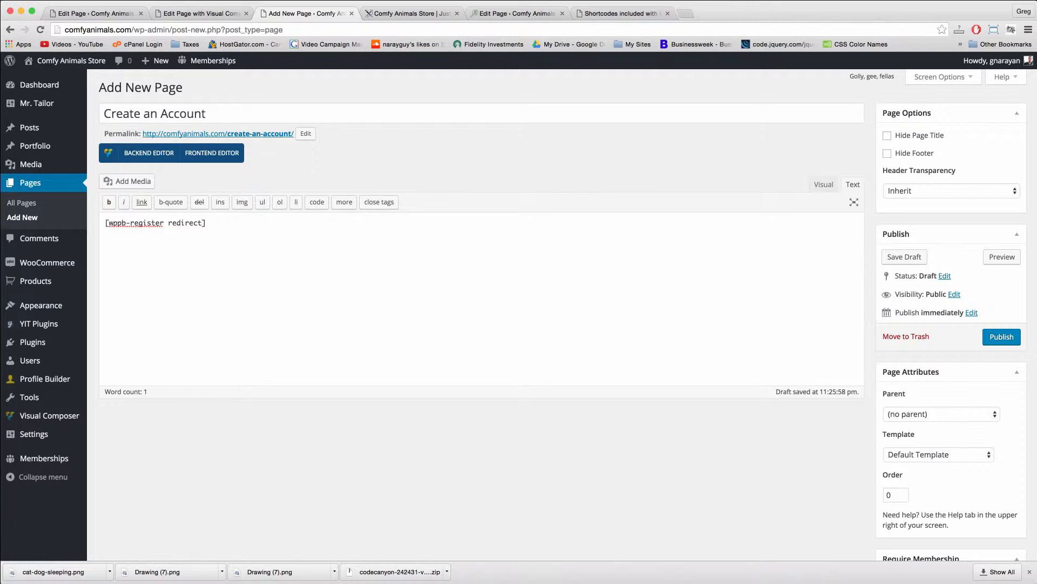
text(_url=)
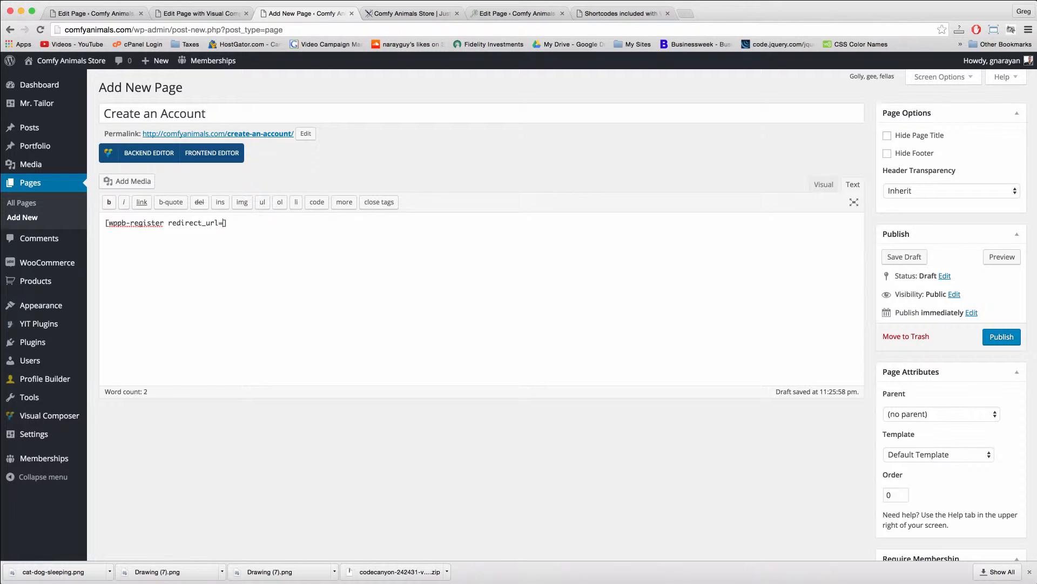
text(")
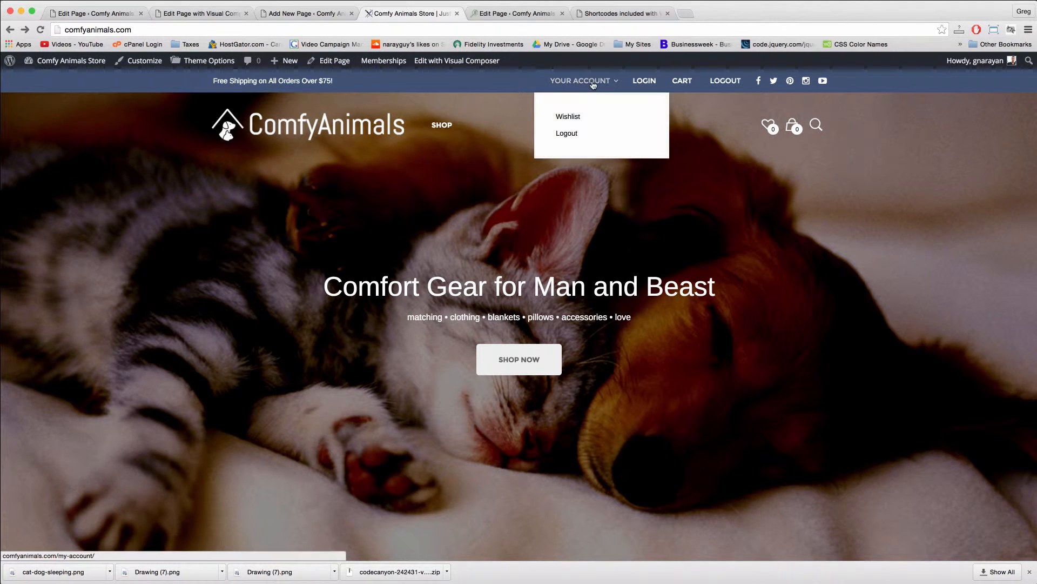
Grab the storefront's My Account address and return to the Create an Account draft
click(580, 80)
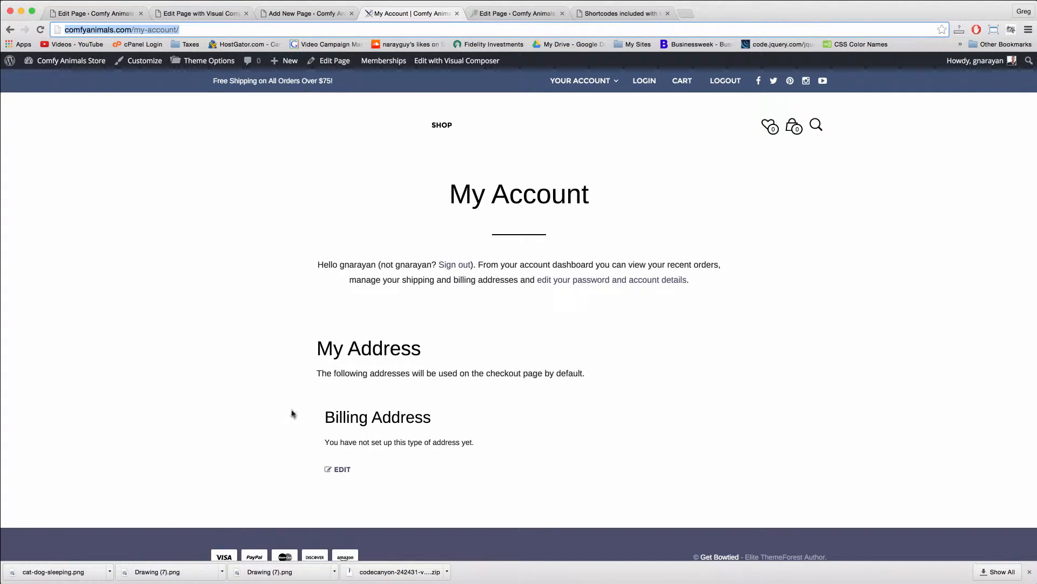
mouse_move(586, 237)
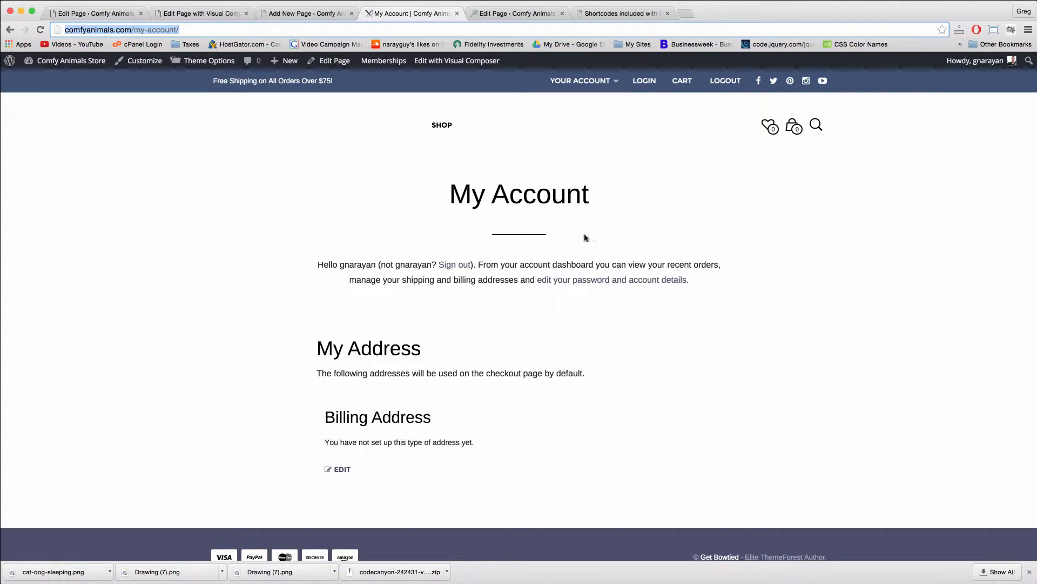
click(303, 13)
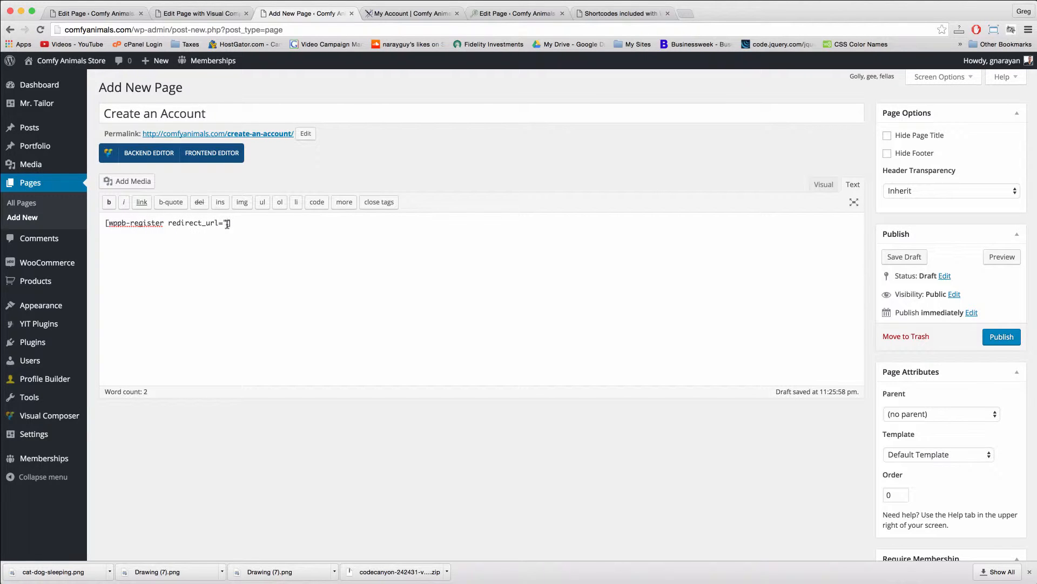
text(http://comfyanimals.com/my-account/")
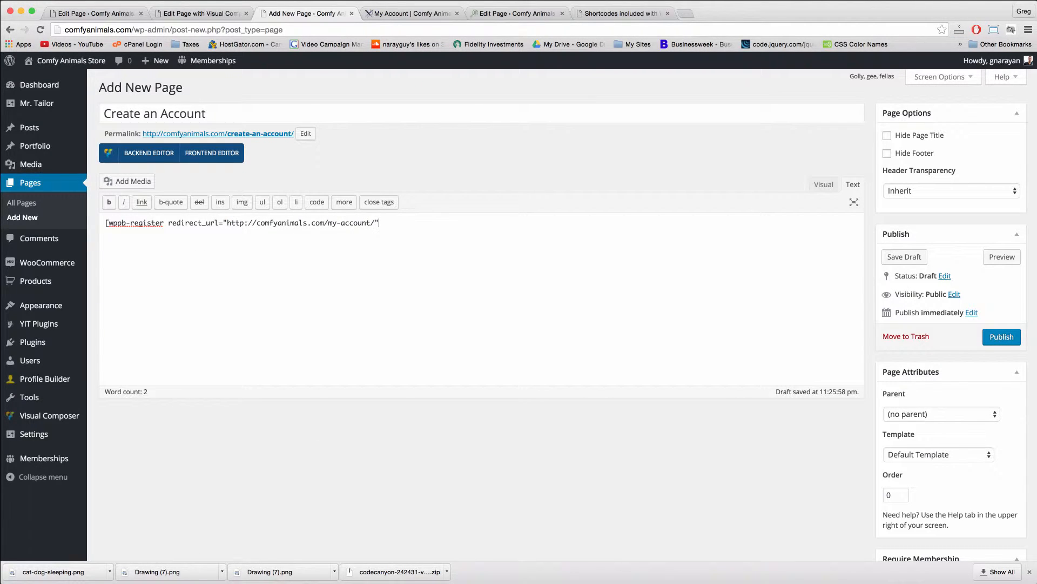
text(])
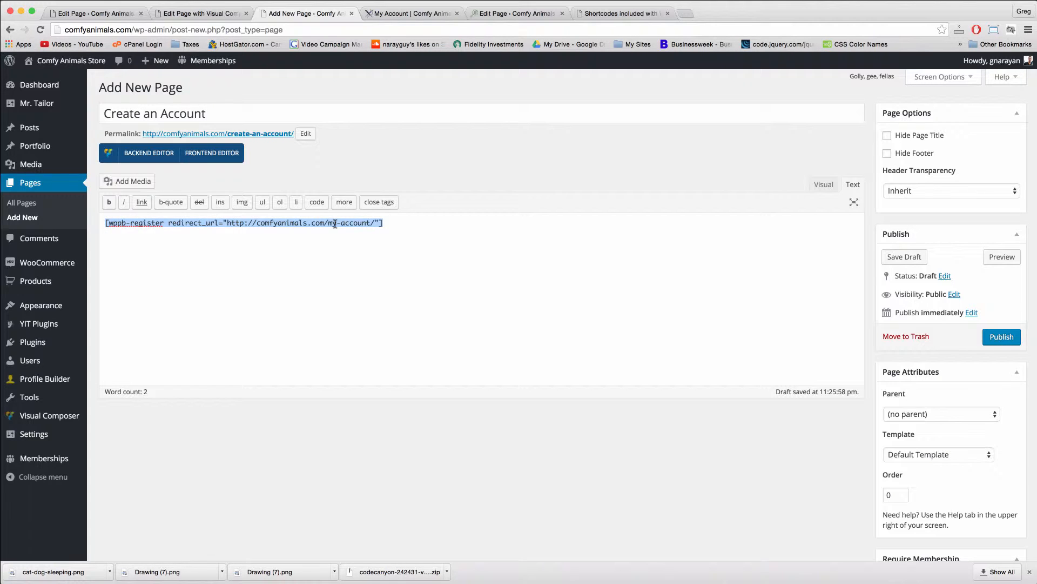
click(390, 223)
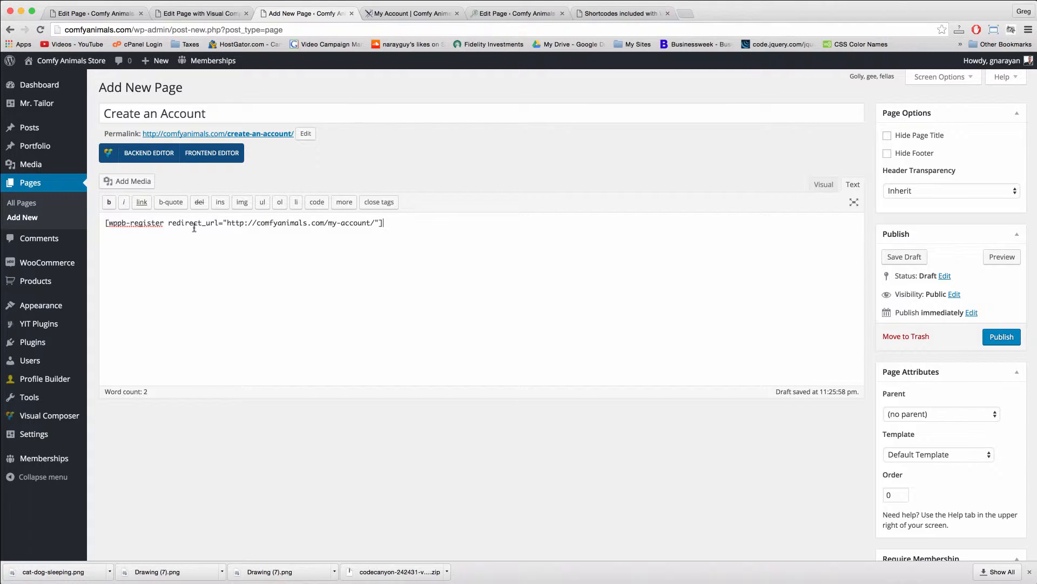
click(1002, 337)
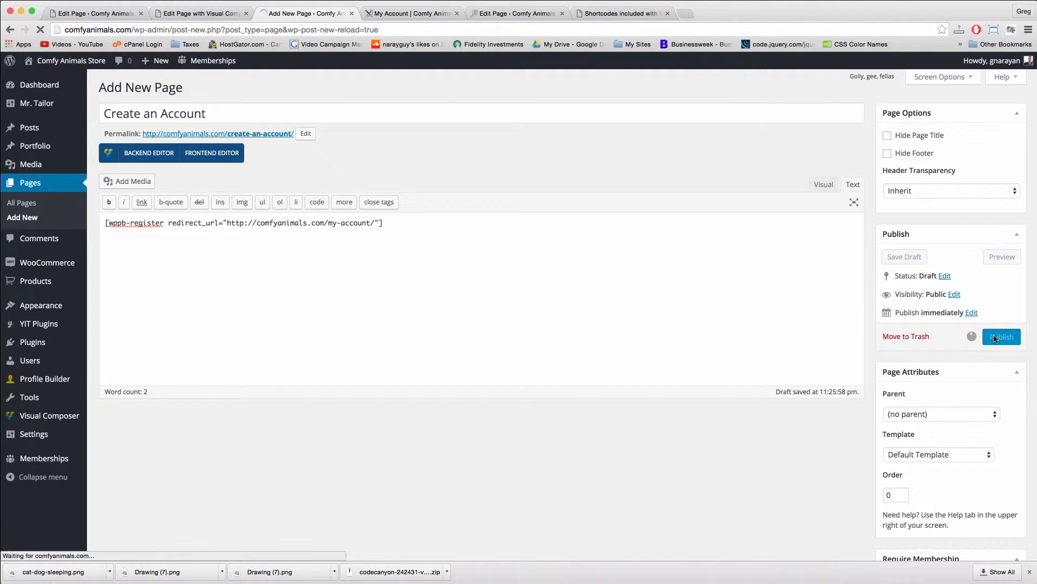
click(1001, 337)
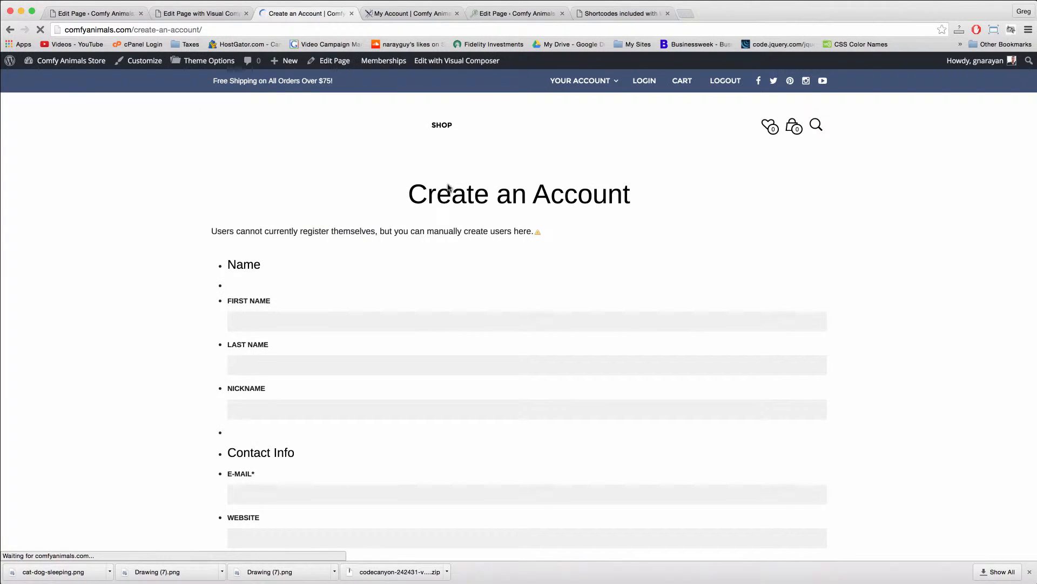
scroll(down, 3)
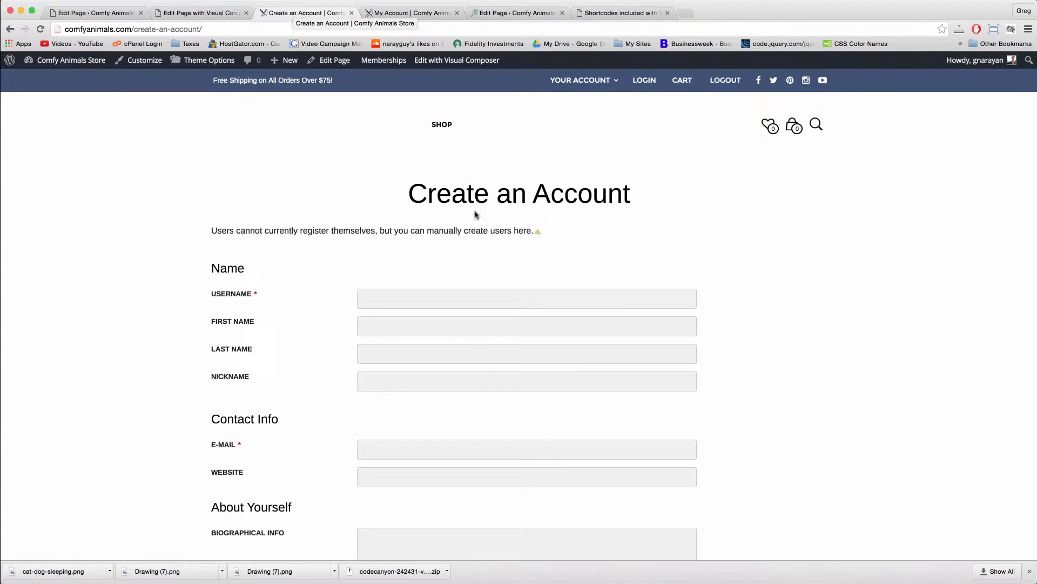
mouse_move(527, 201)
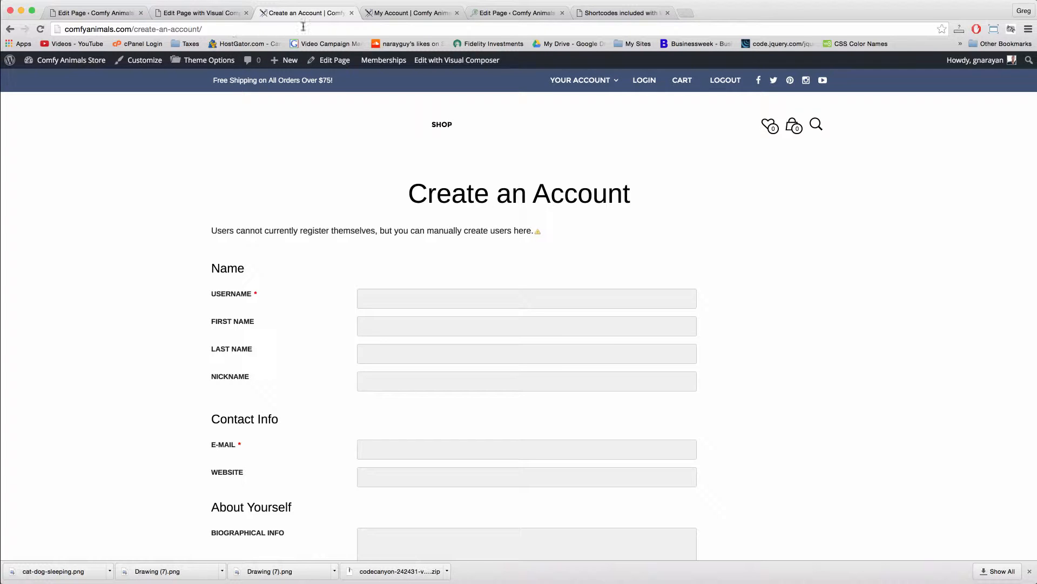
click(70, 60)
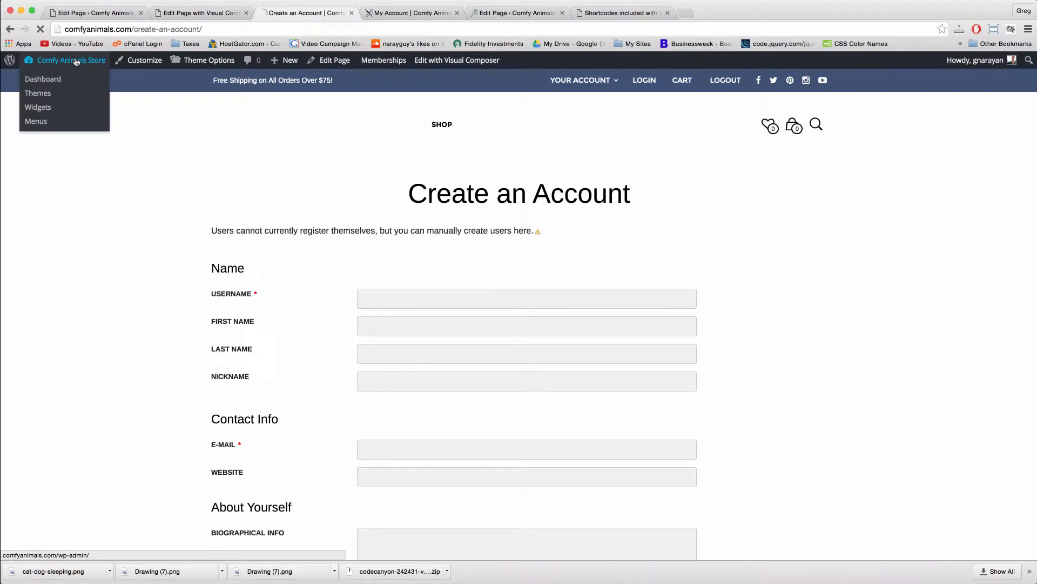
click(69, 60)
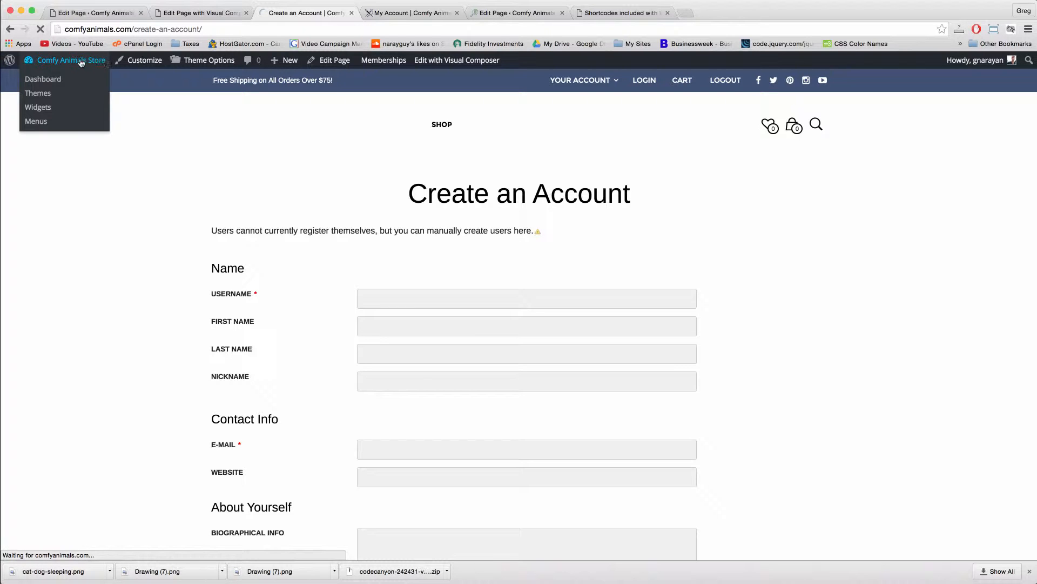
Enable 'Anyone can register' in Settings > General and save the changes
click(43, 79)
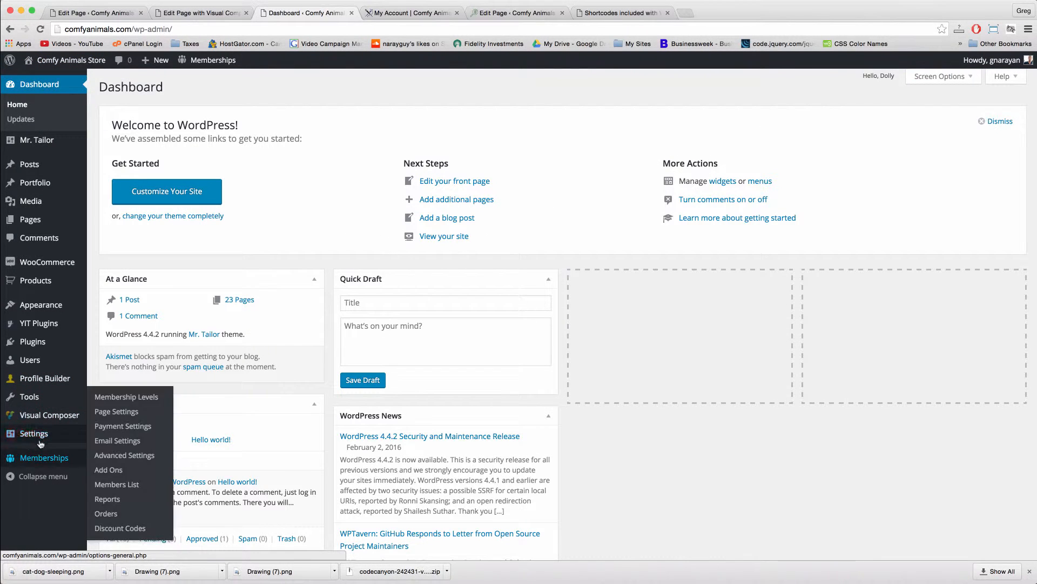
click(33, 434)
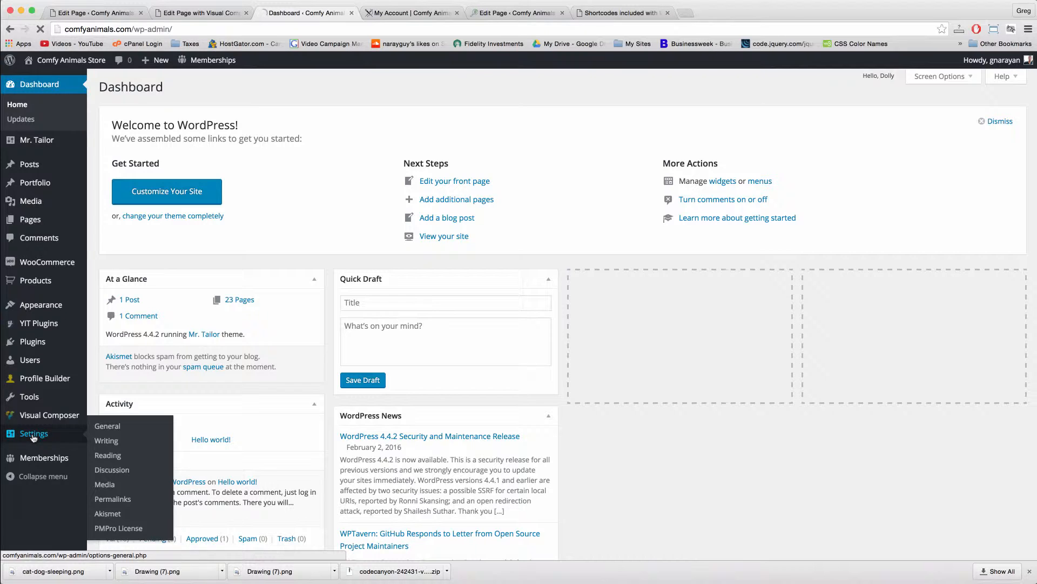
click(107, 425)
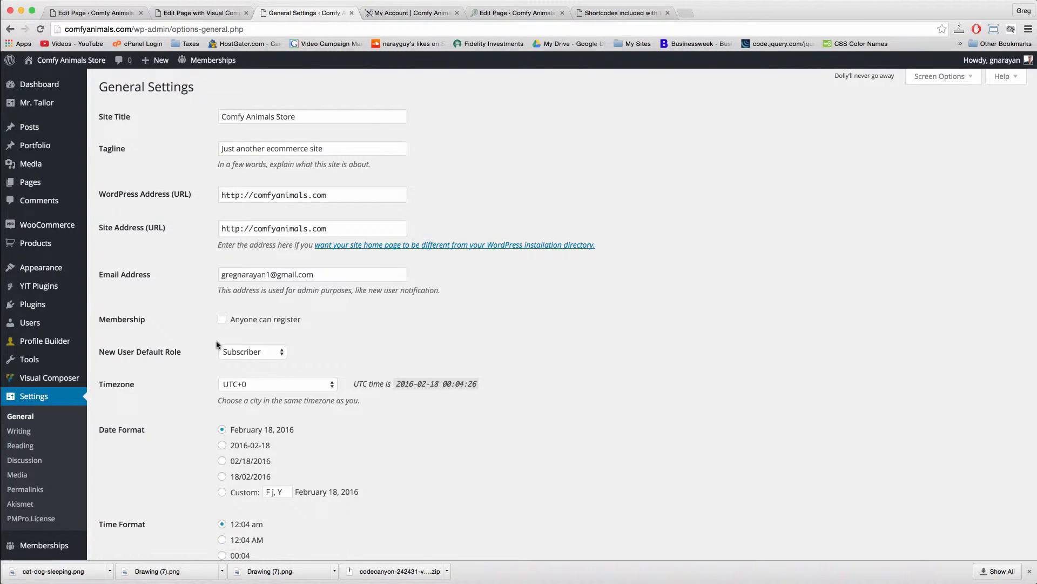
mouse_move(208, 321)
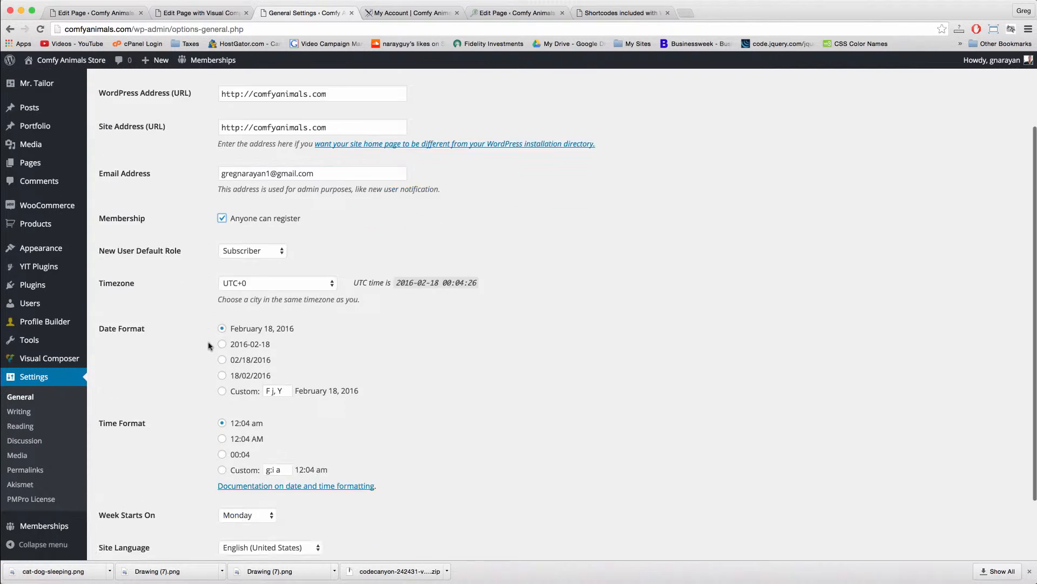
scroll(down, 3)
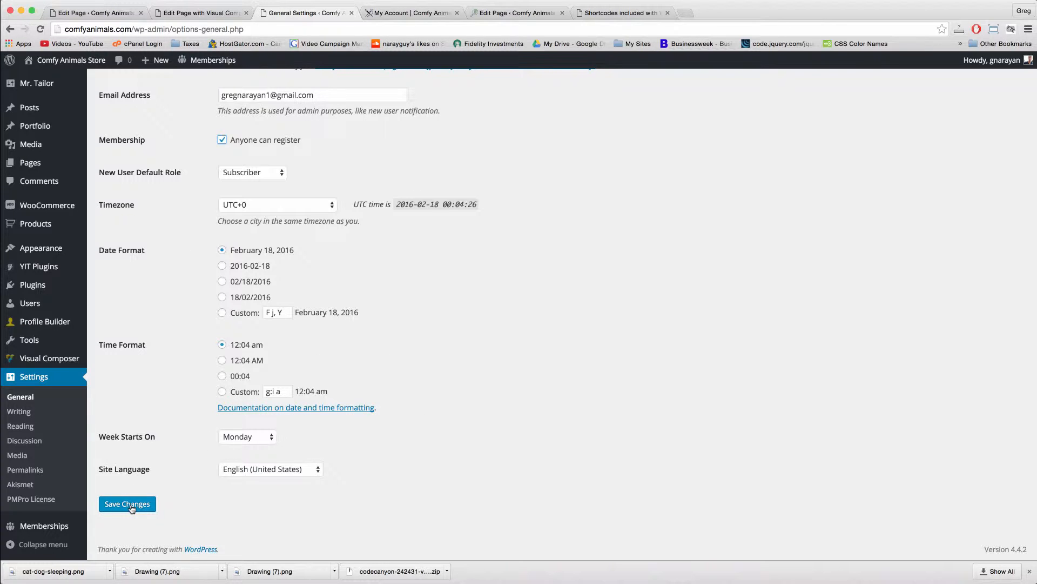
click(127, 504)
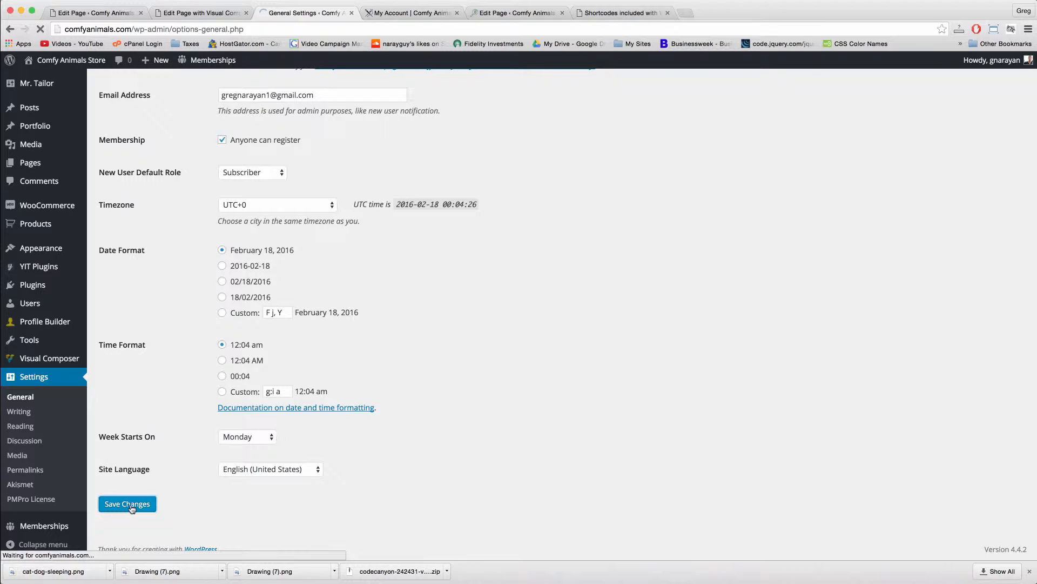
click(127, 504)
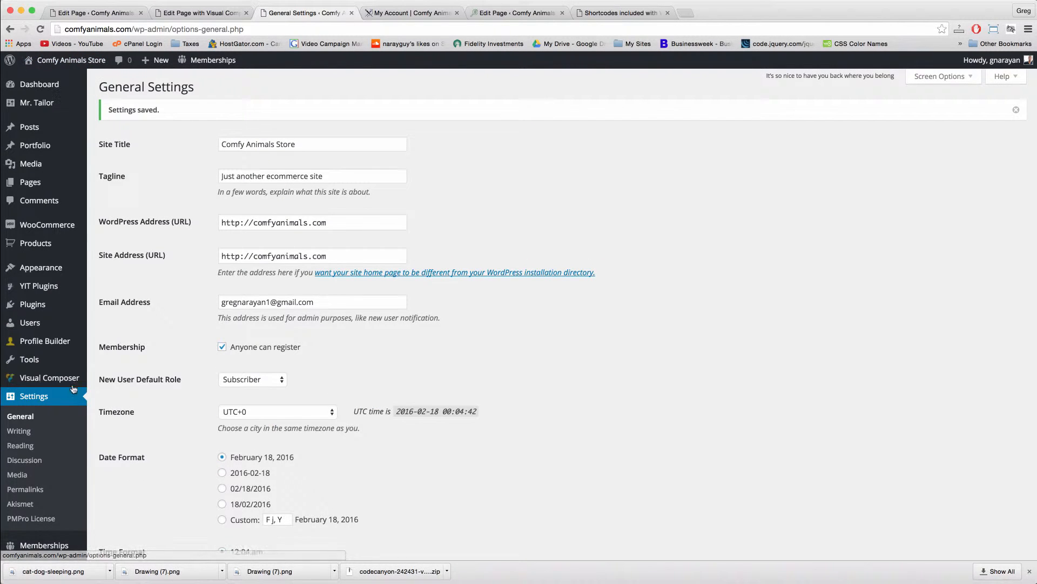
mouse_move(43, 345)
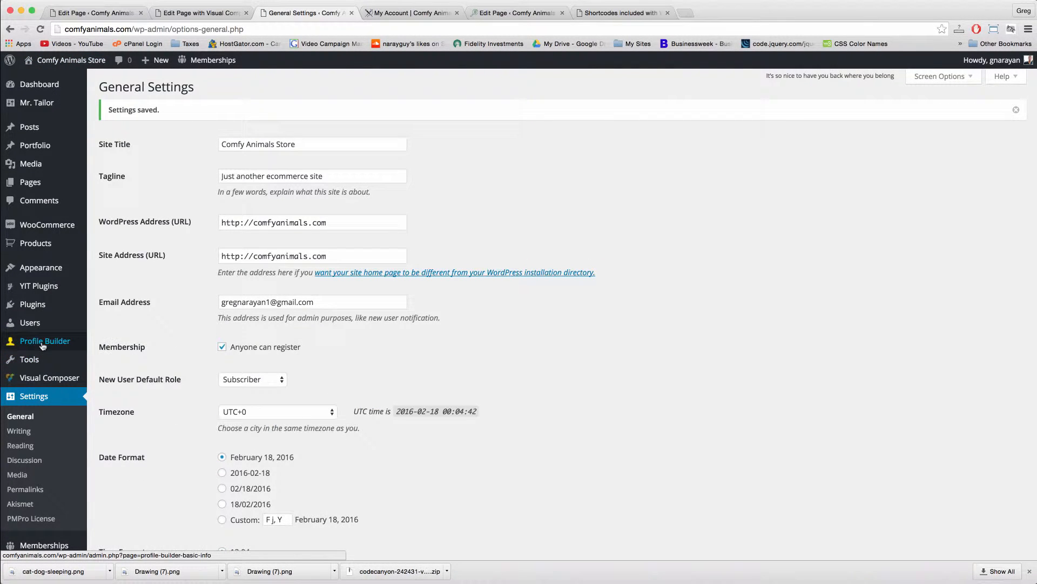
Bring up Profile Builder's Manage Fields list after rechecking the live sign-up form
click(45, 341)
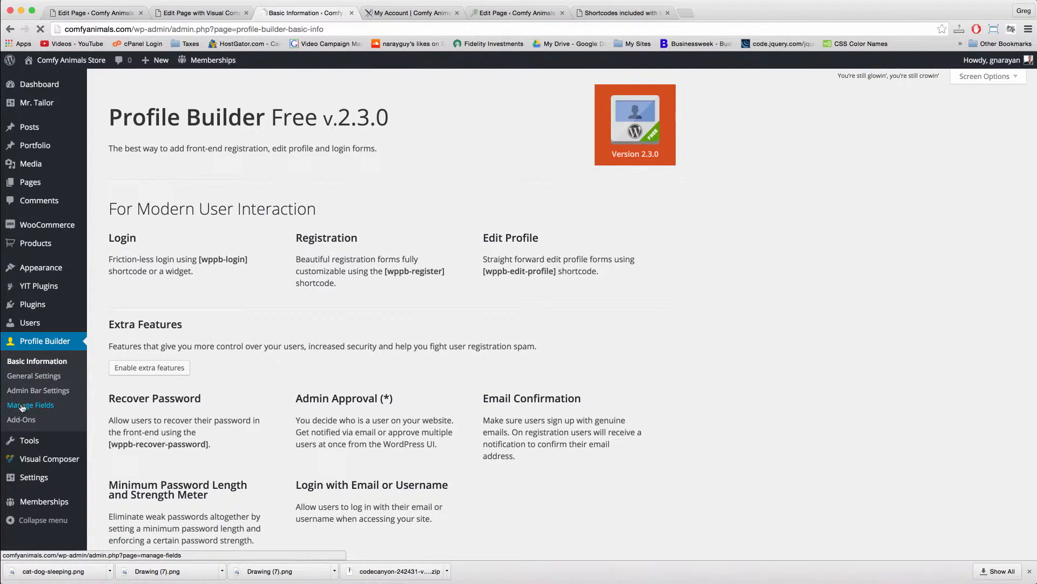
click(30, 404)
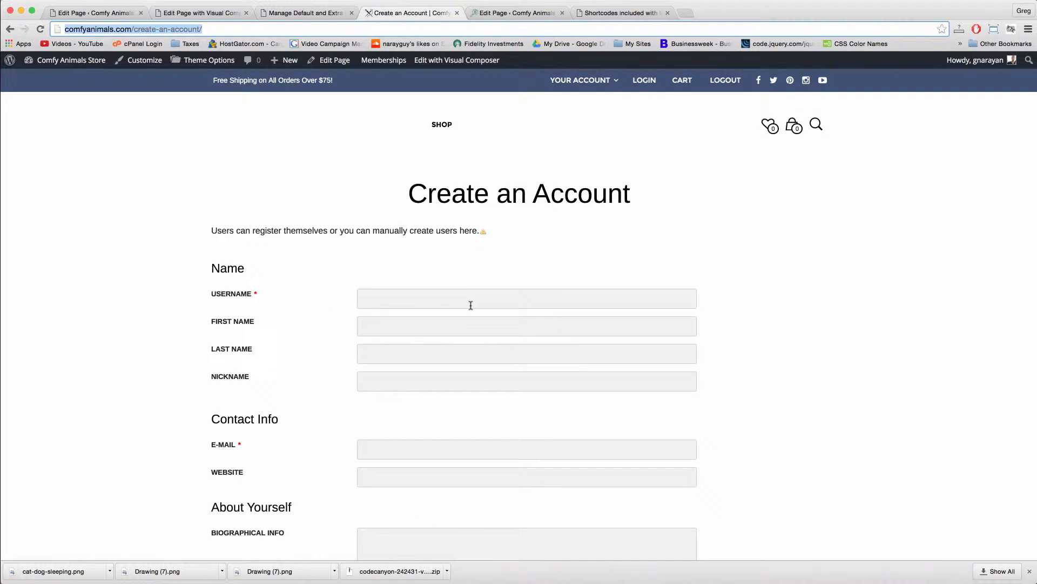
mouse_move(224, 389)
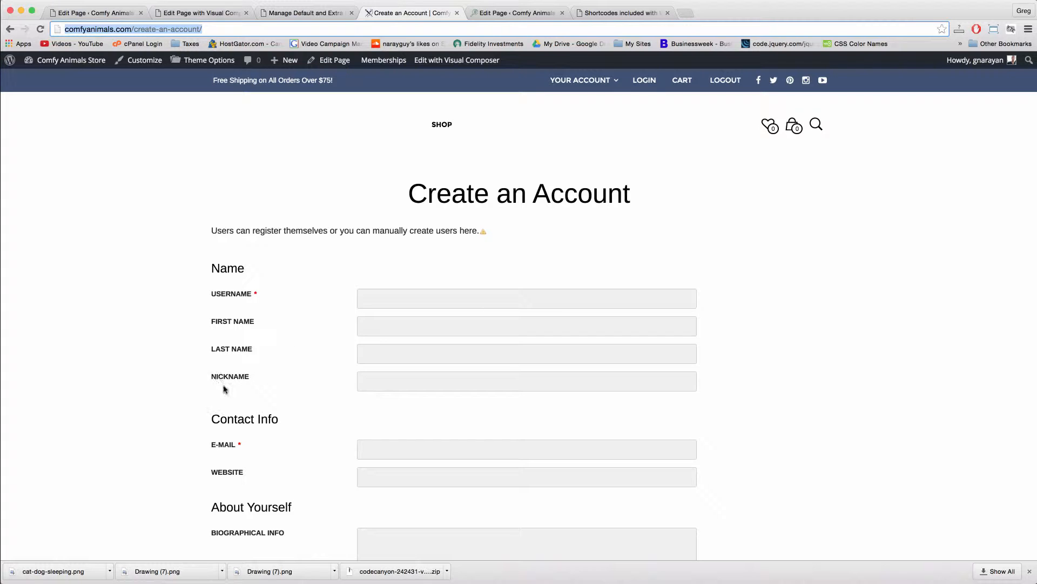
click(306, 13)
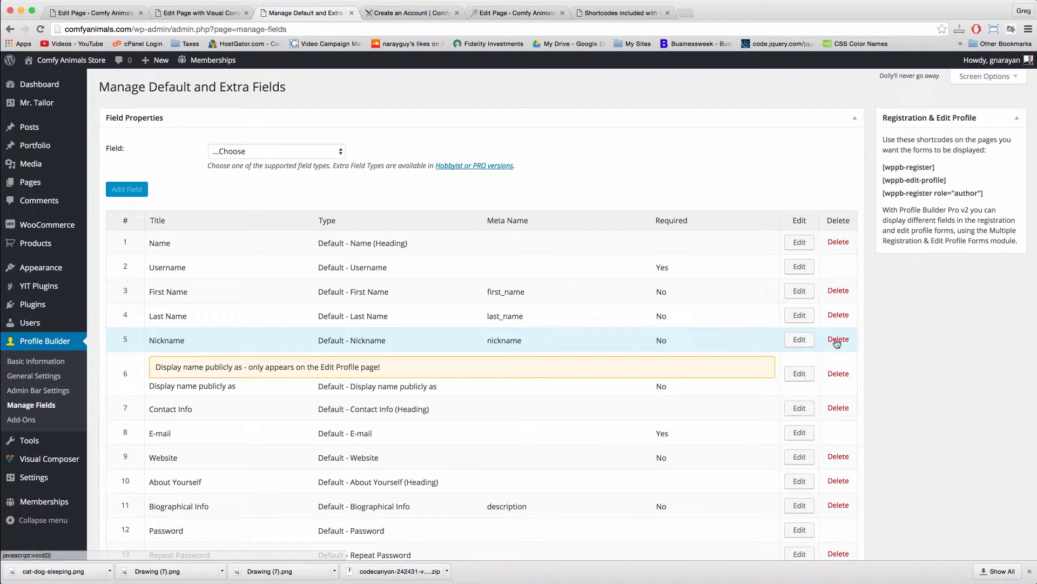
mouse_move(729, 194)
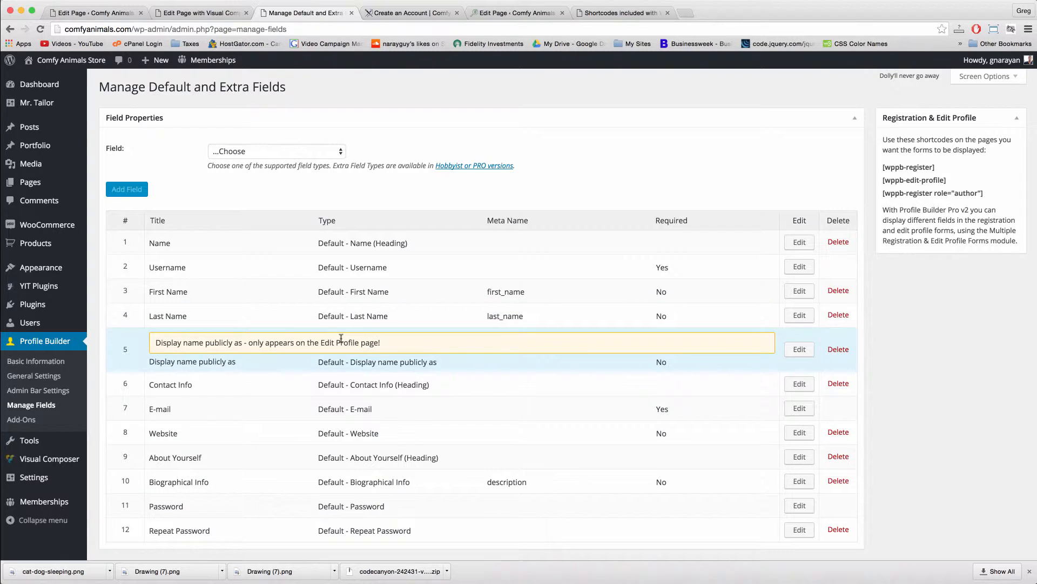
Delete the Biographical Info and About Yourself fields, confirming each with OK
scroll(down, 3)
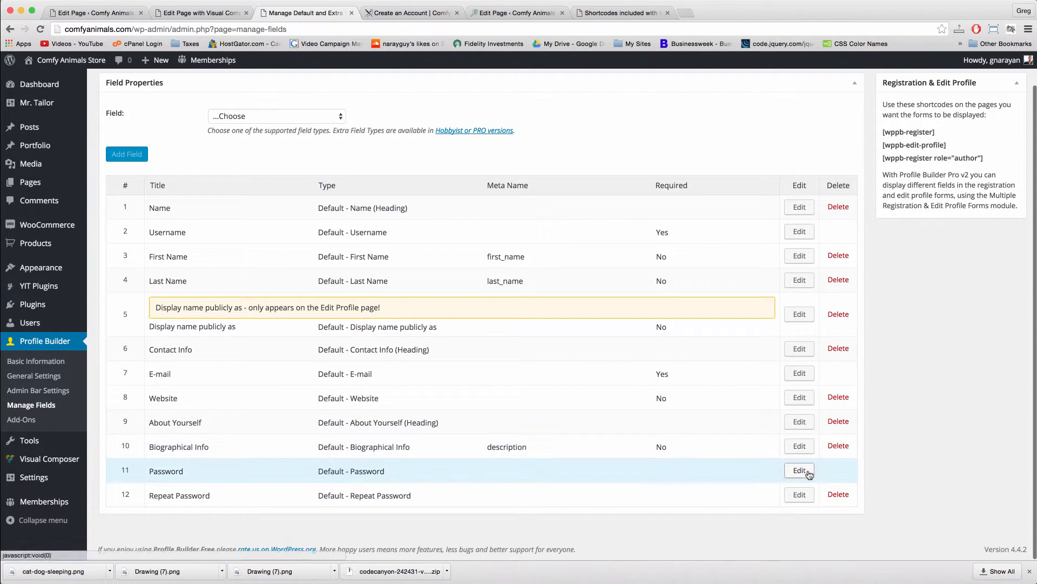
click(838, 446)
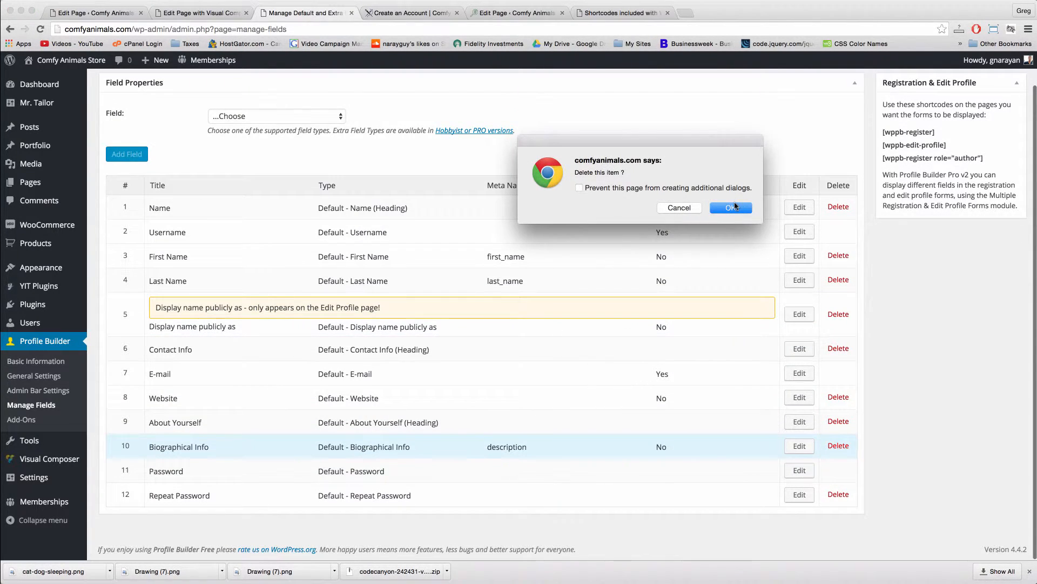
click(731, 208)
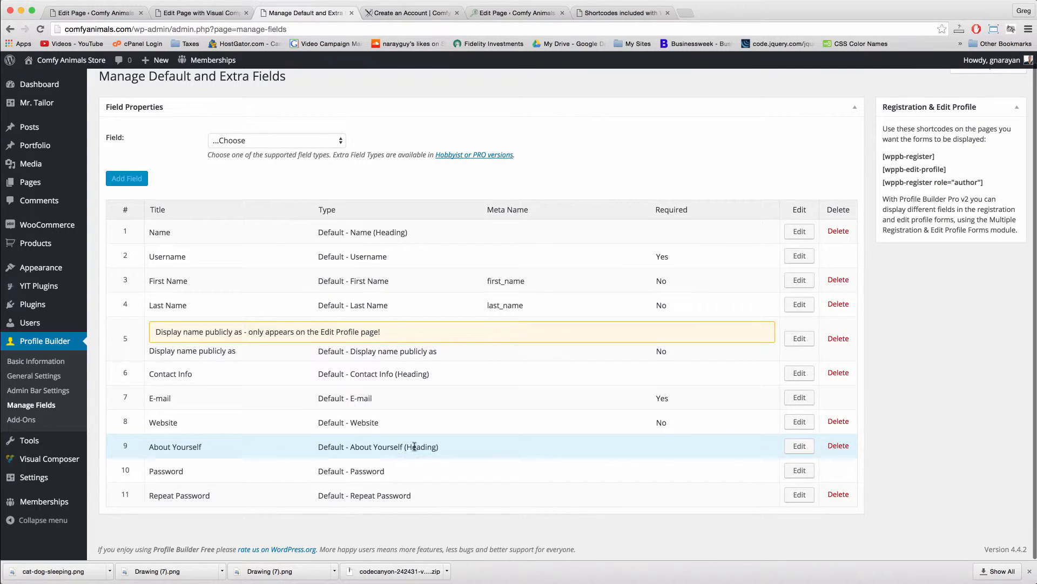
click(839, 445)
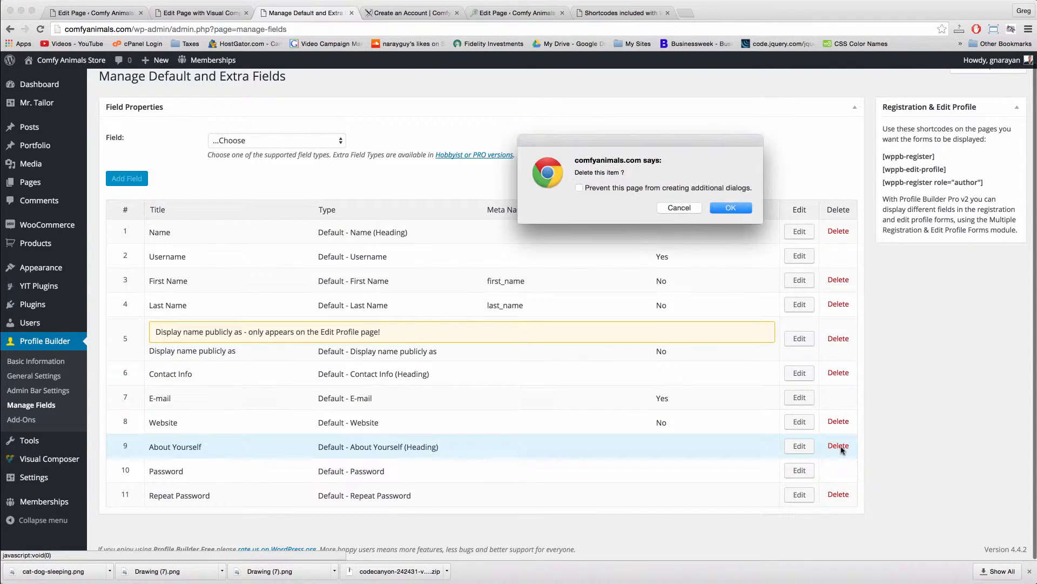
click(731, 208)
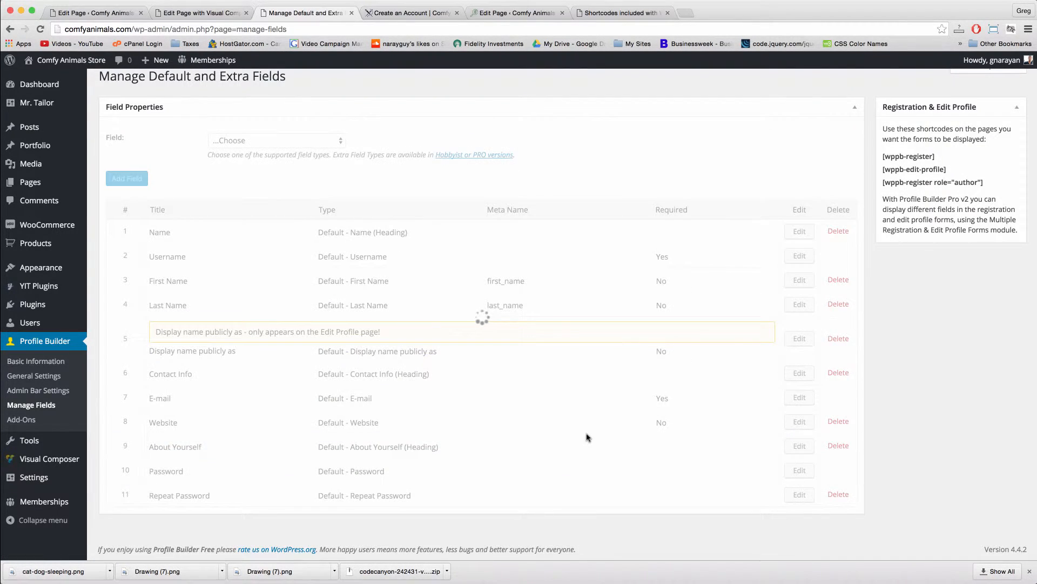
Delete the Contact Info heading and check the updated Create an Account form
click(410, 13)
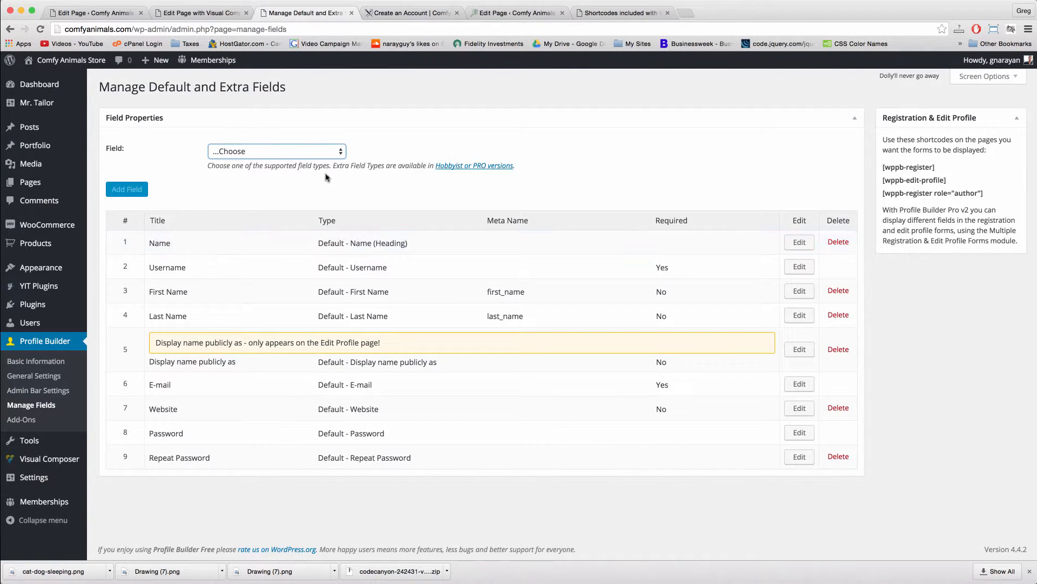
click(410, 12)
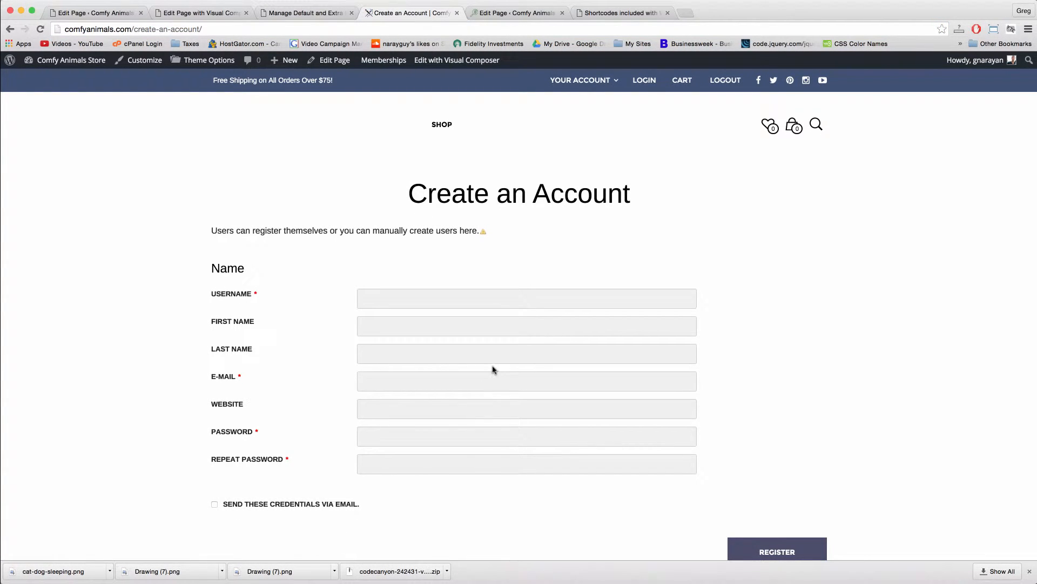
mouse_move(422, 480)
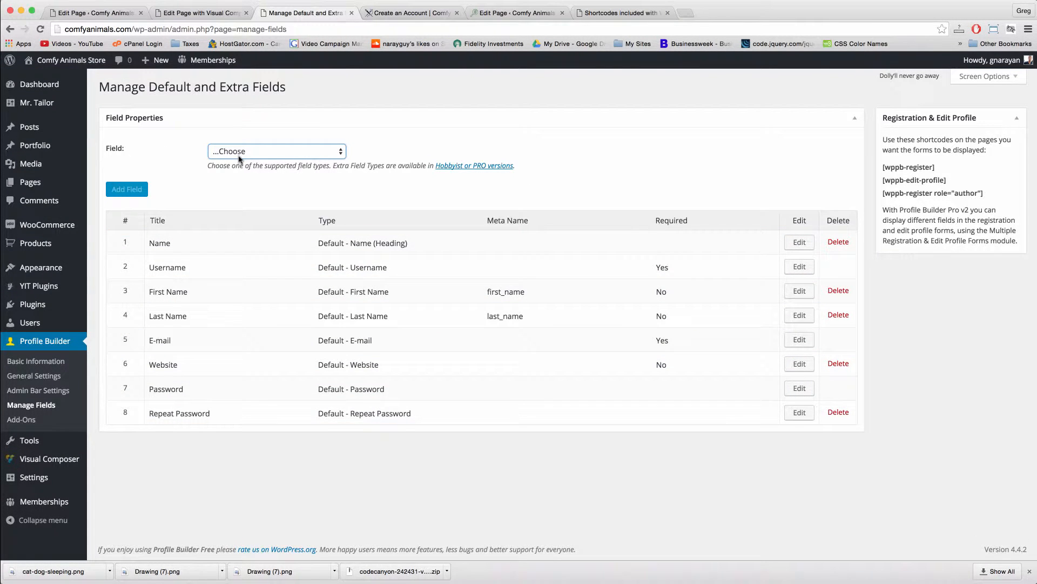
Add a new form field and choose Default - Username as its type
click(277, 152)
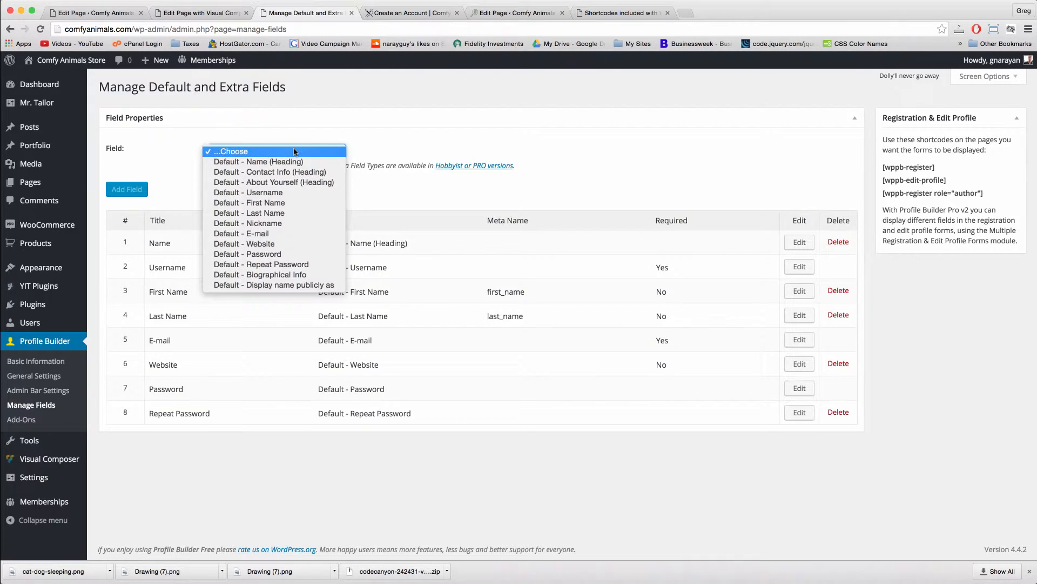
mouse_move(273, 202)
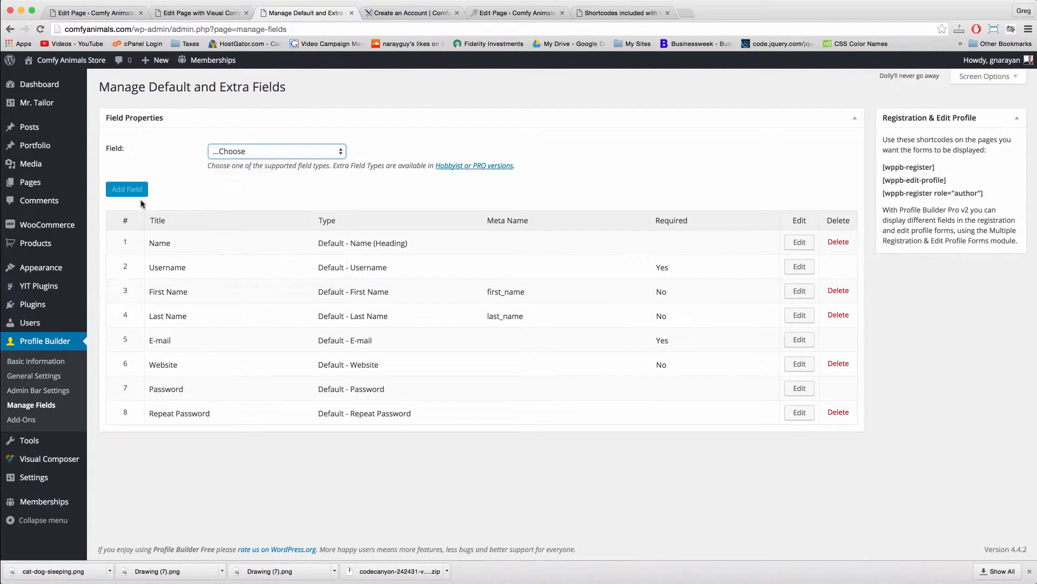
click(276, 151)
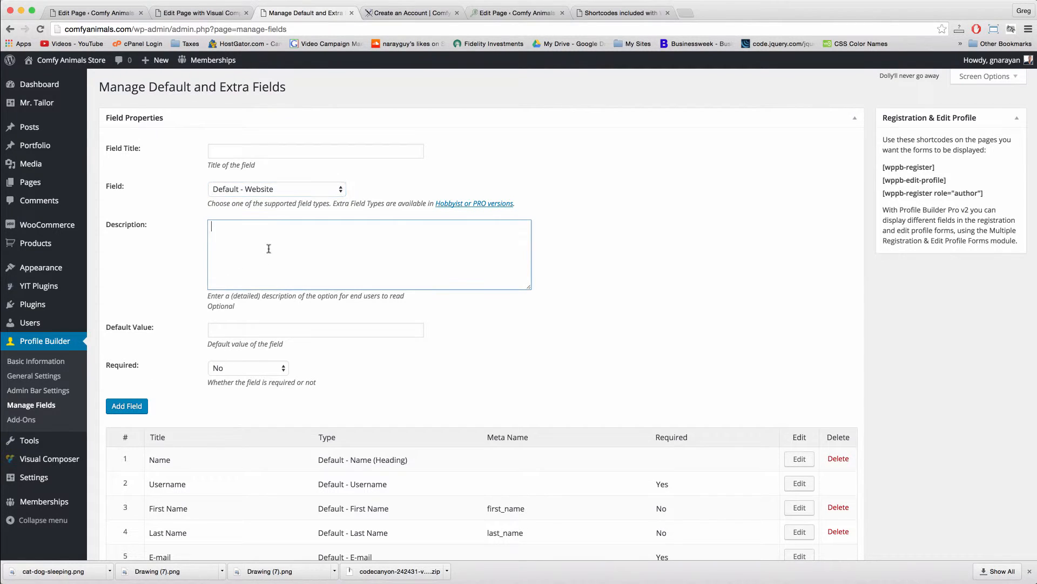
scroll(down, 3)
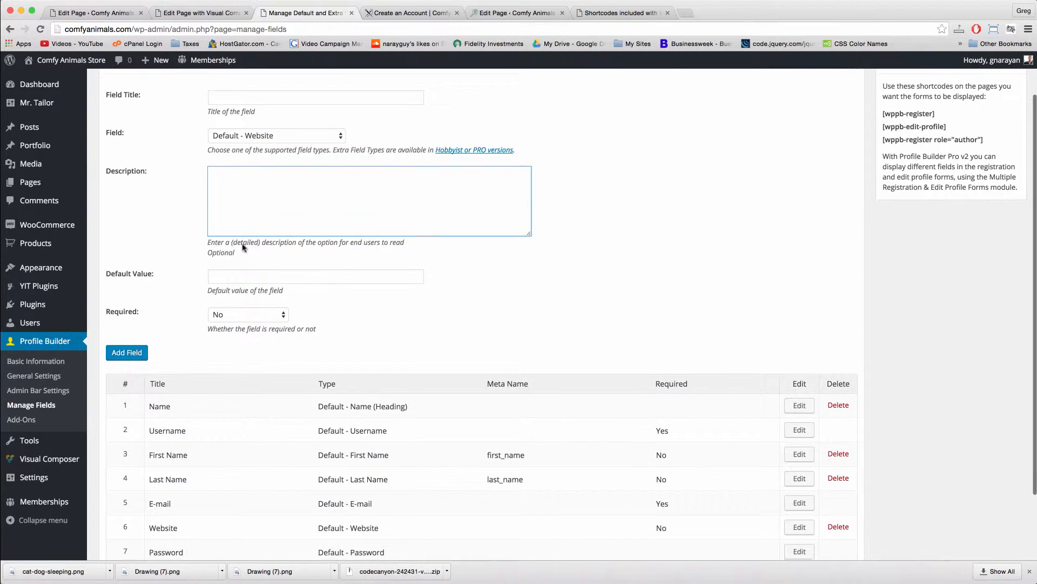
click(248, 315)
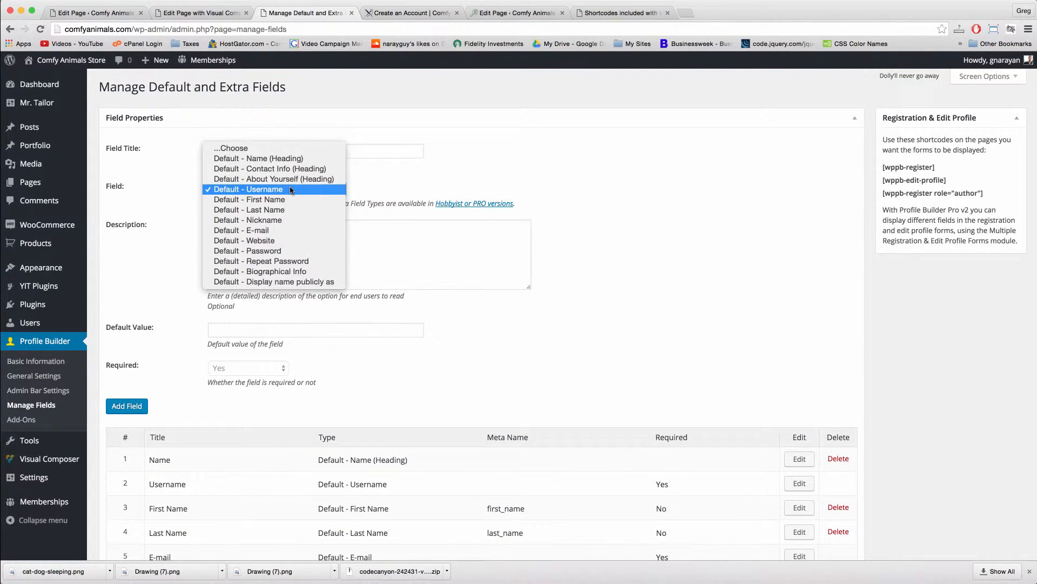
click(248, 189)
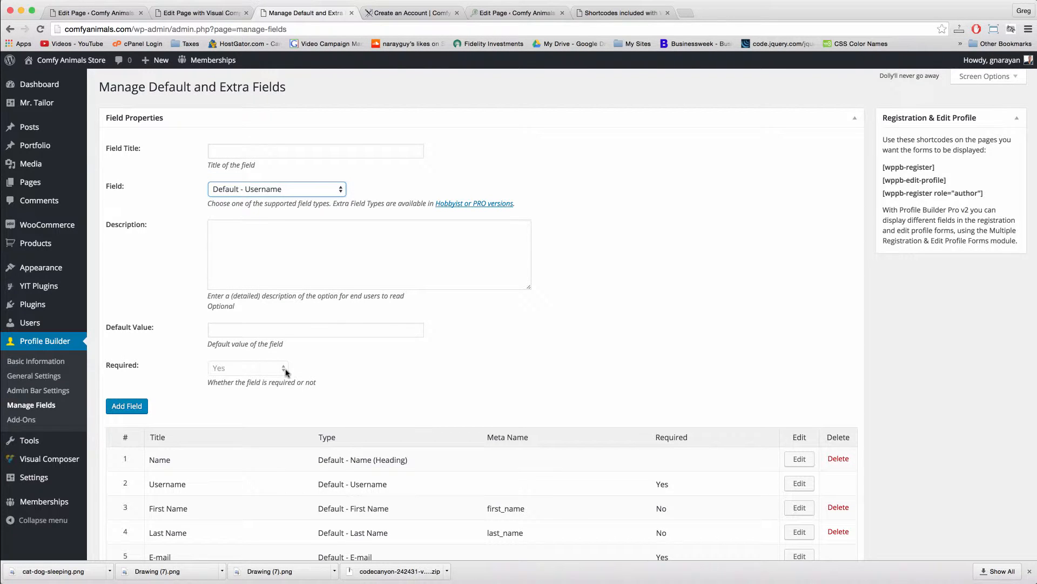
mouse_move(292, 368)
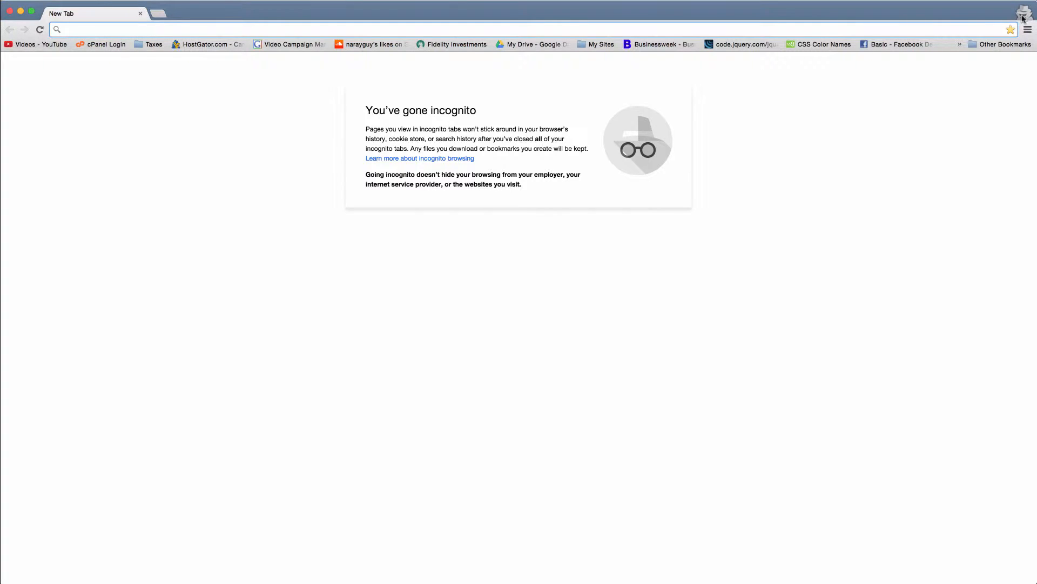
mouse_move(978, 30)
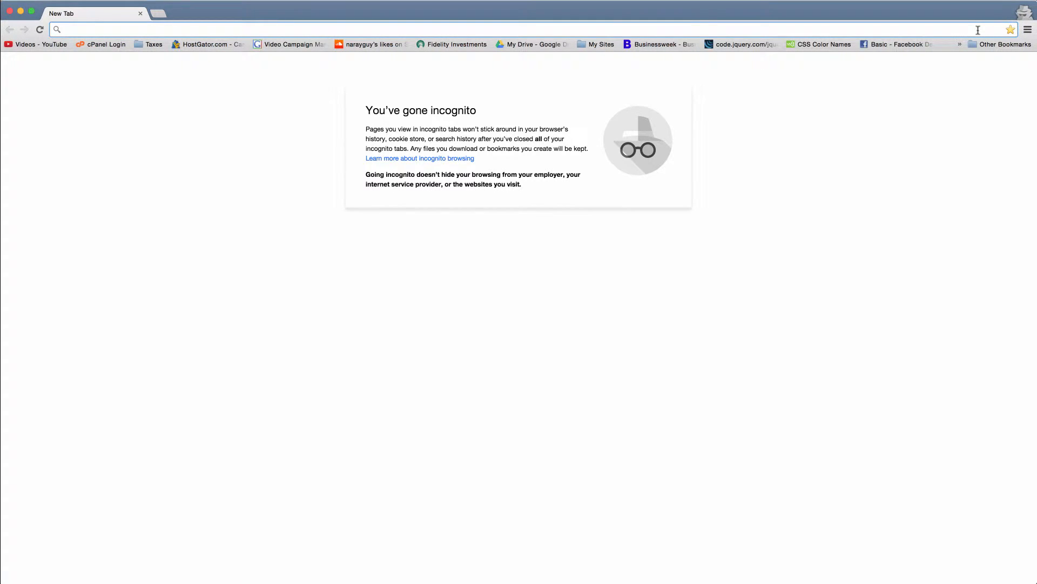
Load comfyanimals.com/create-an-account in the incognito window as a logged-out visitor
text(comfyanimals.com/create)
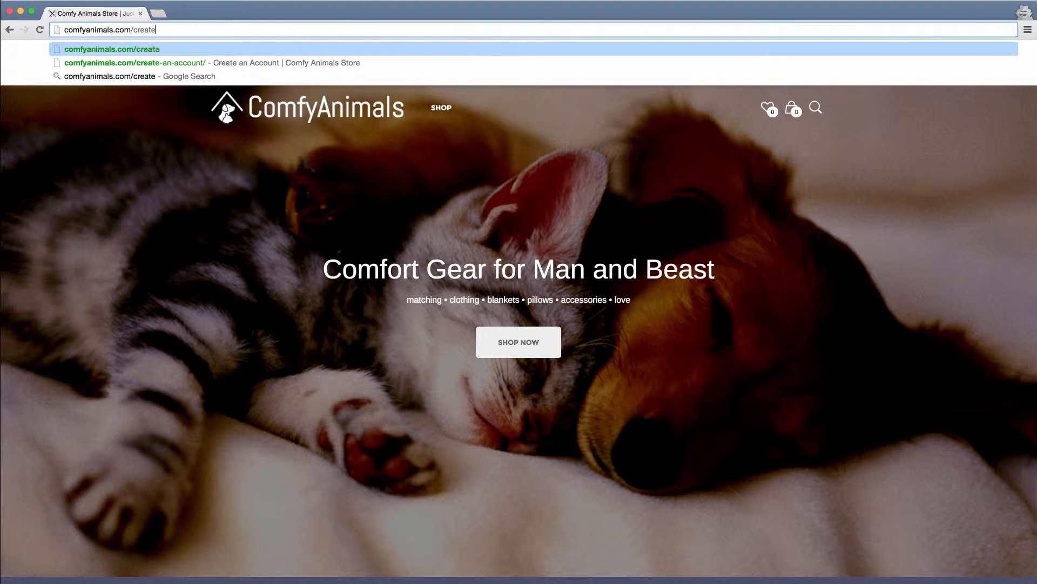
text(-an-account/)
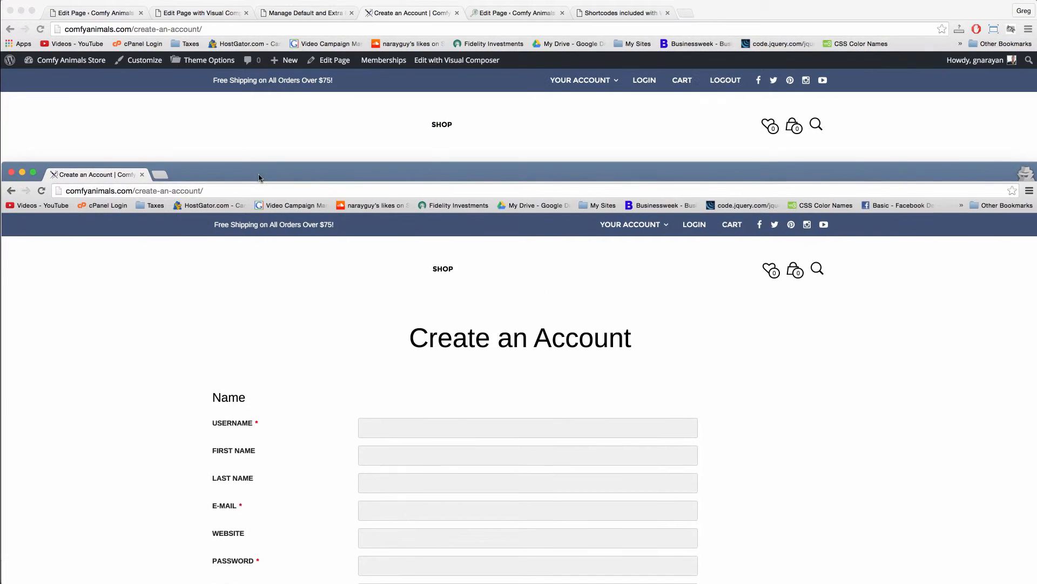
Delete the Name heading row from Profile Builder's Manage Fields list
click(305, 13)
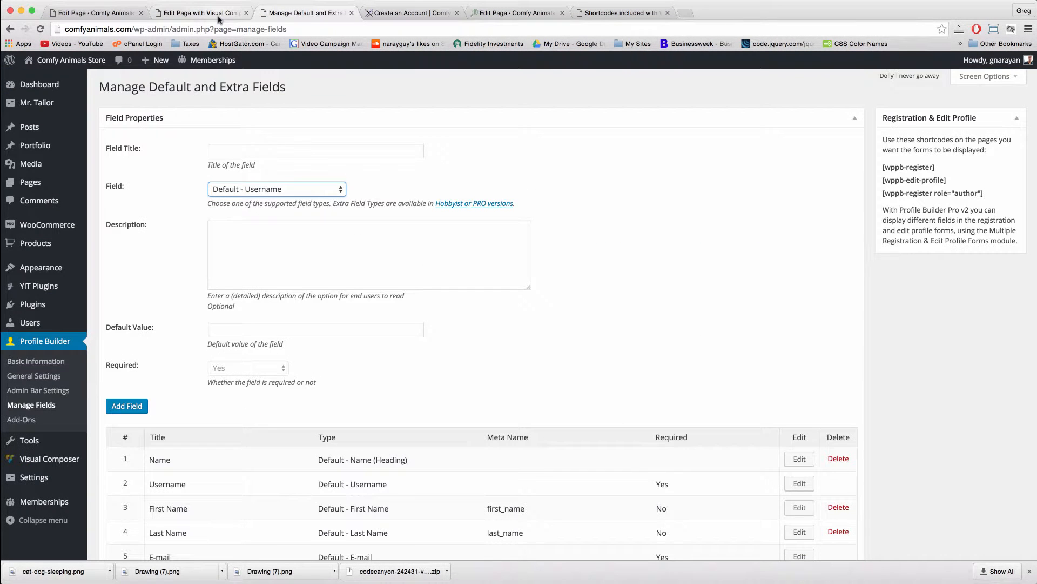
scroll(down, 3)
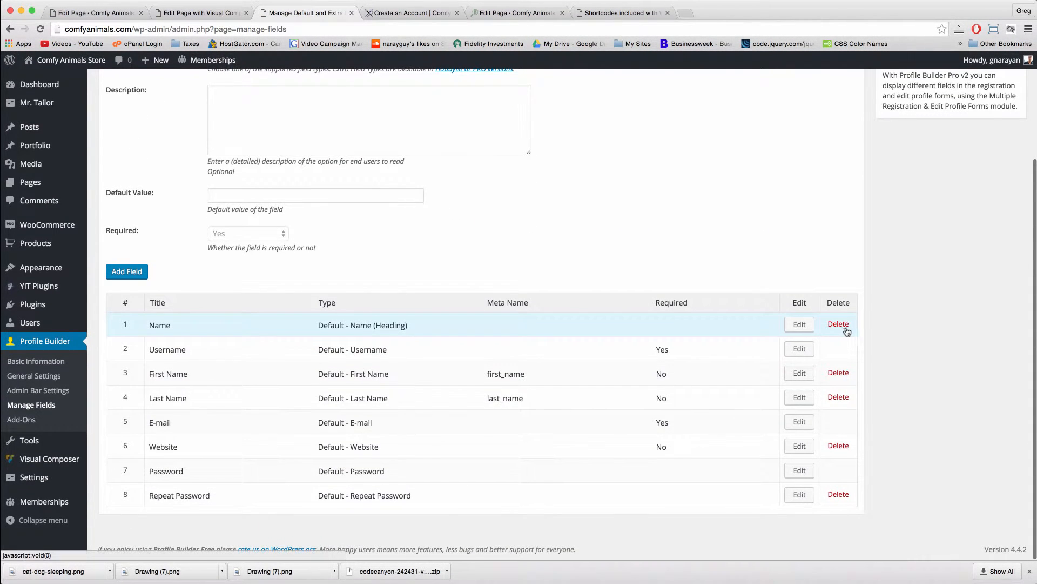
click(838, 323)
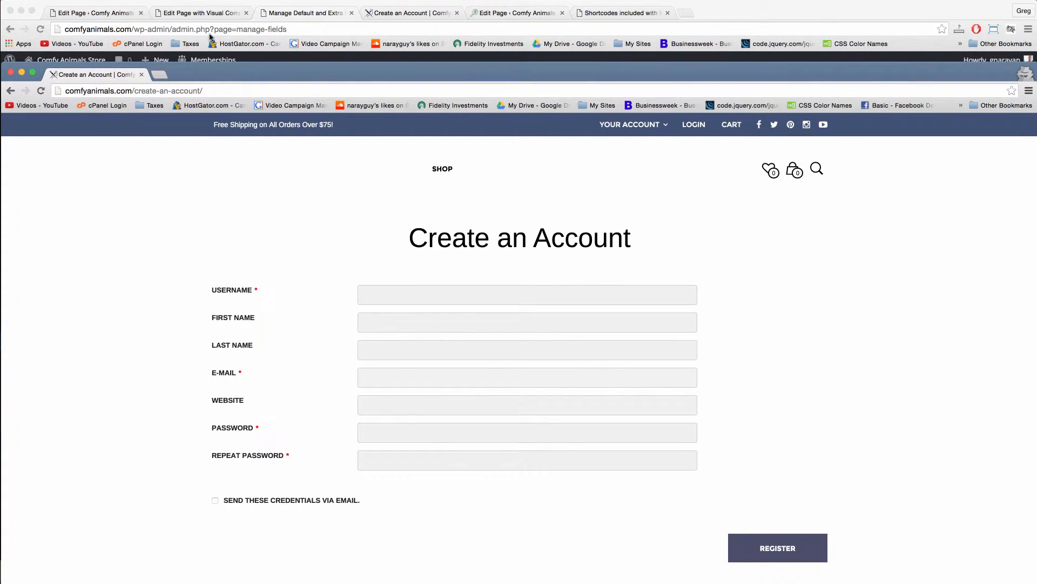
Open All Users in wp-admin, showing only the administrator account
click(305, 13)
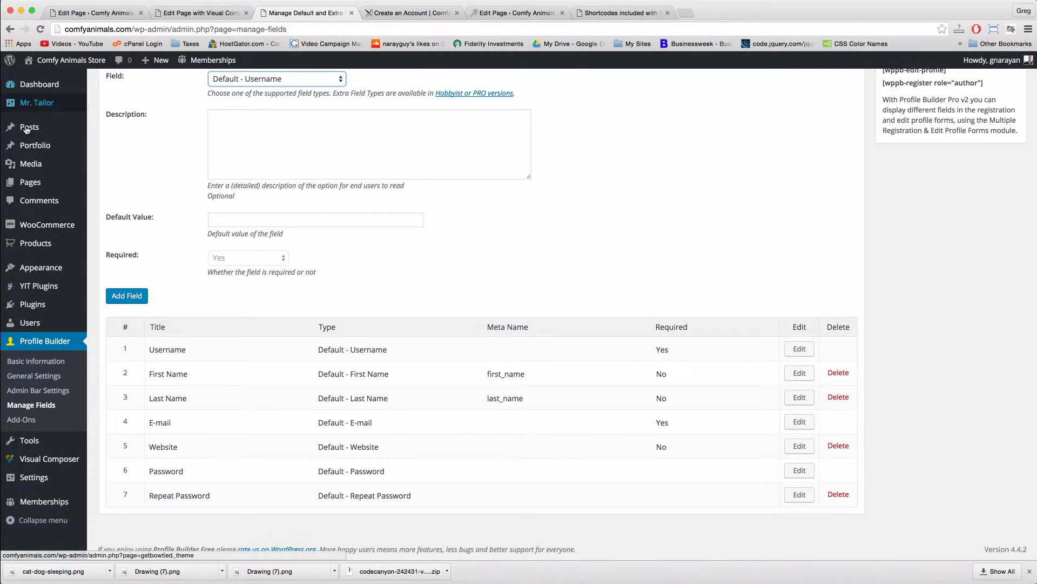
click(29, 322)
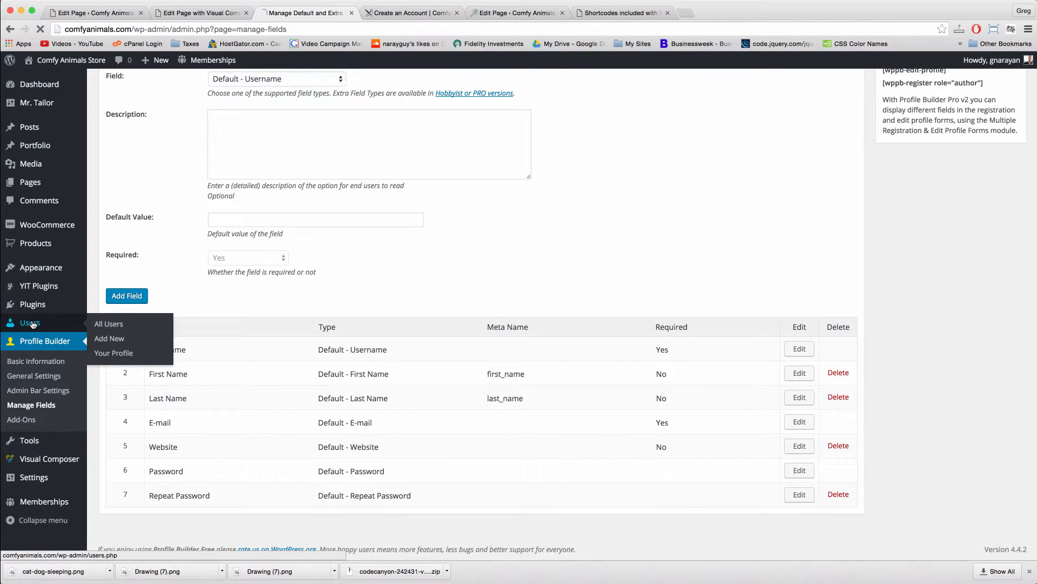
click(108, 324)
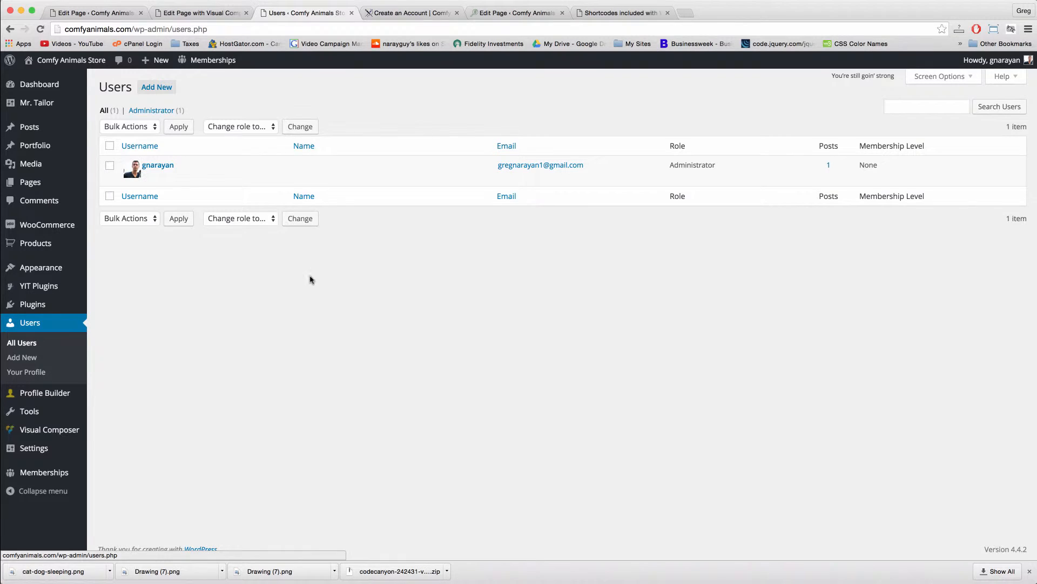
mouse_move(154, 165)
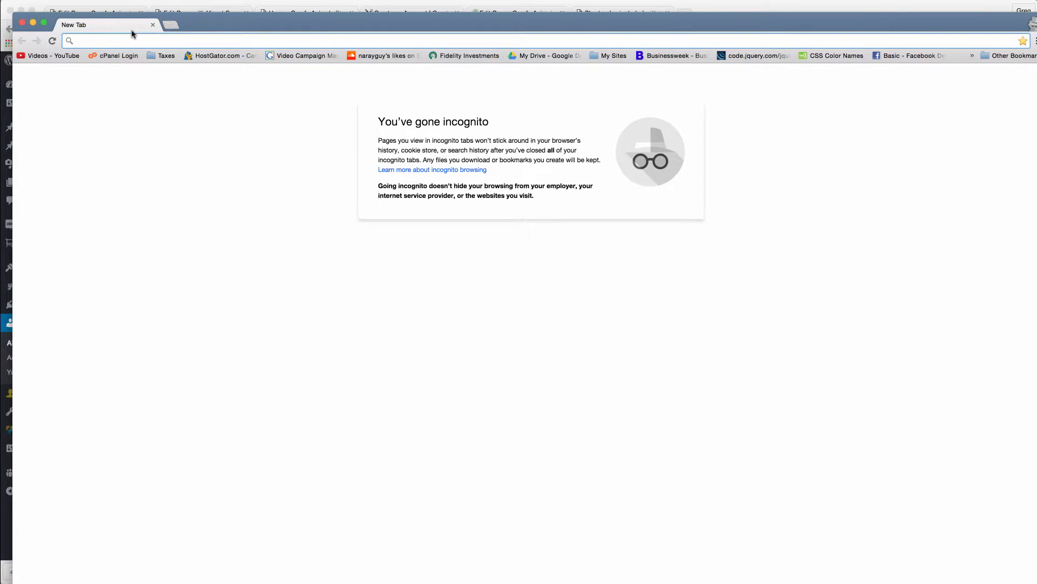
Enter comfyanimals.com and pick the create-an-account suggestion in the incognito window
text(c)
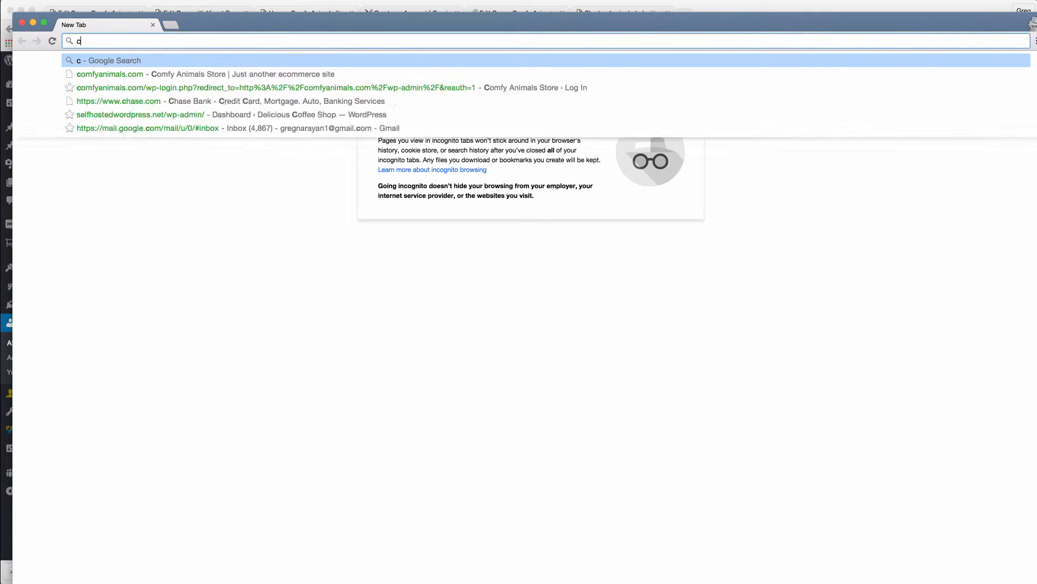
text(omfyanimals.com)
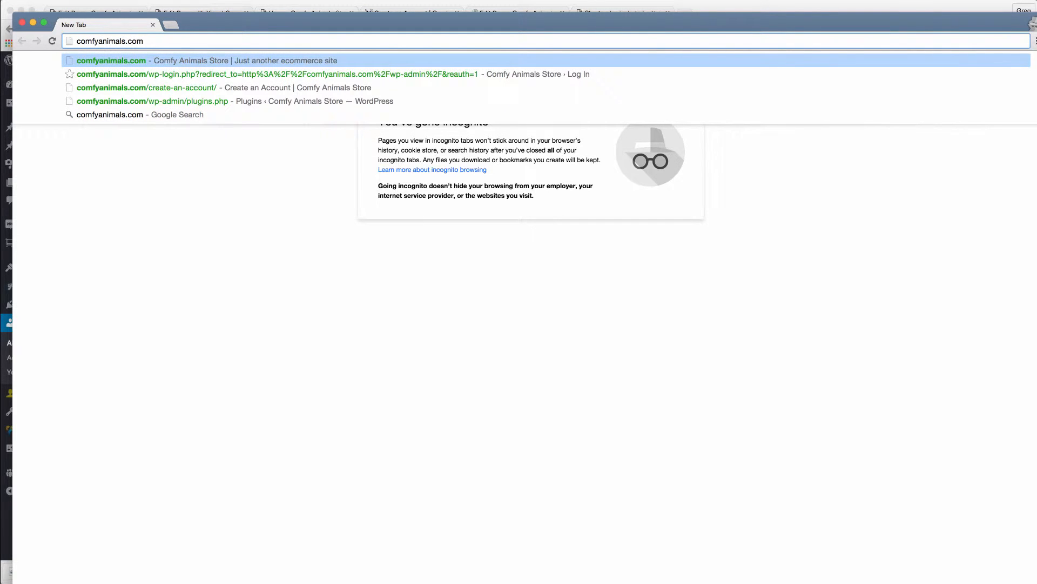
click(157, 88)
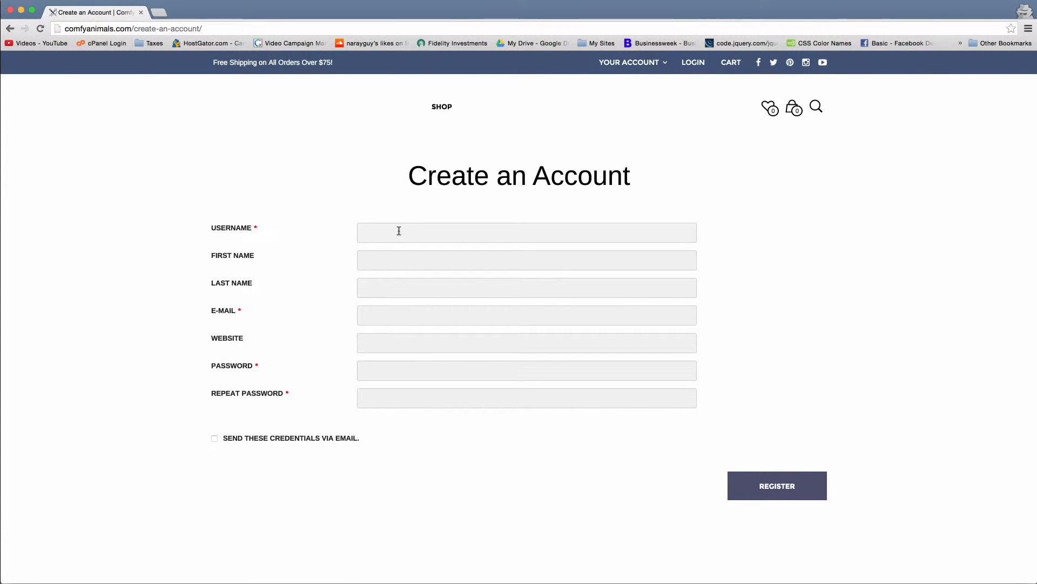
Fill the sign-up form with username testuser, names test/user and email testuser@..
text(testu)
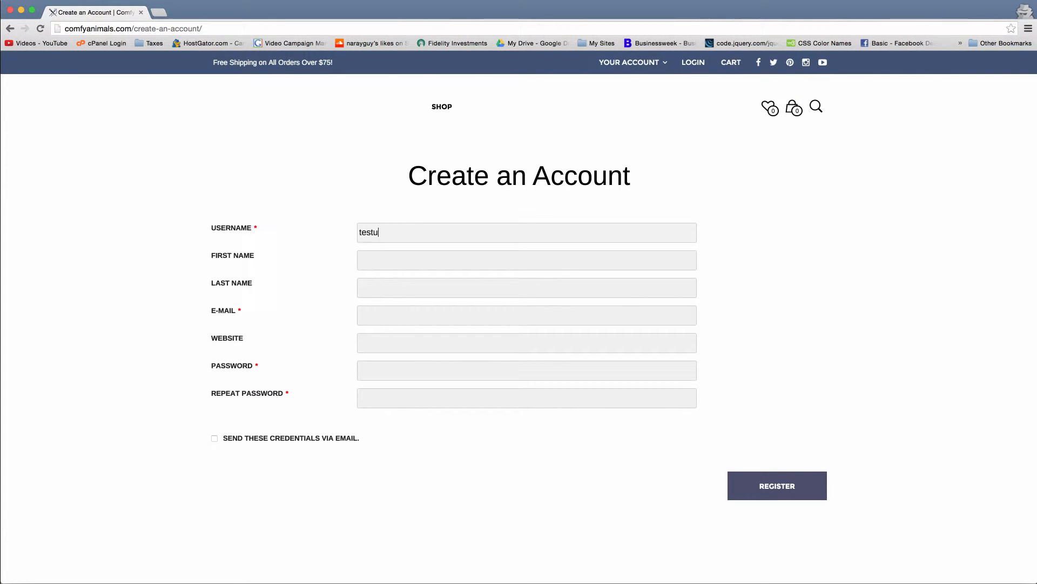
text(user)
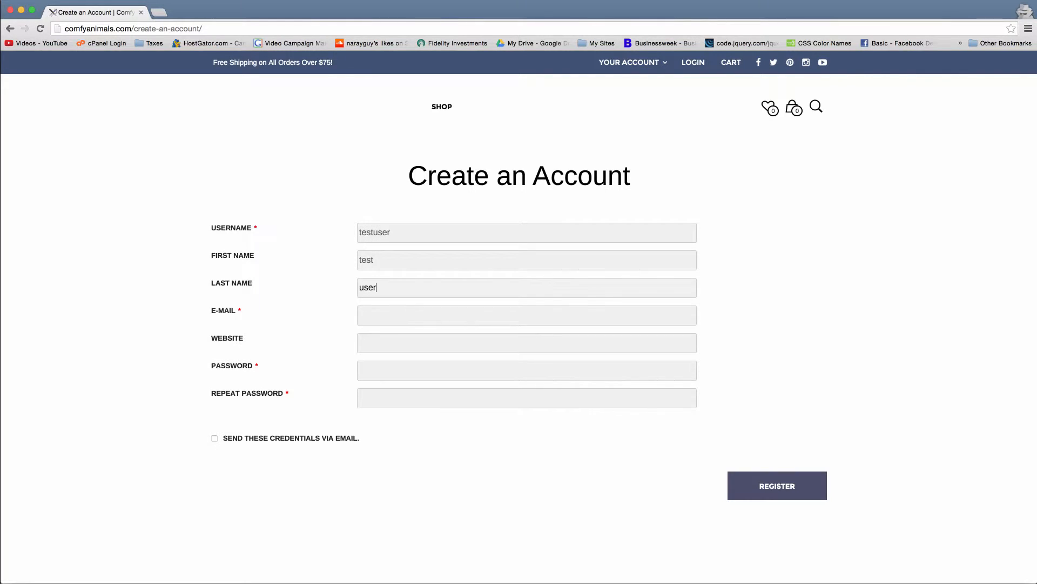
text(test)
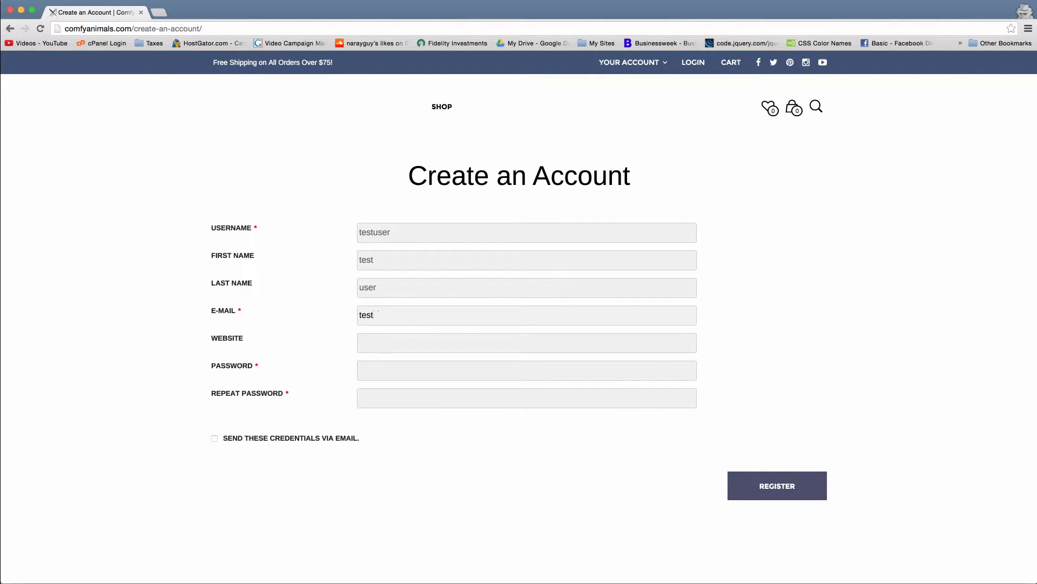
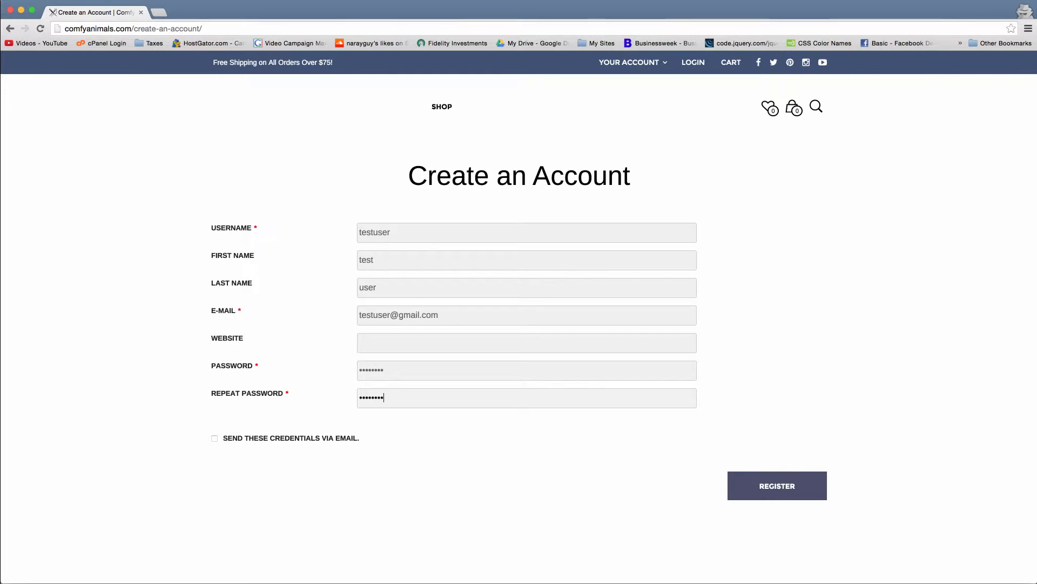
Register the test account, then reload Users to see testuser listed as a Subscriber
click(777, 485)
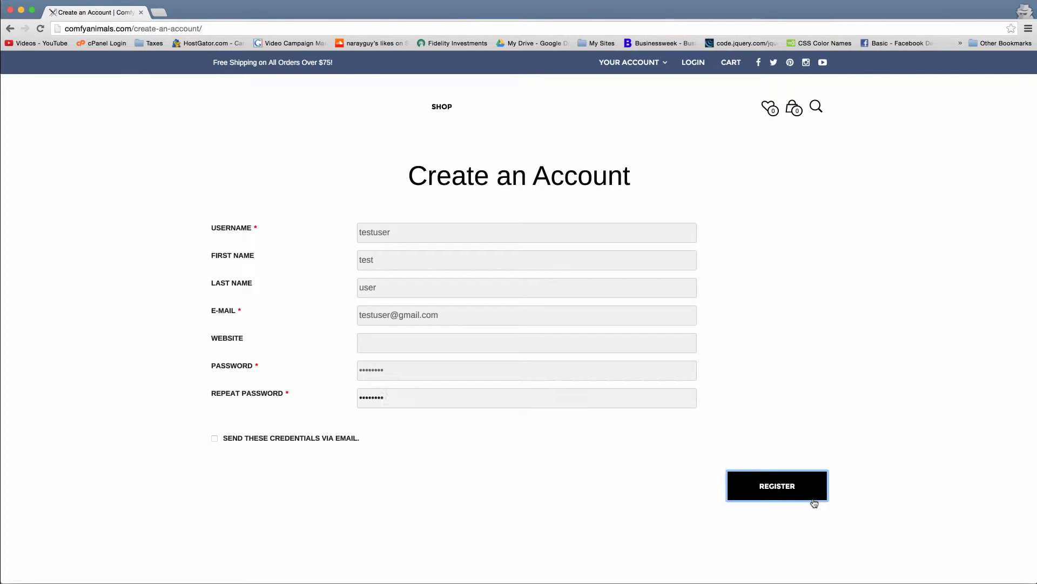
click(777, 486)
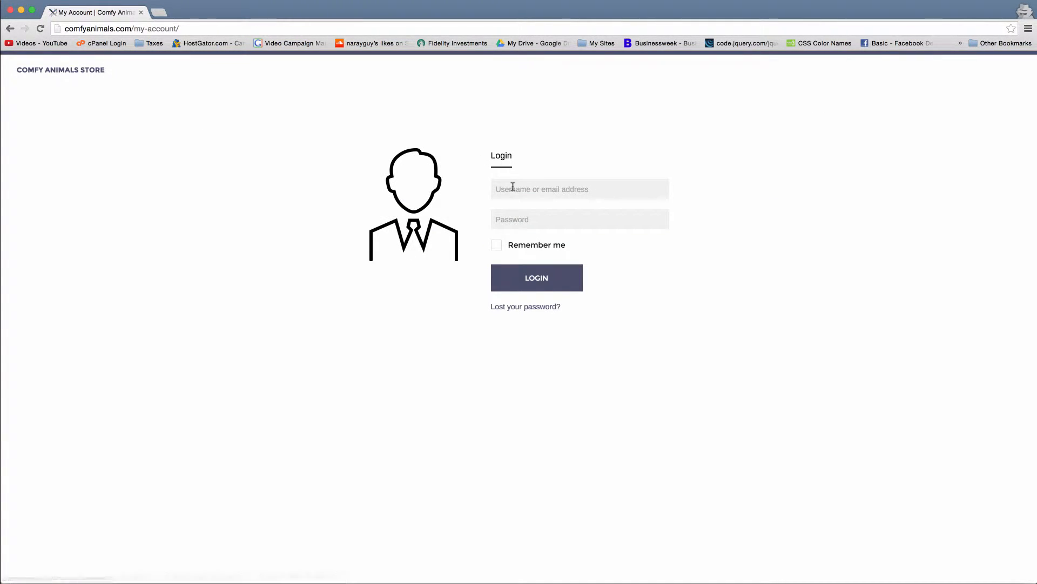
click(579, 219)
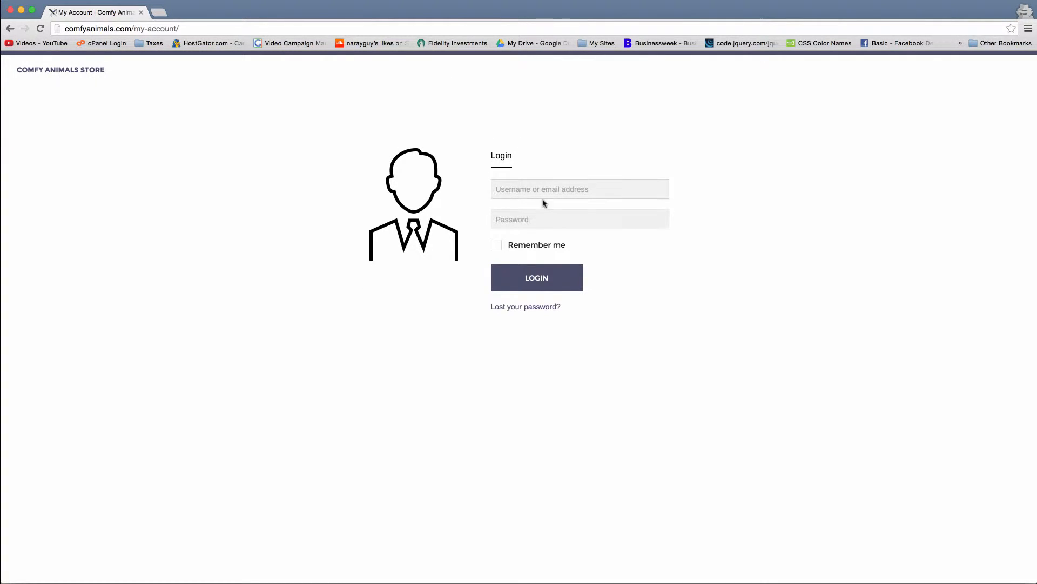
click(580, 219)
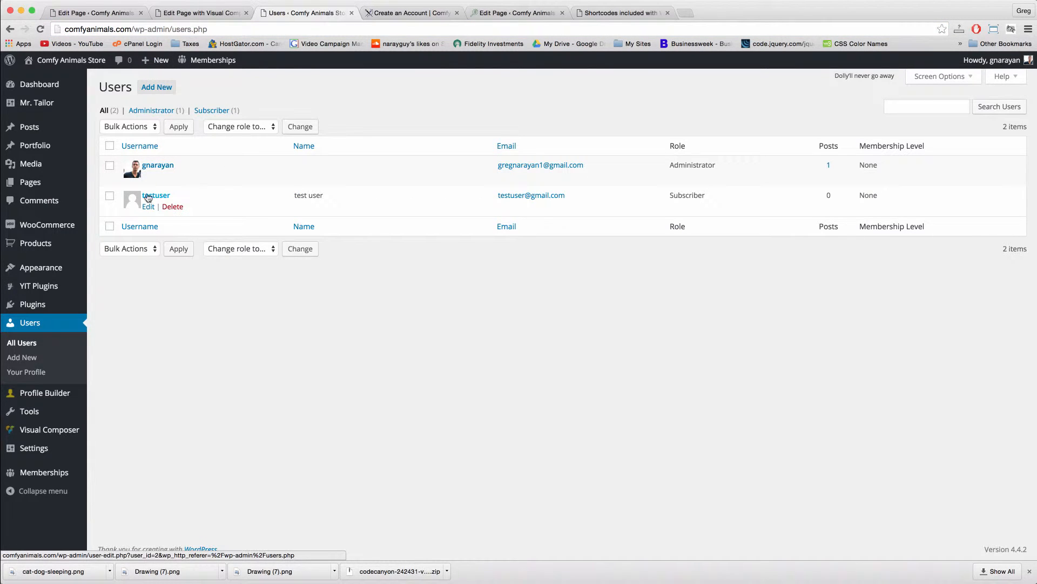
mouse_move(619, 198)
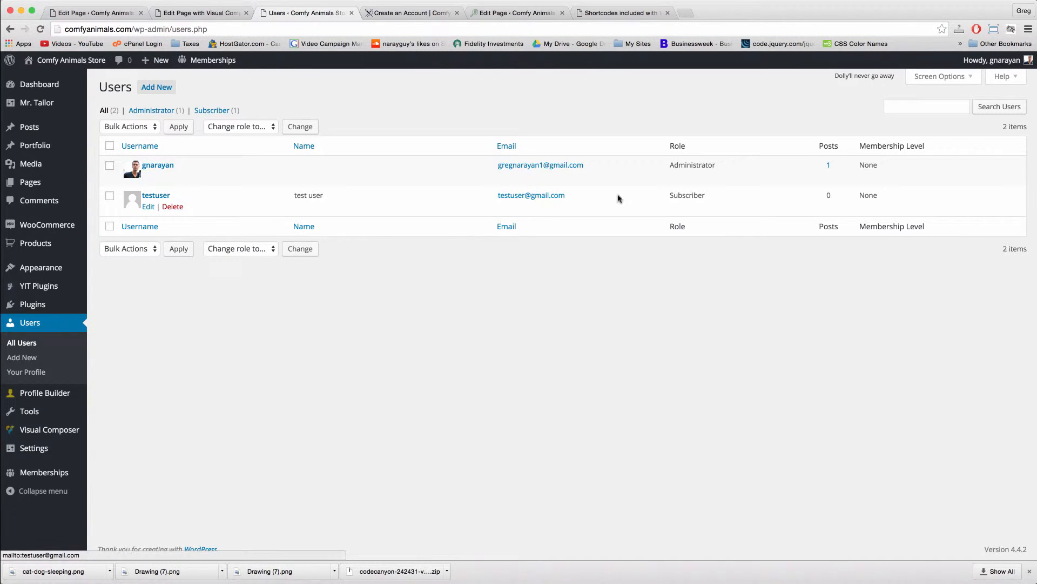
mouse_move(527, 202)
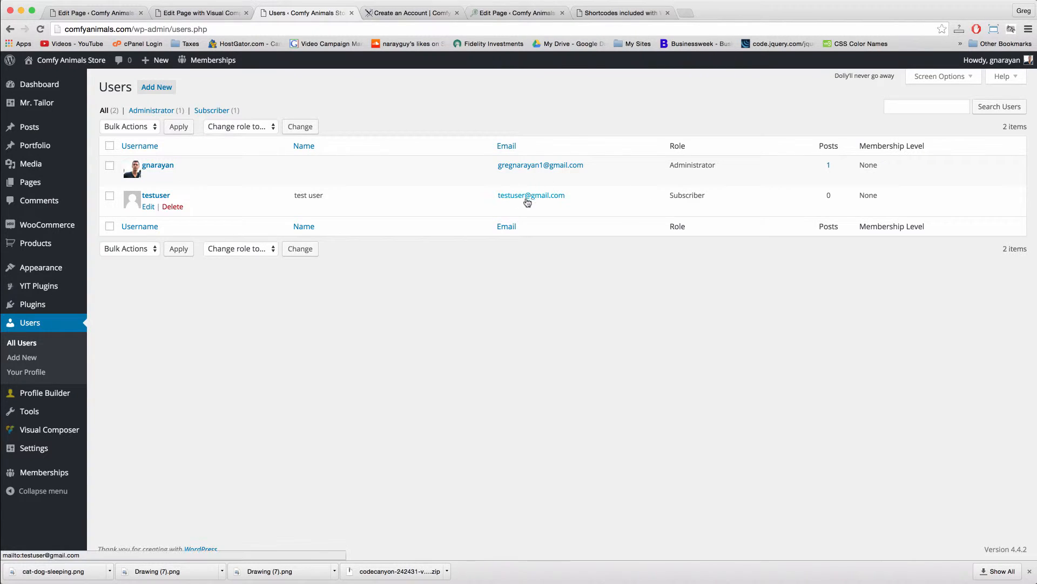
mouse_move(610, 206)
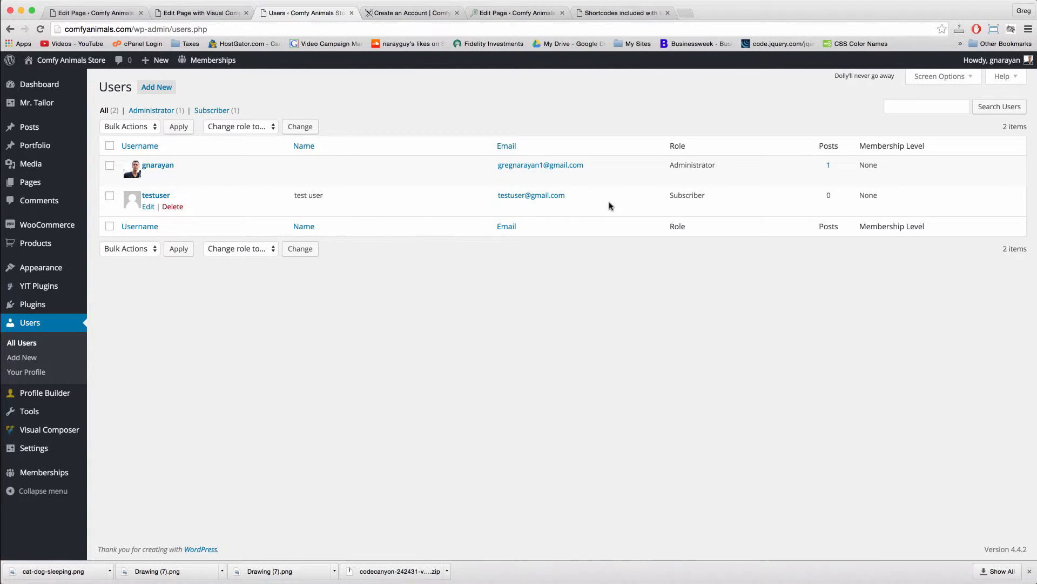
click(148, 206)
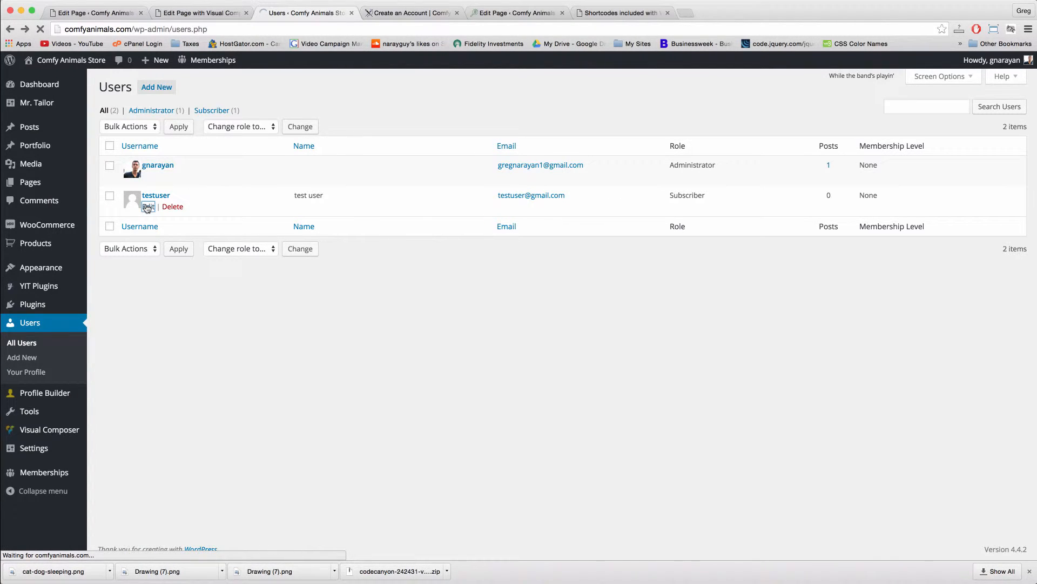
click(147, 207)
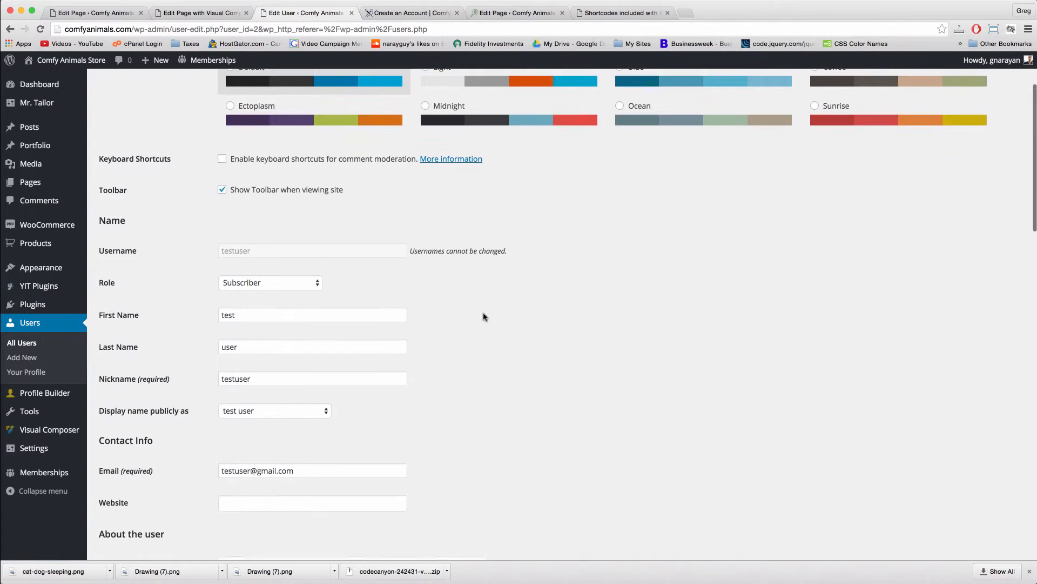
scroll(down, 3)
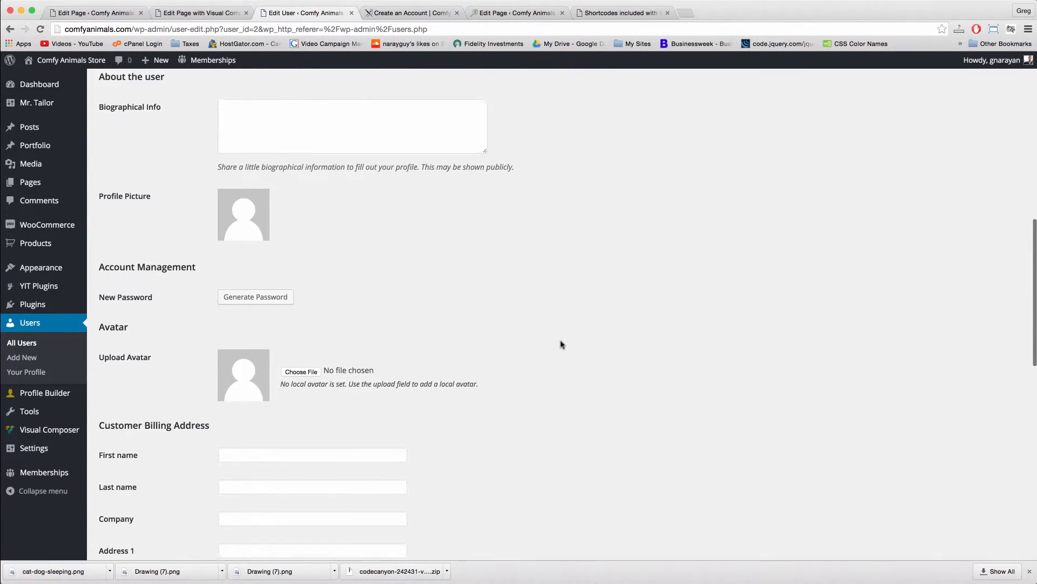
scroll(down, 3)
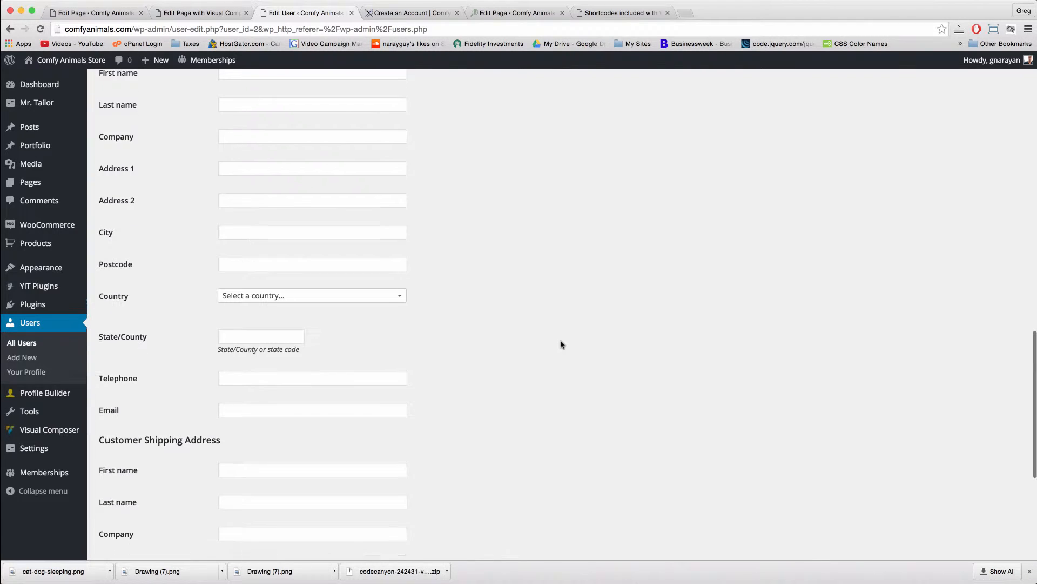
scroll(down, 3)
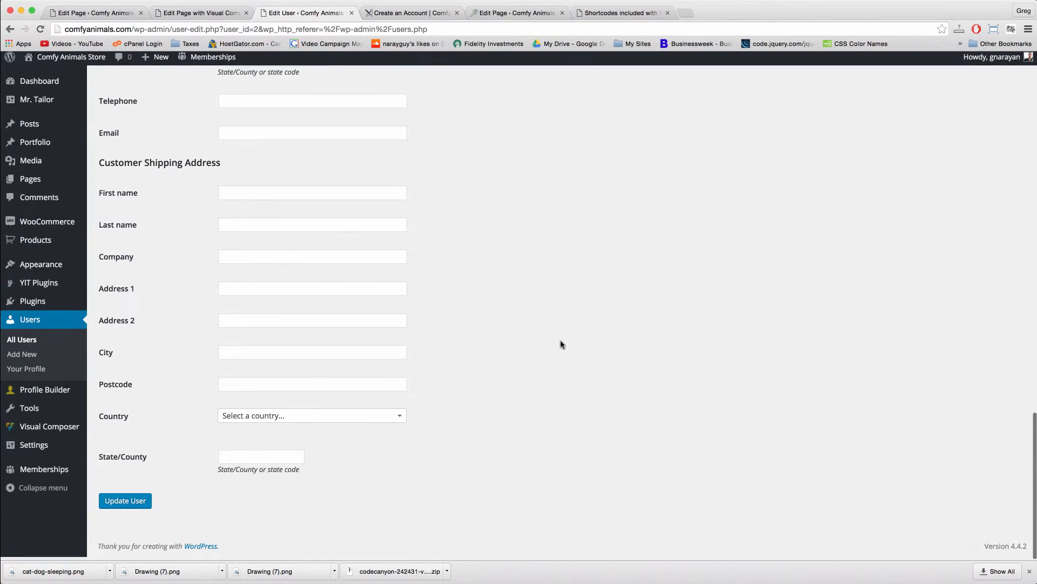
scroll(up, 3)
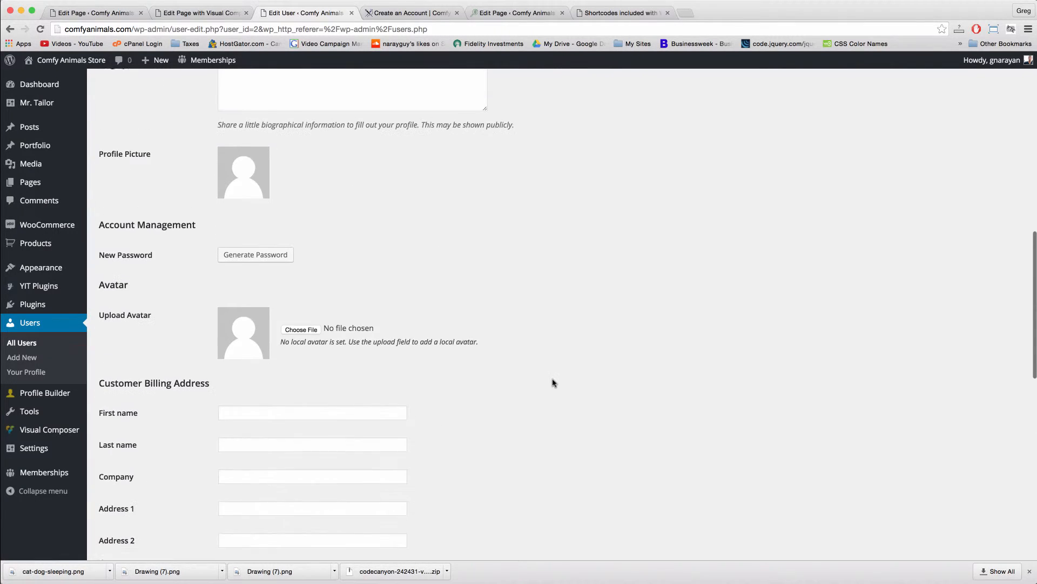
scroll(up, 3)
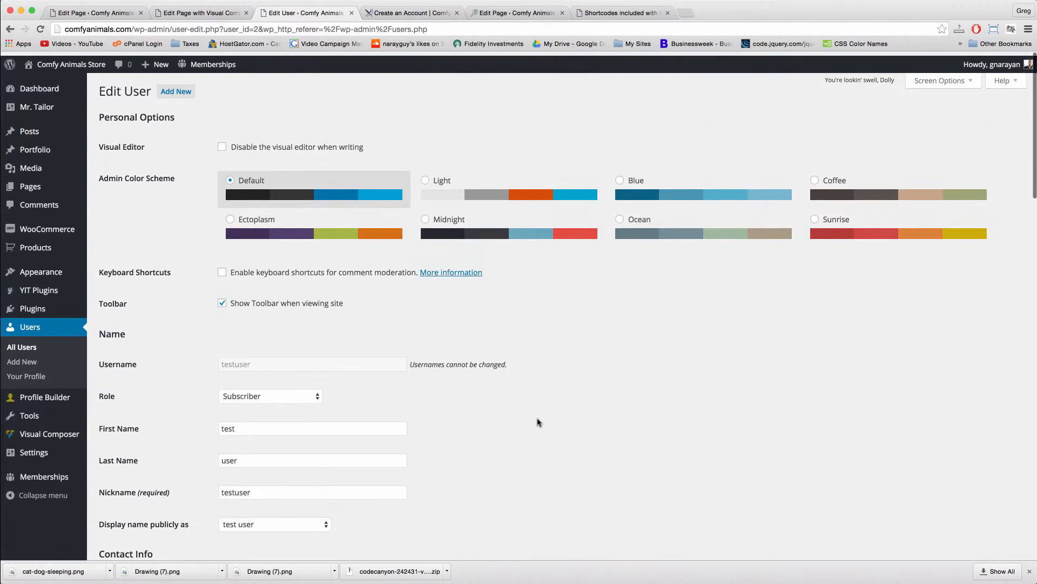
scroll(down, 3)
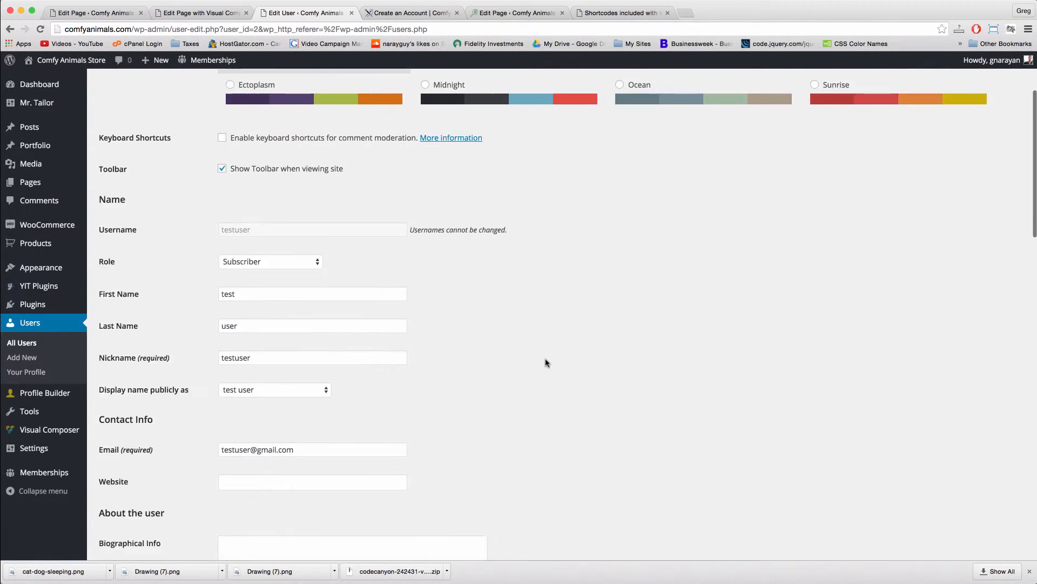
scroll(down, 3)
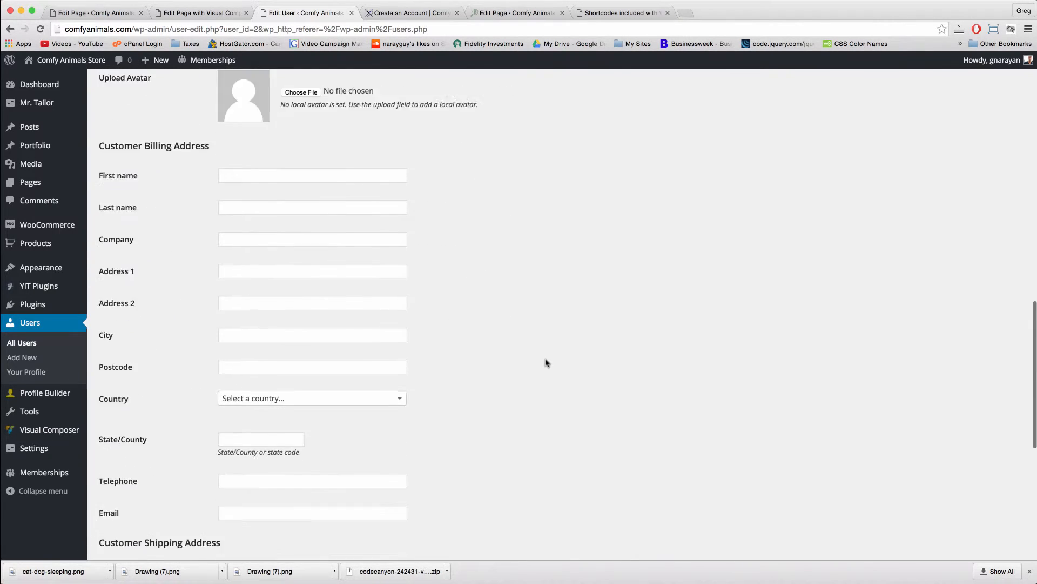
scroll(down, 3)
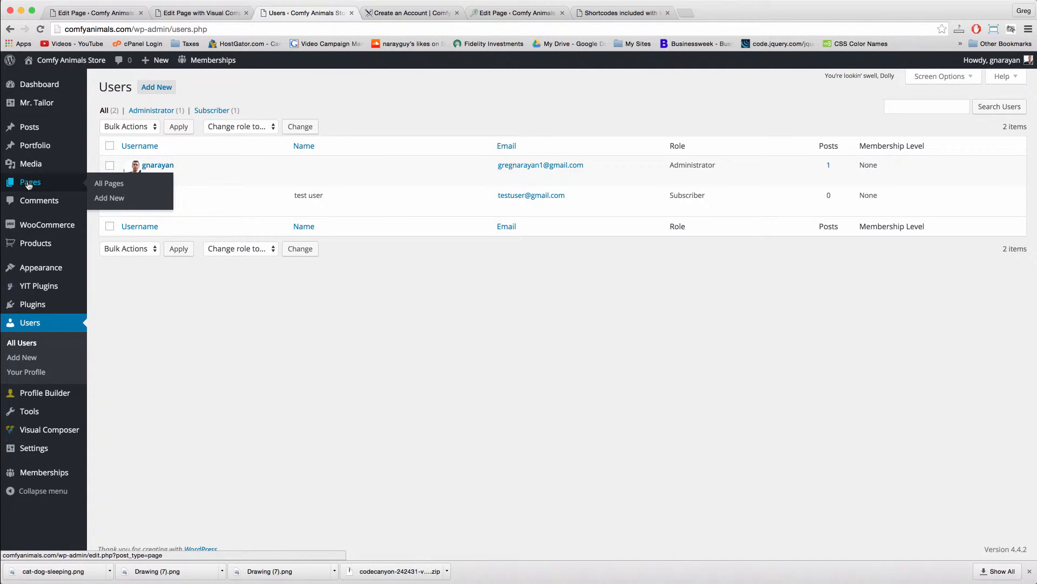
click(109, 183)
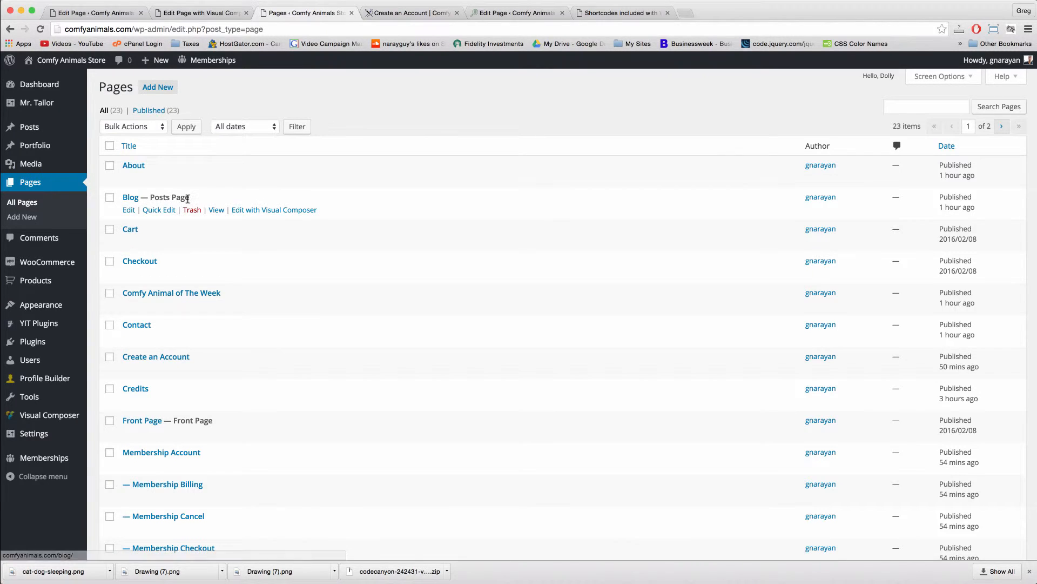
scroll(down, 3)
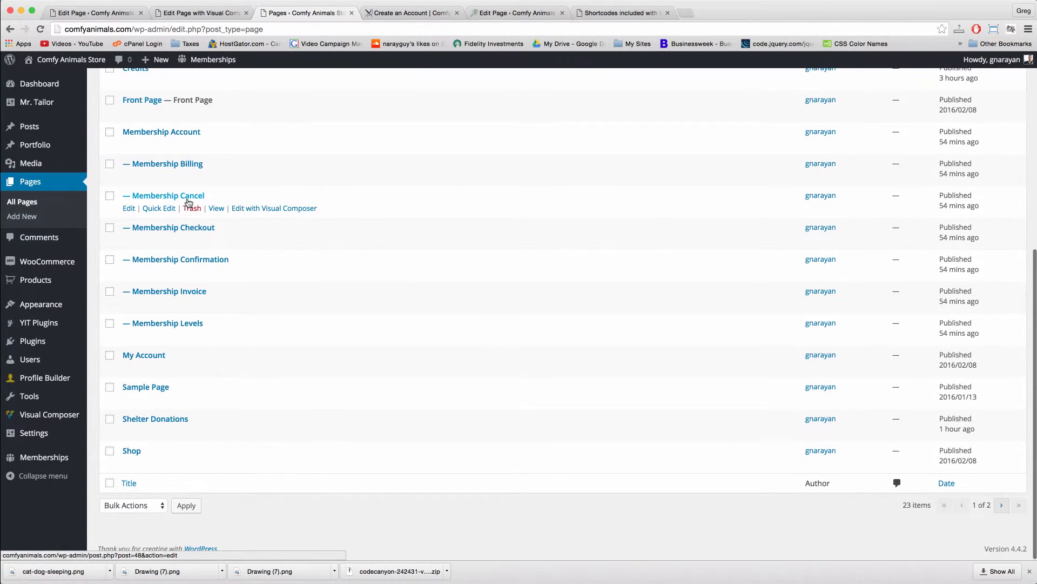
scroll(up, 3)
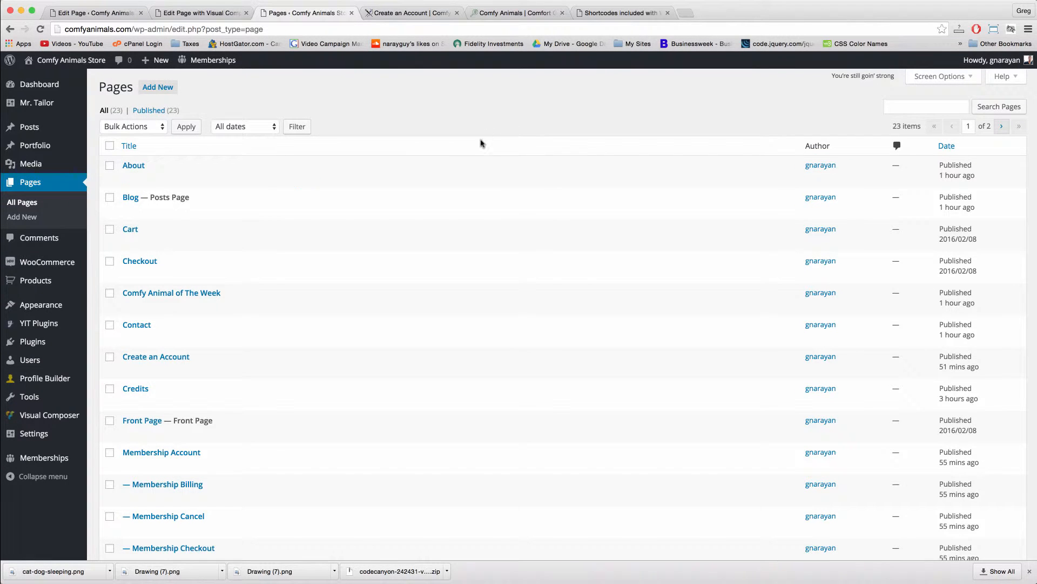
scroll(down, 3)
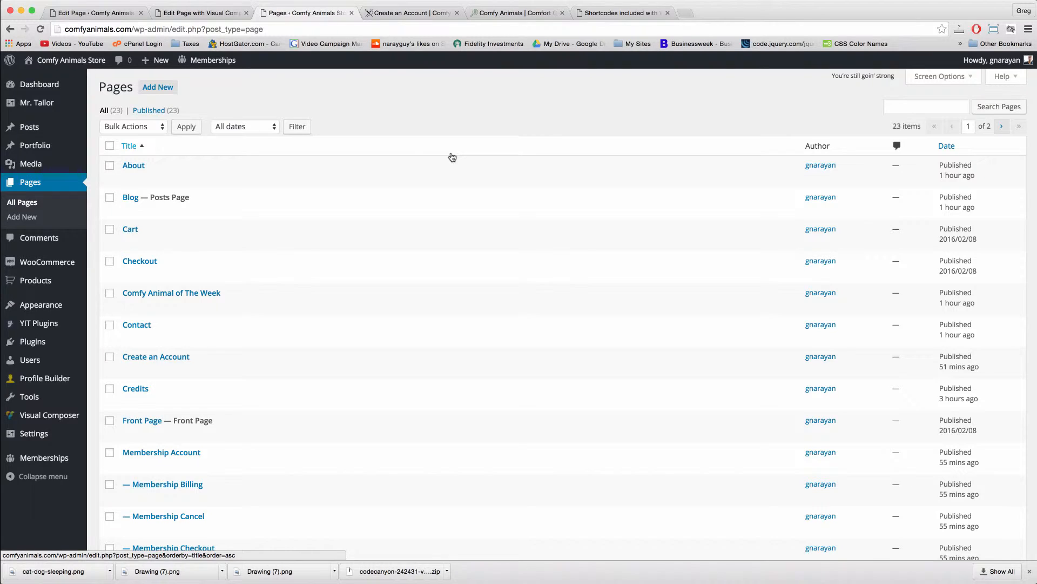
click(160, 60)
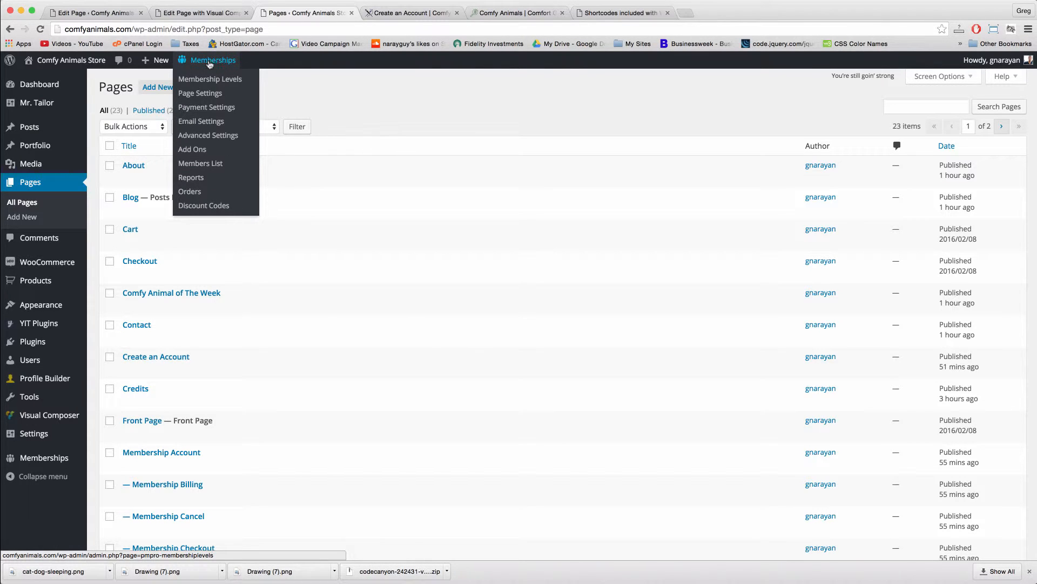
mouse_move(434, 209)
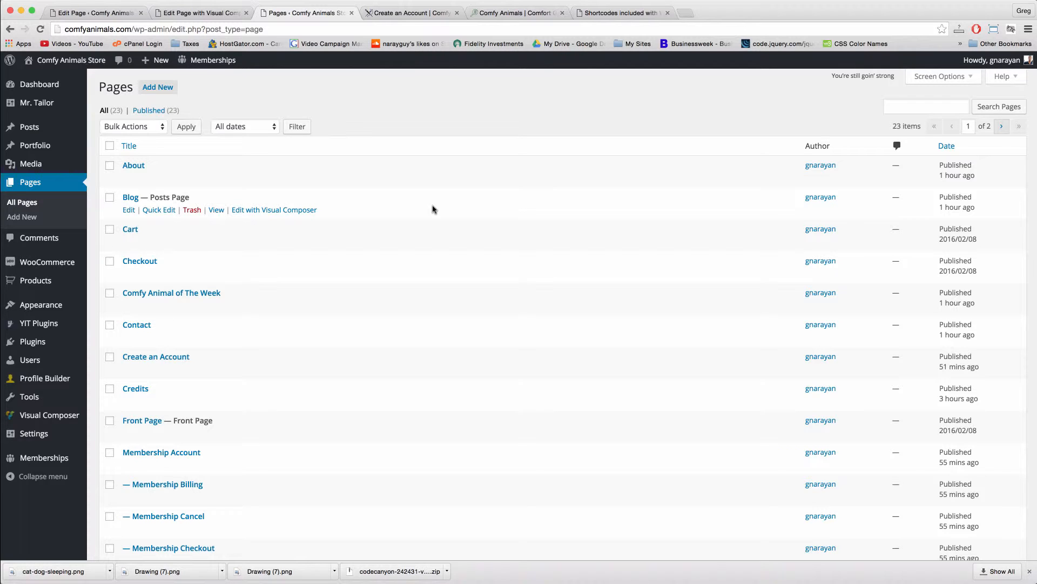
mouse_move(44, 378)
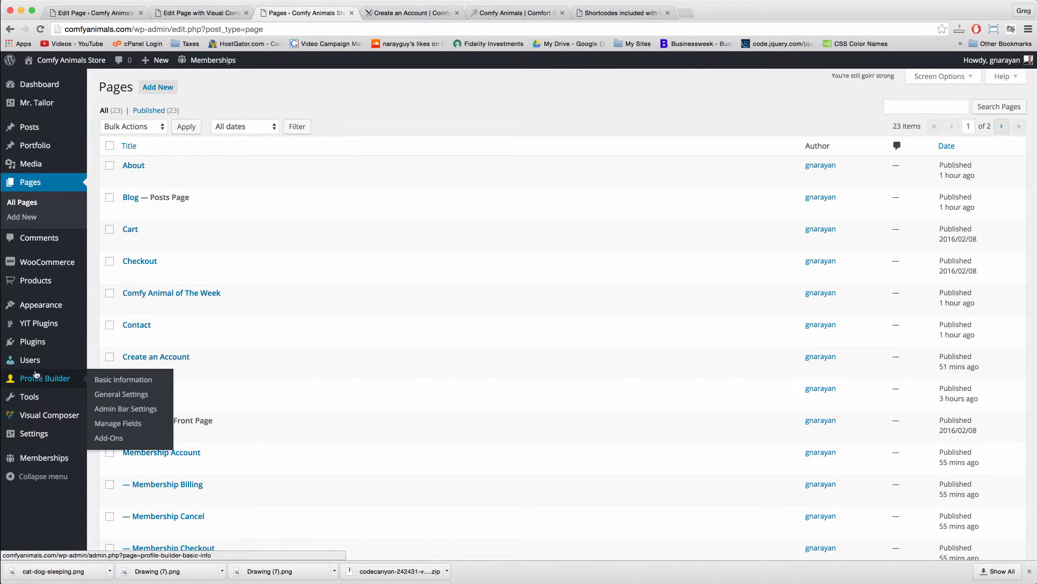
mouse_move(107, 387)
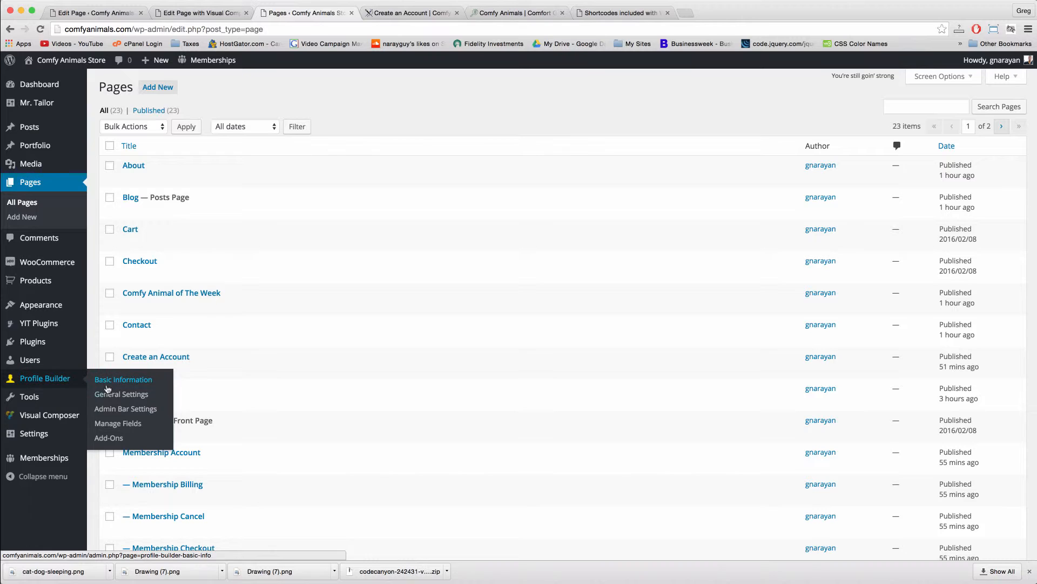
mouse_move(416, 106)
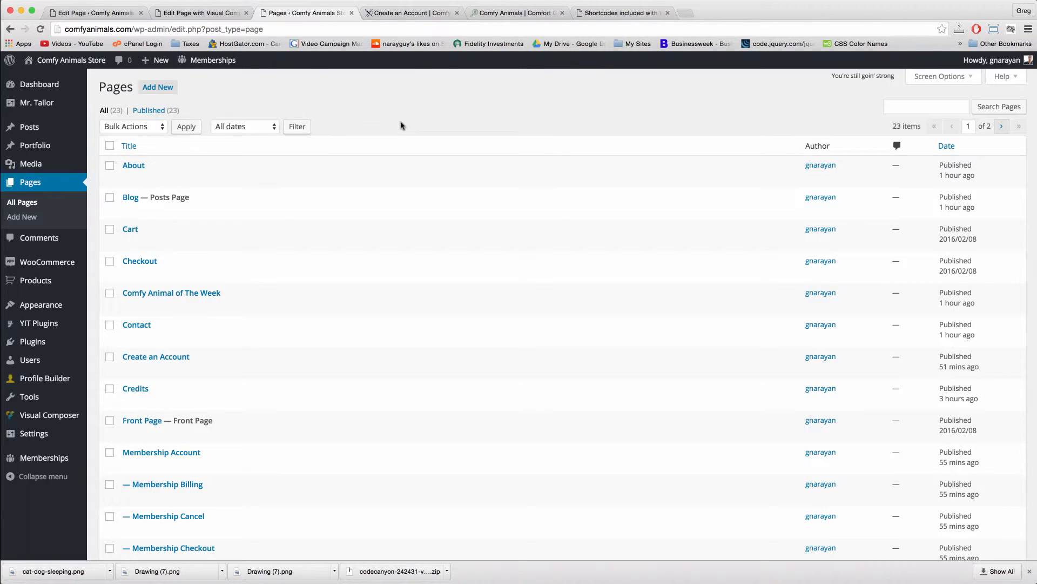
mouse_move(35, 145)
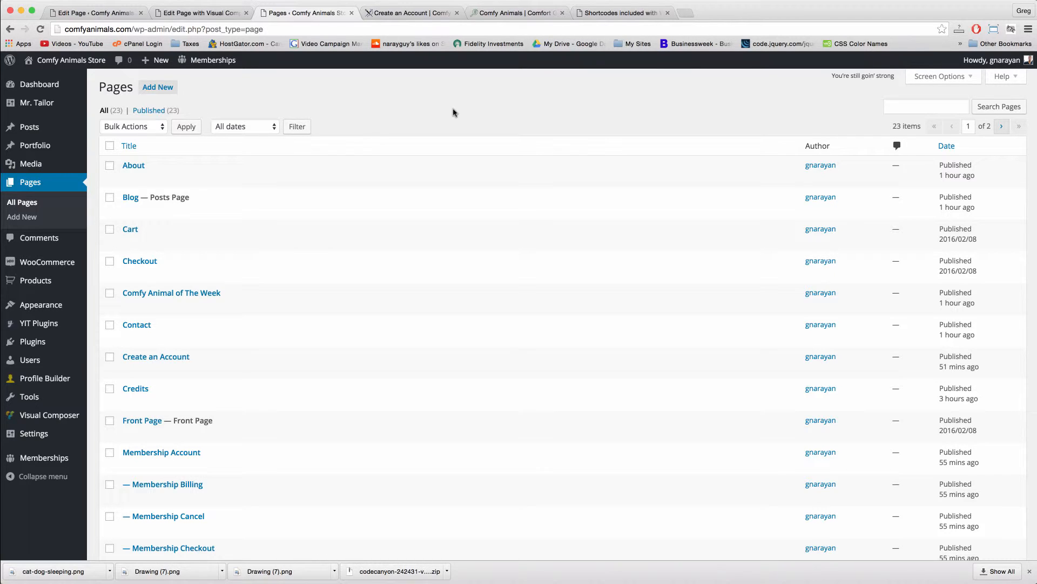
mouse_move(35, 281)
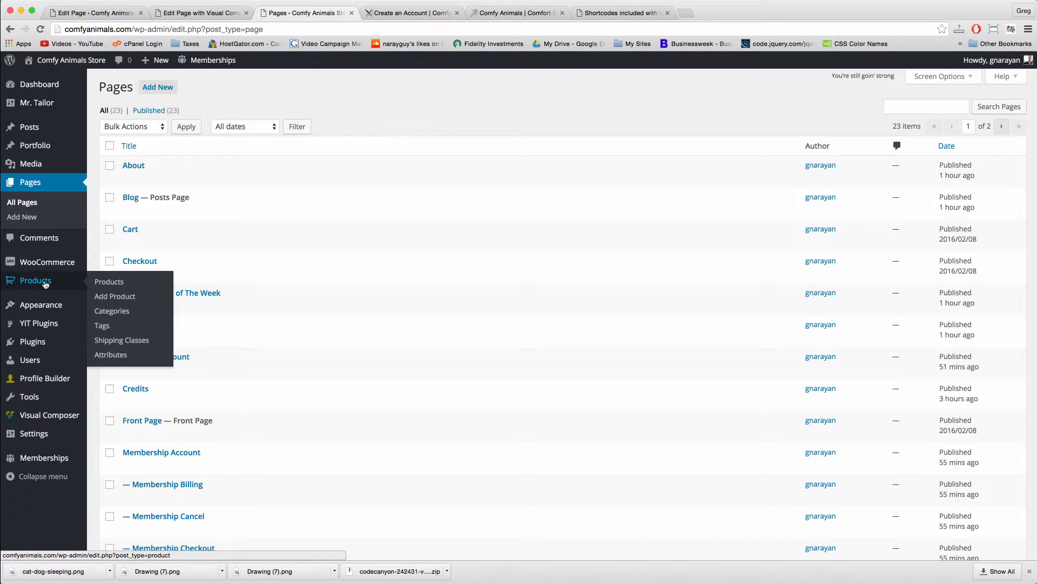
Add blankets as a new WooCommerce product category
click(112, 311)
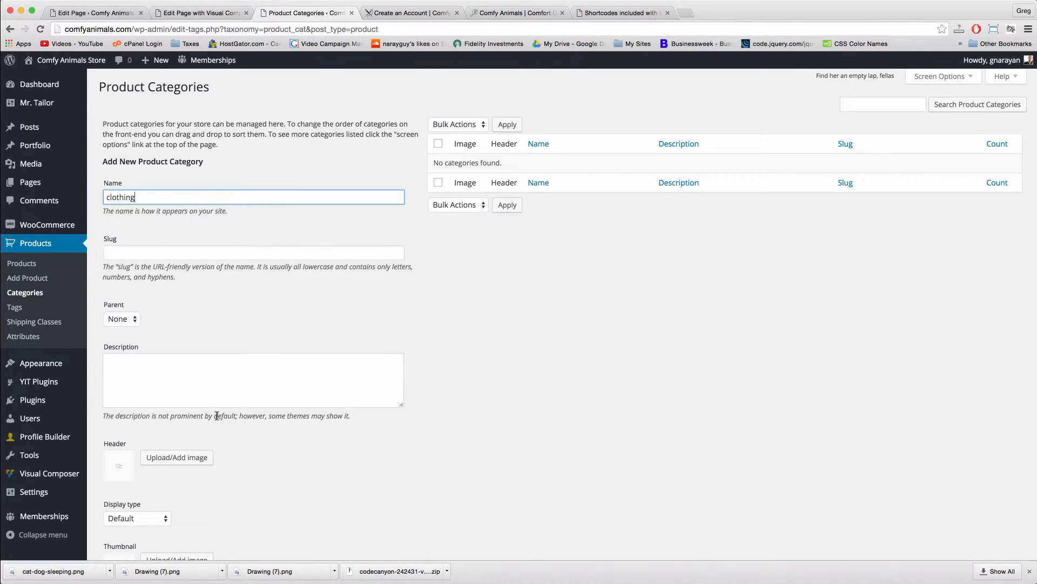
scroll(down, 3)
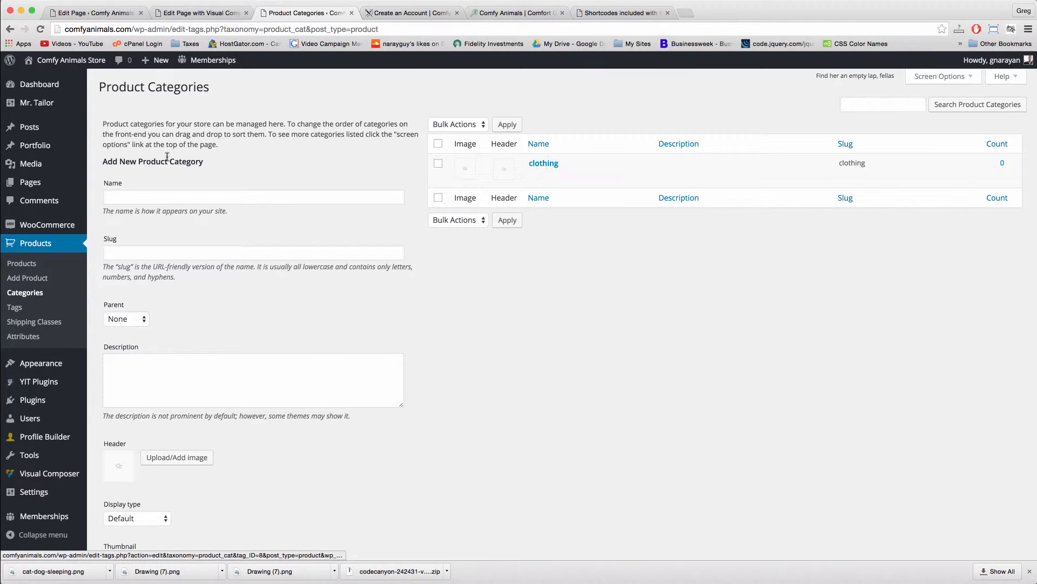
text(blankets)
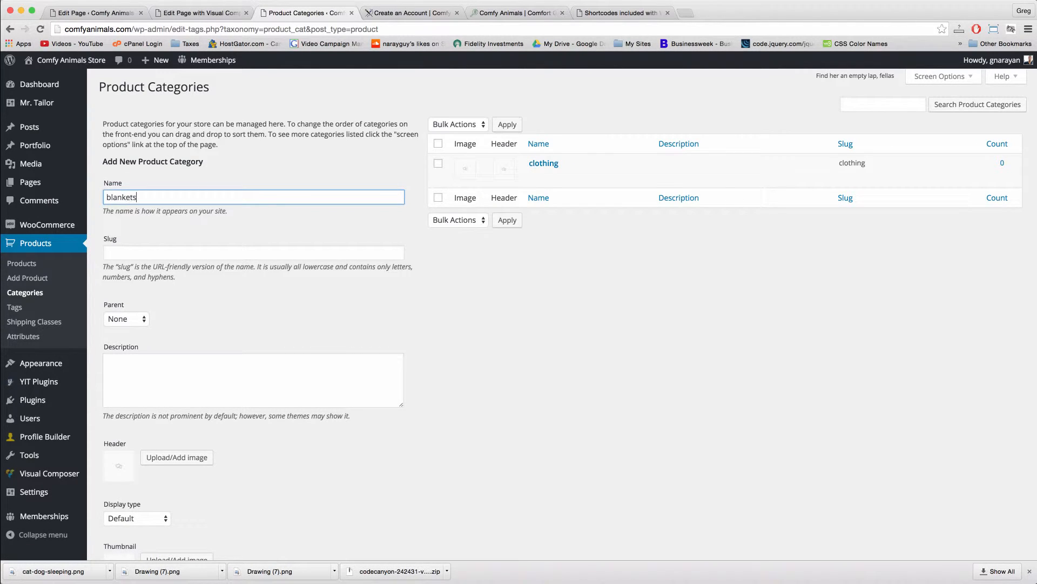
scroll(down, 3)
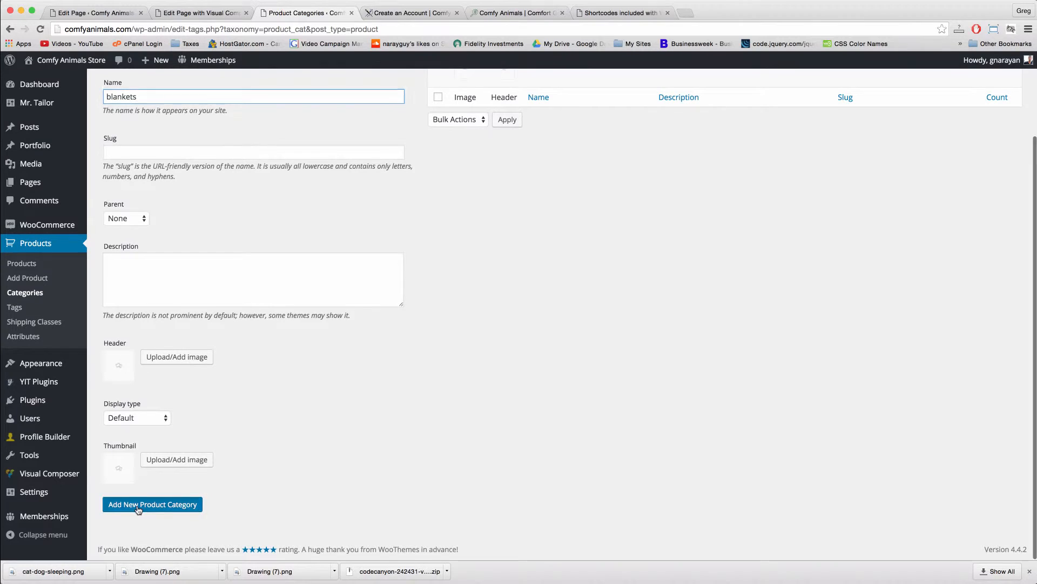
click(152, 505)
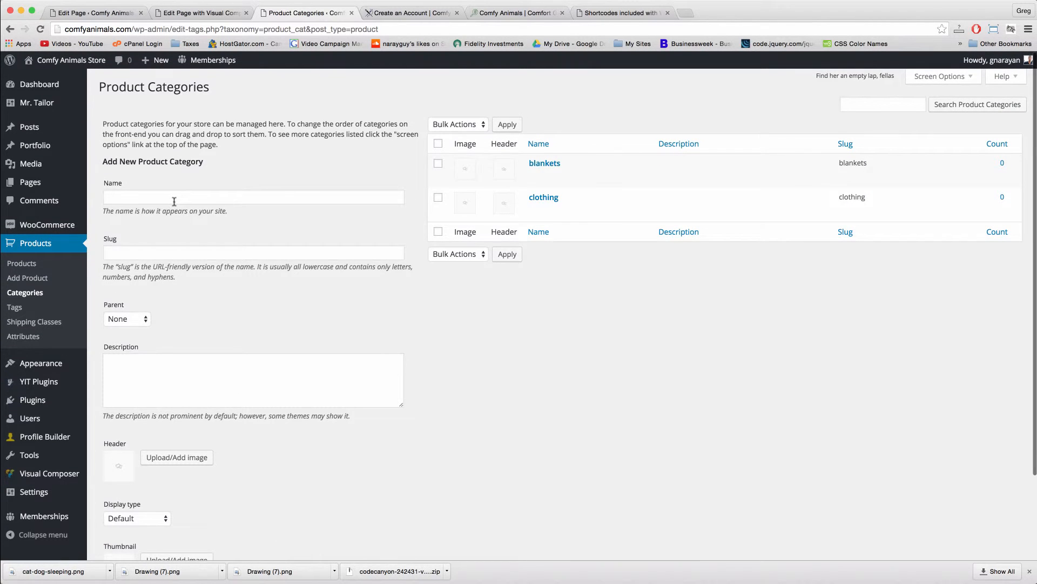
Add pillows and accessories as product categories, making four in total
click(253, 197)
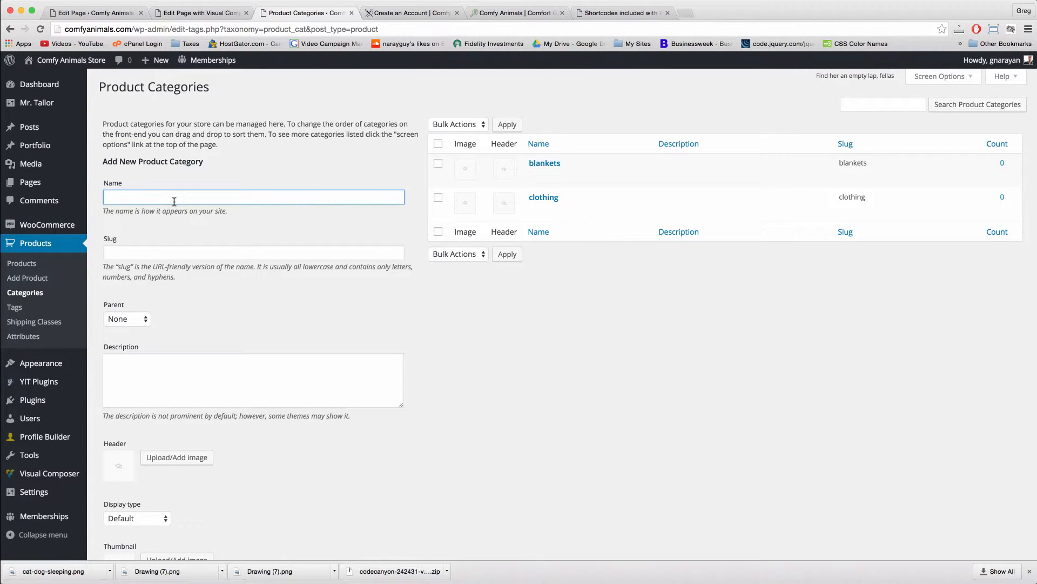
text(pillows)
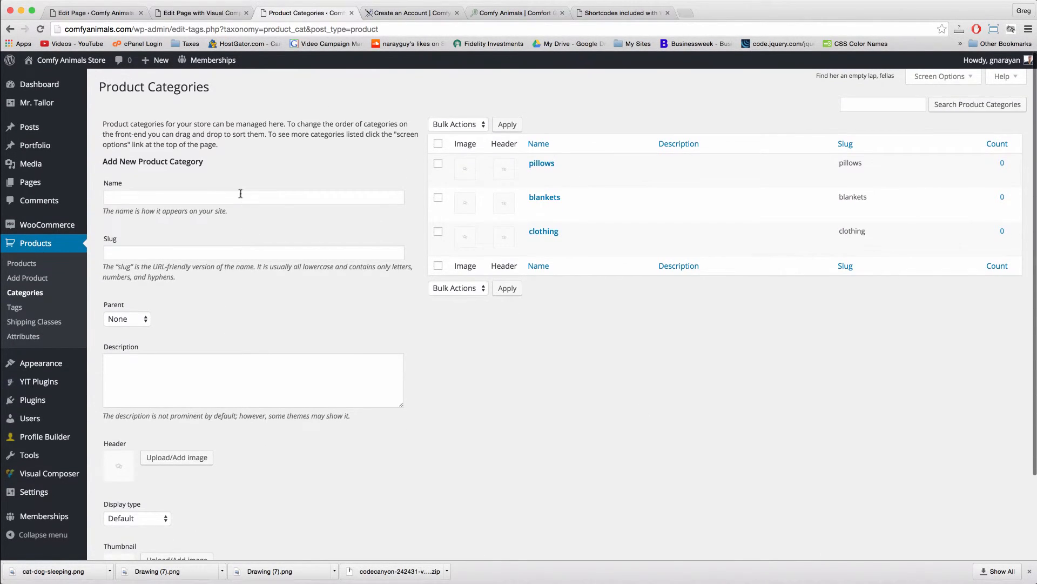
text(accessories)
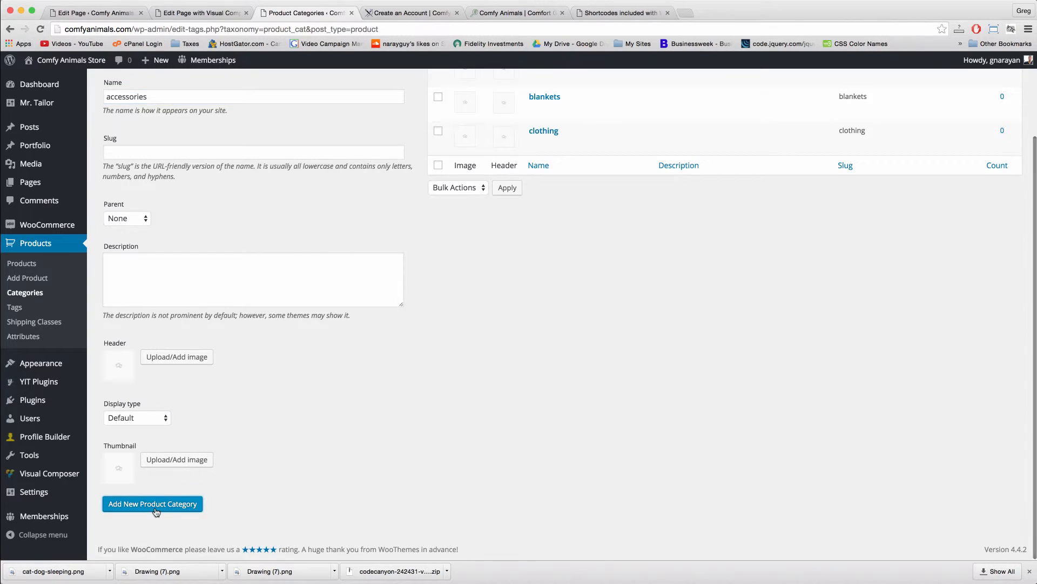
click(153, 504)
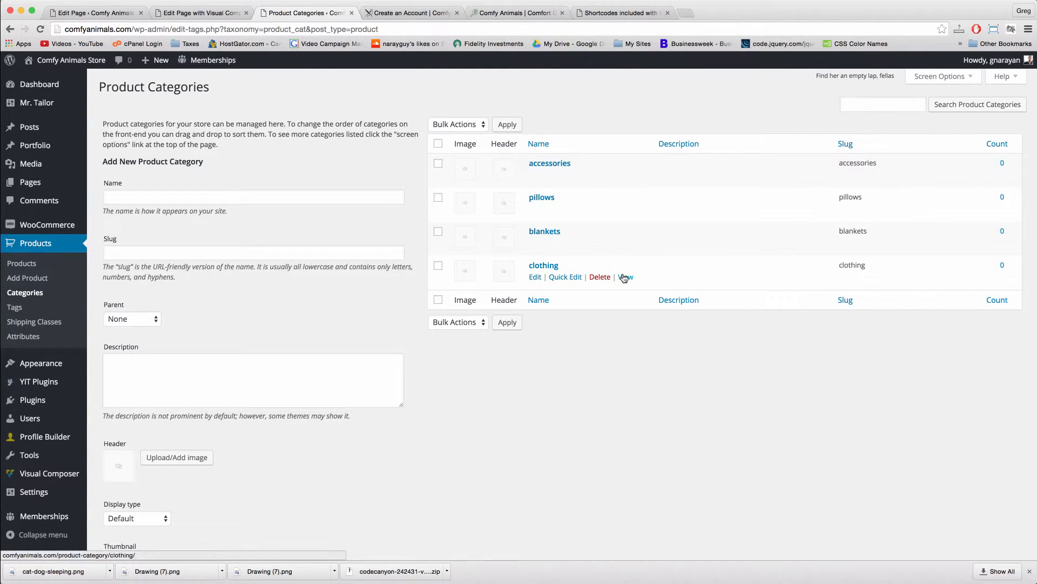
View the clothing category live, then update its name to Clothing with a capital C
click(625, 277)
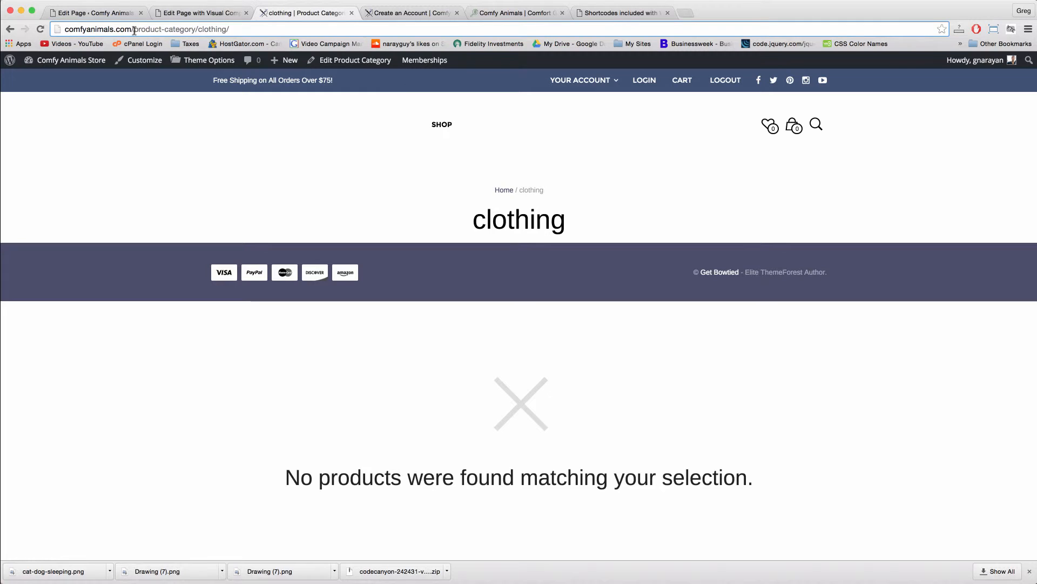
double_click(170, 29)
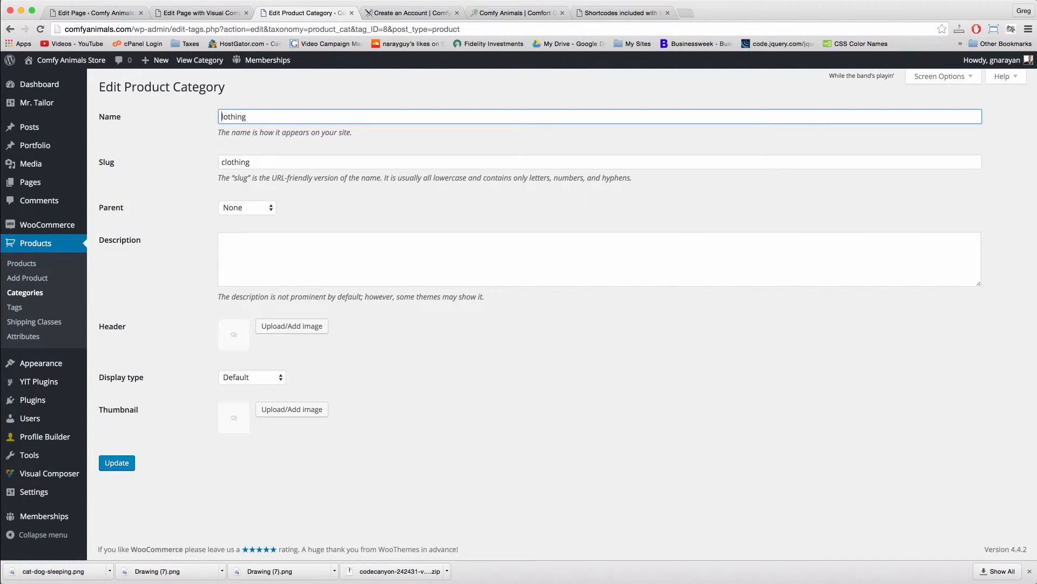
click(116, 463)
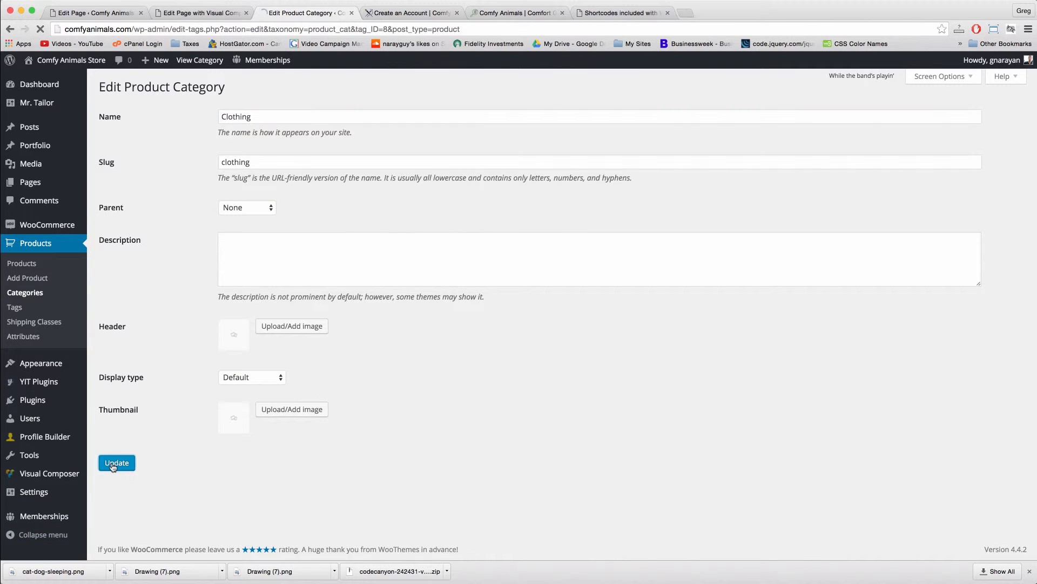
click(116, 462)
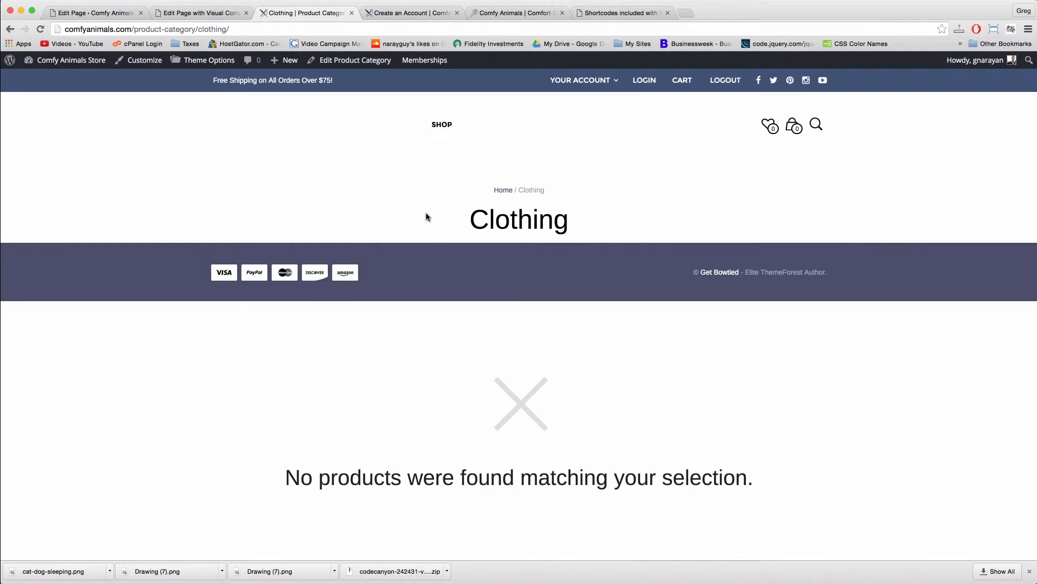
mouse_move(372, 220)
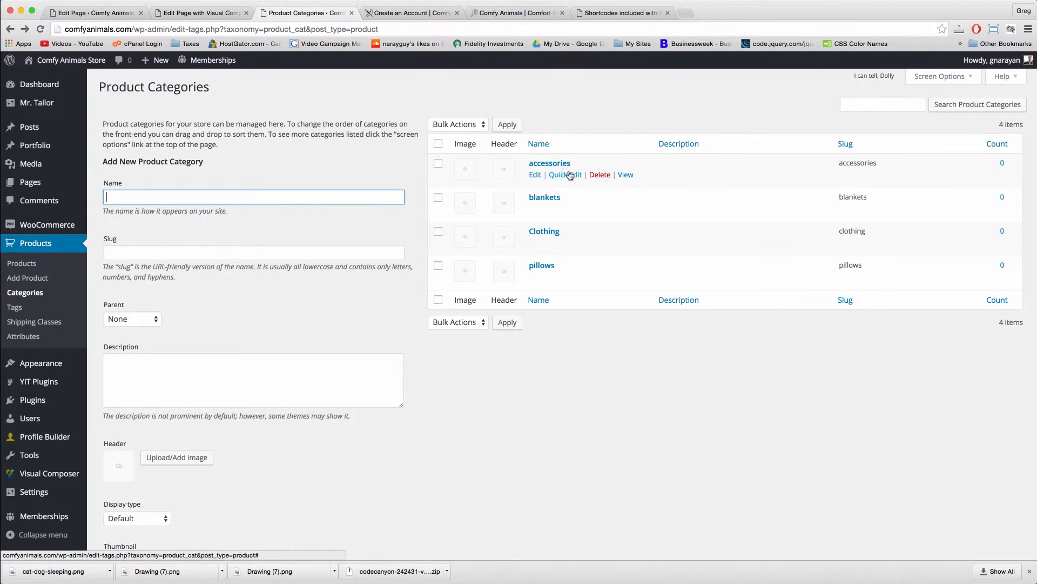
Quick-edit the category names to Accessories and Pillows and update each
click(565, 174)
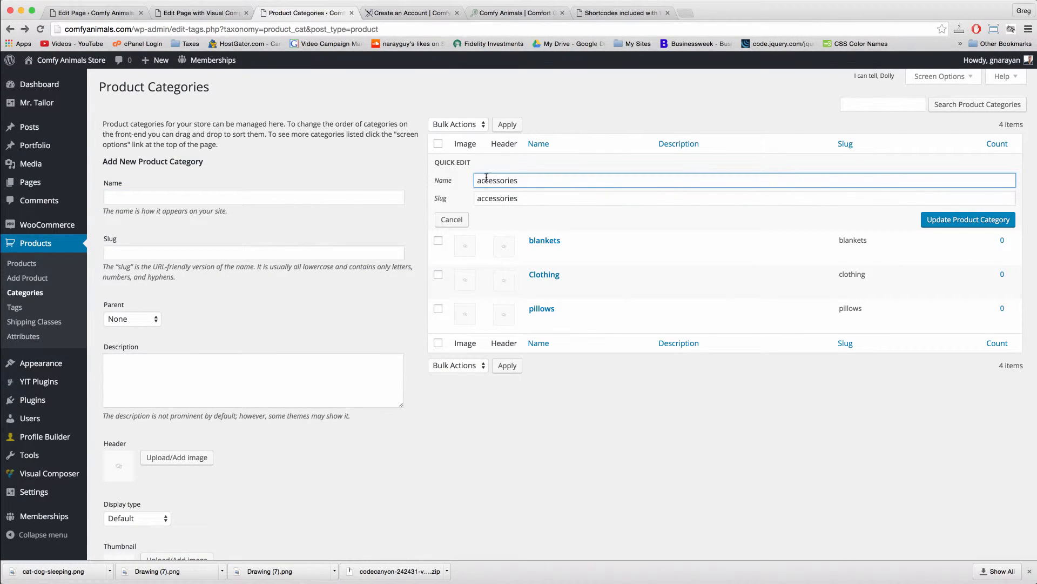
text(Accessories)
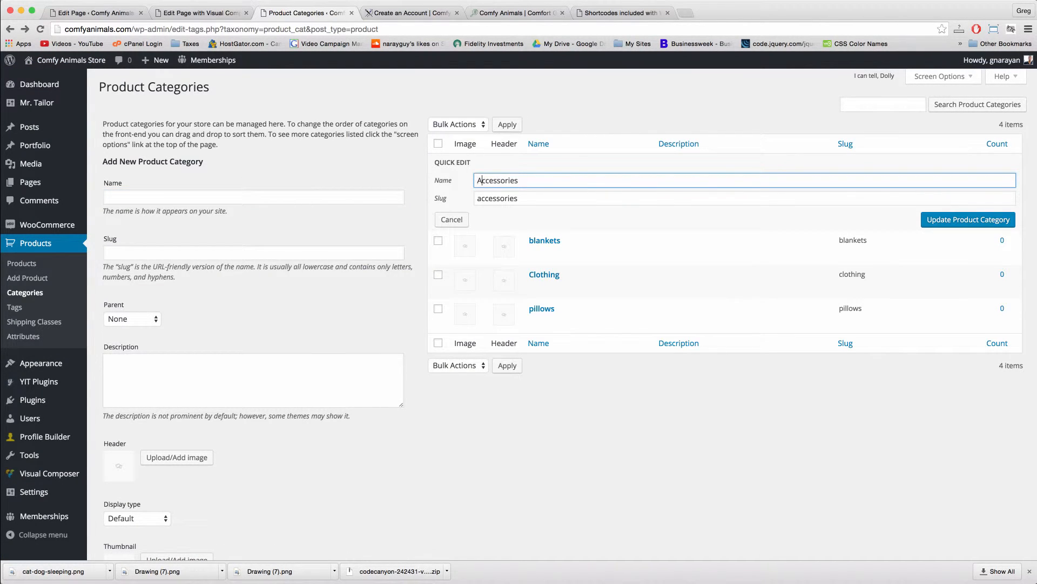
click(968, 219)
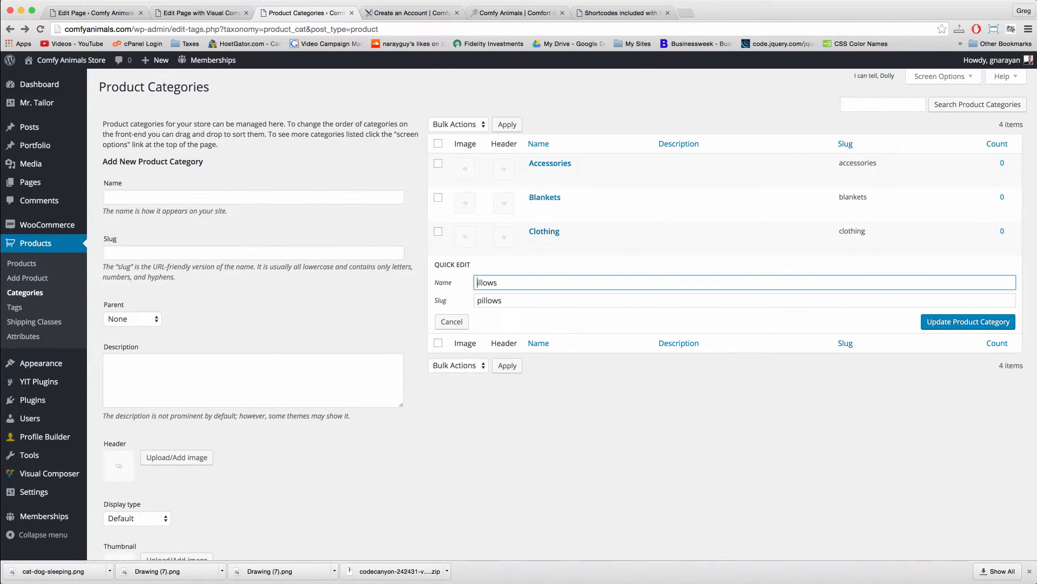
click(968, 321)
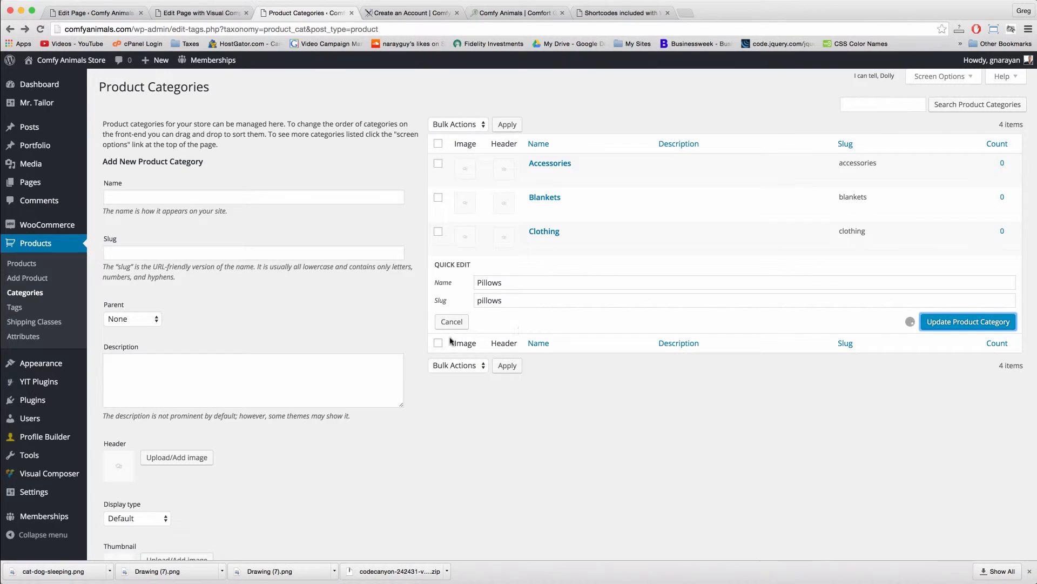
click(968, 321)
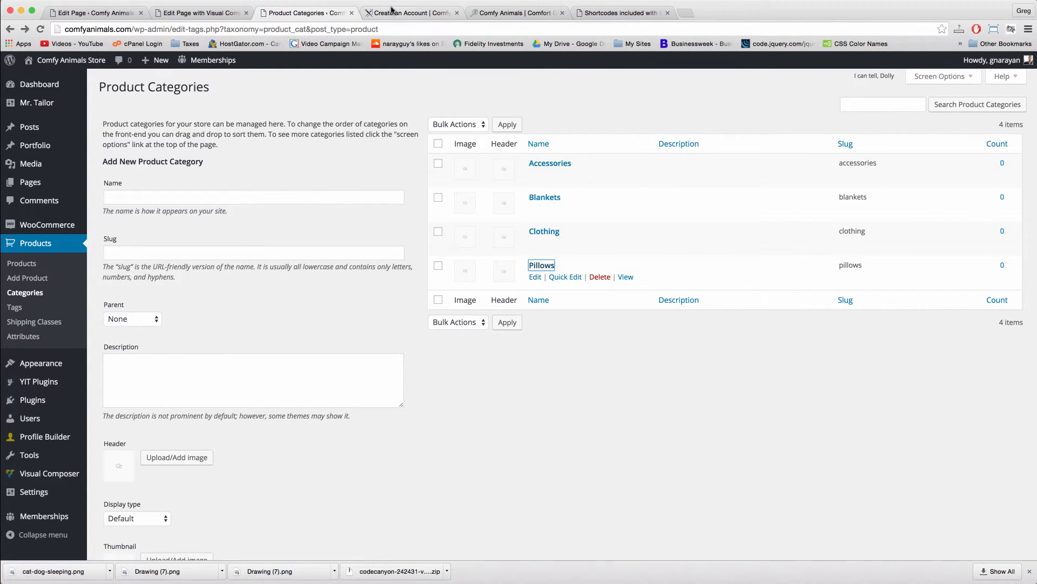
View the Accessories category on the live site, then go to the wp-admin Dashboard
click(410, 13)
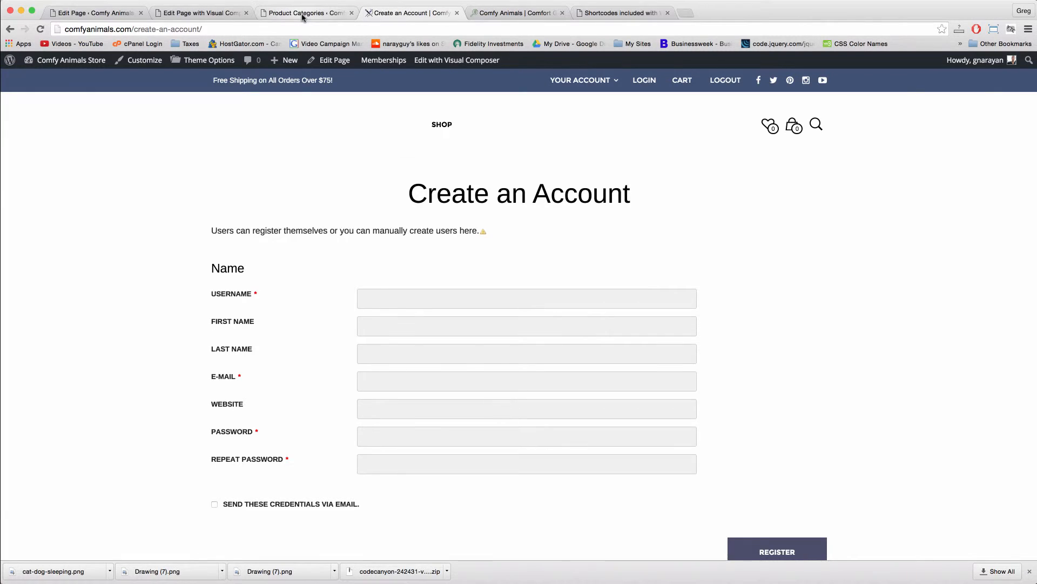
click(302, 13)
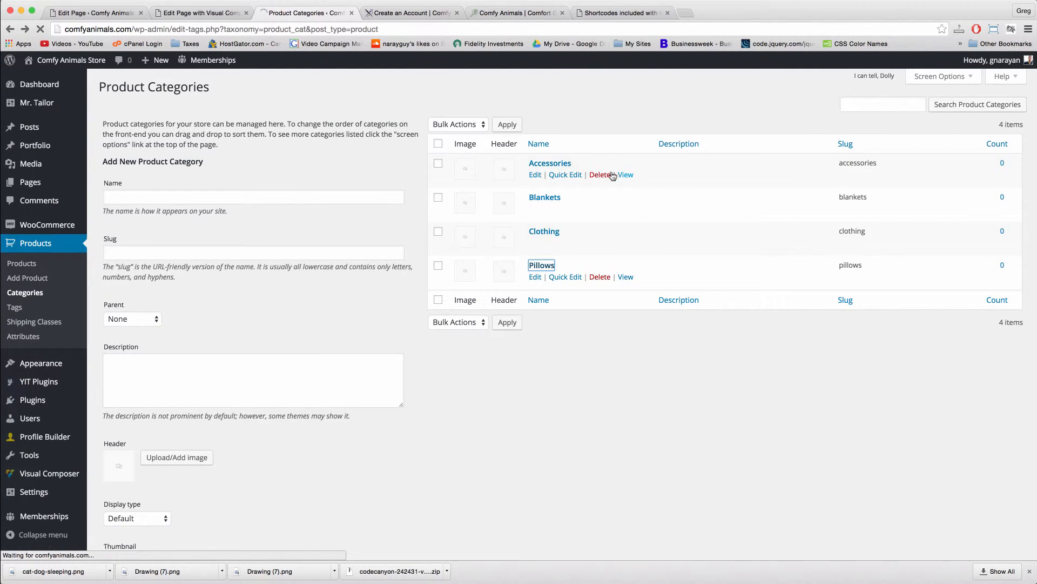
click(625, 175)
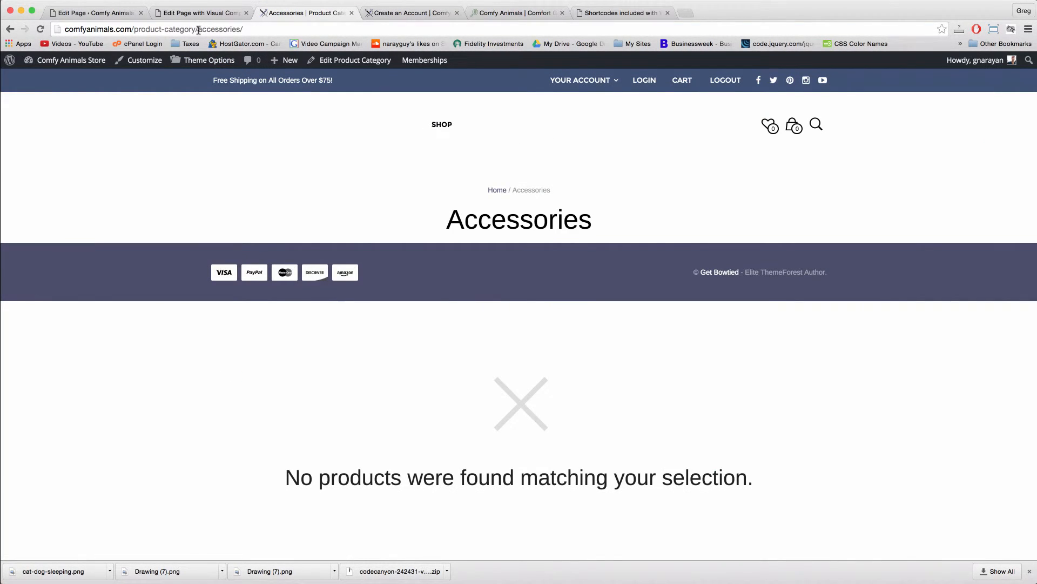
double_click(222, 29)
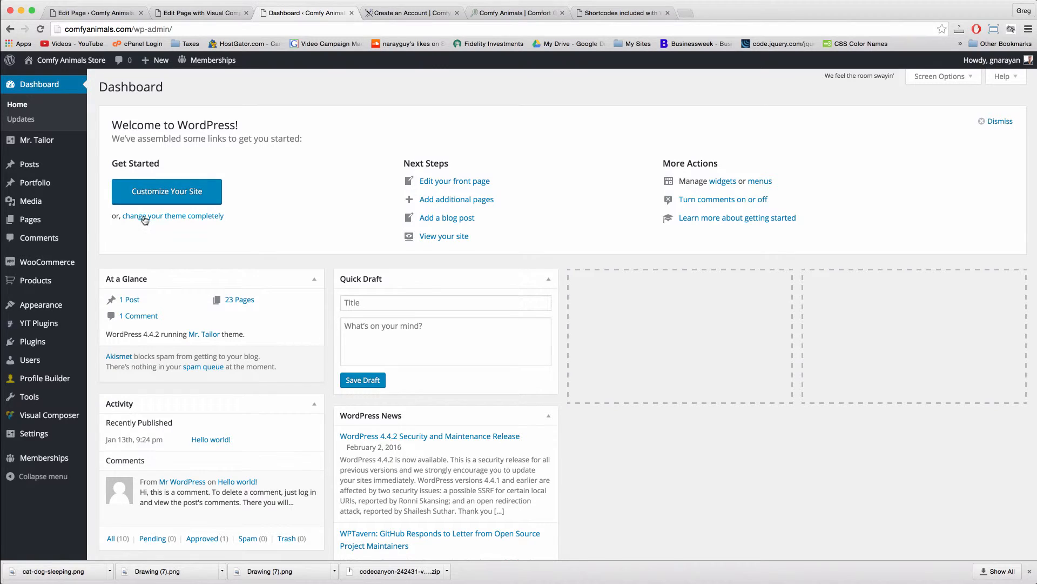
mouse_move(41, 305)
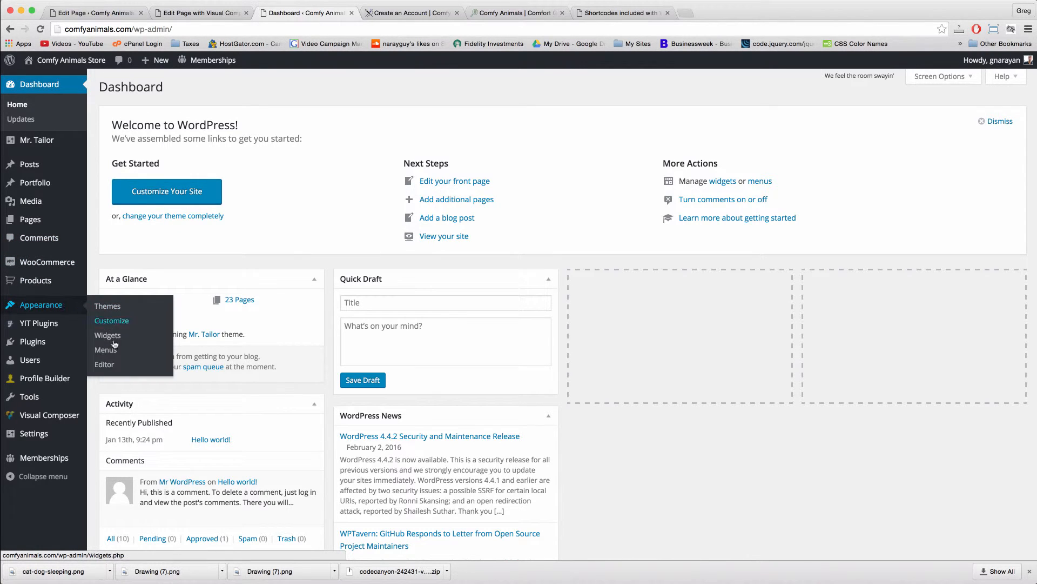
Choose the Main menu for editing in Appearance > Menus
click(106, 350)
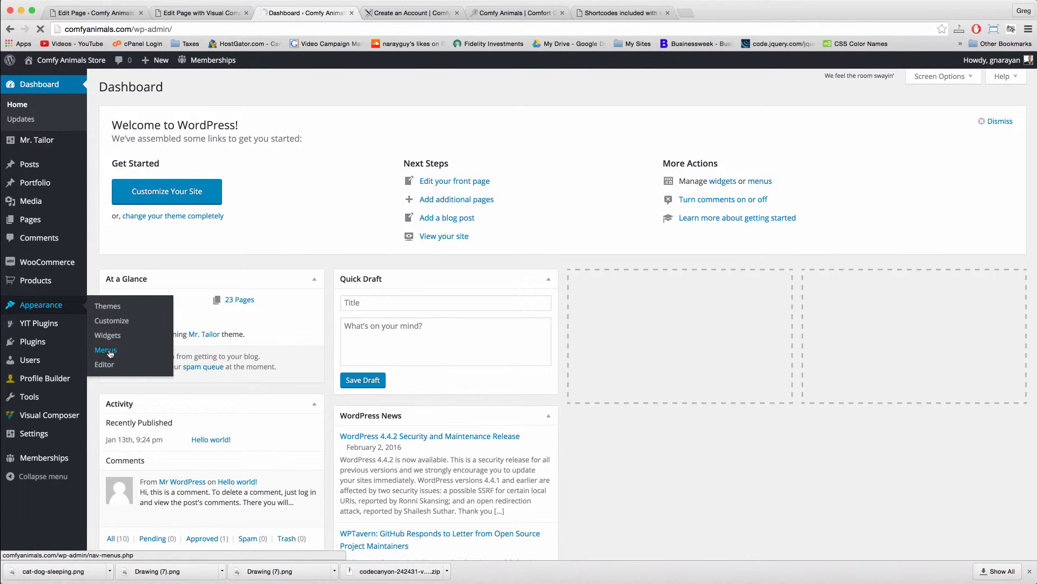
click(106, 349)
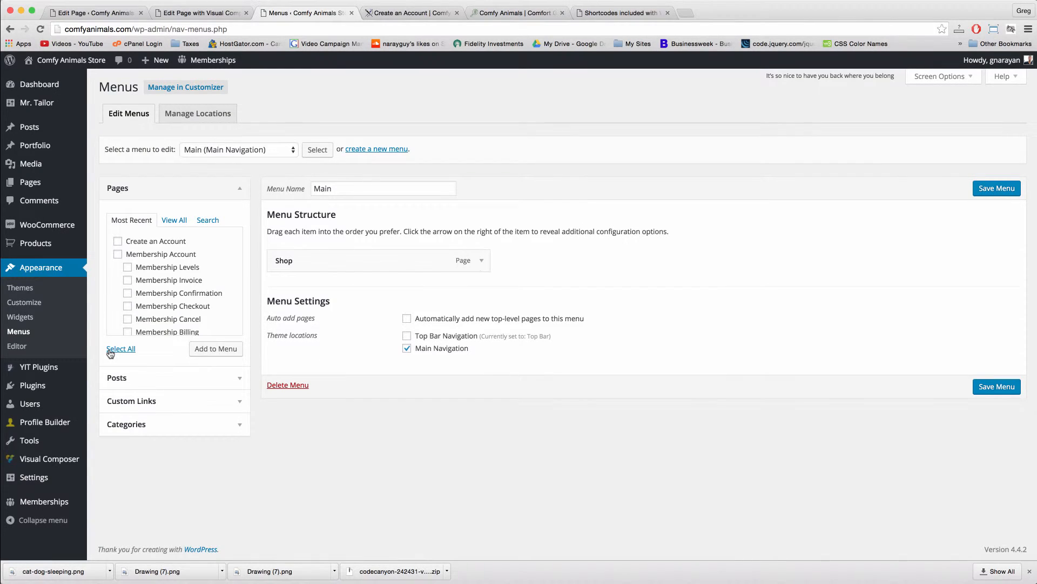
click(238, 149)
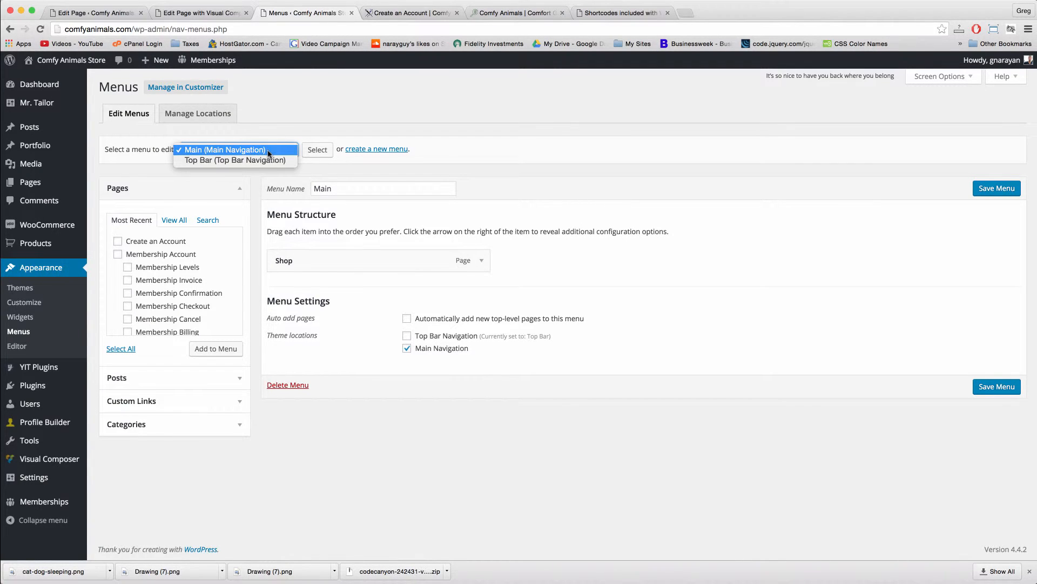
click(225, 150)
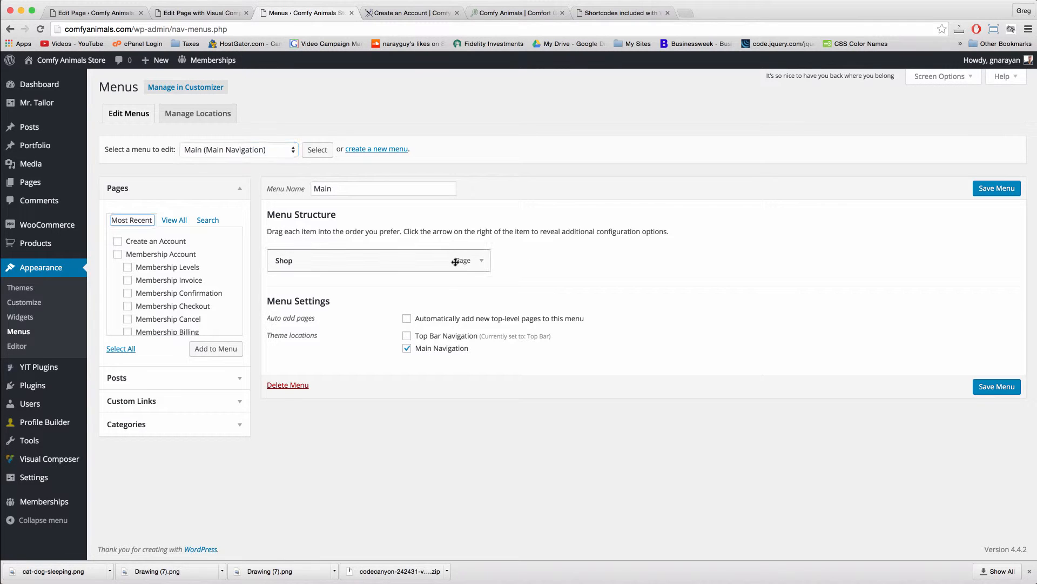
mouse_move(181, 269)
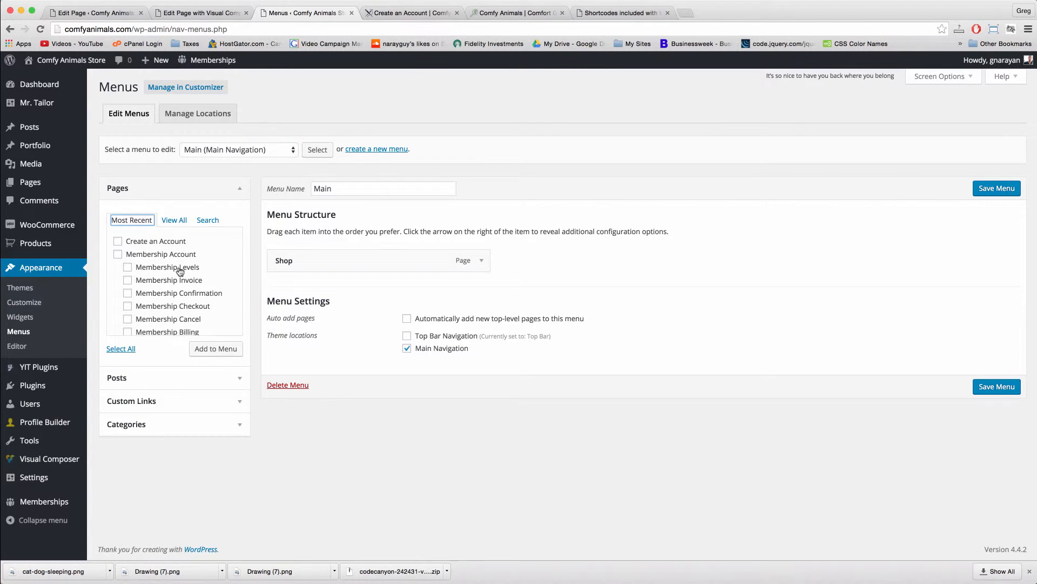
Add Shelter Donations, Comfy Animal of The Week, Team, Blog, Contact and About, then save the menu
scroll(down, 3)
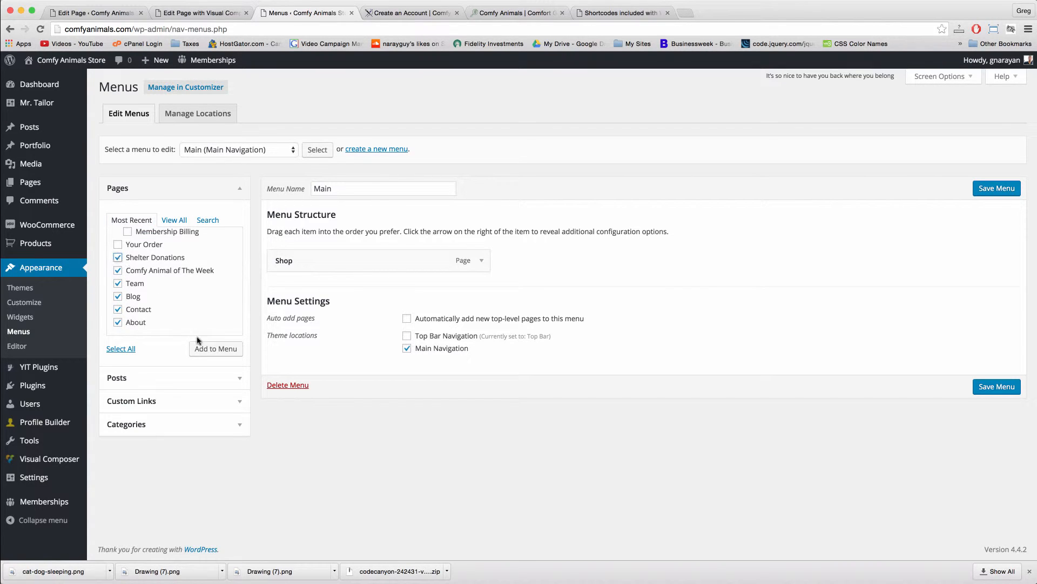
click(216, 349)
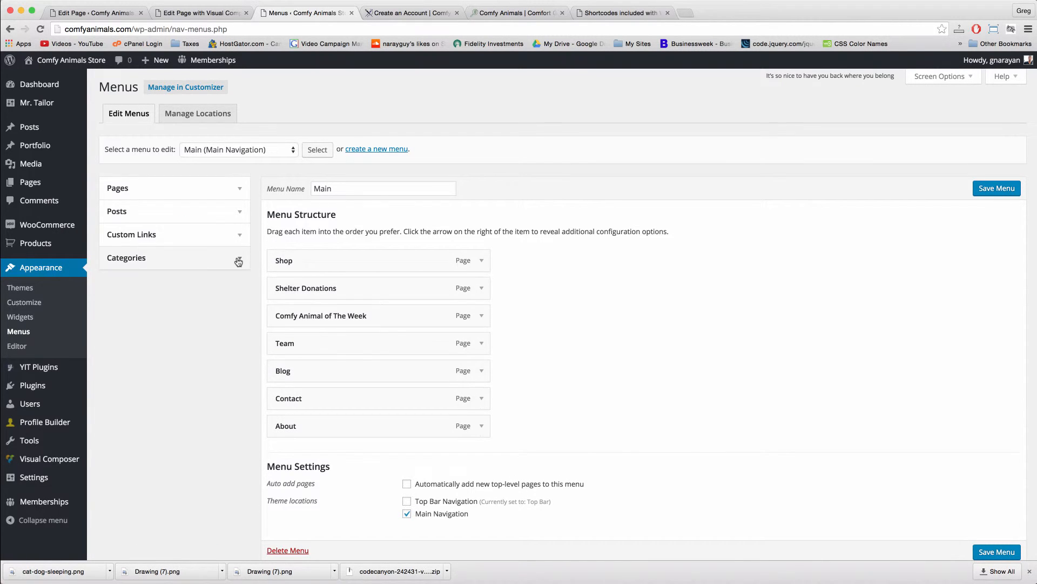
mouse_move(391, 437)
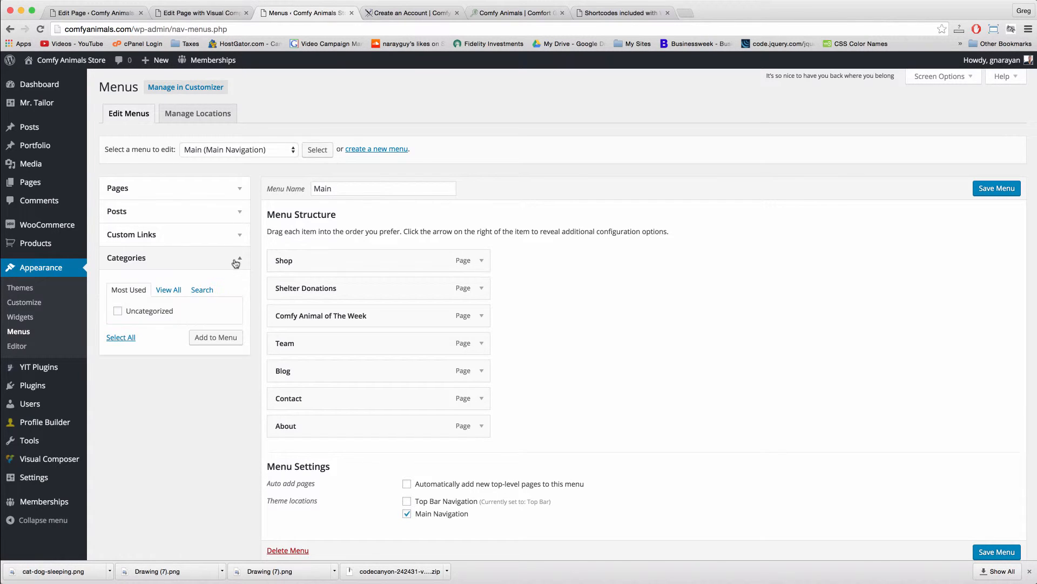
click(239, 258)
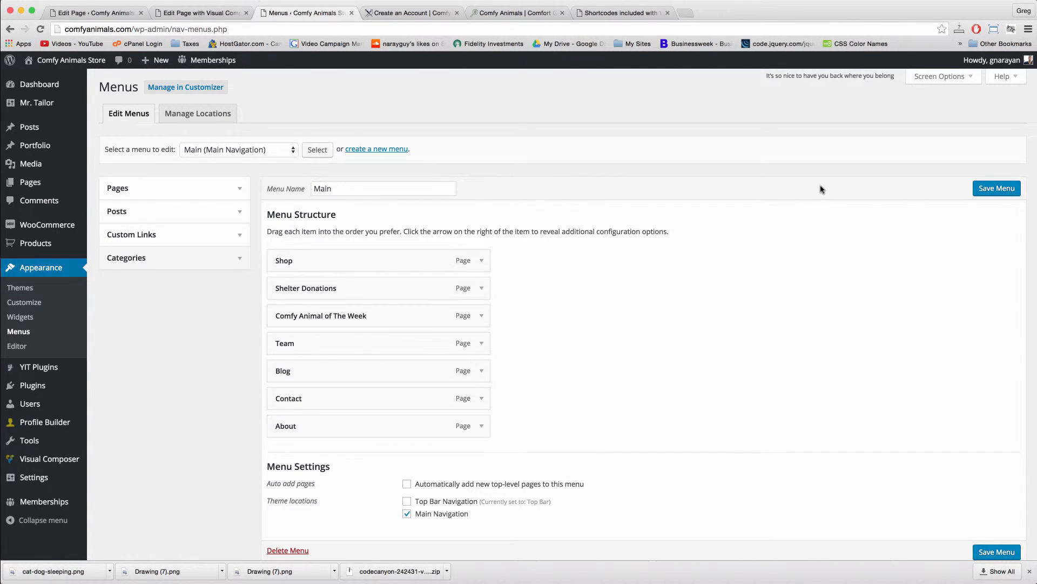
click(997, 188)
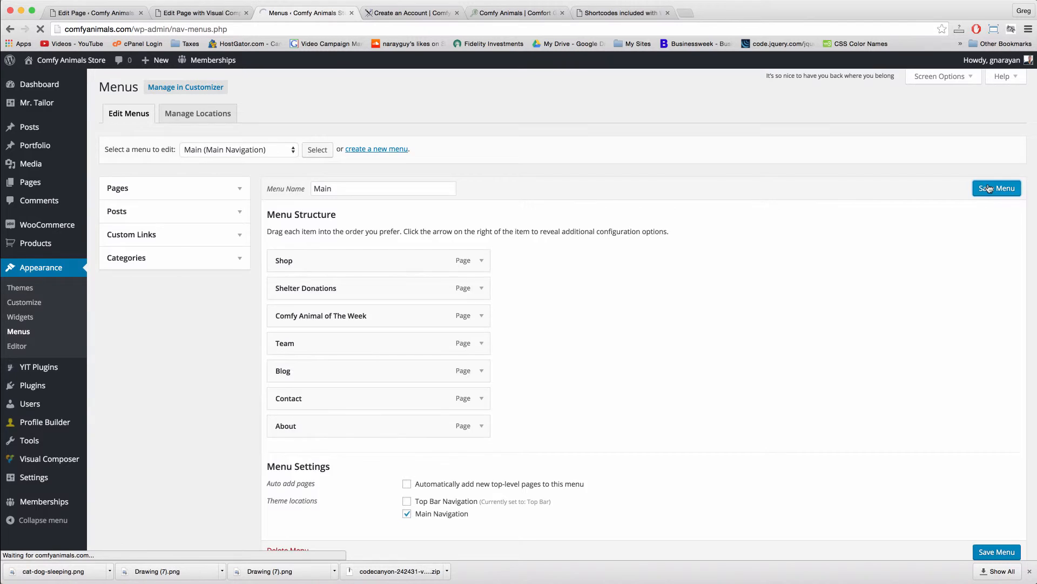
click(997, 188)
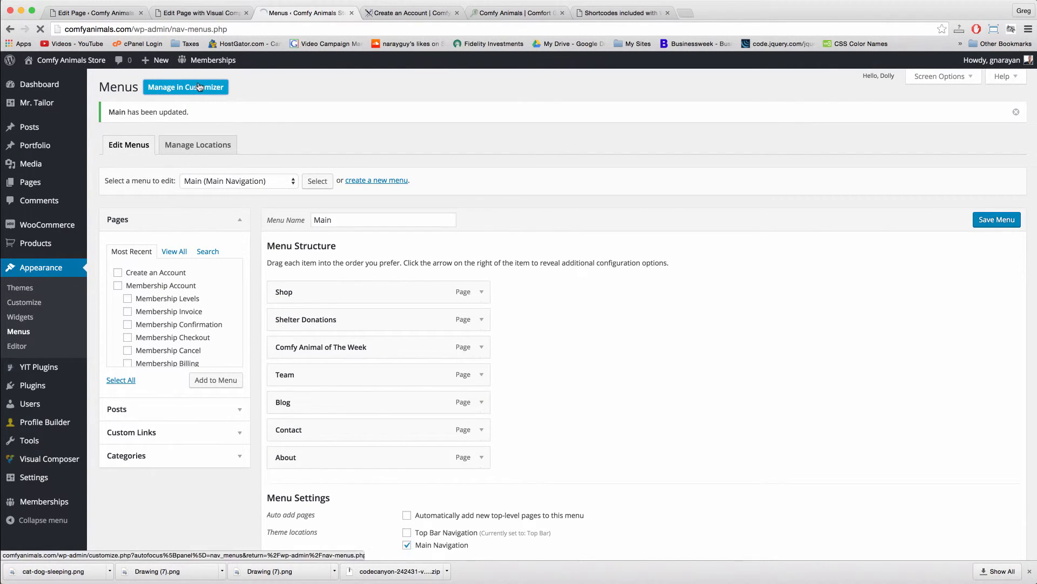
In the Customizer, nest Team, Shelter Donations and Comfy Animal of The Week under About
click(185, 87)
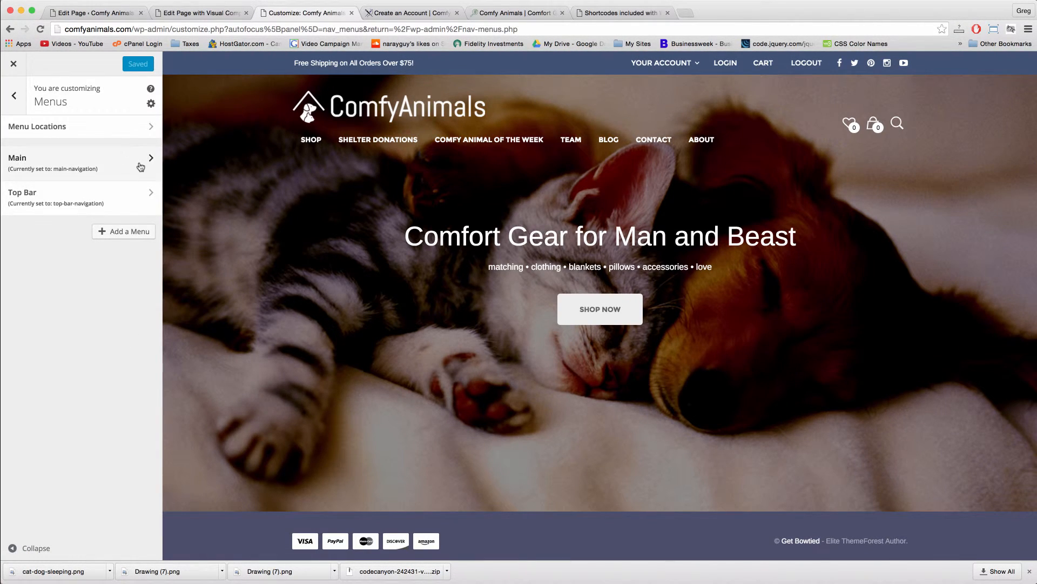
click(78, 162)
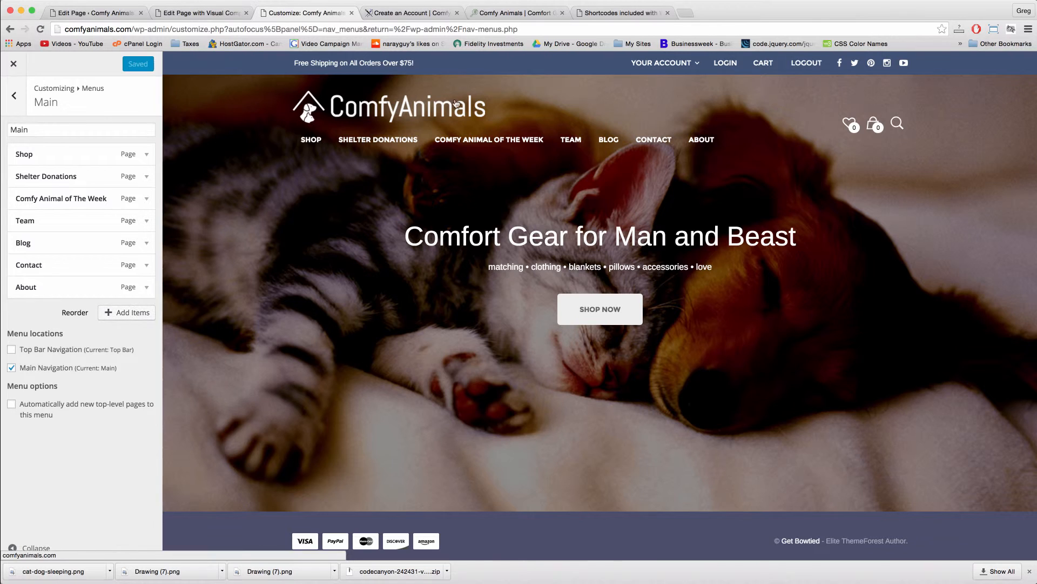
mouse_move(514, 130)
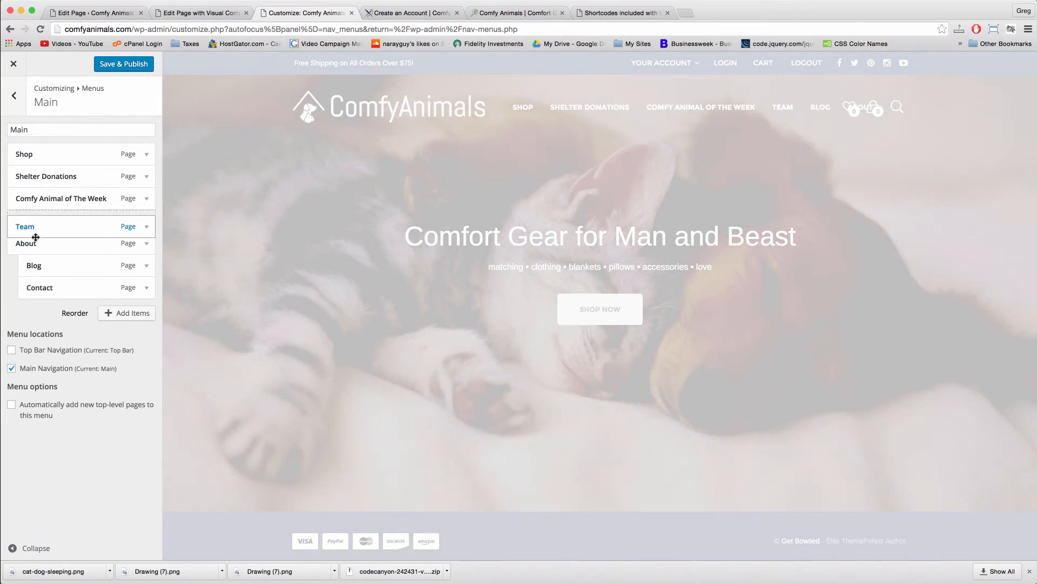
drag(36, 226, 36, 264)
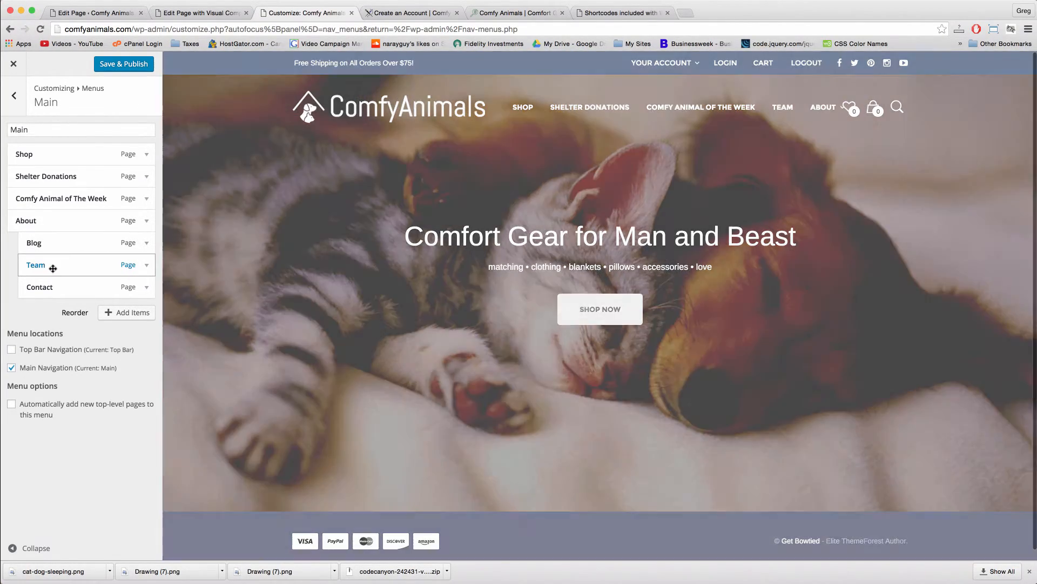
drag(45, 176, 51, 310)
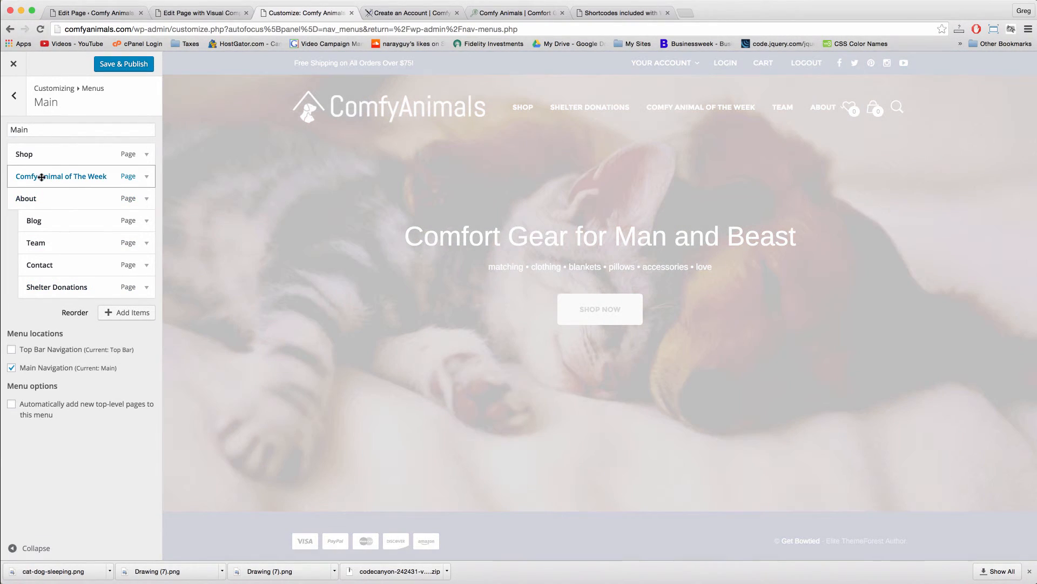
drag(61, 176, 73, 287)
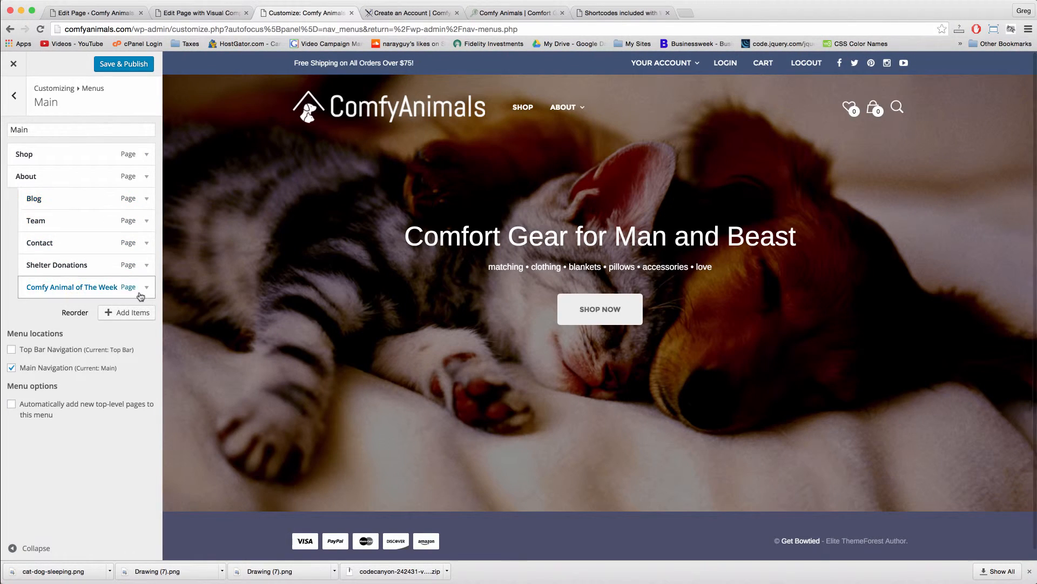
click(126, 313)
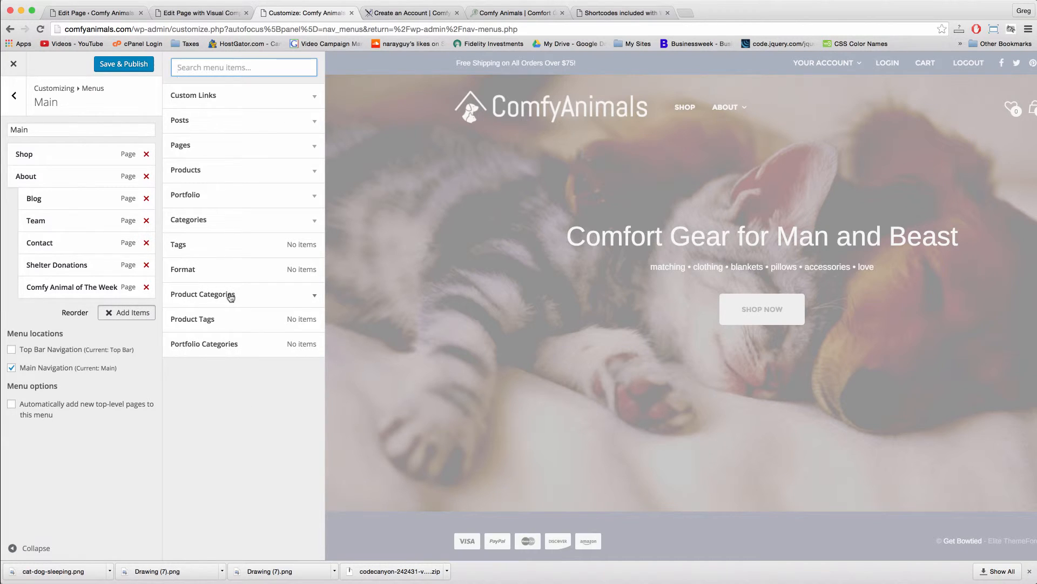
Add the Clothing, Blankets, Pillows and Accessories categories after Shop and publish the menu
click(203, 294)
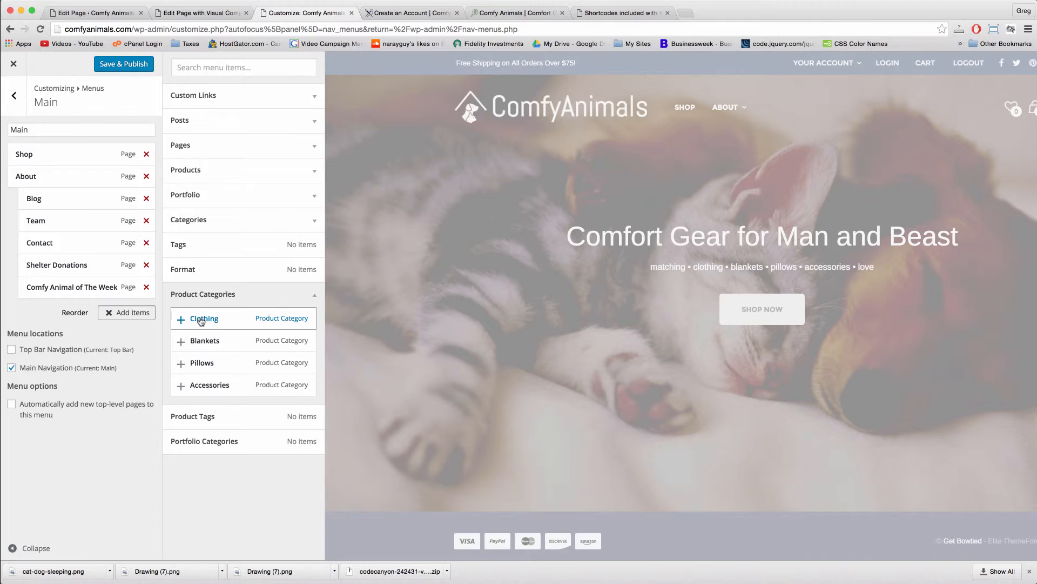
click(204, 340)
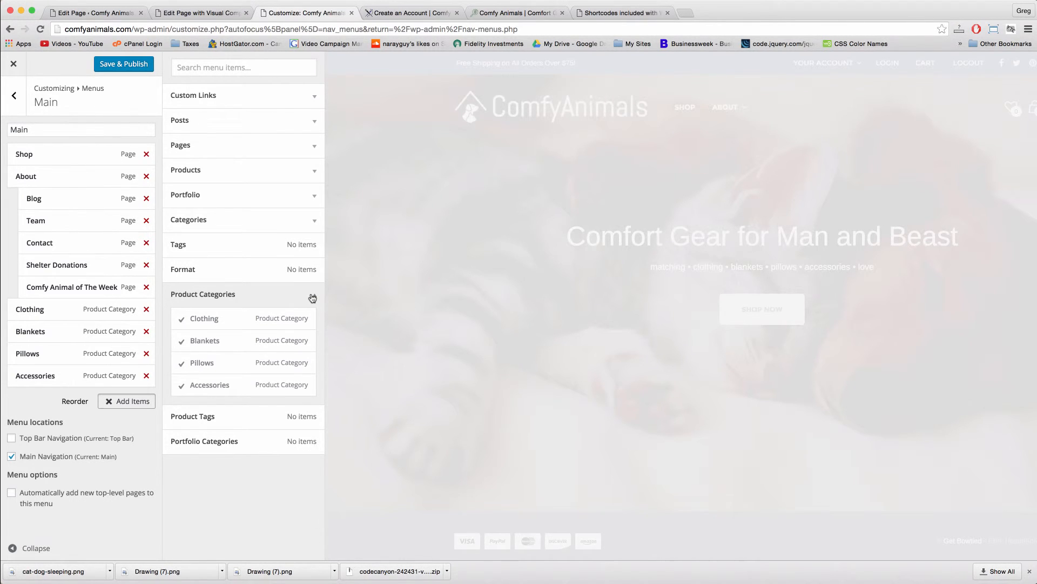
click(313, 296)
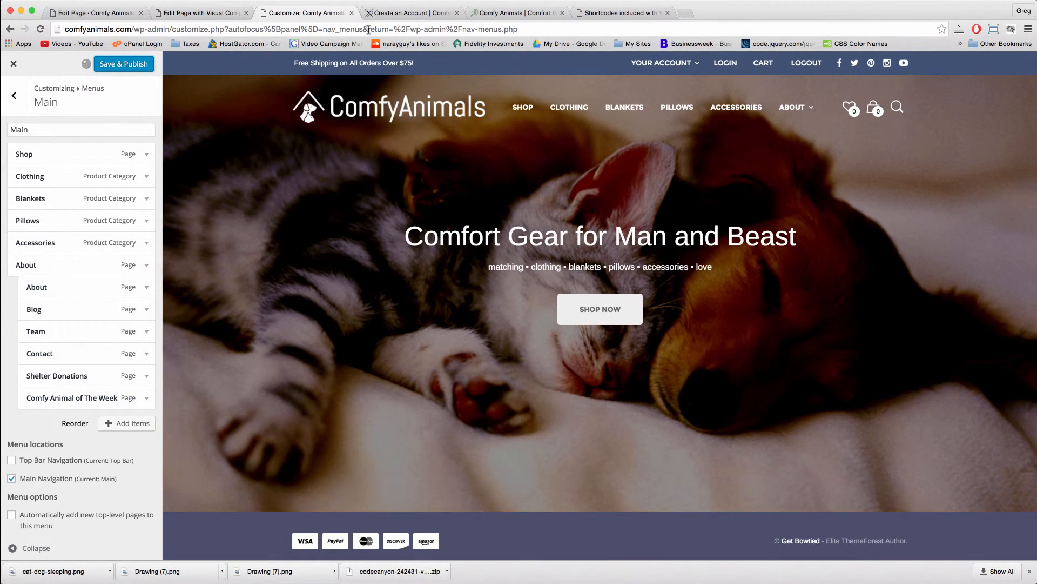
click(408, 13)
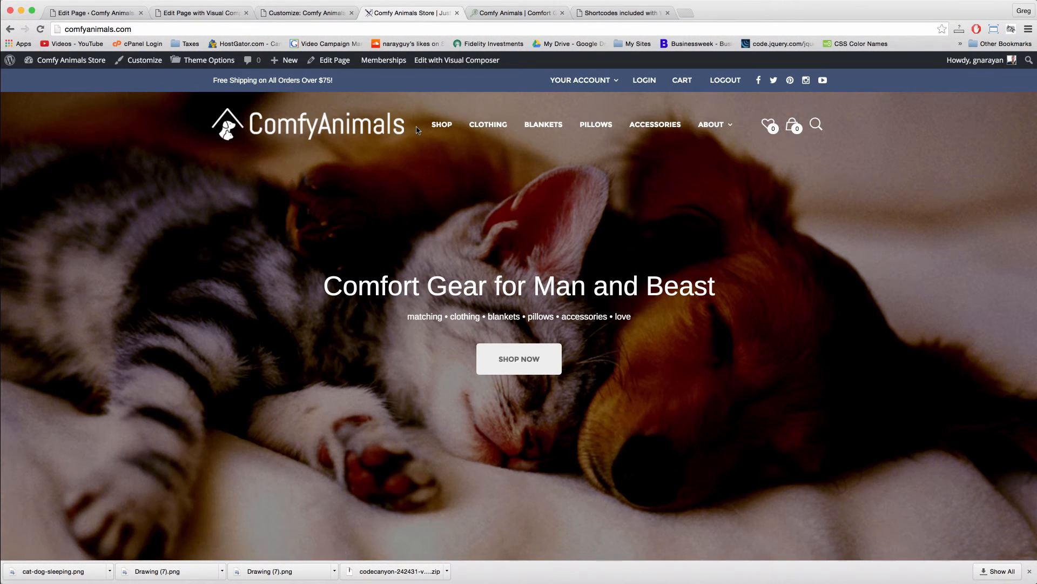
mouse_move(712, 124)
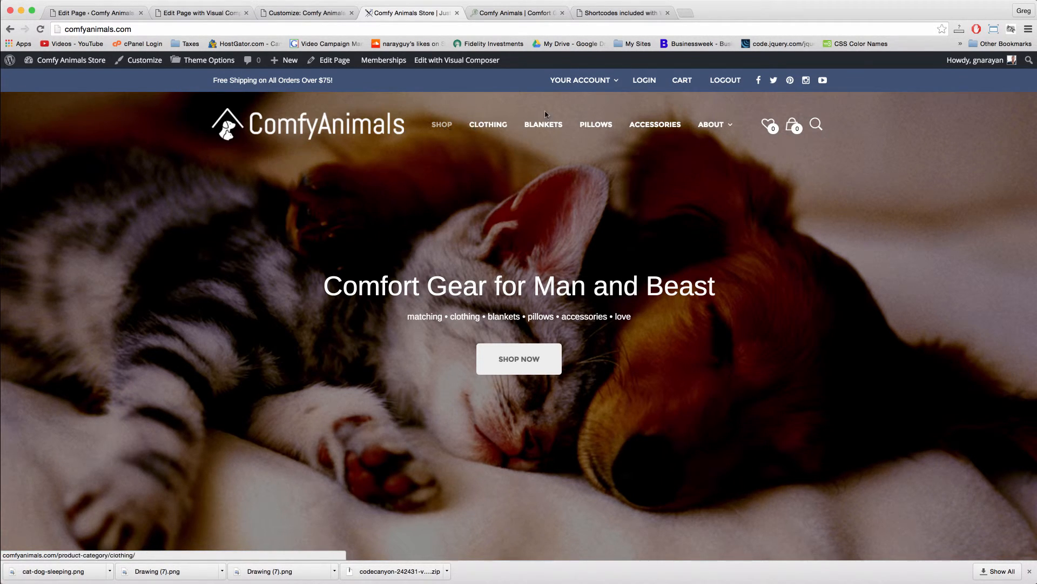
Return to the Customizer and bring up the Top Bar menu for editing
click(305, 13)
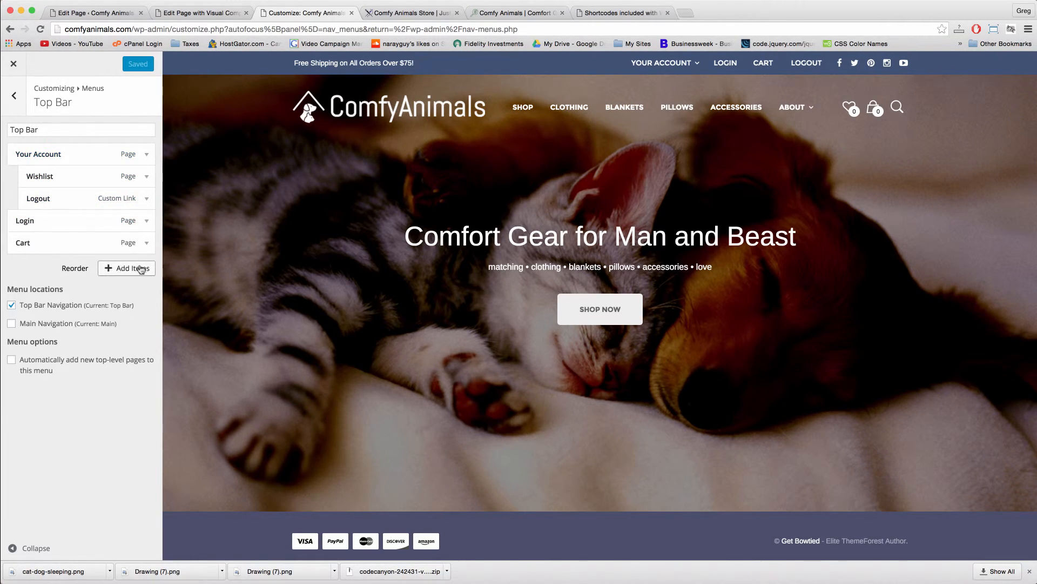
Add My Account, Your Order and Membership Levels pages and nest them under Your Account
click(127, 268)
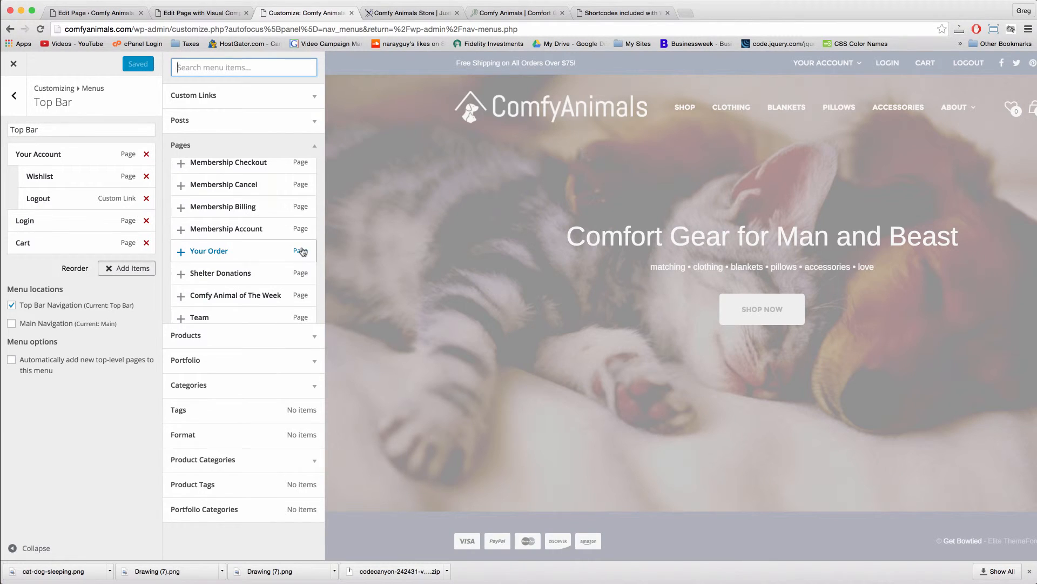
click(181, 250)
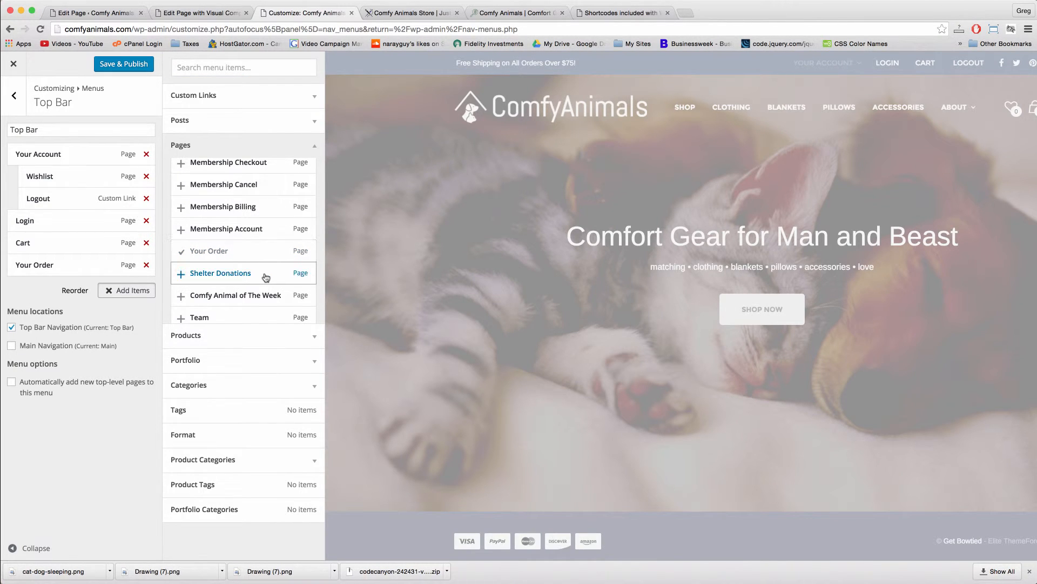
click(220, 189)
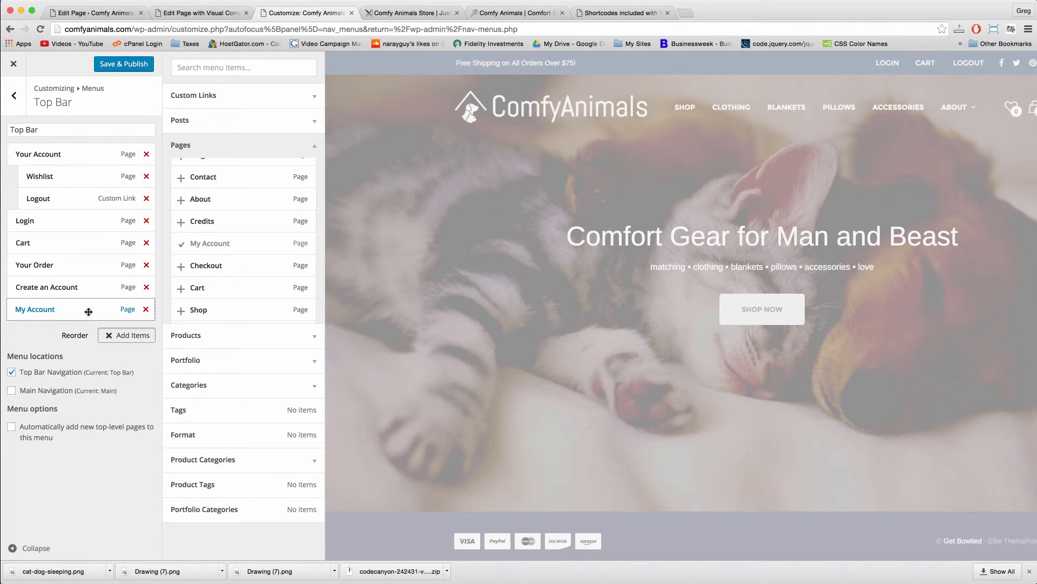
drag(88, 310, 100, 174)
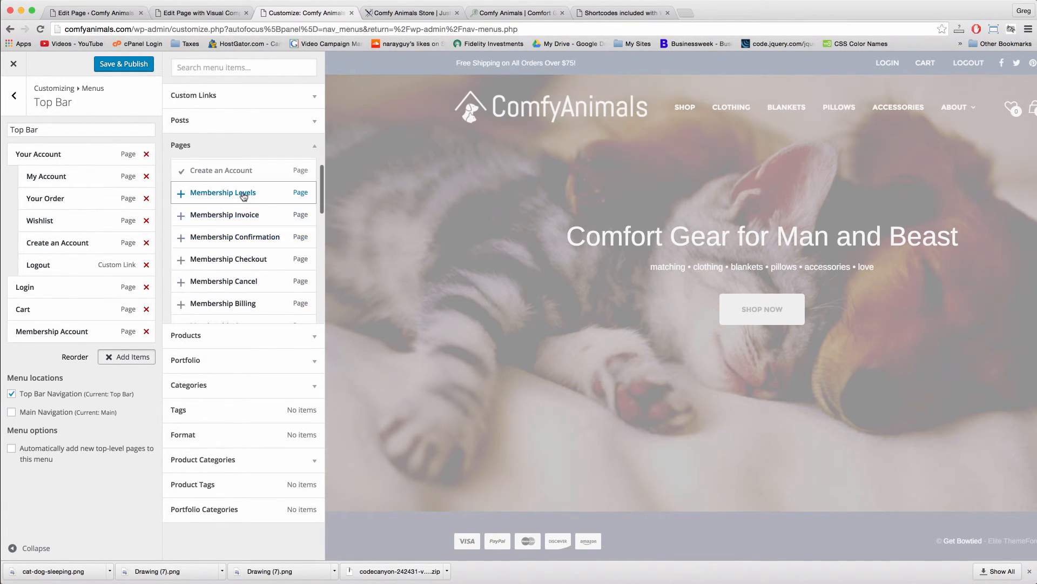
click(222, 193)
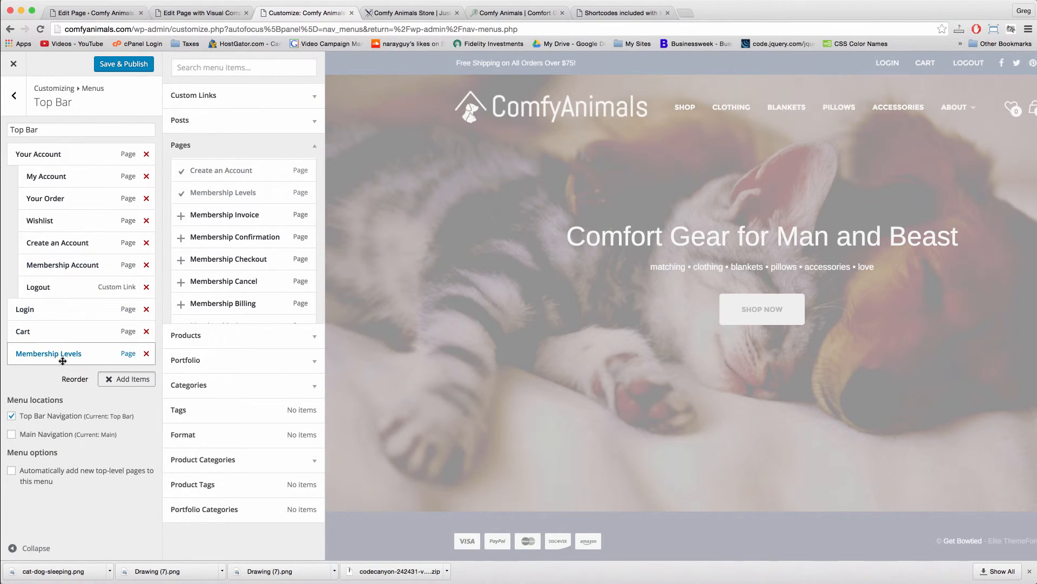
drag(62, 353, 71, 287)
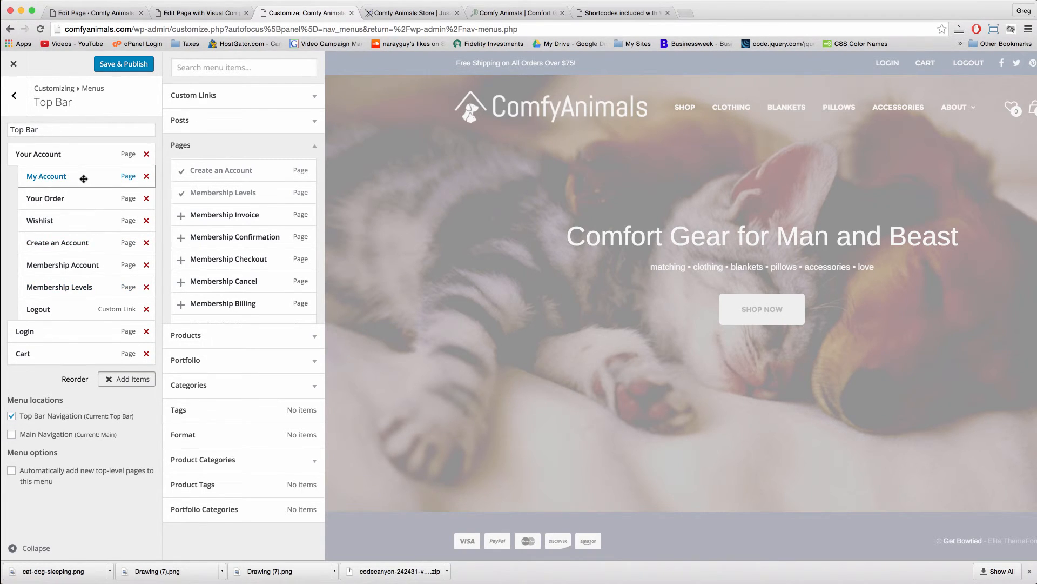
Relabel the account items, renaming Membership Levels to 'Membership Choices'
click(46, 177)
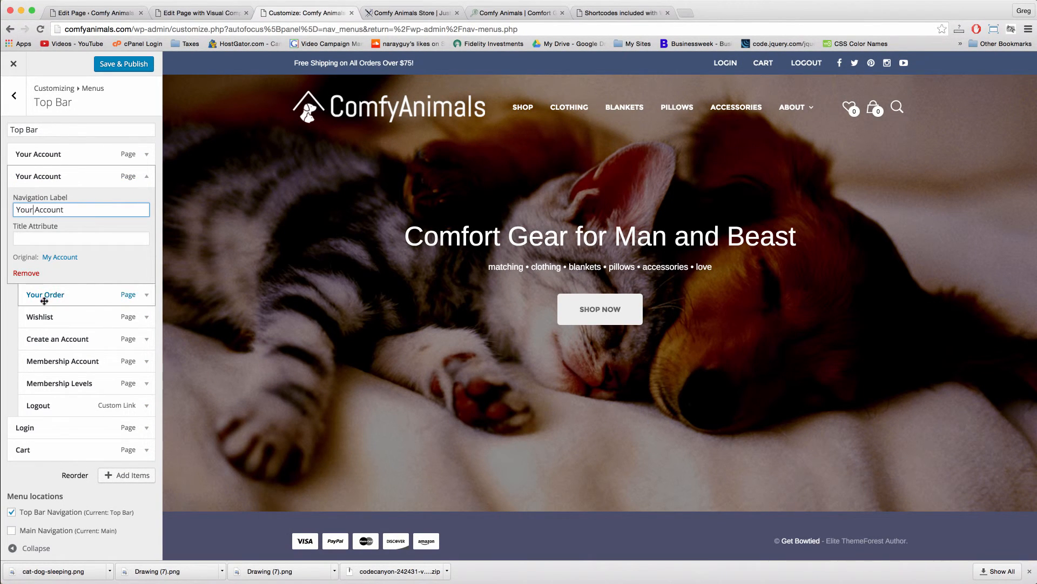
click(45, 294)
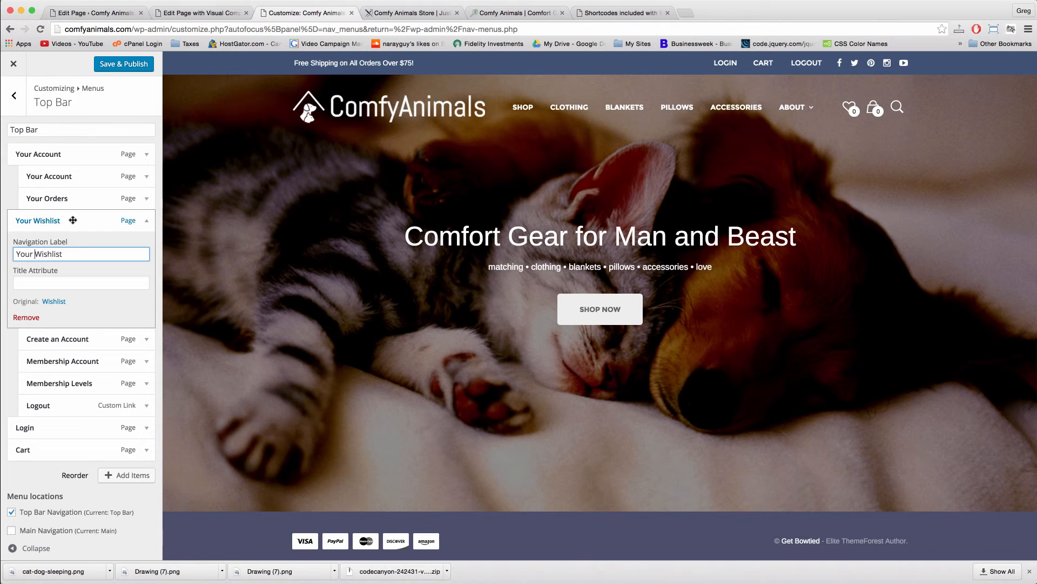
click(145, 220)
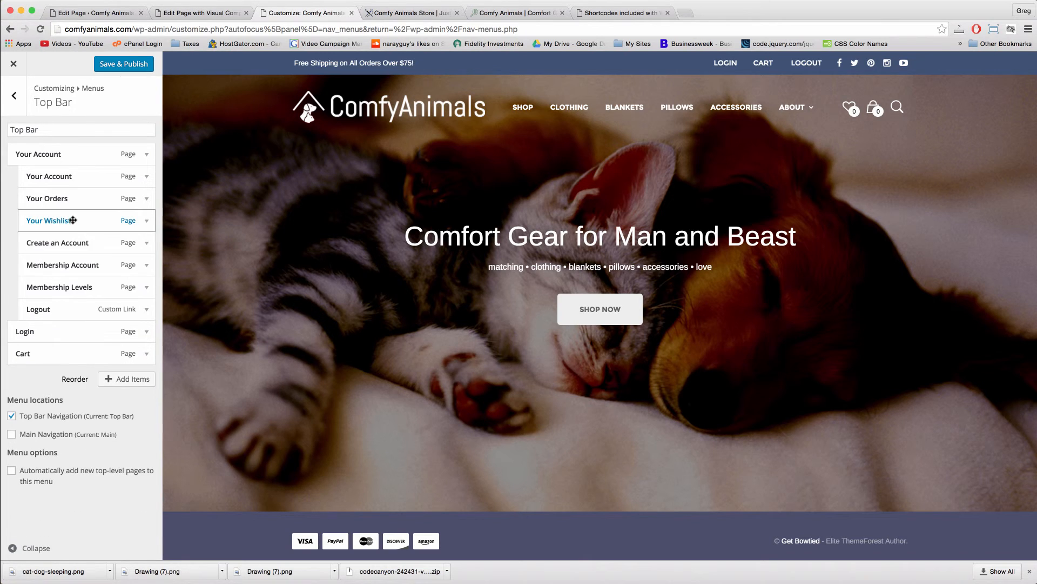
click(59, 287)
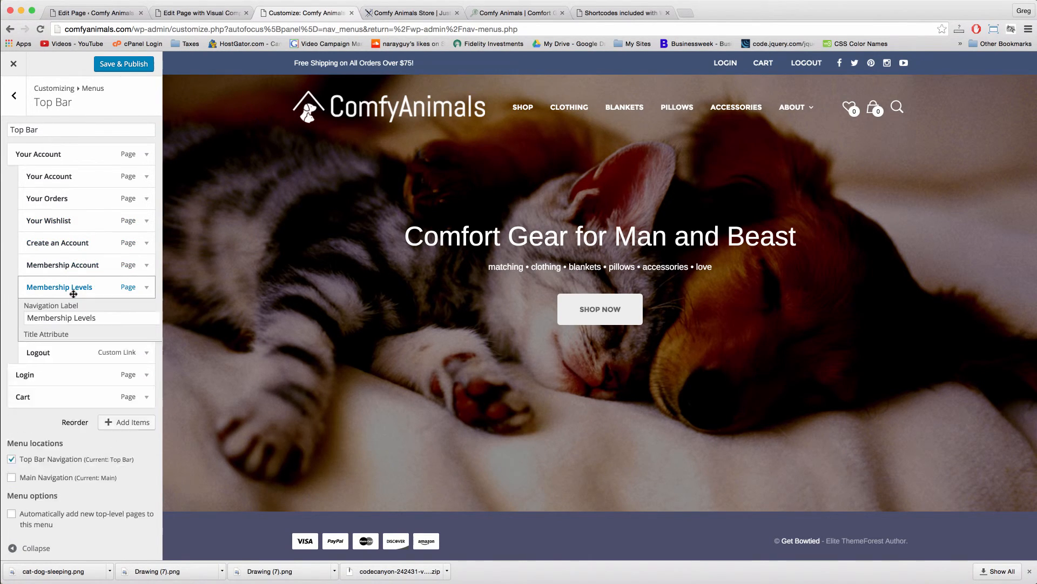
text(Membership Choic)
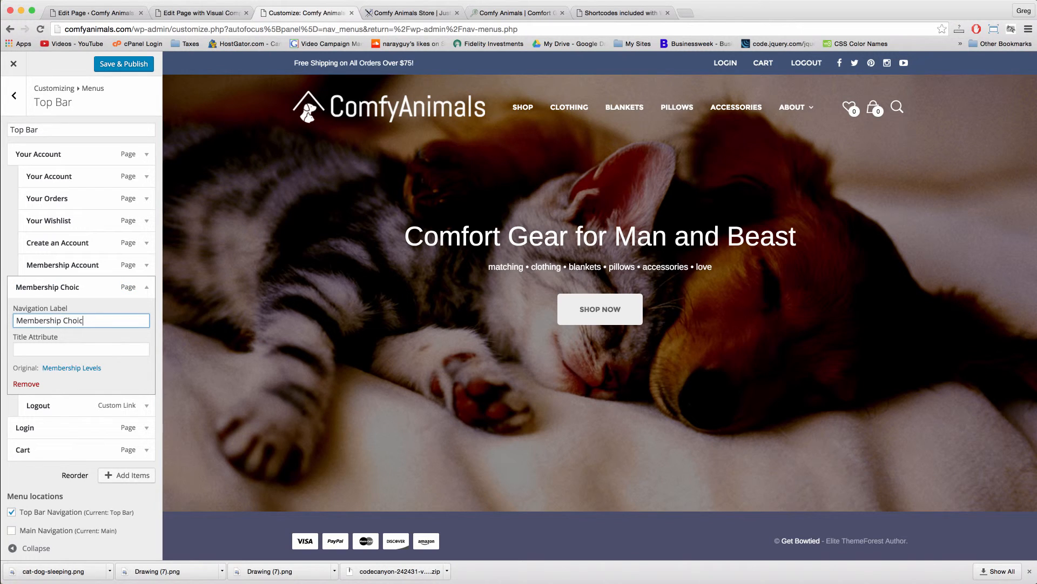
text(es)
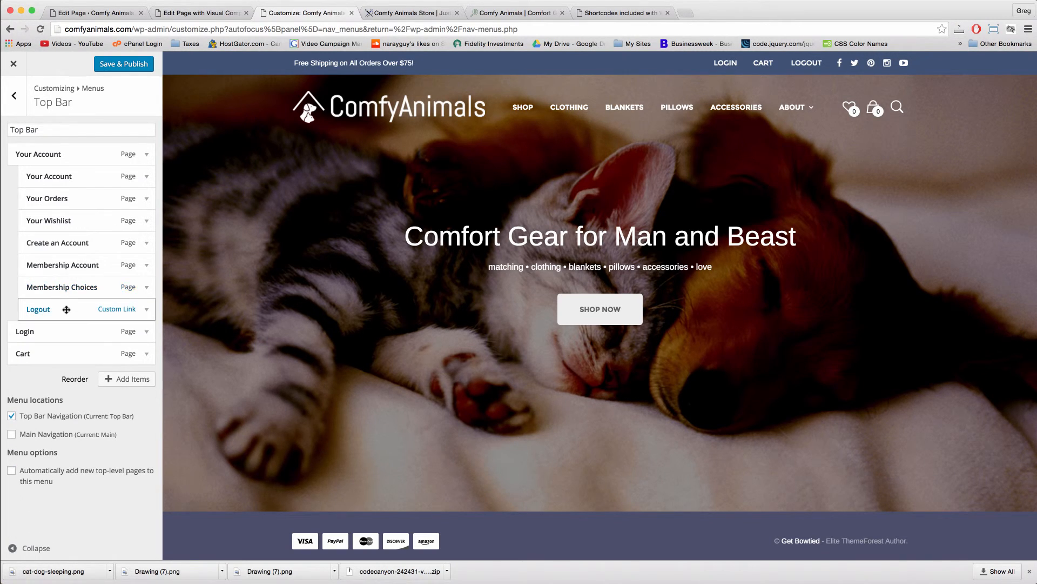
Add the Create an Account page to the Top Bar labelled 'Sign Up'
click(131, 378)
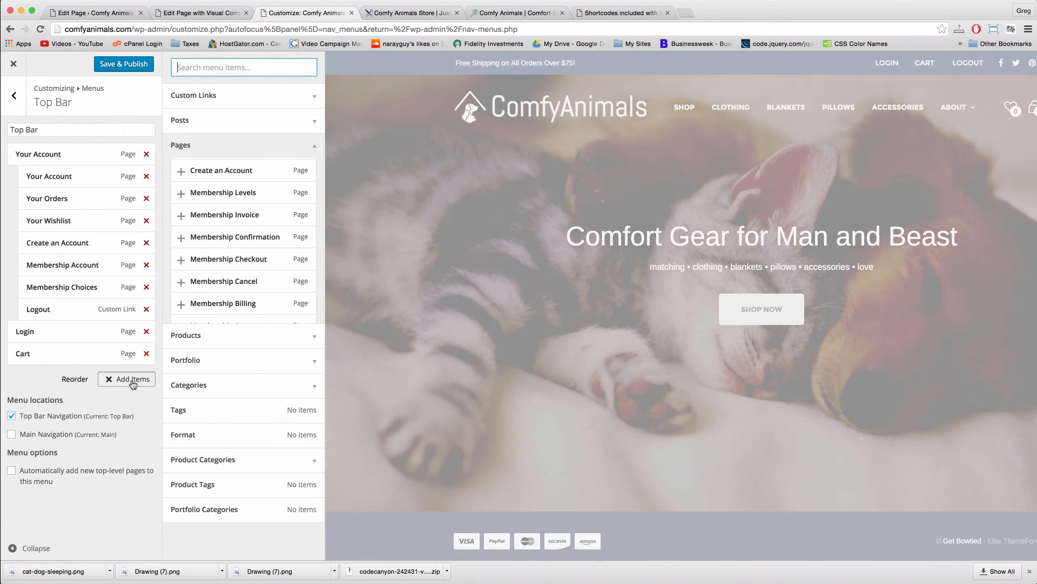
mouse_move(215, 170)
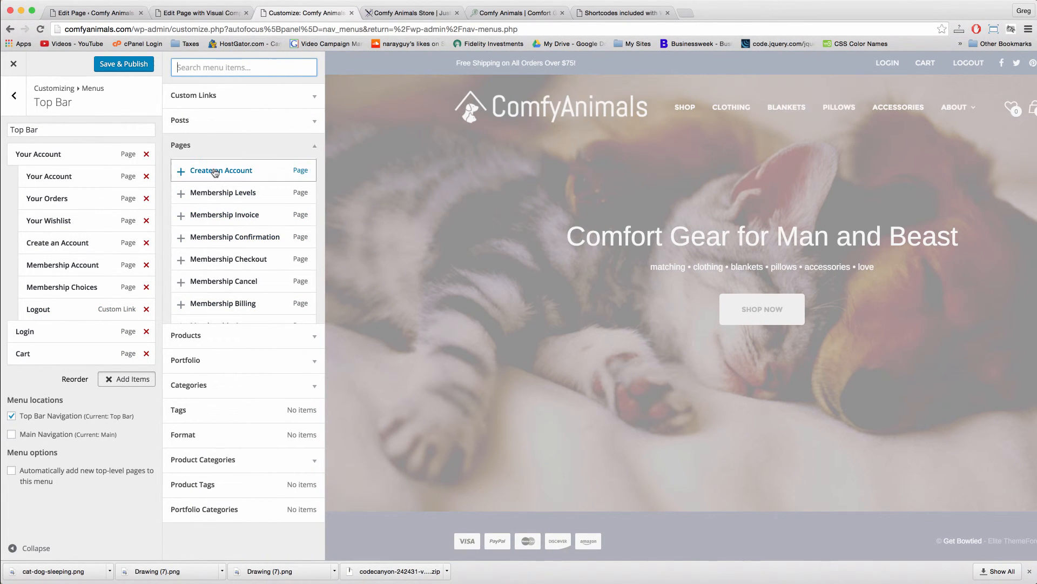
click(220, 170)
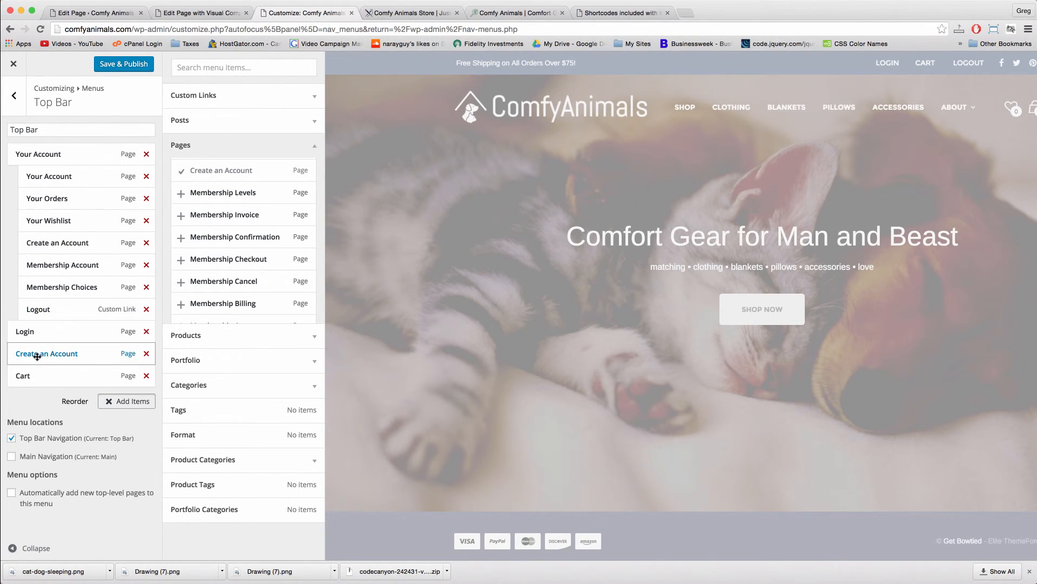
click(46, 354)
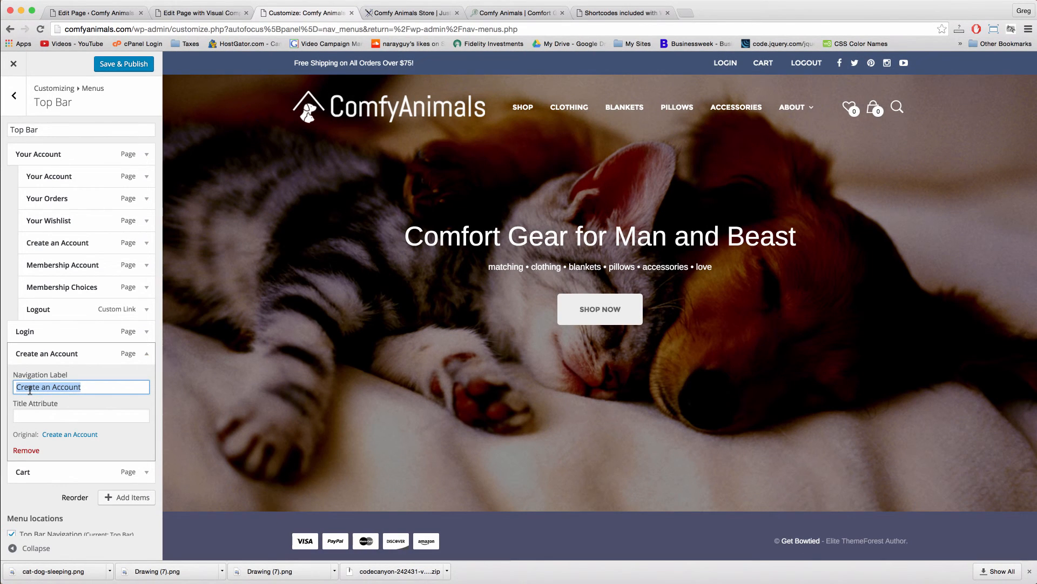
text(Sign Up)
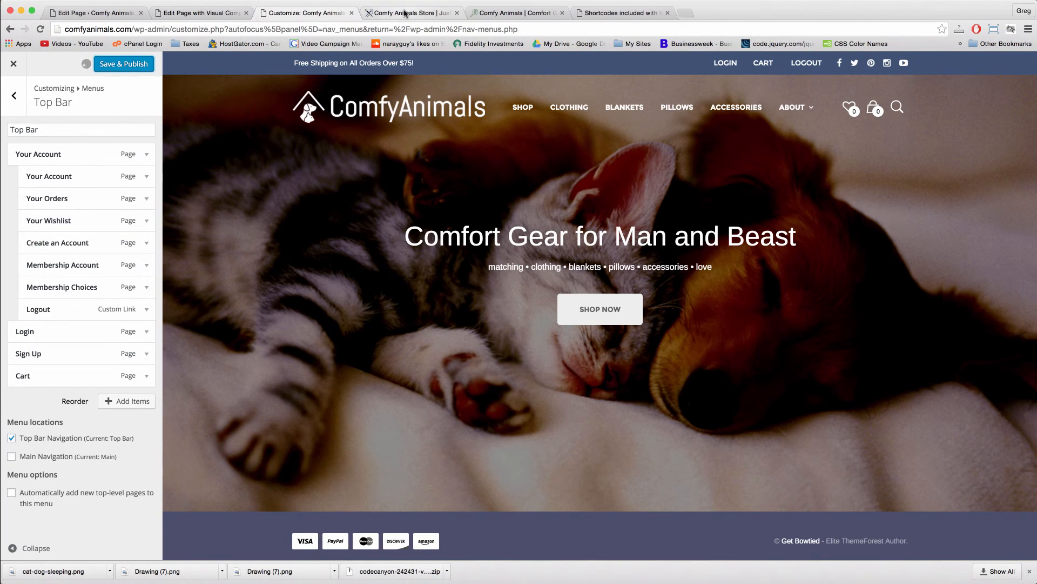
Reload the live storefront to confirm Sign Up shows in the top bar
click(405, 12)
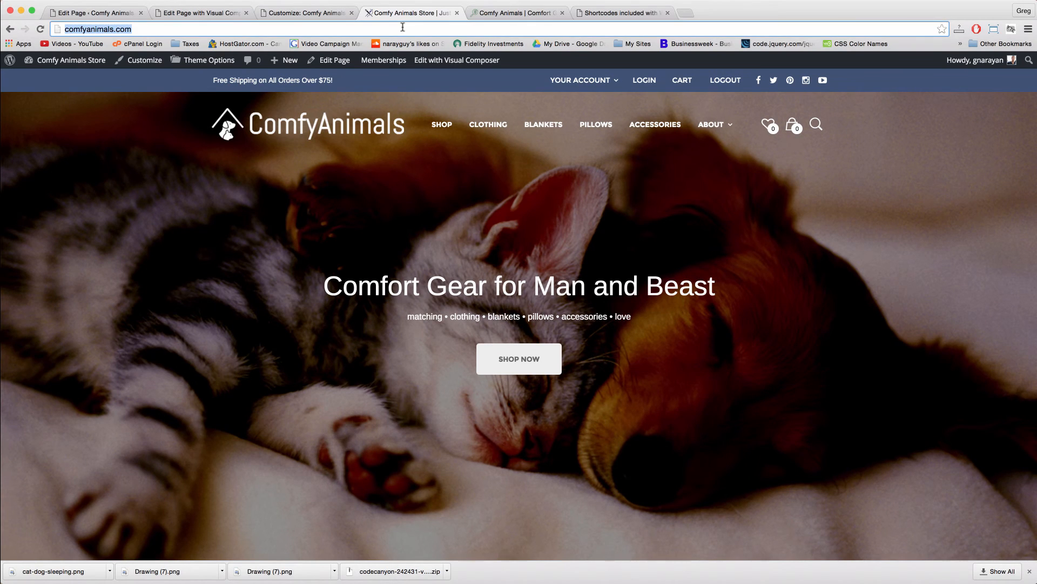
key(Return)
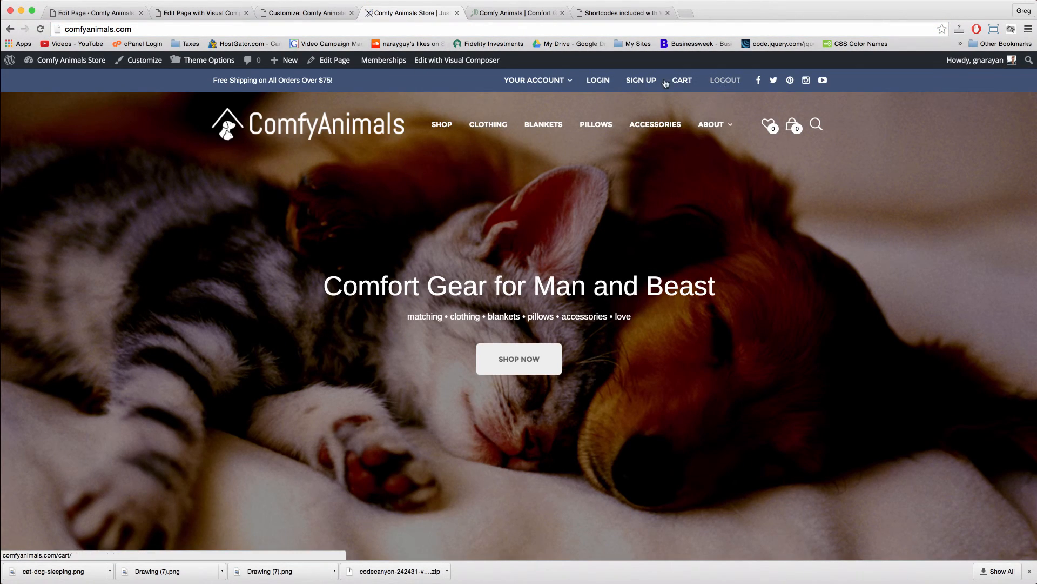
click(539, 80)
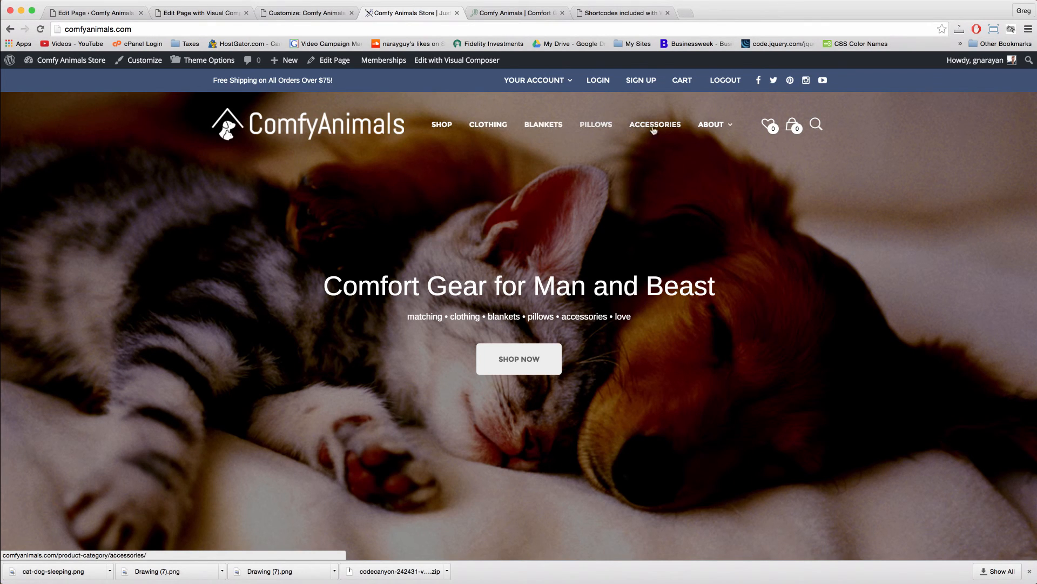
Open the About page from the About dropdown and start editing it
click(712, 124)
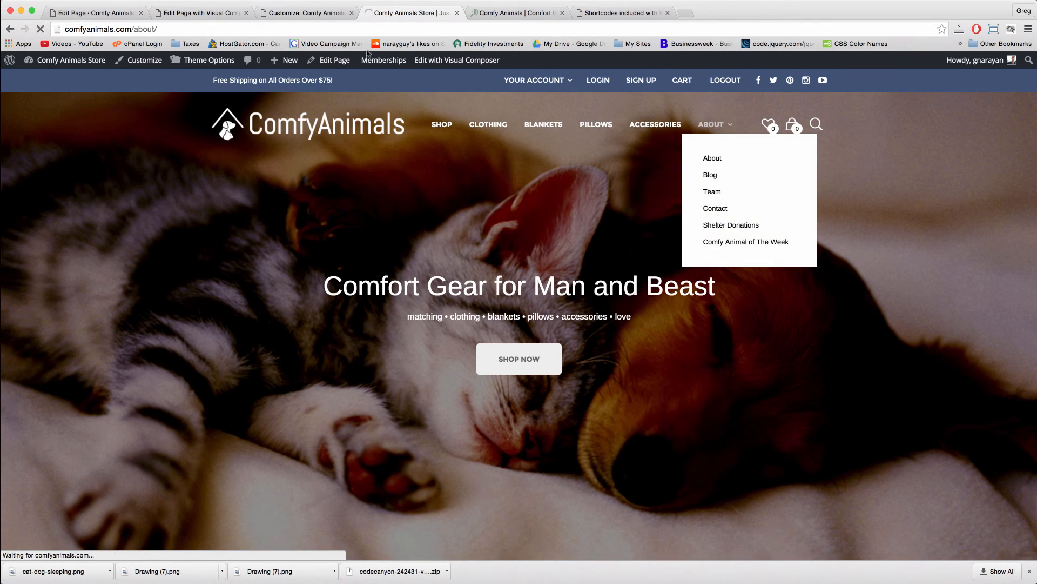
click(712, 158)
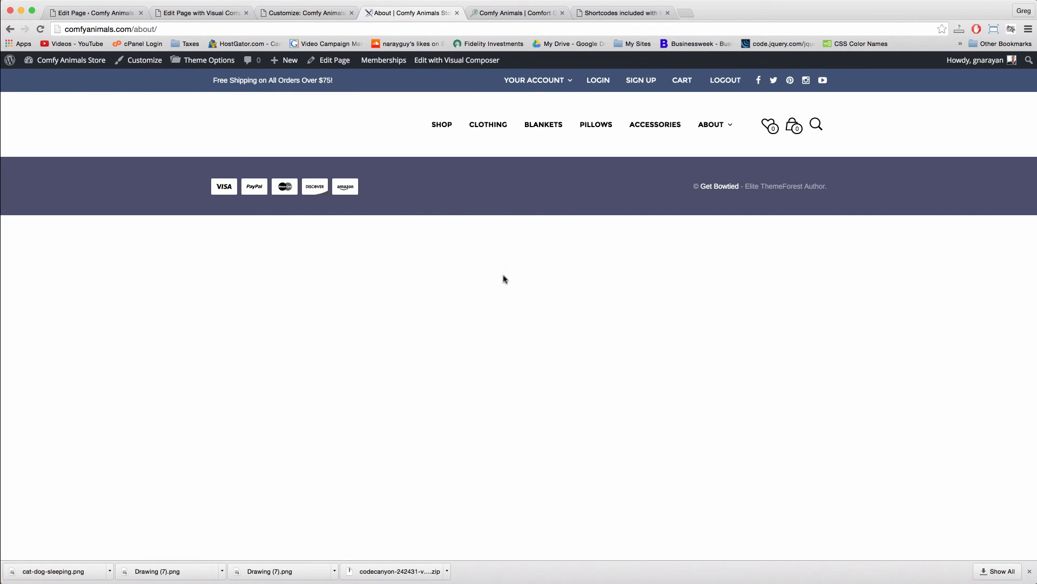
mouse_move(319, 125)
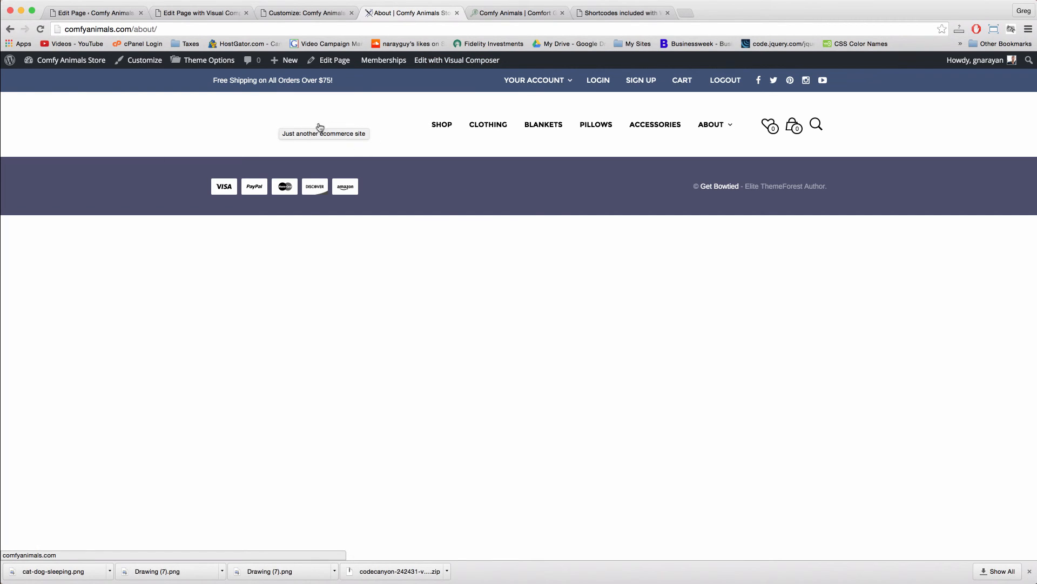
mouse_move(314, 166)
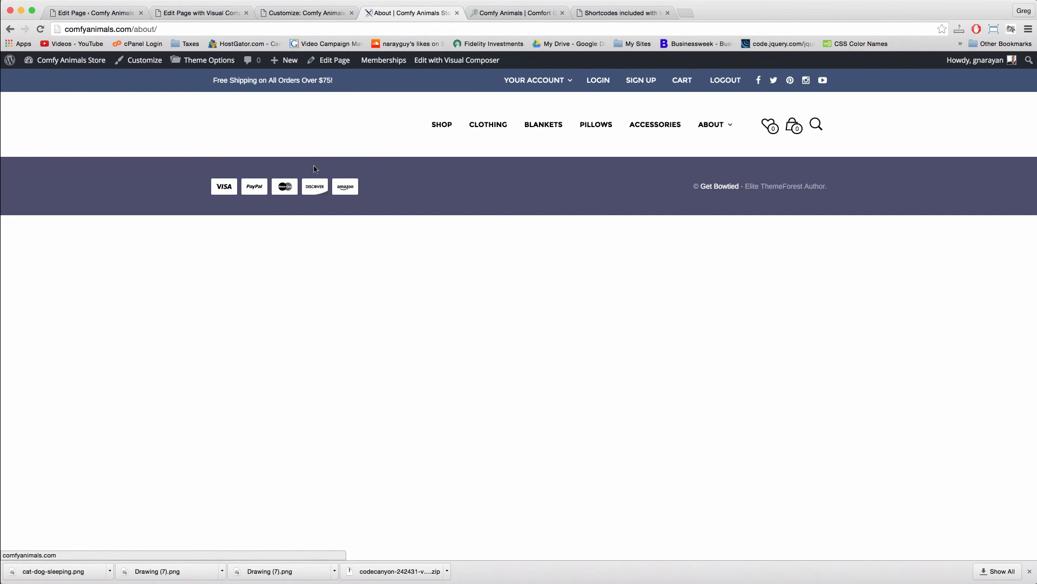
mouse_move(276, 116)
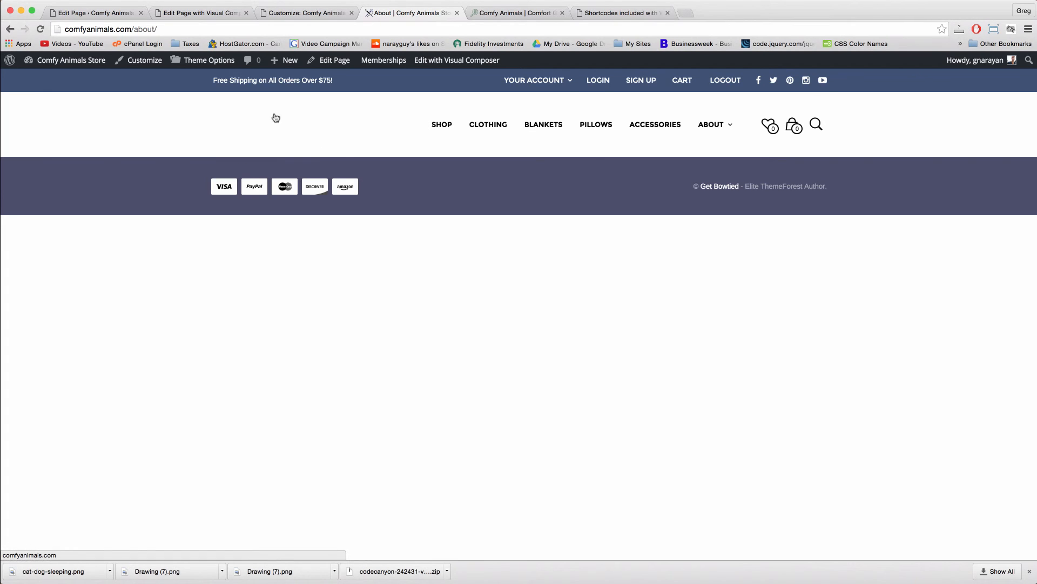
click(334, 60)
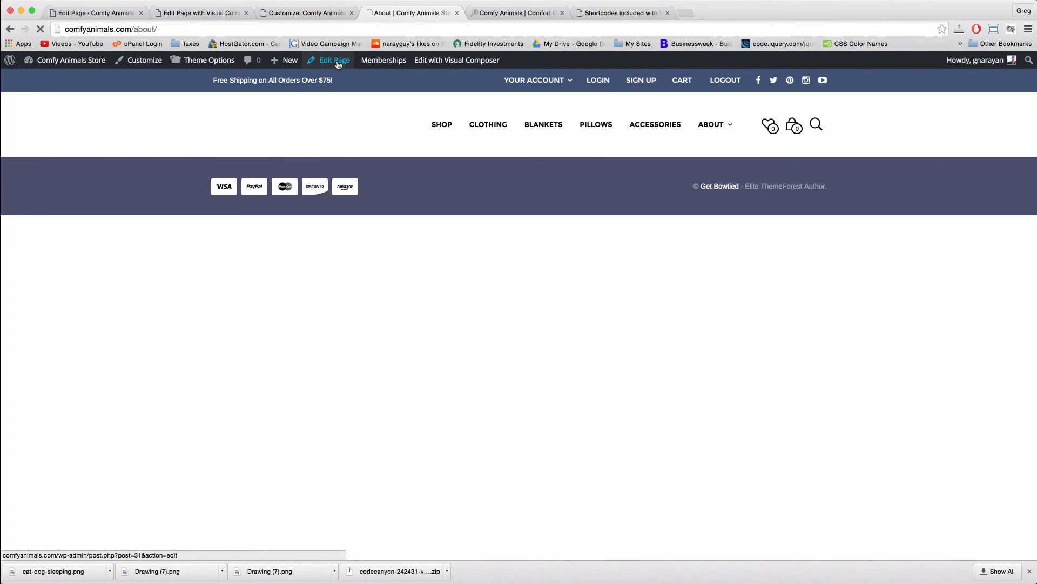
Set the About page's Header Transparency to Dark, update it and view the result
click(333, 60)
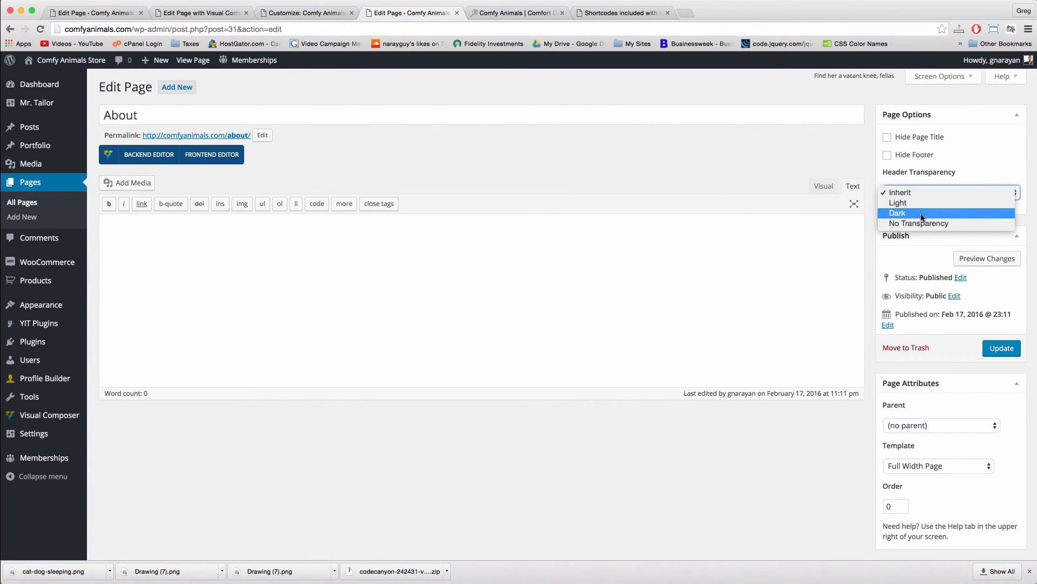
click(898, 213)
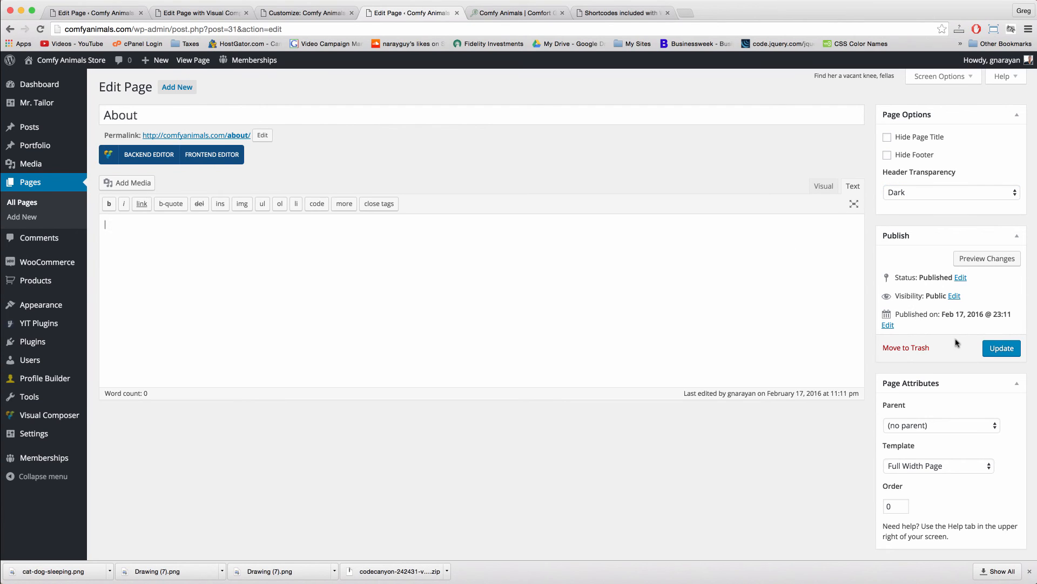
click(1002, 348)
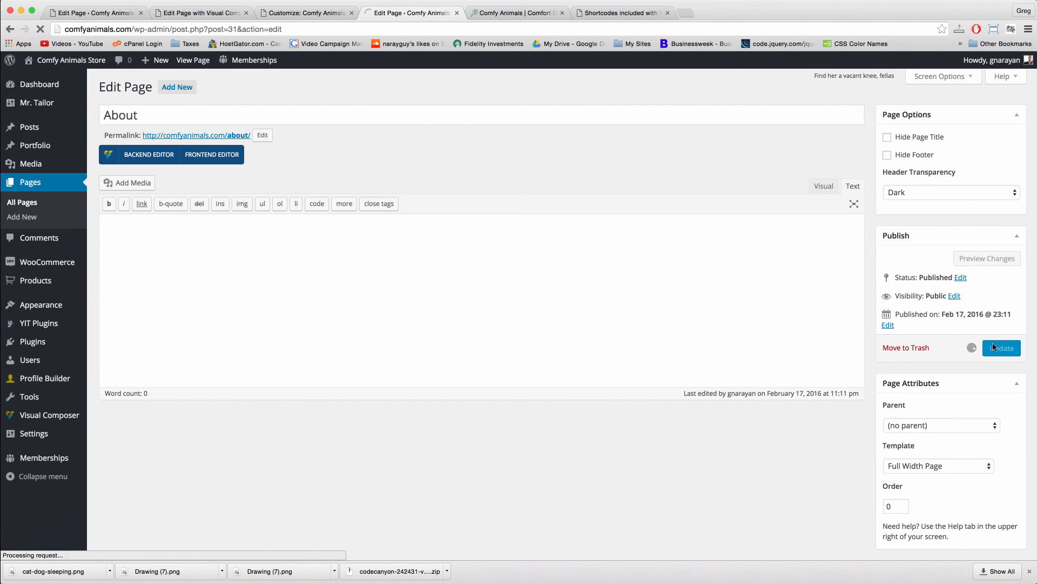
click(1002, 348)
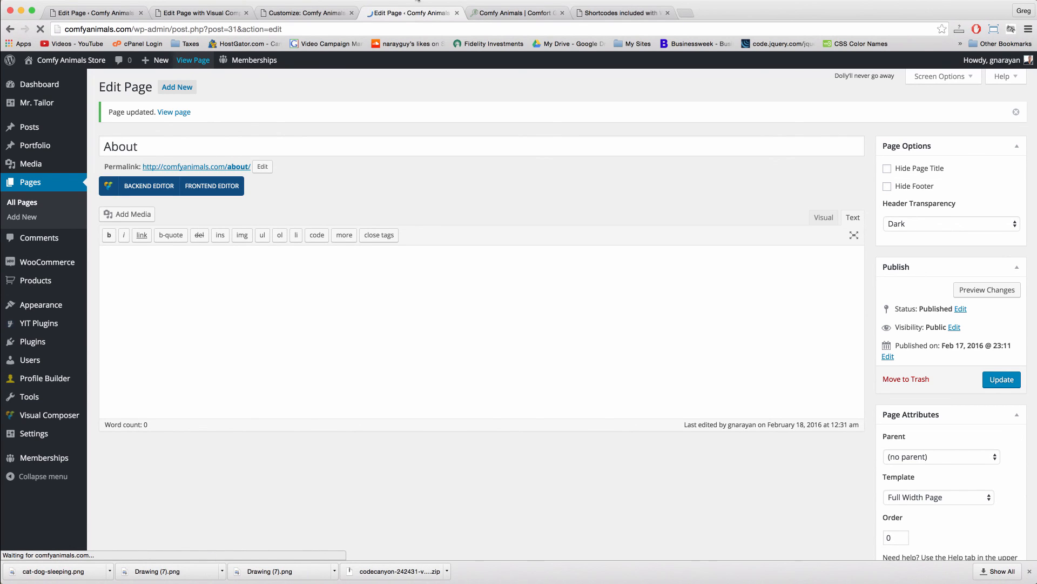
click(174, 111)
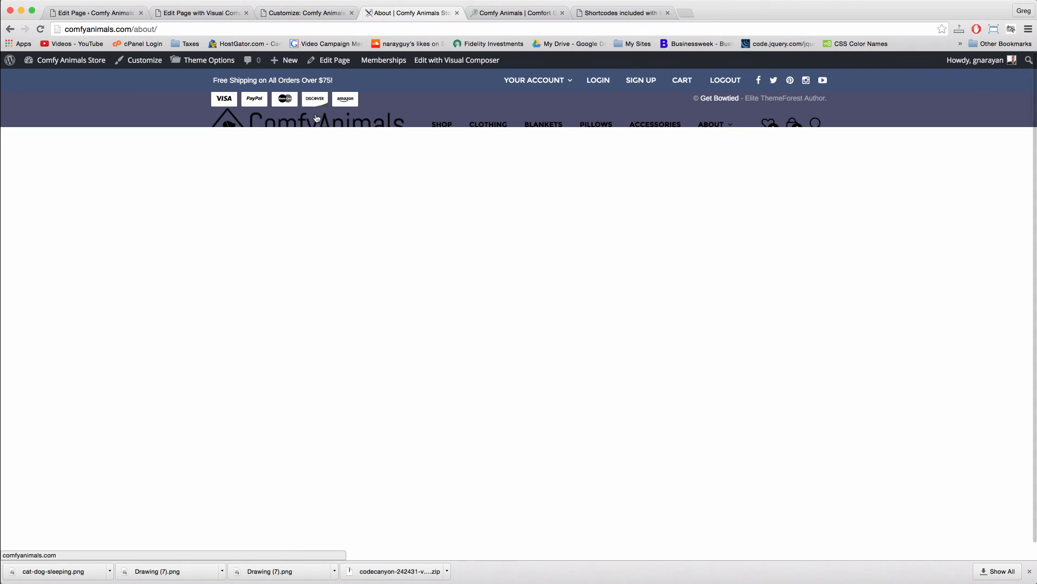
click(335, 60)
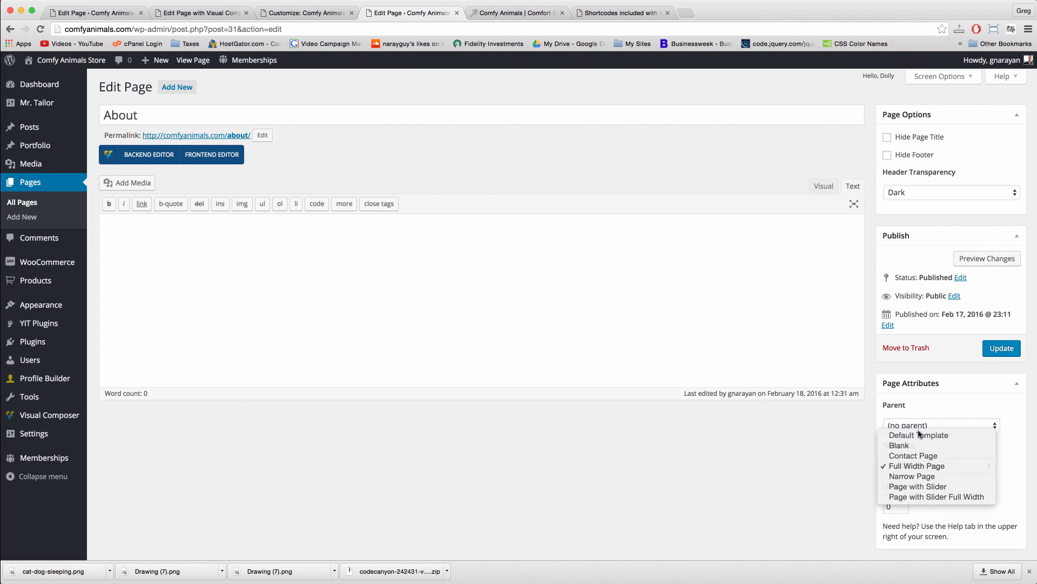
Switch the About page to Default Template, update, and view it from the storefront menu
click(1002, 348)
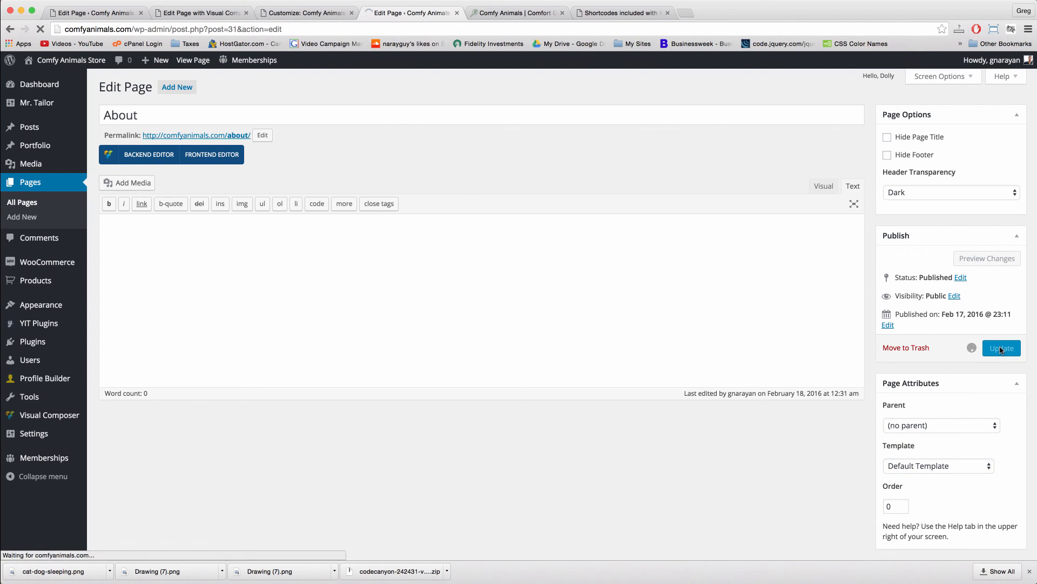
click(1002, 348)
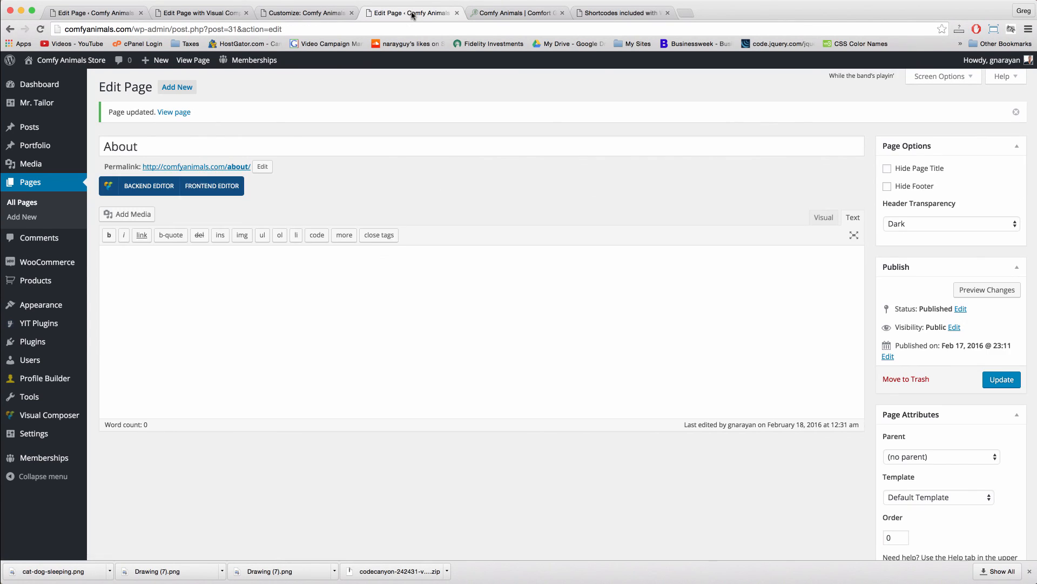
click(67, 60)
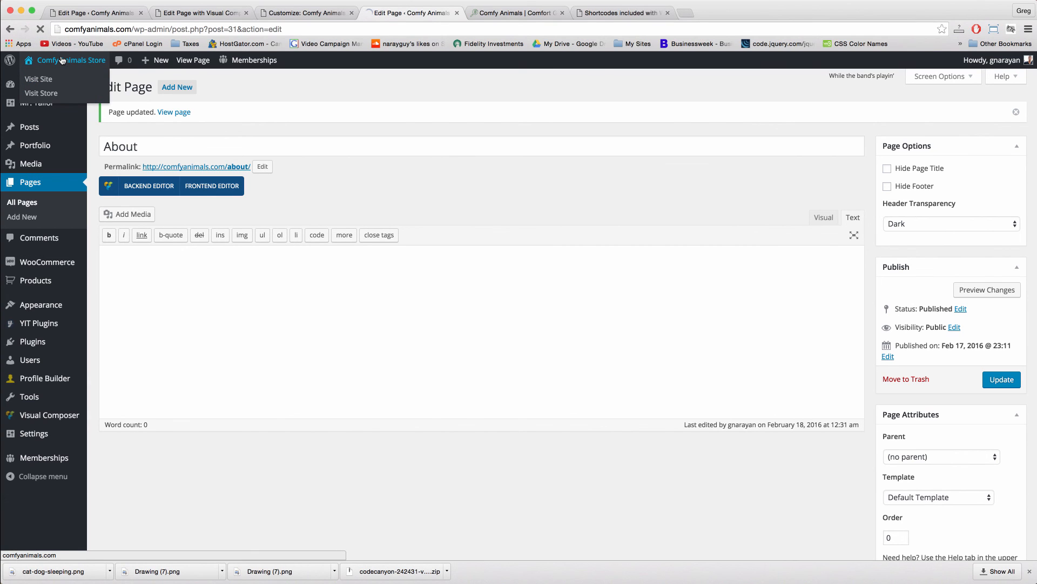
click(38, 79)
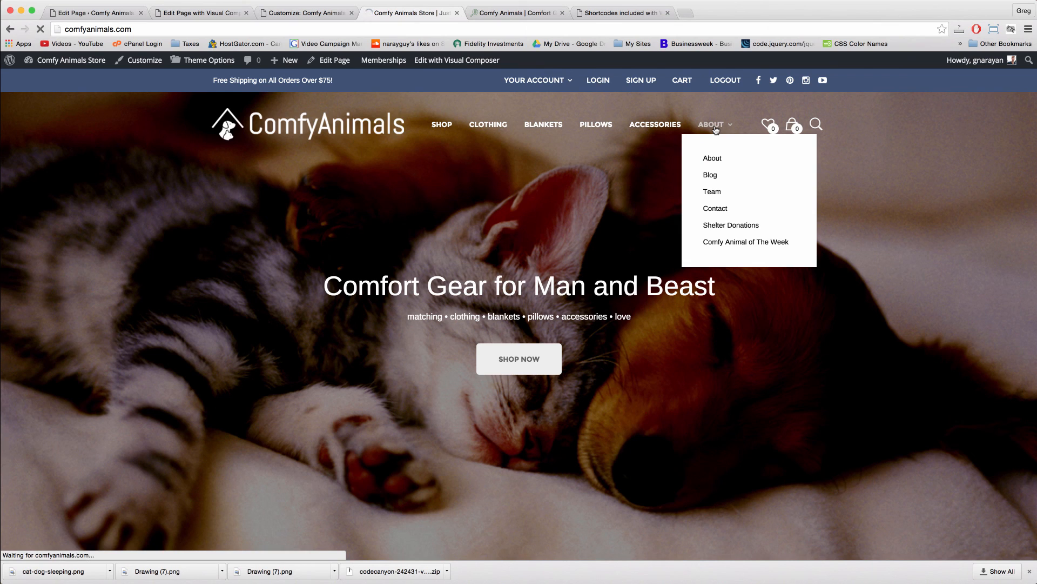
click(712, 158)
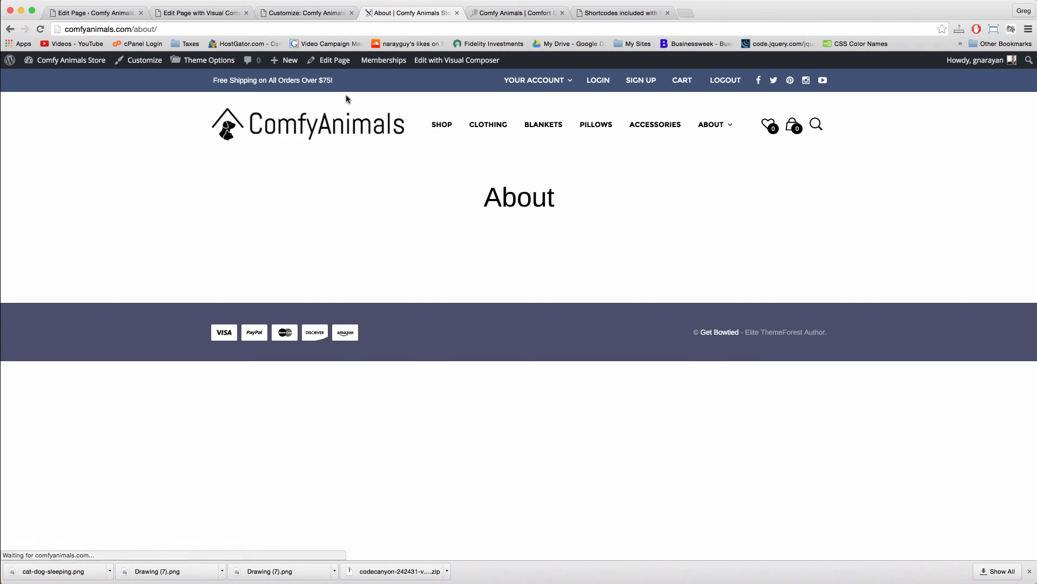